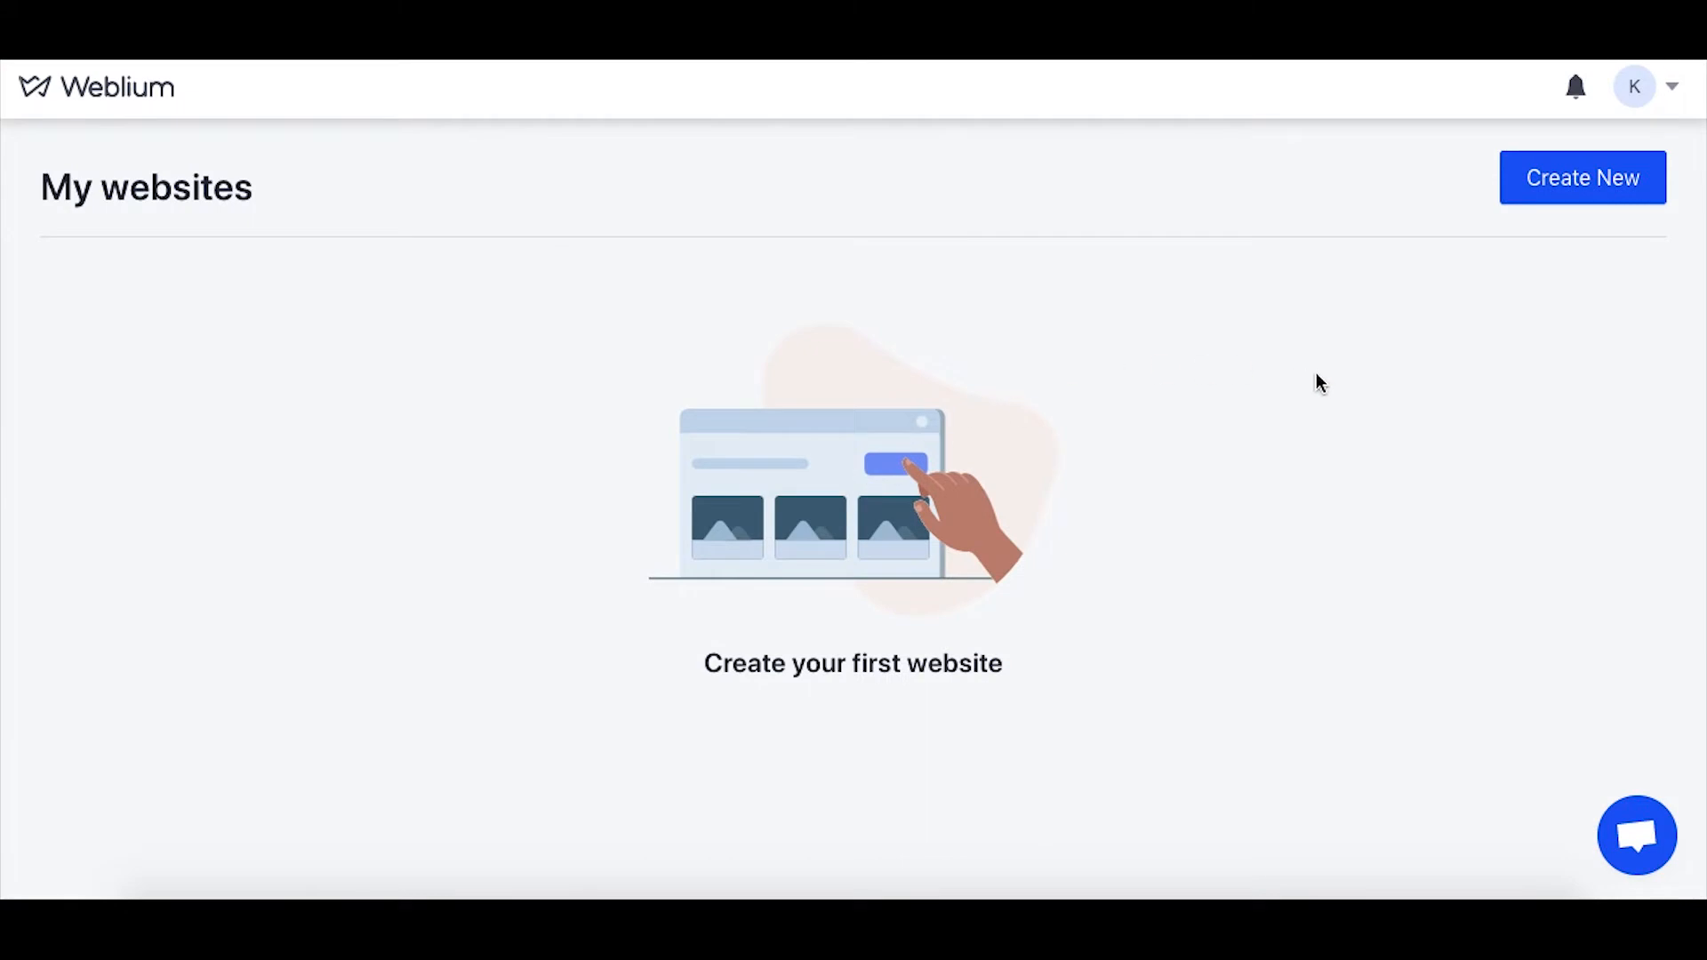
{"action": "mouse_move", "coordinate": [1266, 535]}
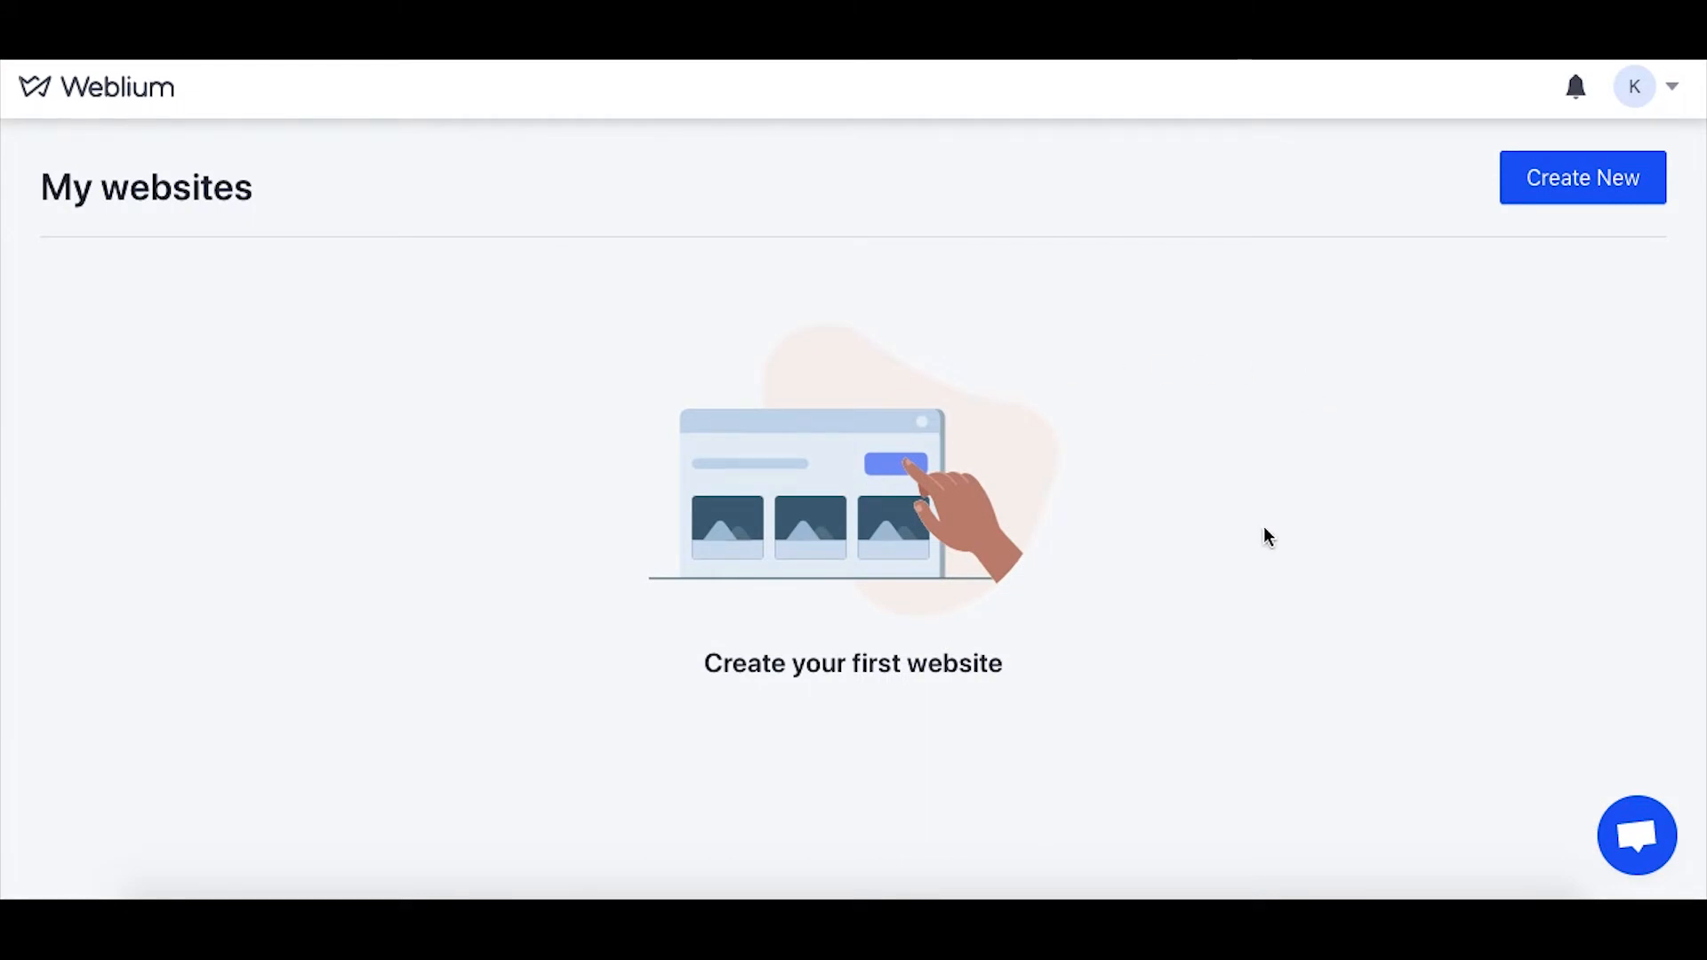
{"action": "mouse_move", "coordinate": [1192, 726]}
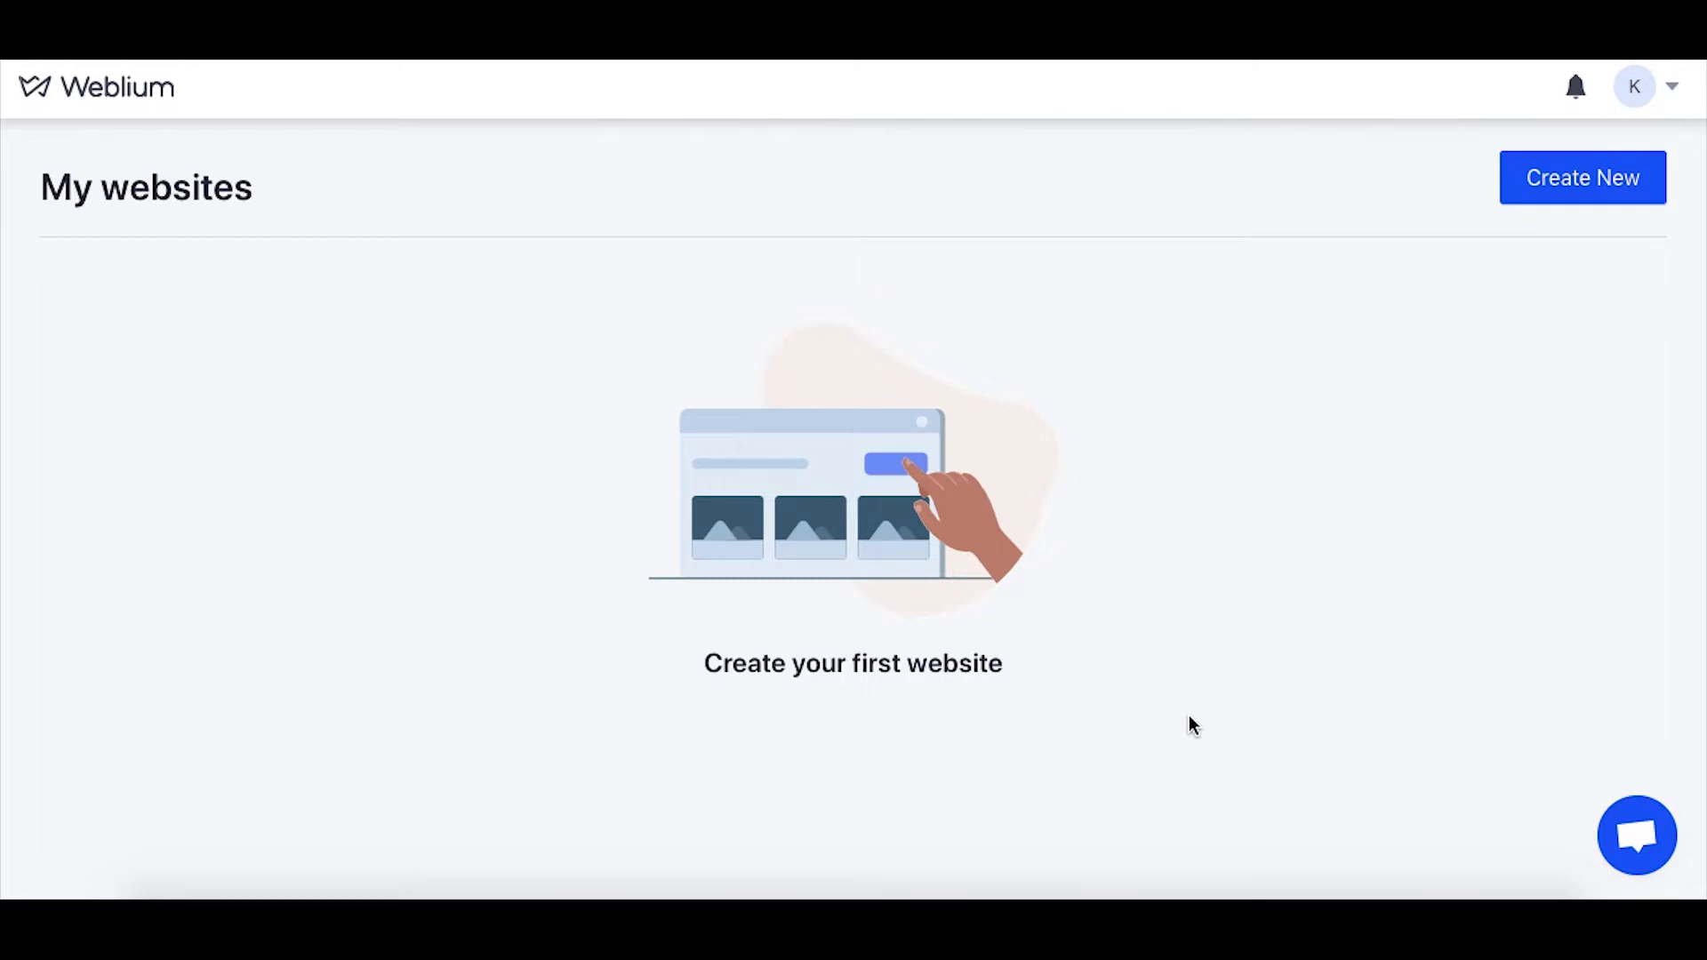
{"action": "mouse_move", "coordinate": [820, 694]}
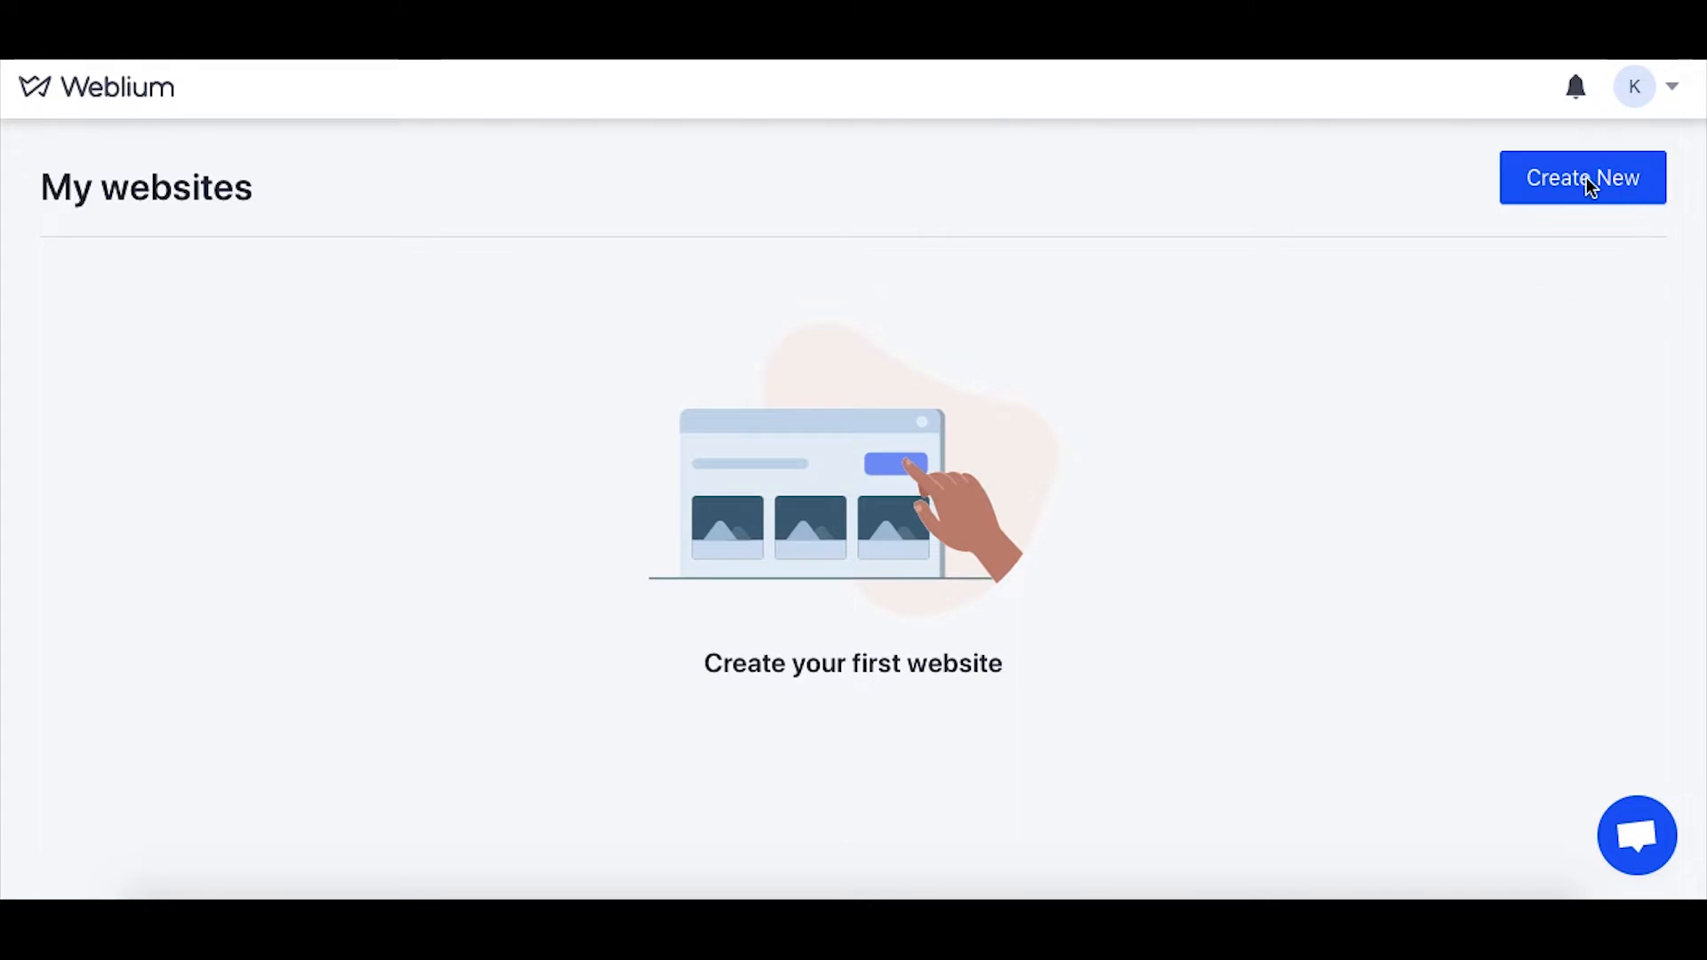
- Start a new website and filter the template gallery to the Education category
{"action": "left_click", "coordinate": [1582, 177]}
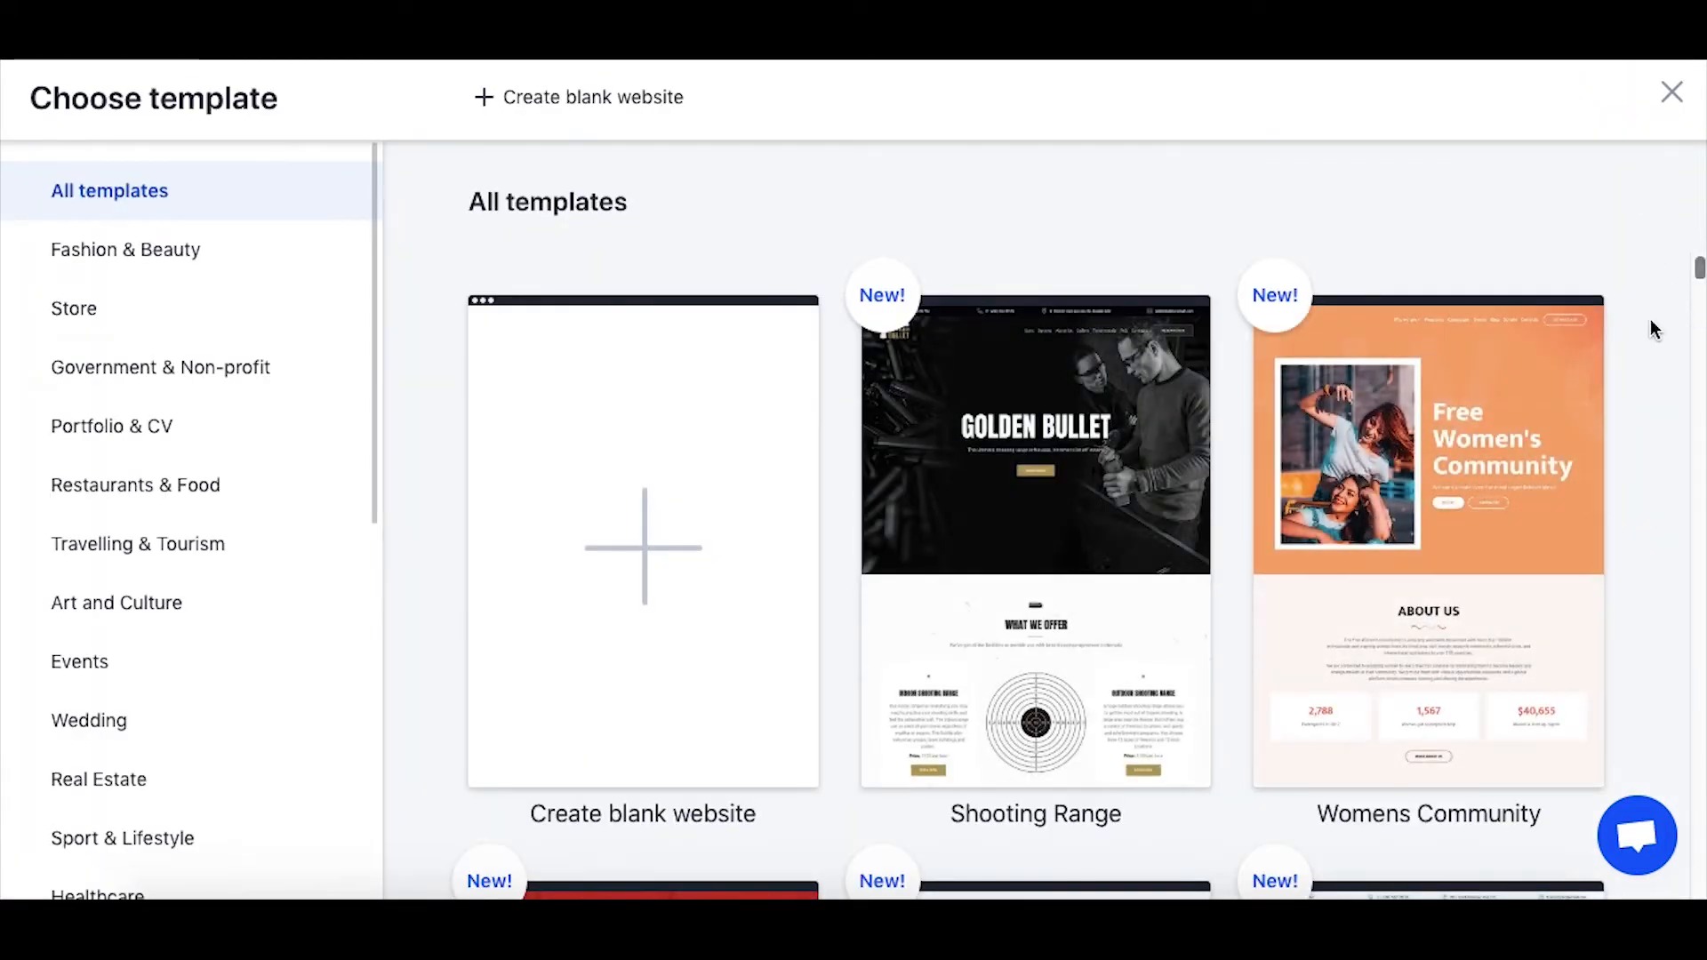
{"action": "scroll", "scroll_direction": "down", "scroll_amount": 3}
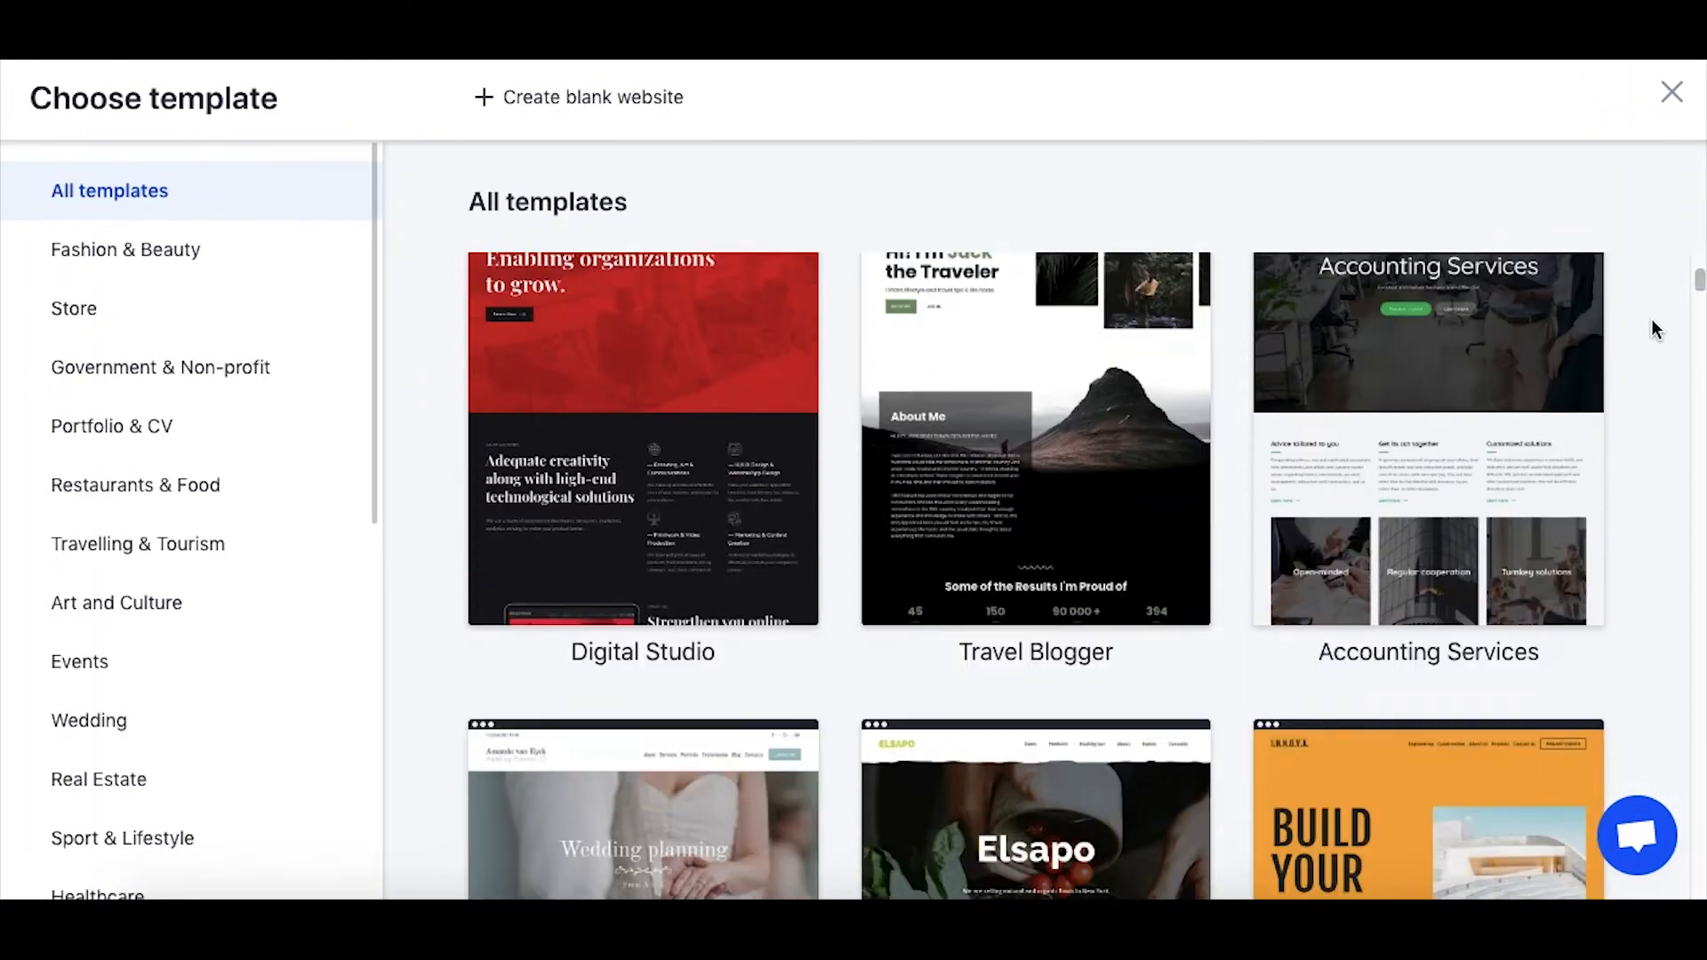
{"action": "scroll", "scroll_direction": "down", "scroll_amount": 3}
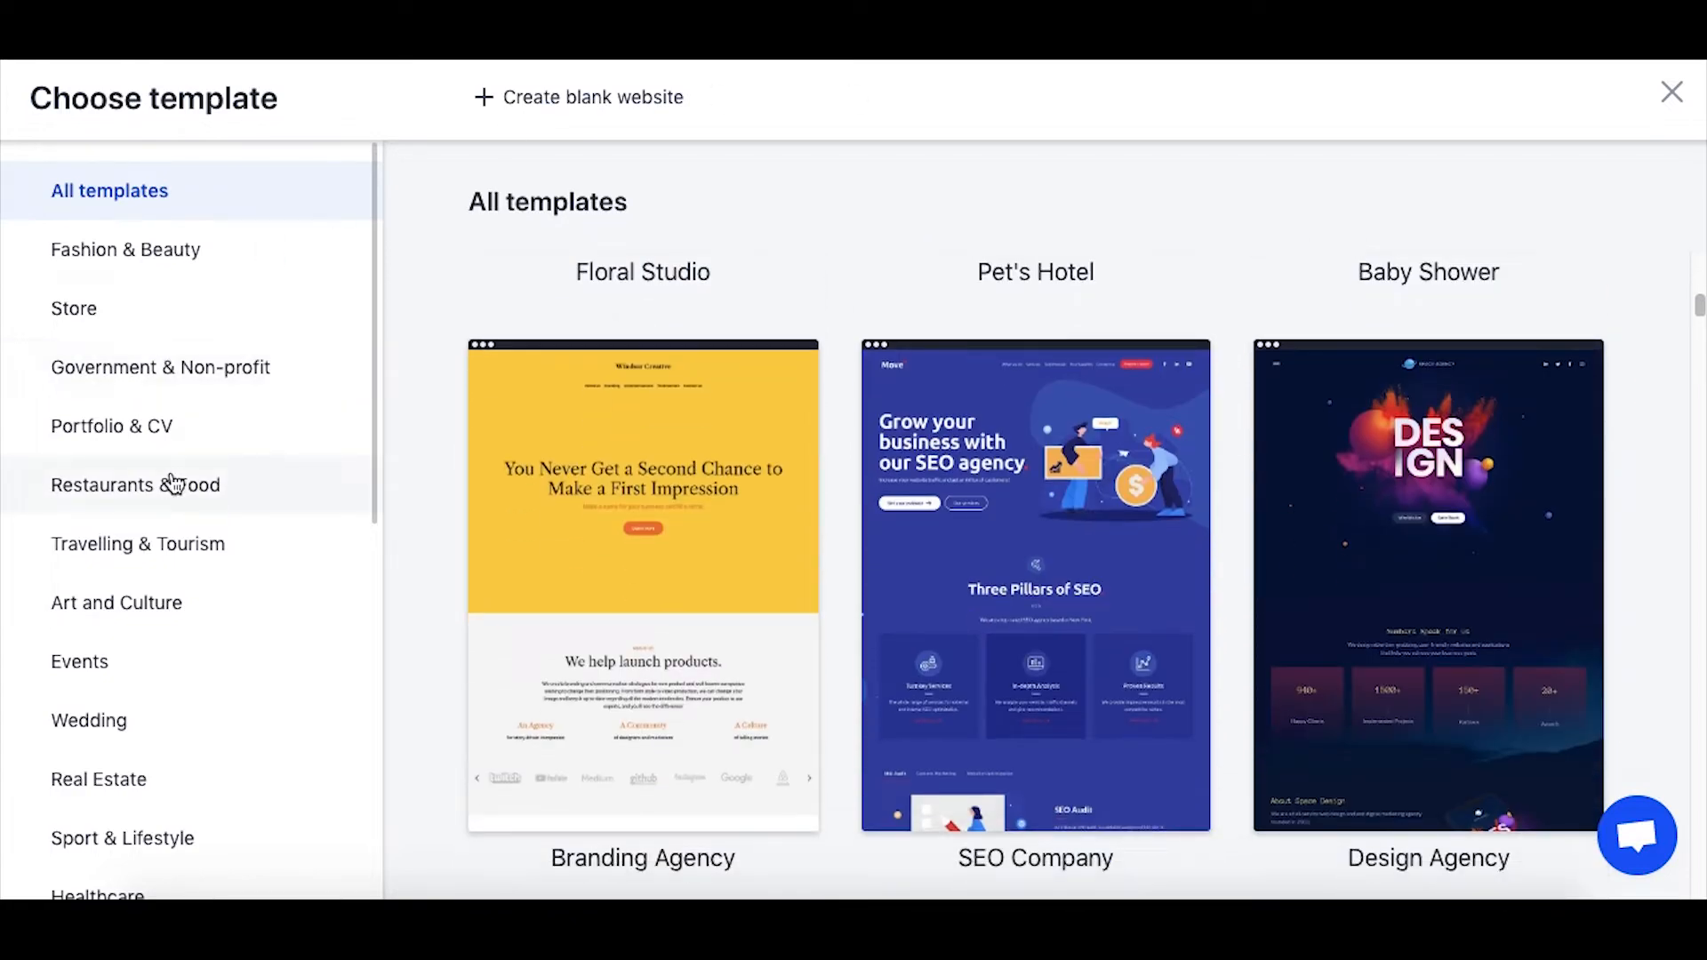
{"action": "scroll", "scroll_direction": "down", "scroll_amount": 3}
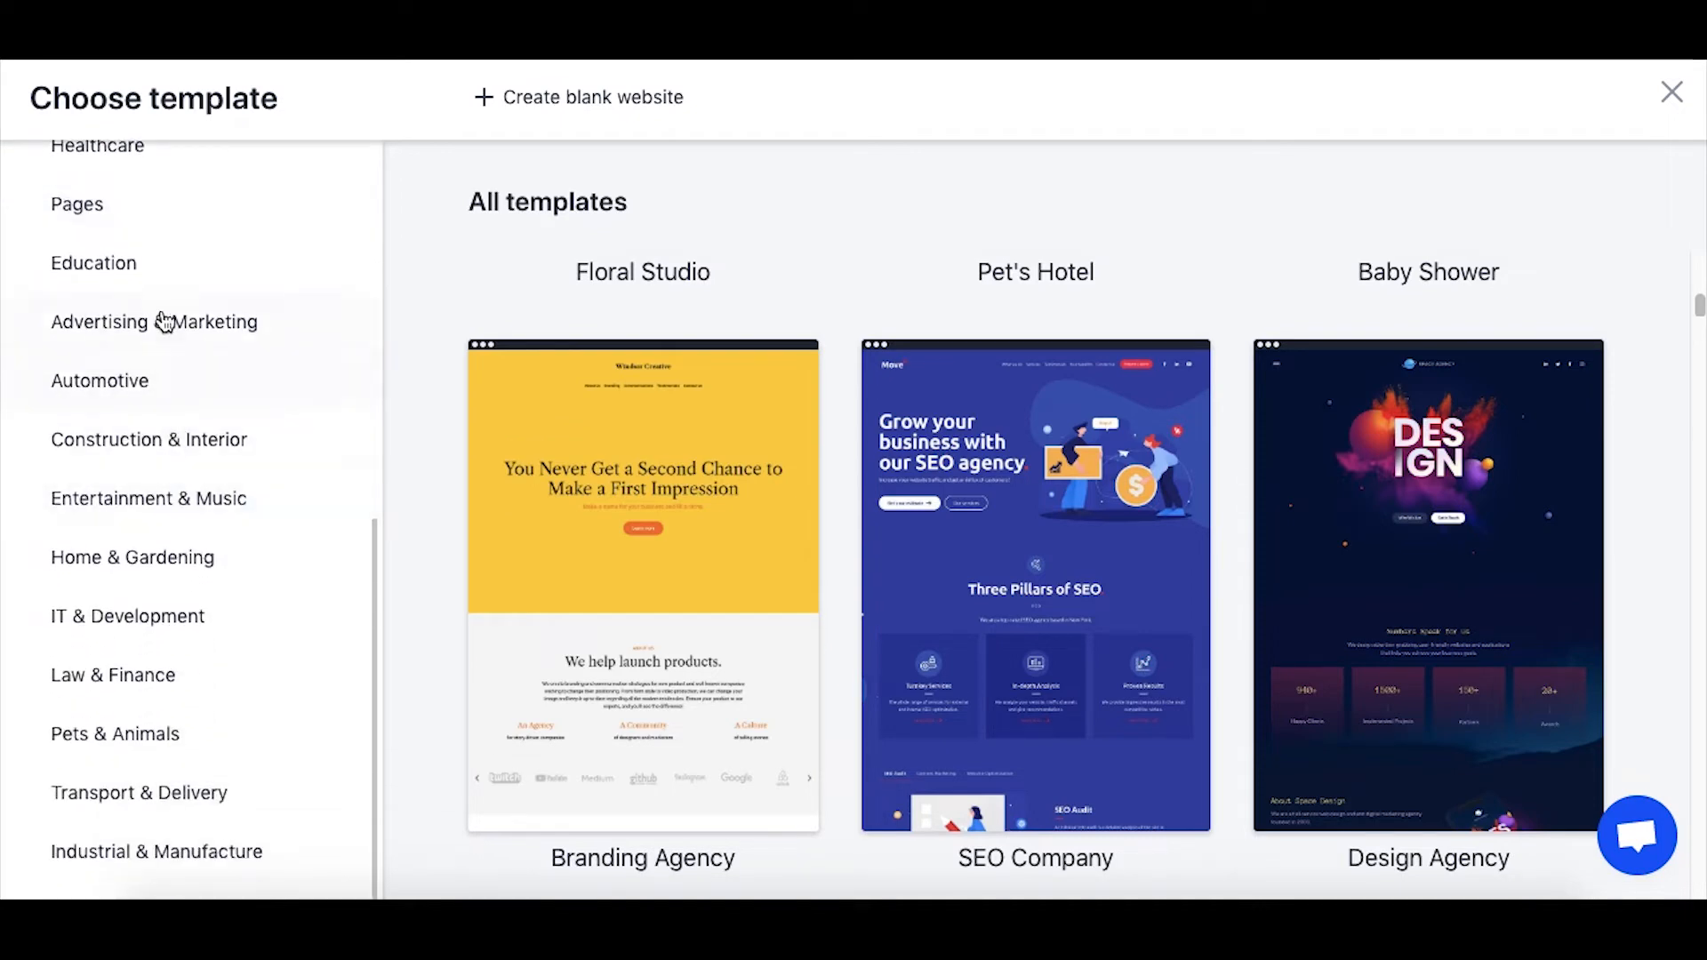
{"action": "left_click", "coordinate": [95, 263]}
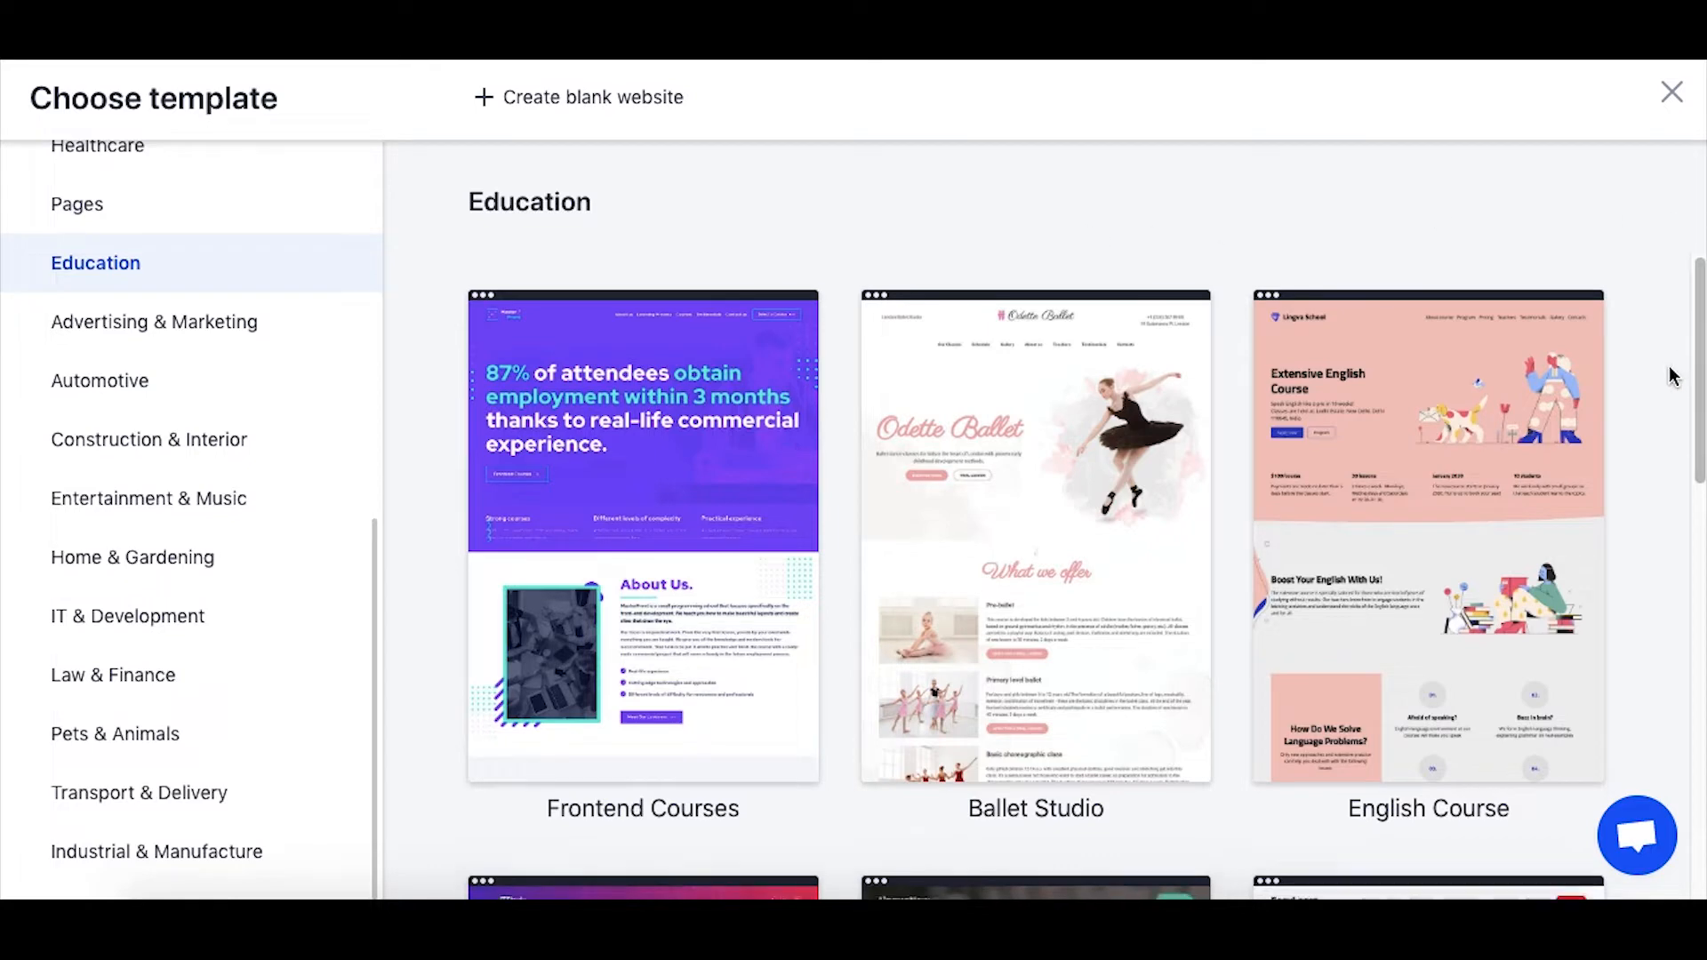
{"action": "scroll", "scroll_direction": "down", "scroll_amount": 3}
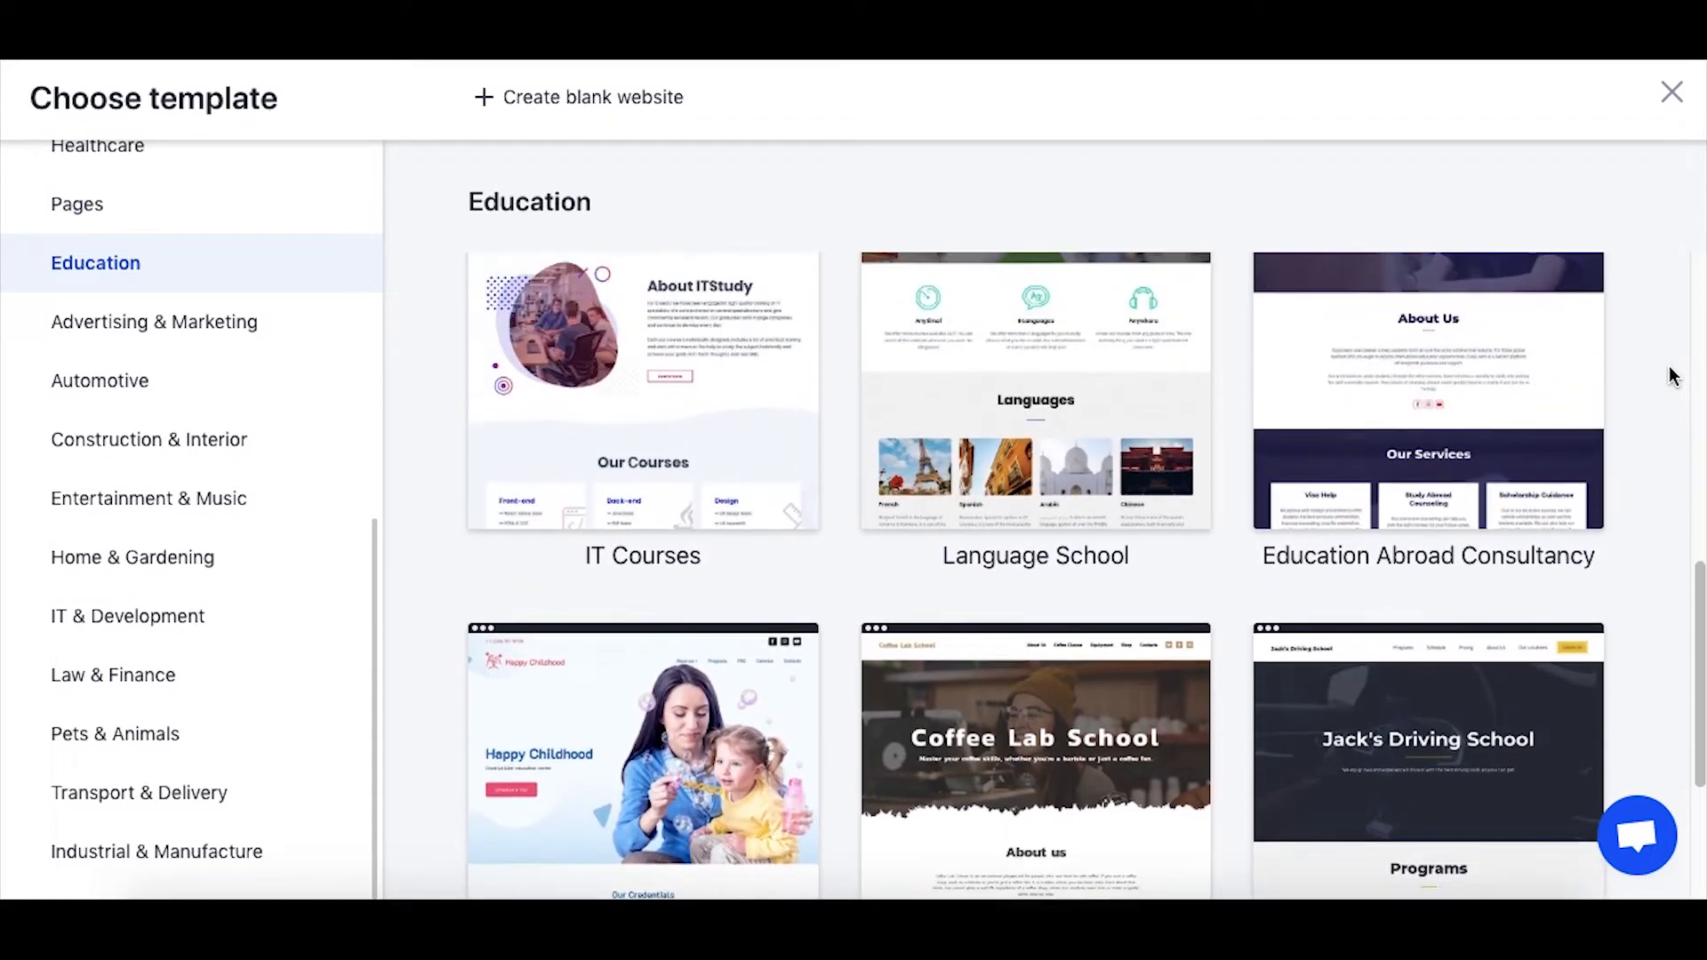
{"action": "scroll", "scroll_direction": "down", "scroll_amount": 3}
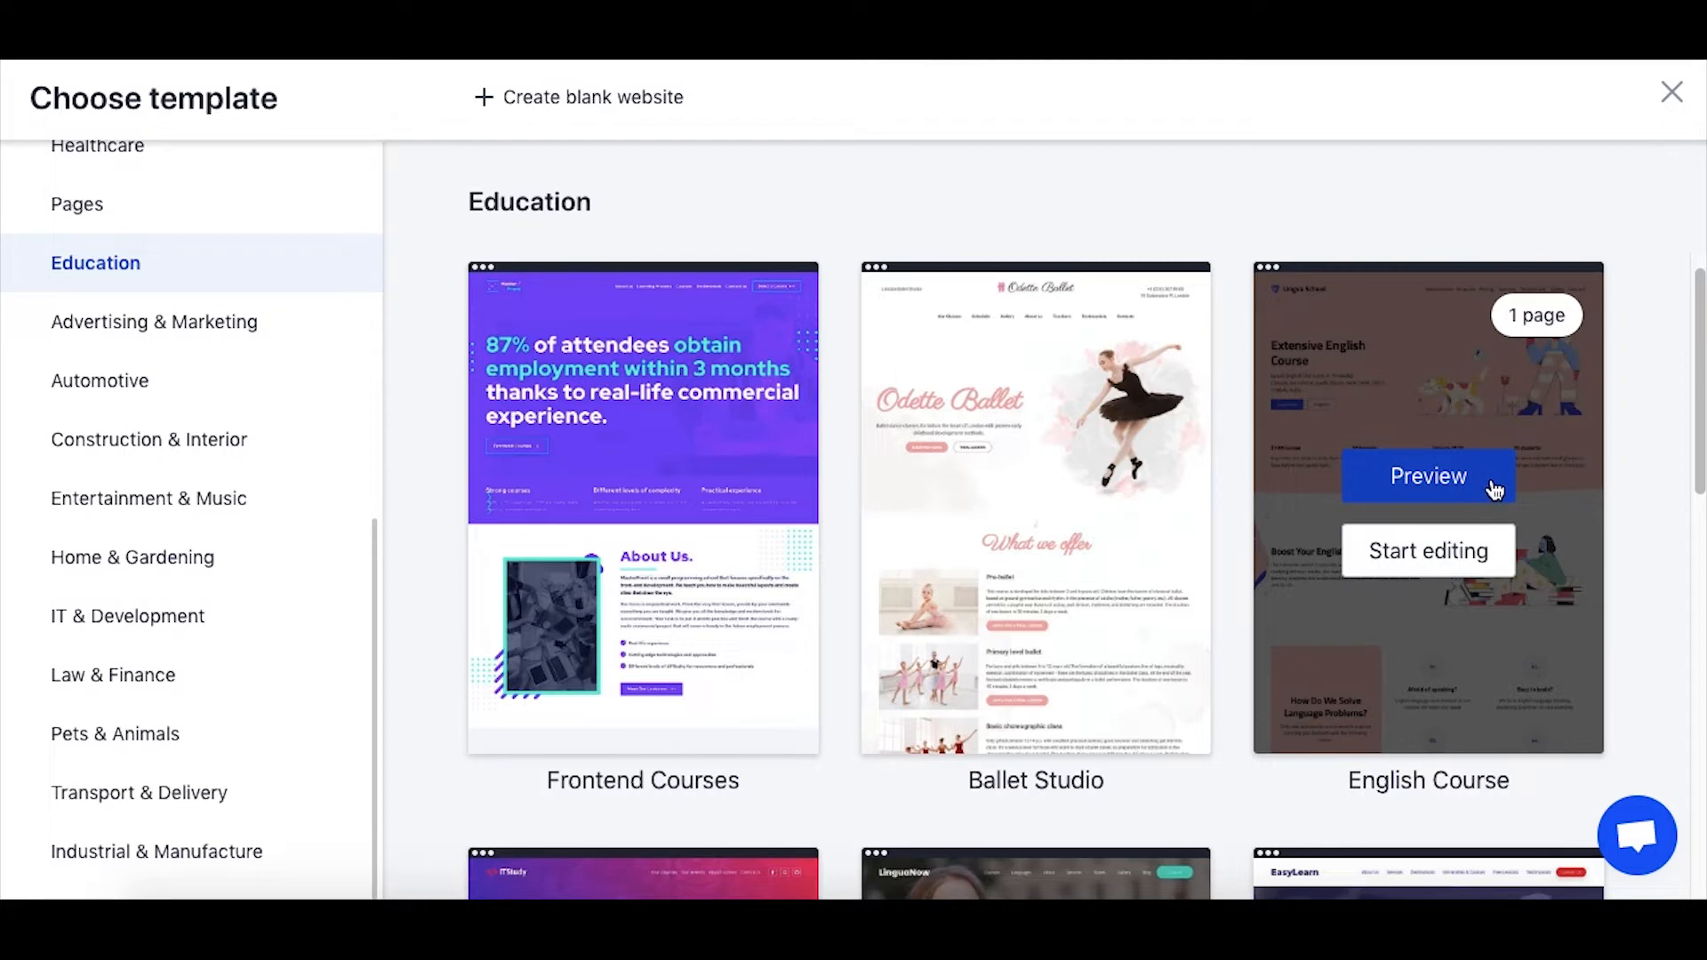
{"action": "mouse_move", "coordinate": [1486, 485]}
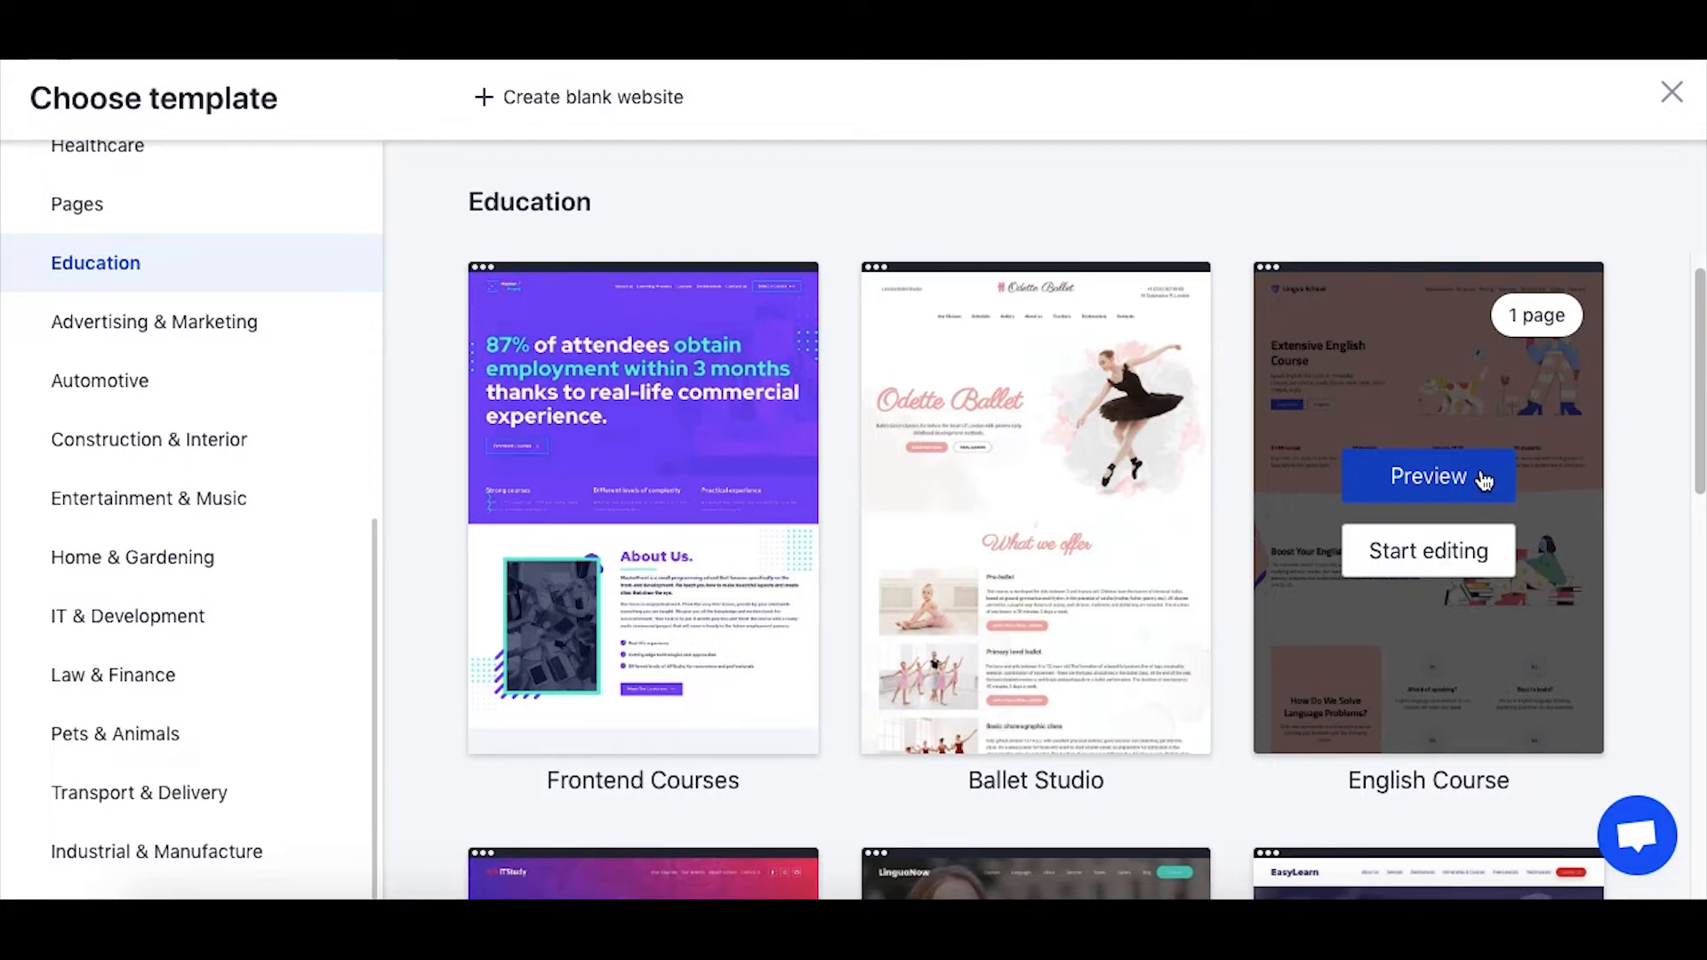
{"action": "mouse_move", "coordinate": [1607, 241]}
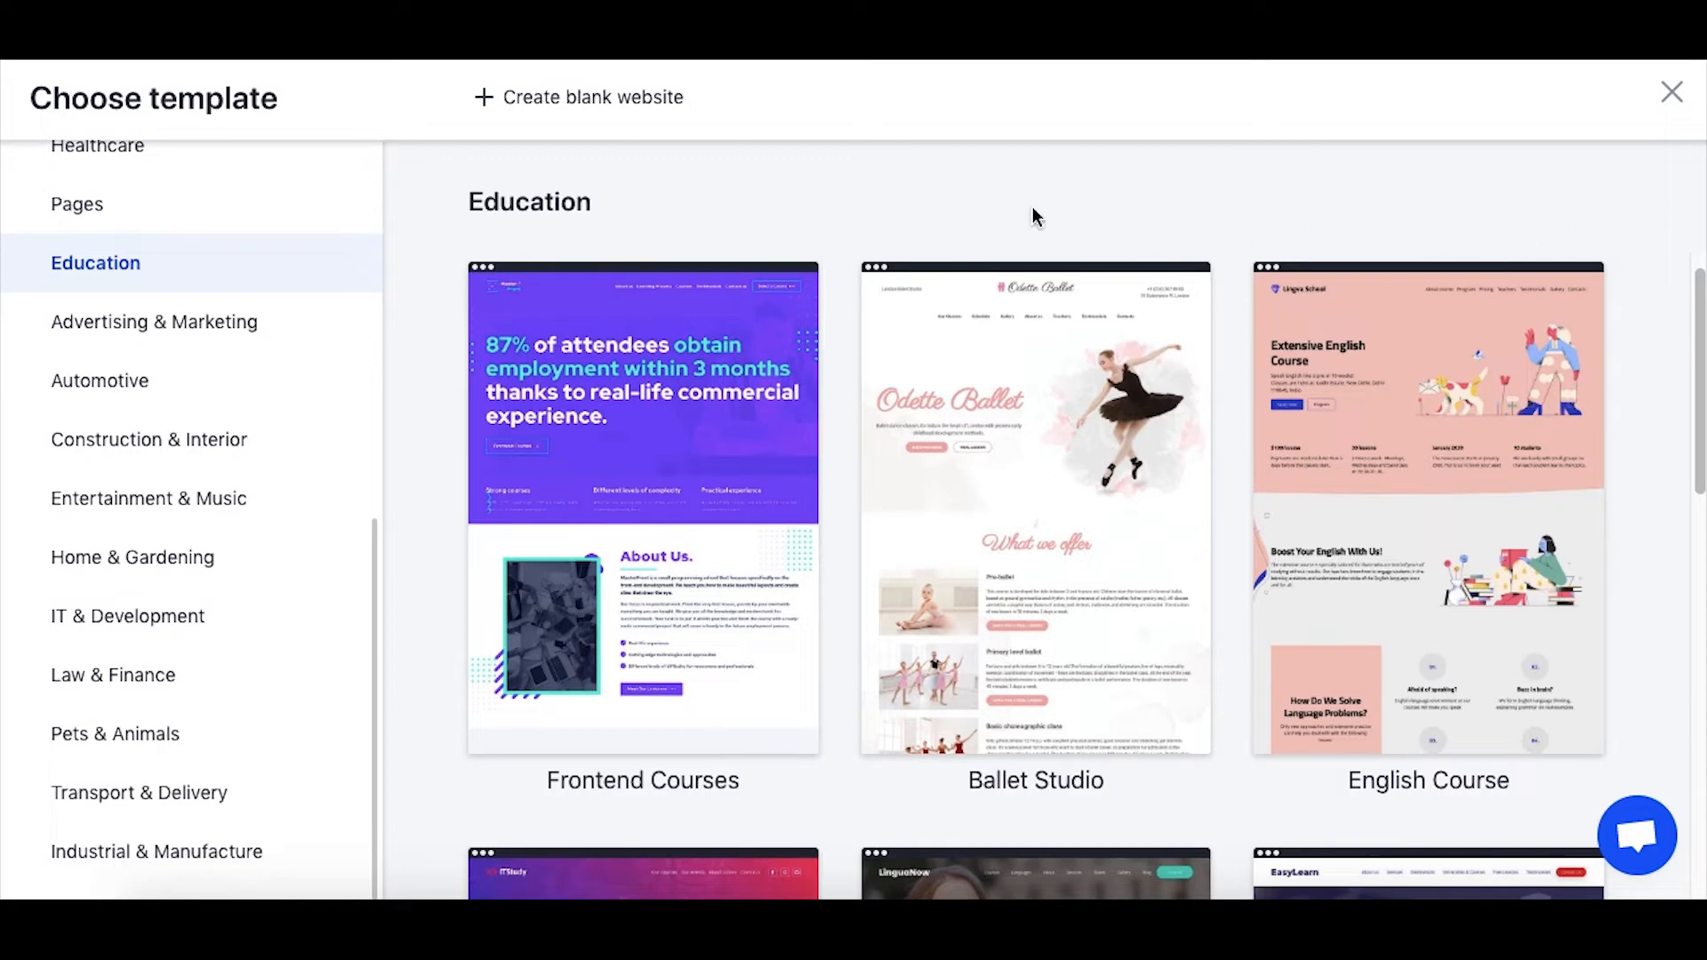
{"action": "mouse_move", "coordinate": [639, 120]}
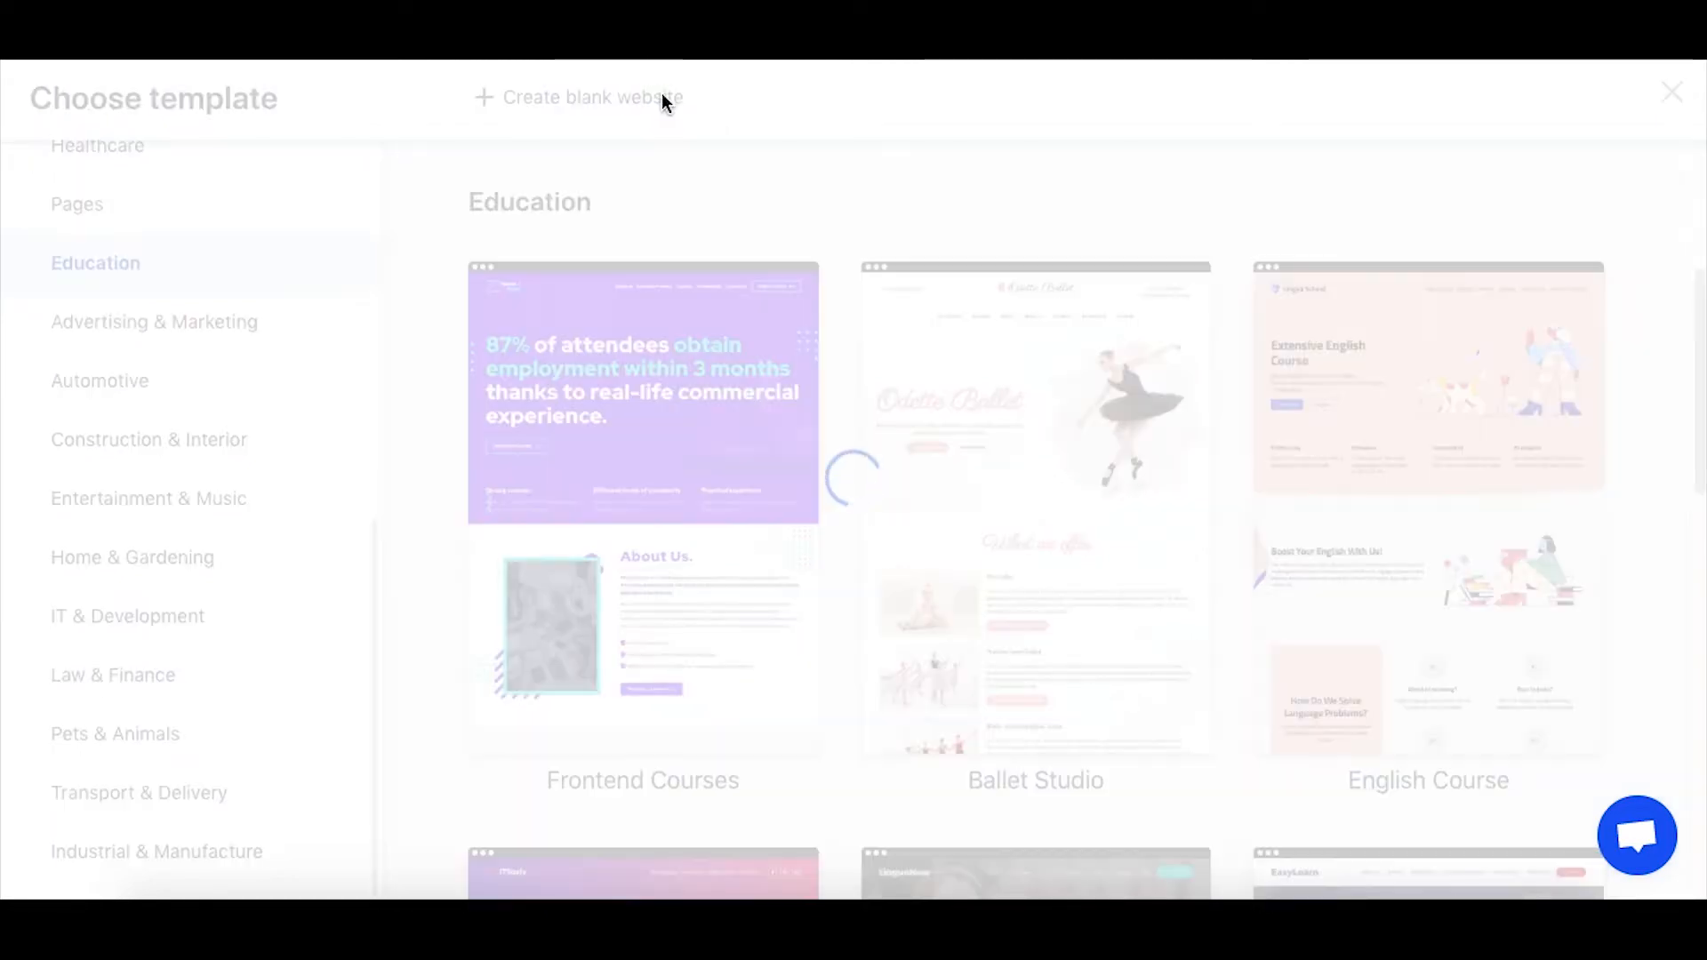
- Open the blank site's block library and scroll down to the footer designs
{"action": "left_click", "coordinate": [591, 97]}
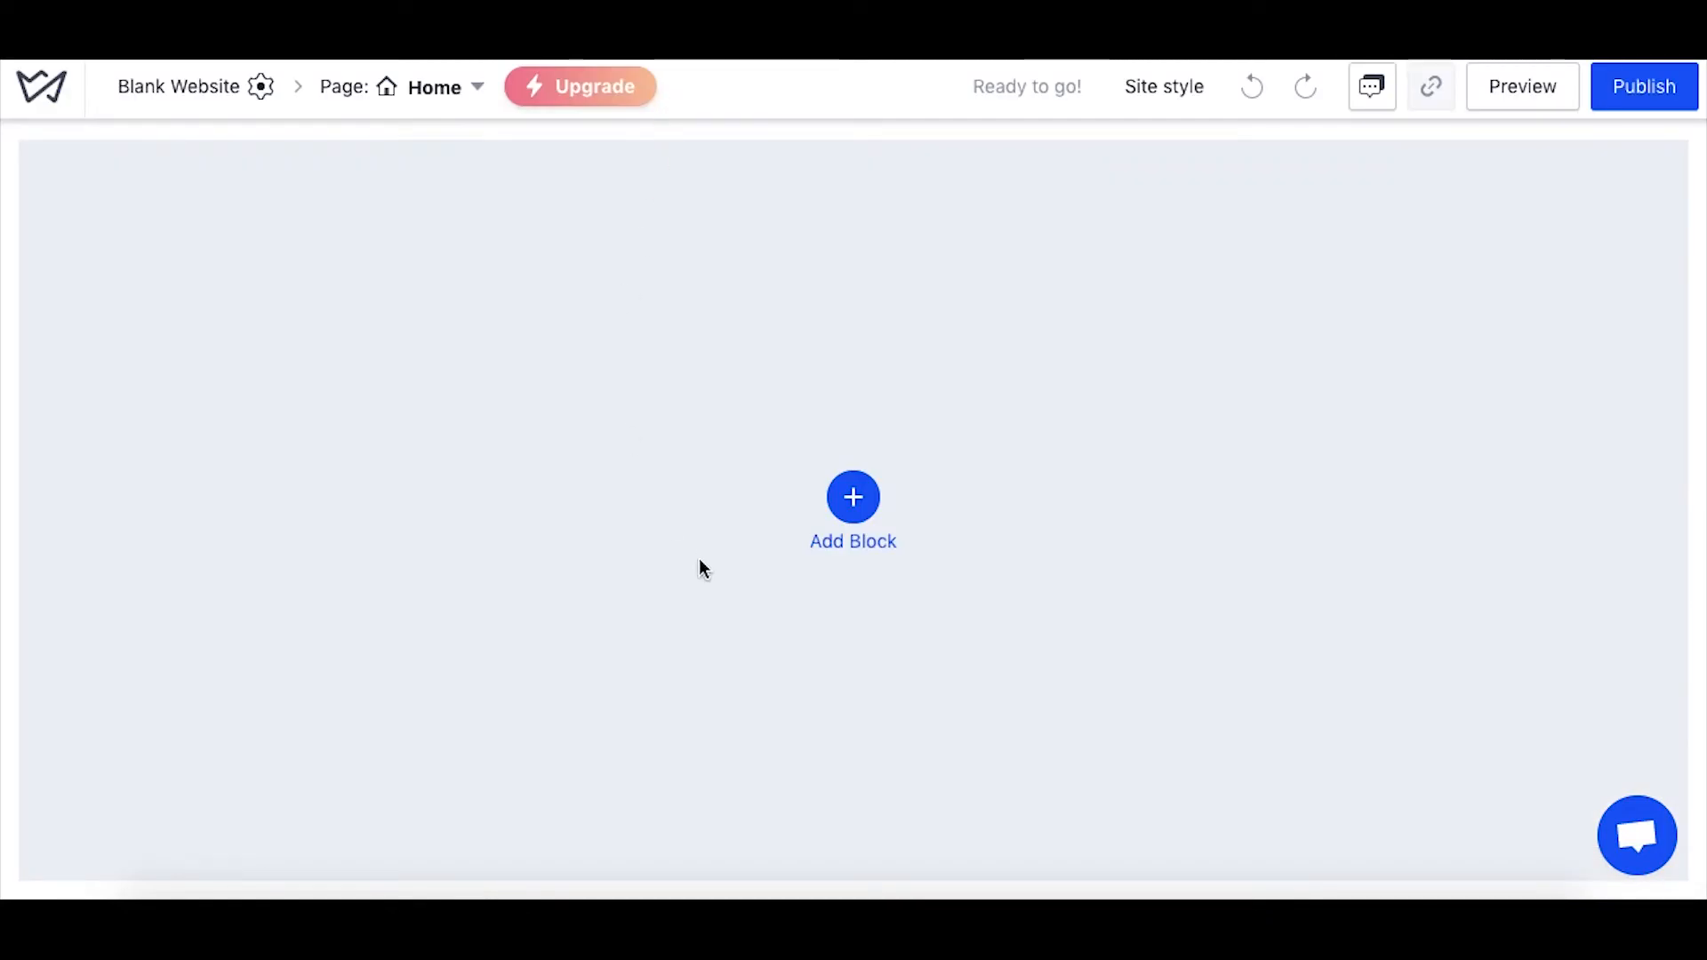
{"action": "mouse_move", "coordinate": [915, 575]}
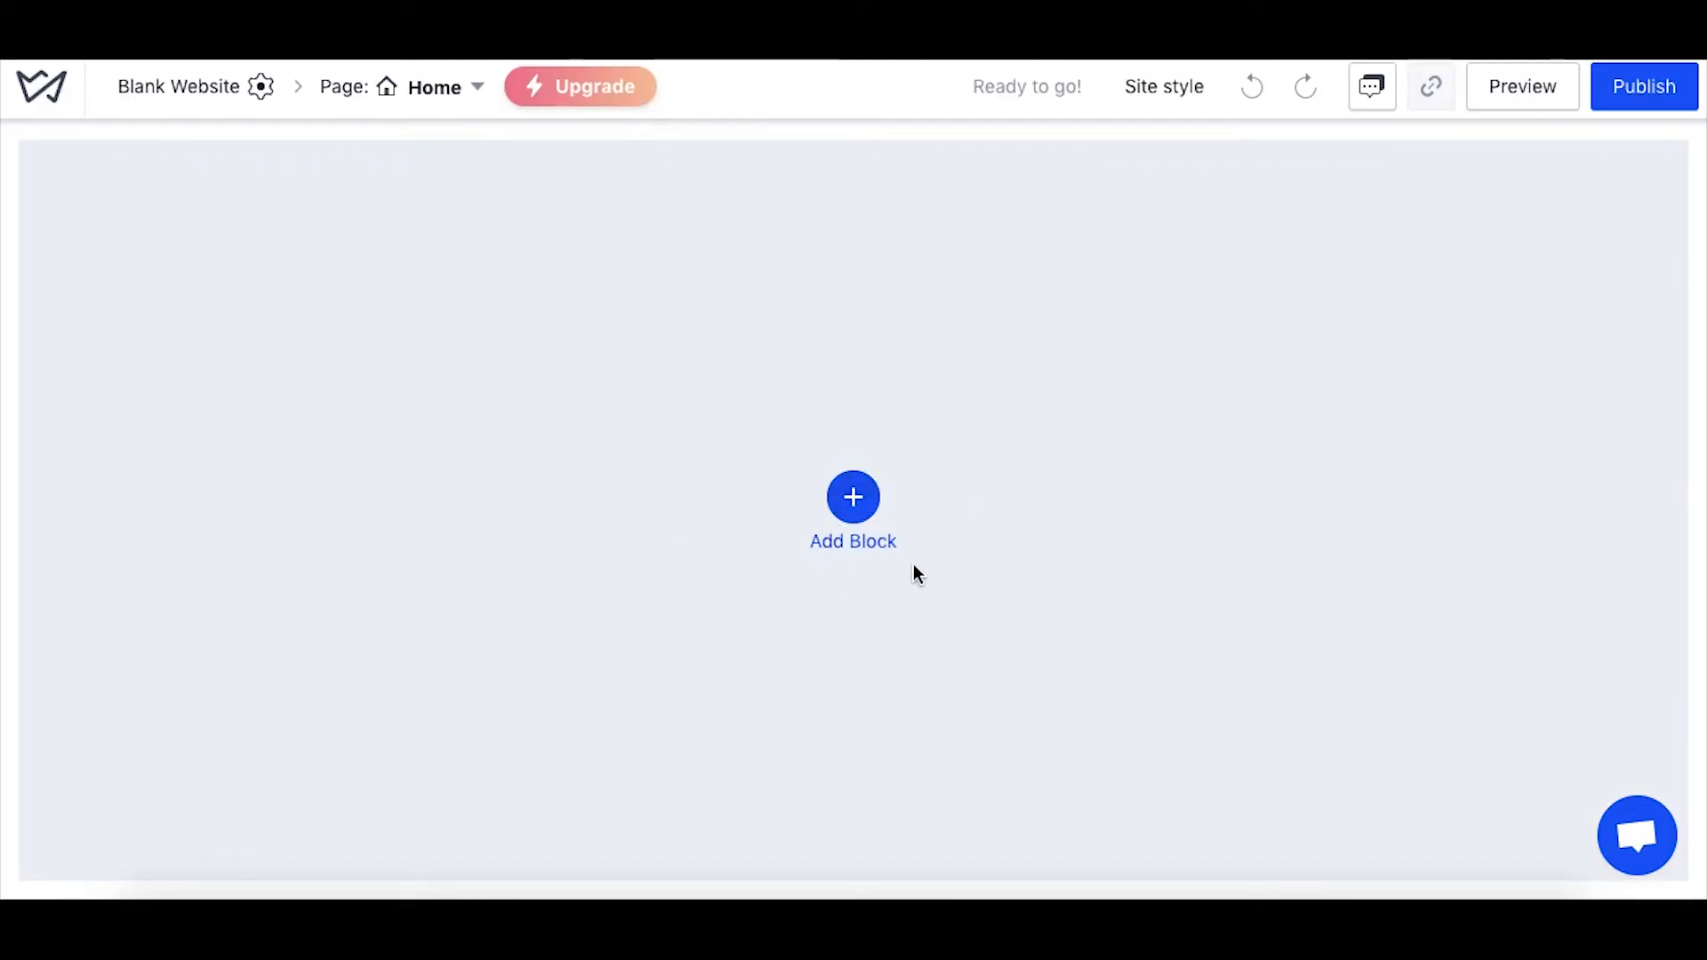
{"action": "left_click", "coordinate": [854, 498]}
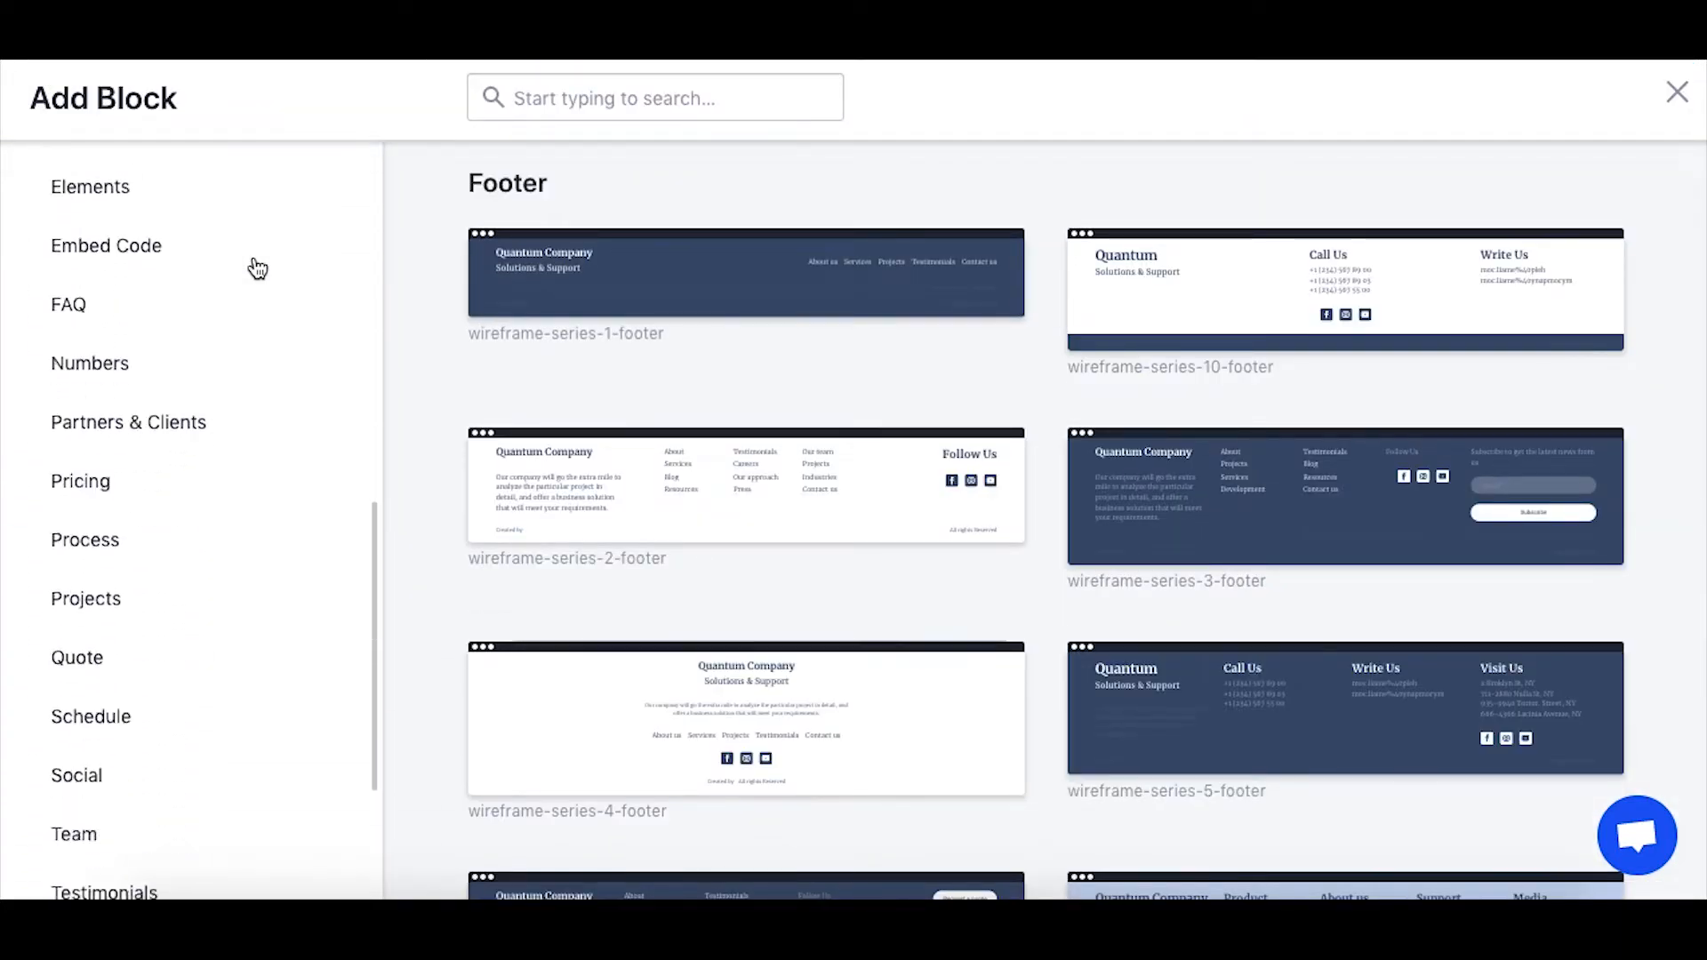
{"action": "scroll", "scroll_direction": "down", "scroll_amount": 3}
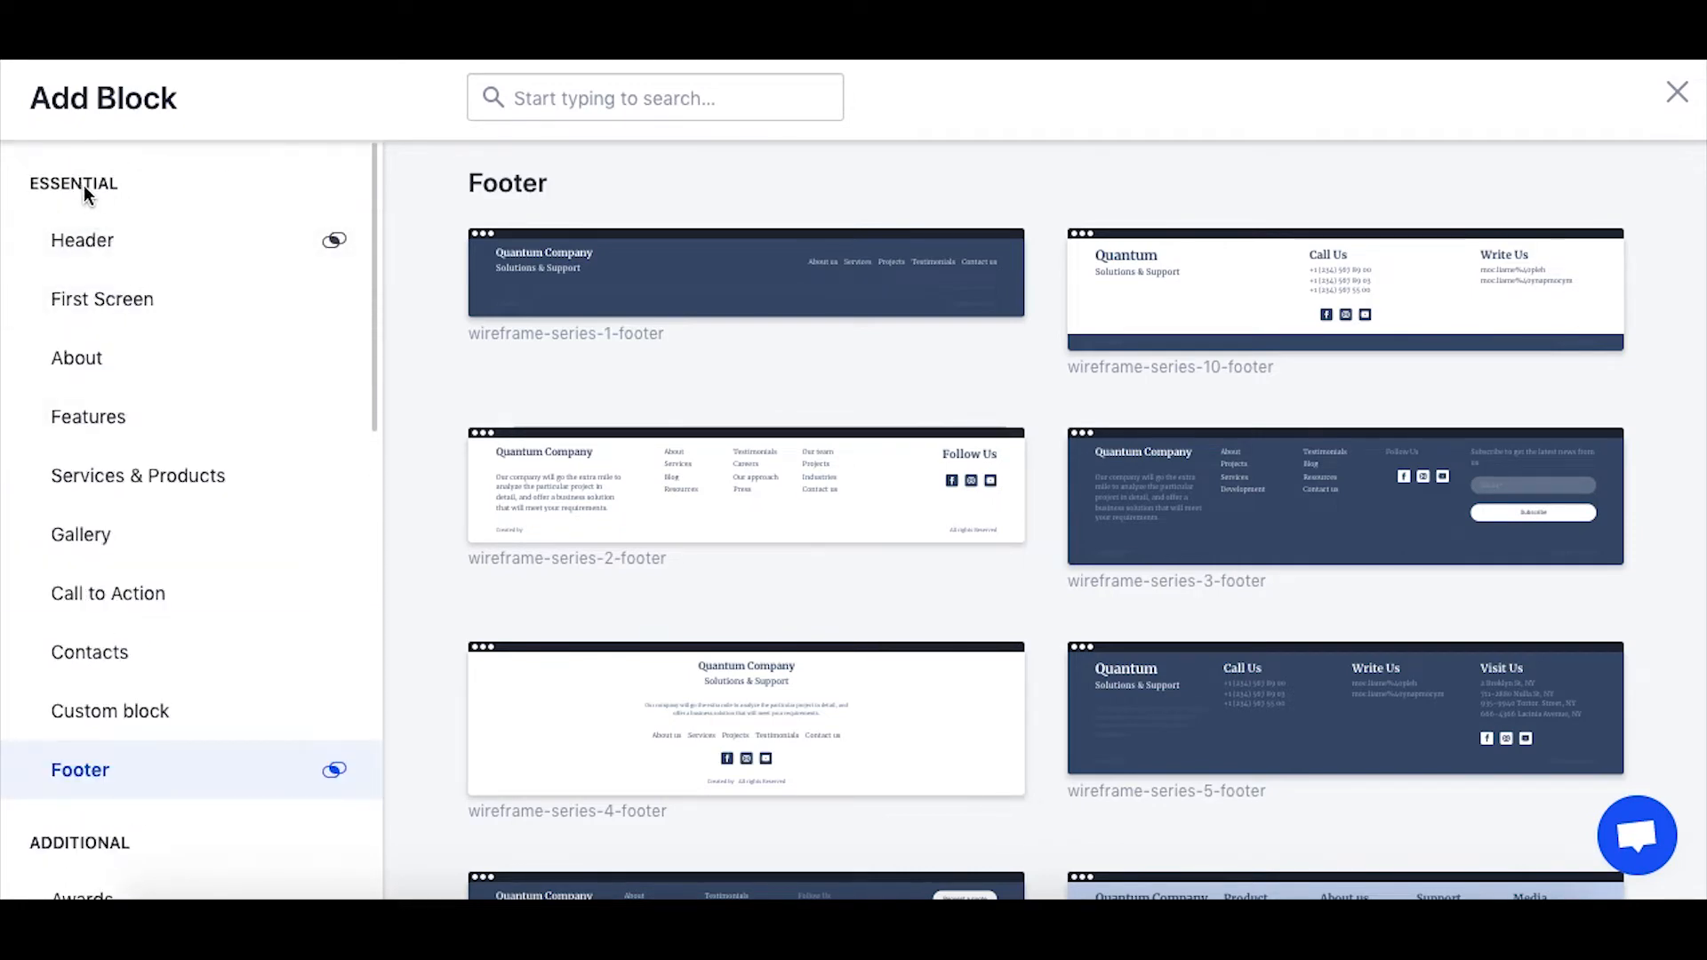
{"action": "mouse_move", "coordinate": [174, 241]}
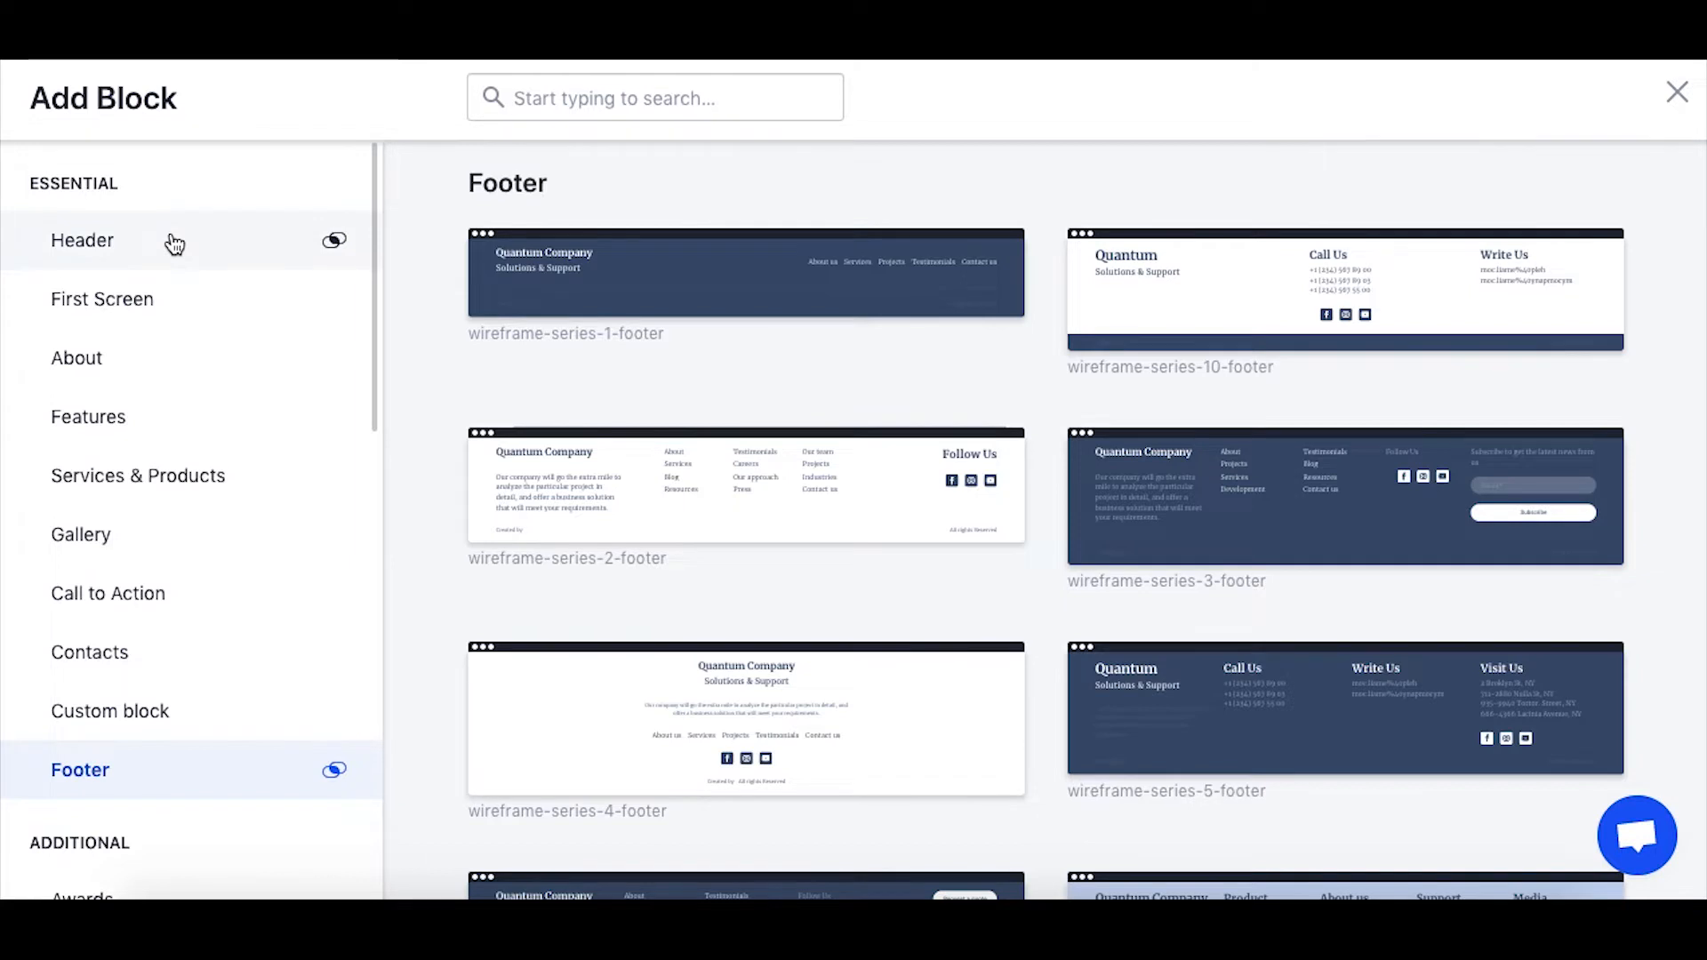
- Add the dark wireframe-series-3 Quantum Company header to all pages
{"action": "left_click", "coordinate": [82, 241]}
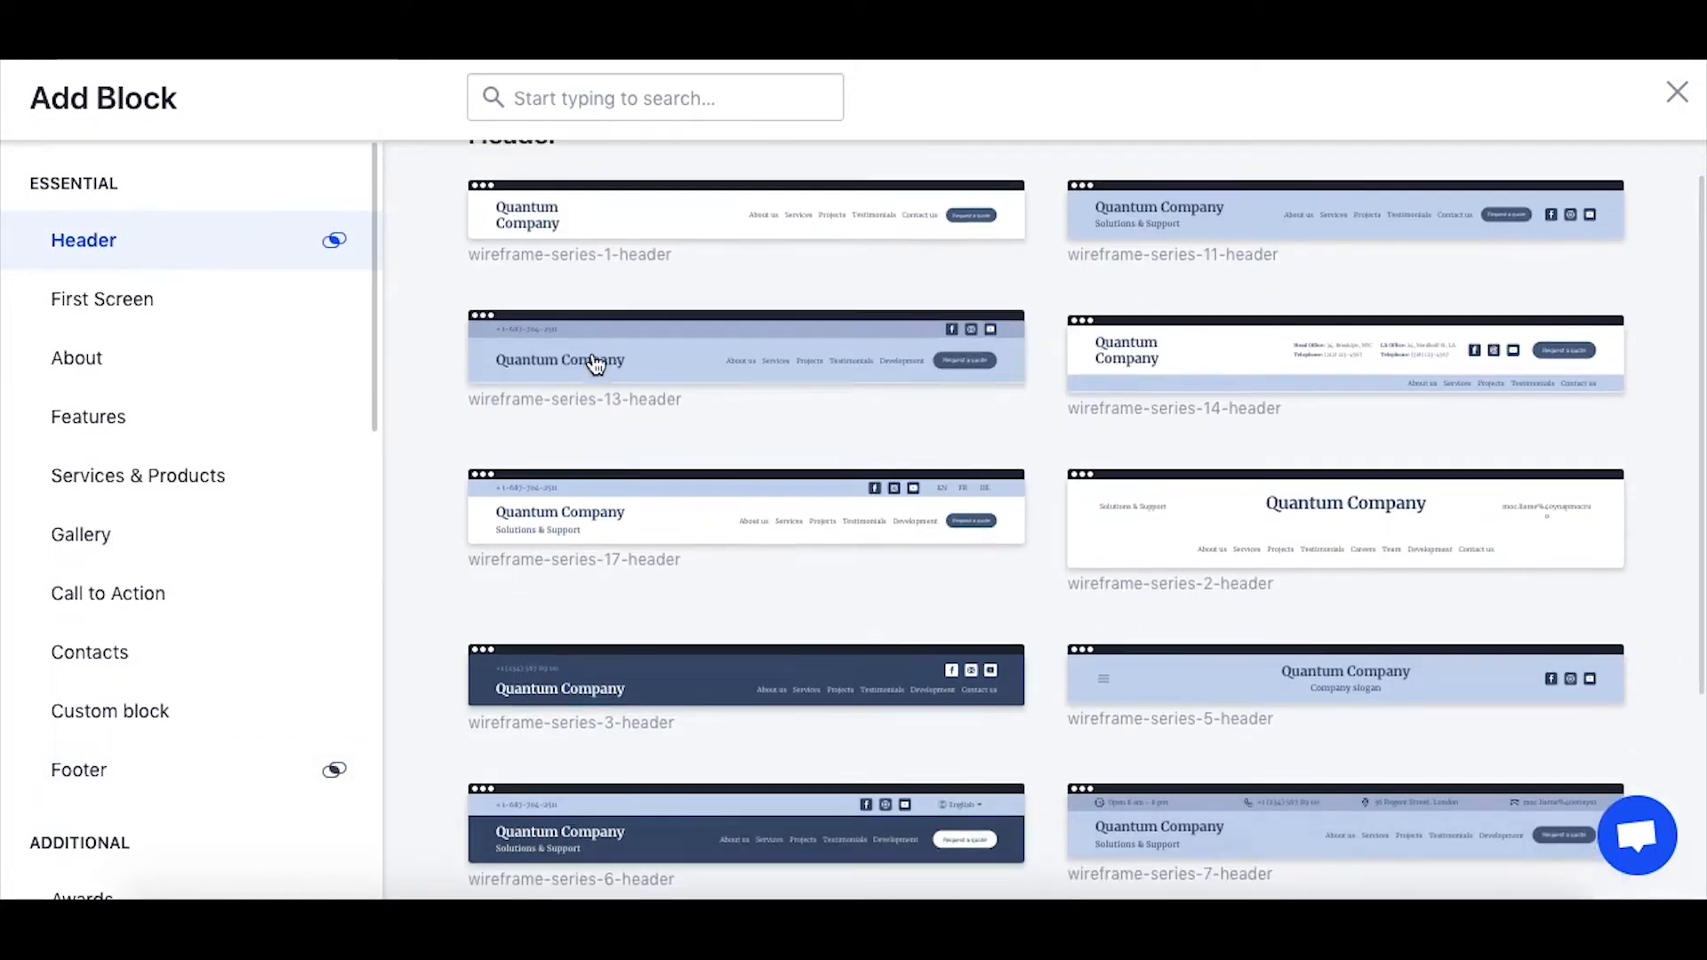
{"action": "scroll", "scroll_direction": "down", "scroll_amount": 3}
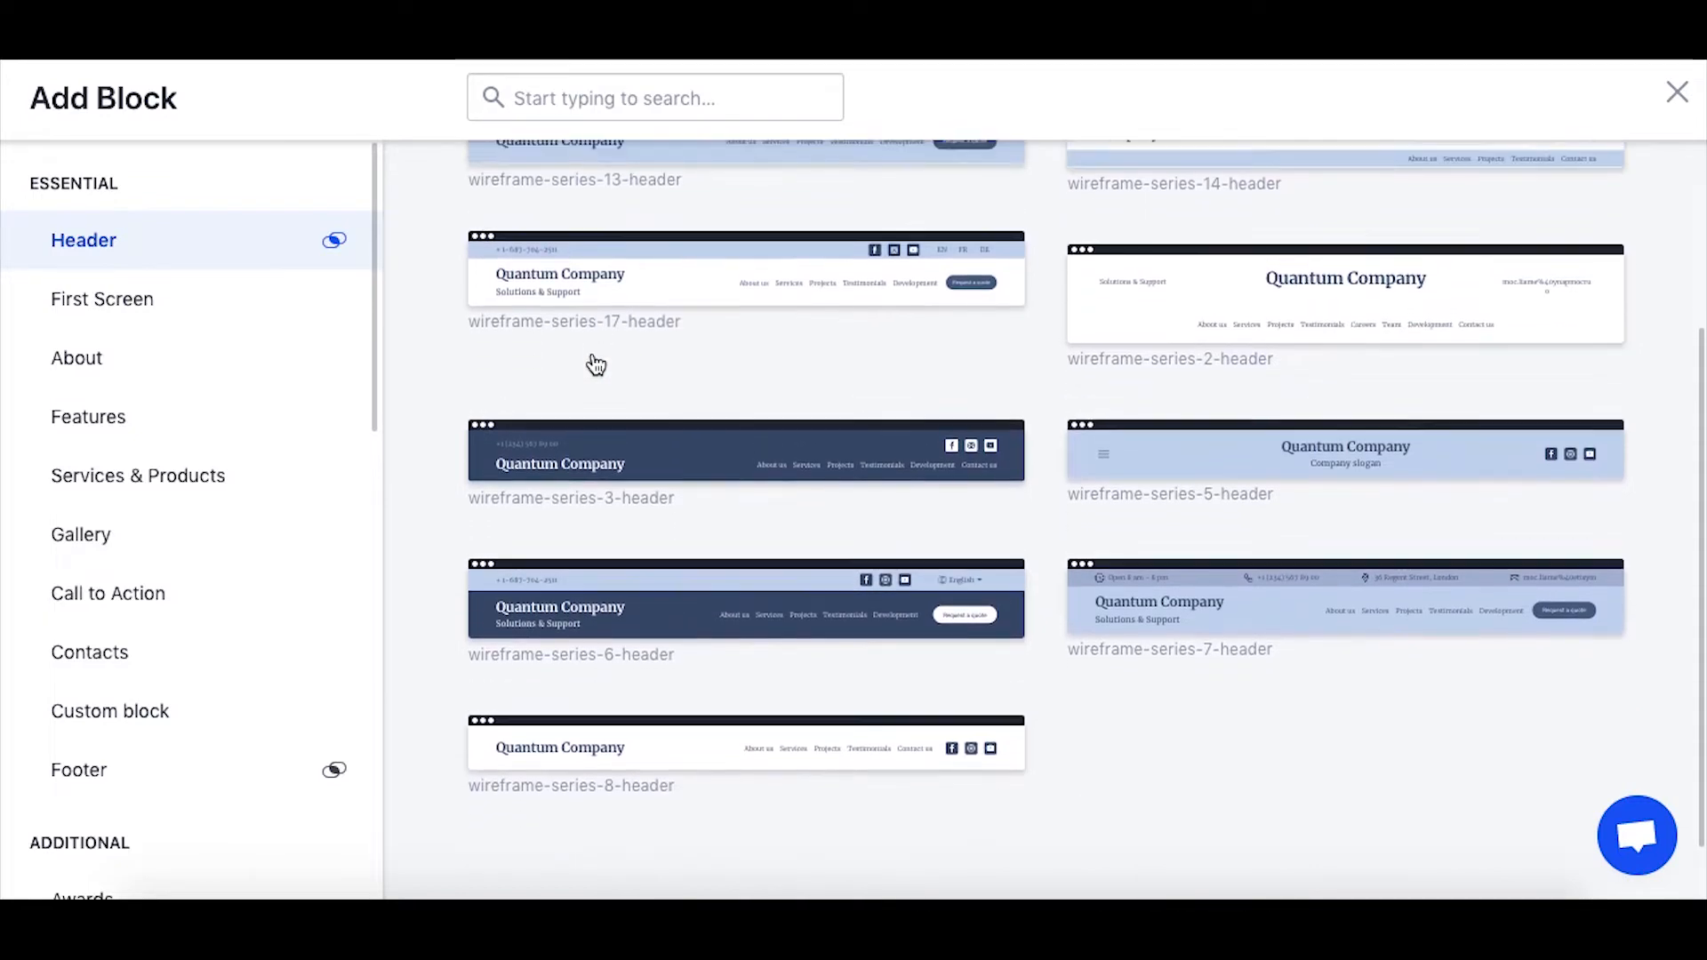
{"action": "scroll", "scroll_direction": "down", "scroll_amount": 3}
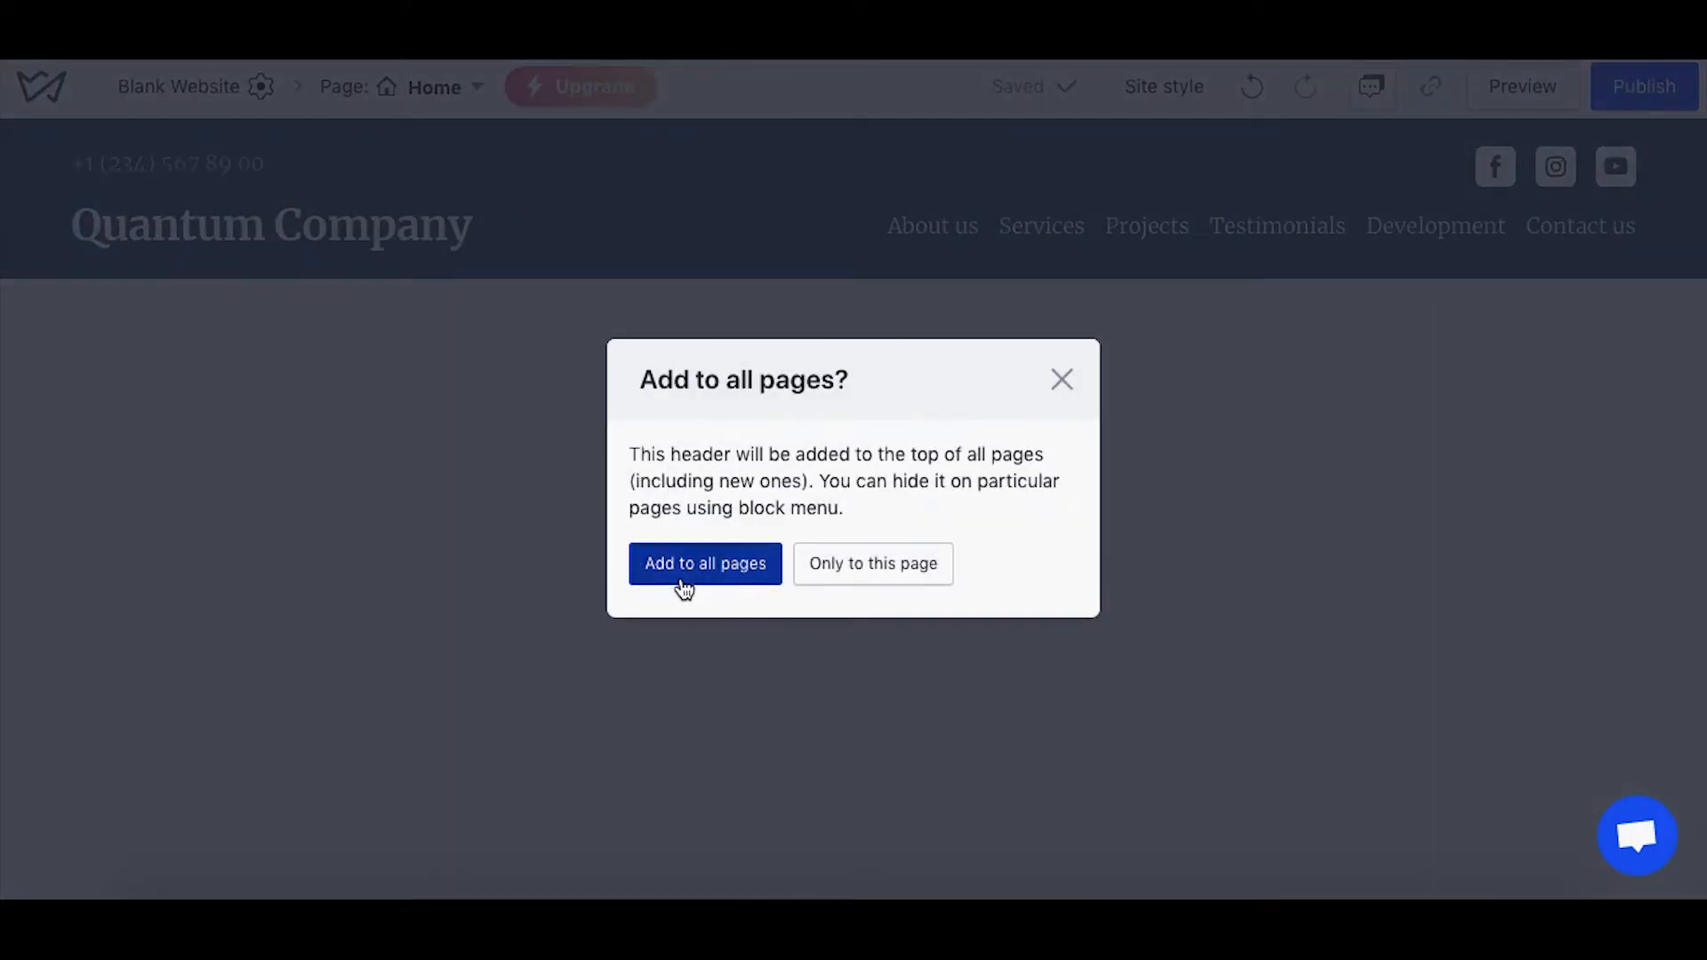
{"action": "left_click", "coordinate": [705, 564]}
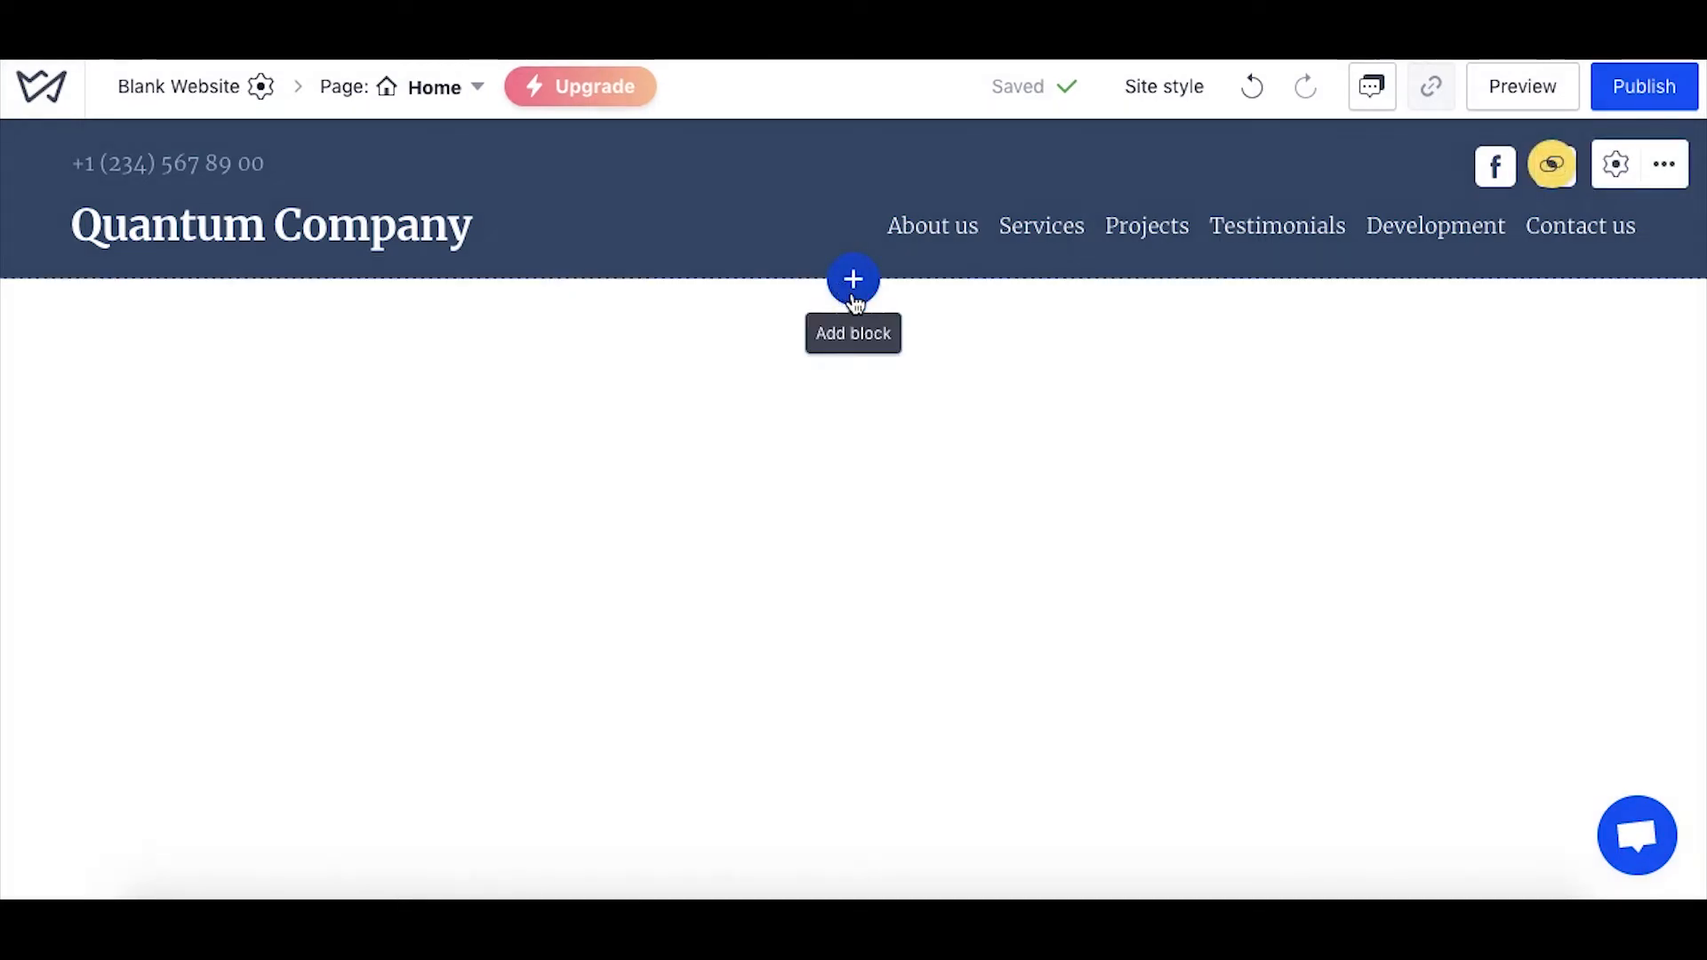
- Insert the light-blue wireframe-series-11-cover First Screen block below the header
{"action": "left_click", "coordinate": [853, 281]}
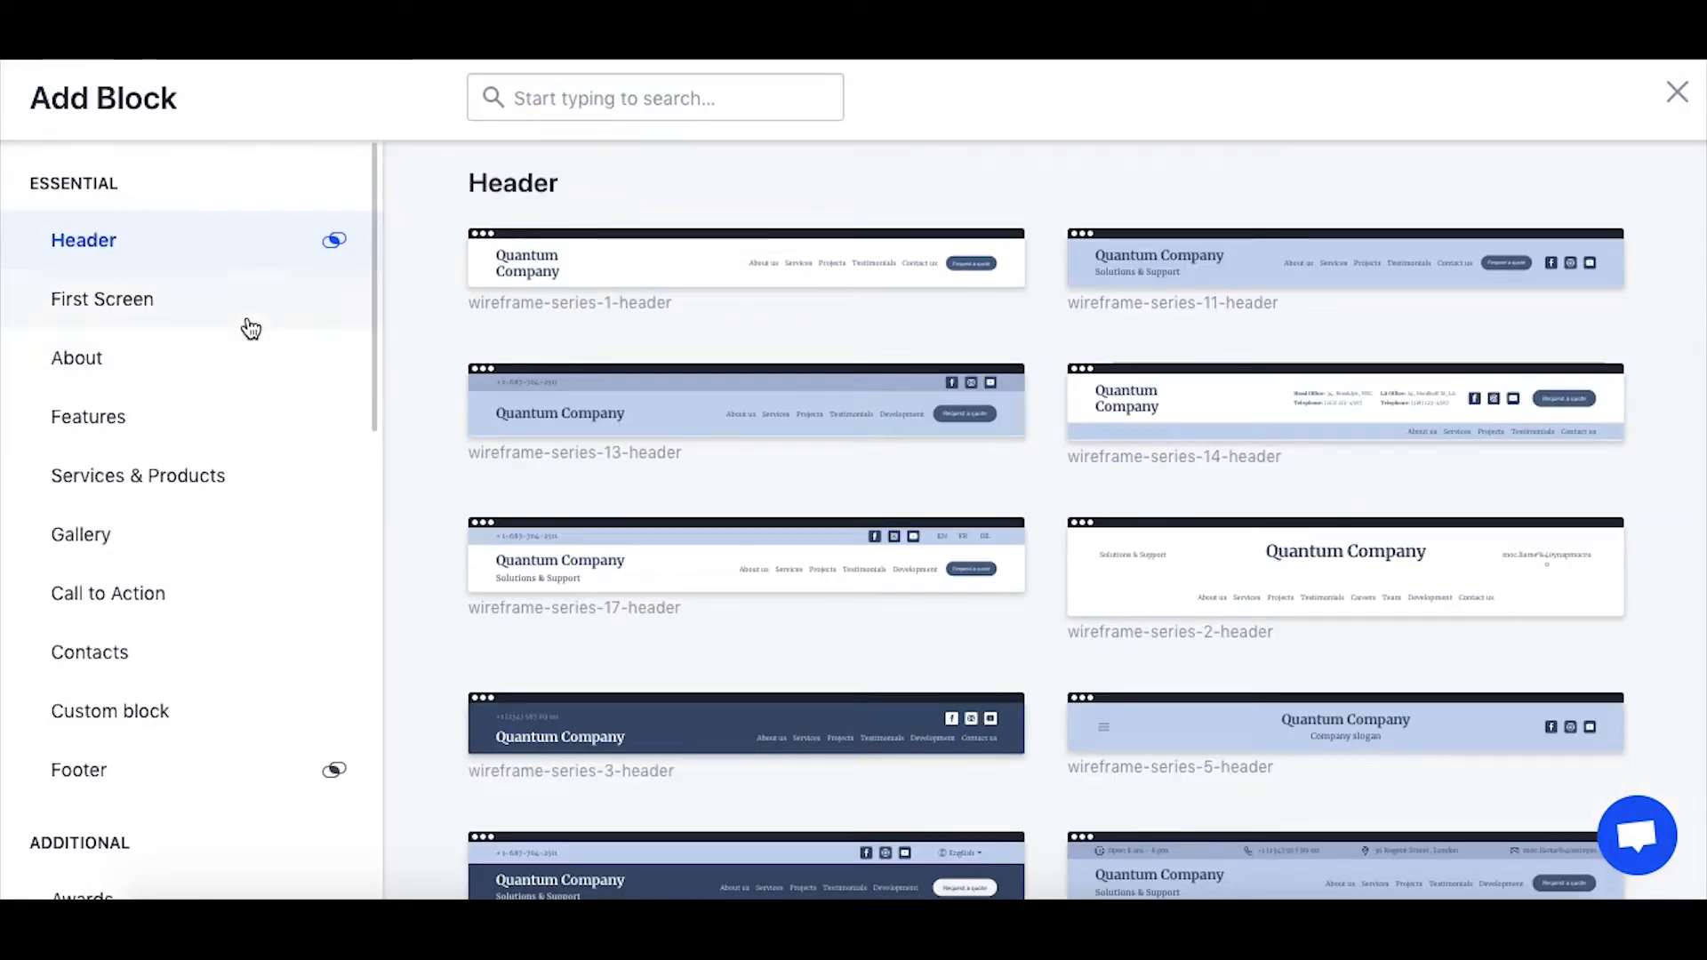
{"action": "left_click", "coordinate": [103, 298]}
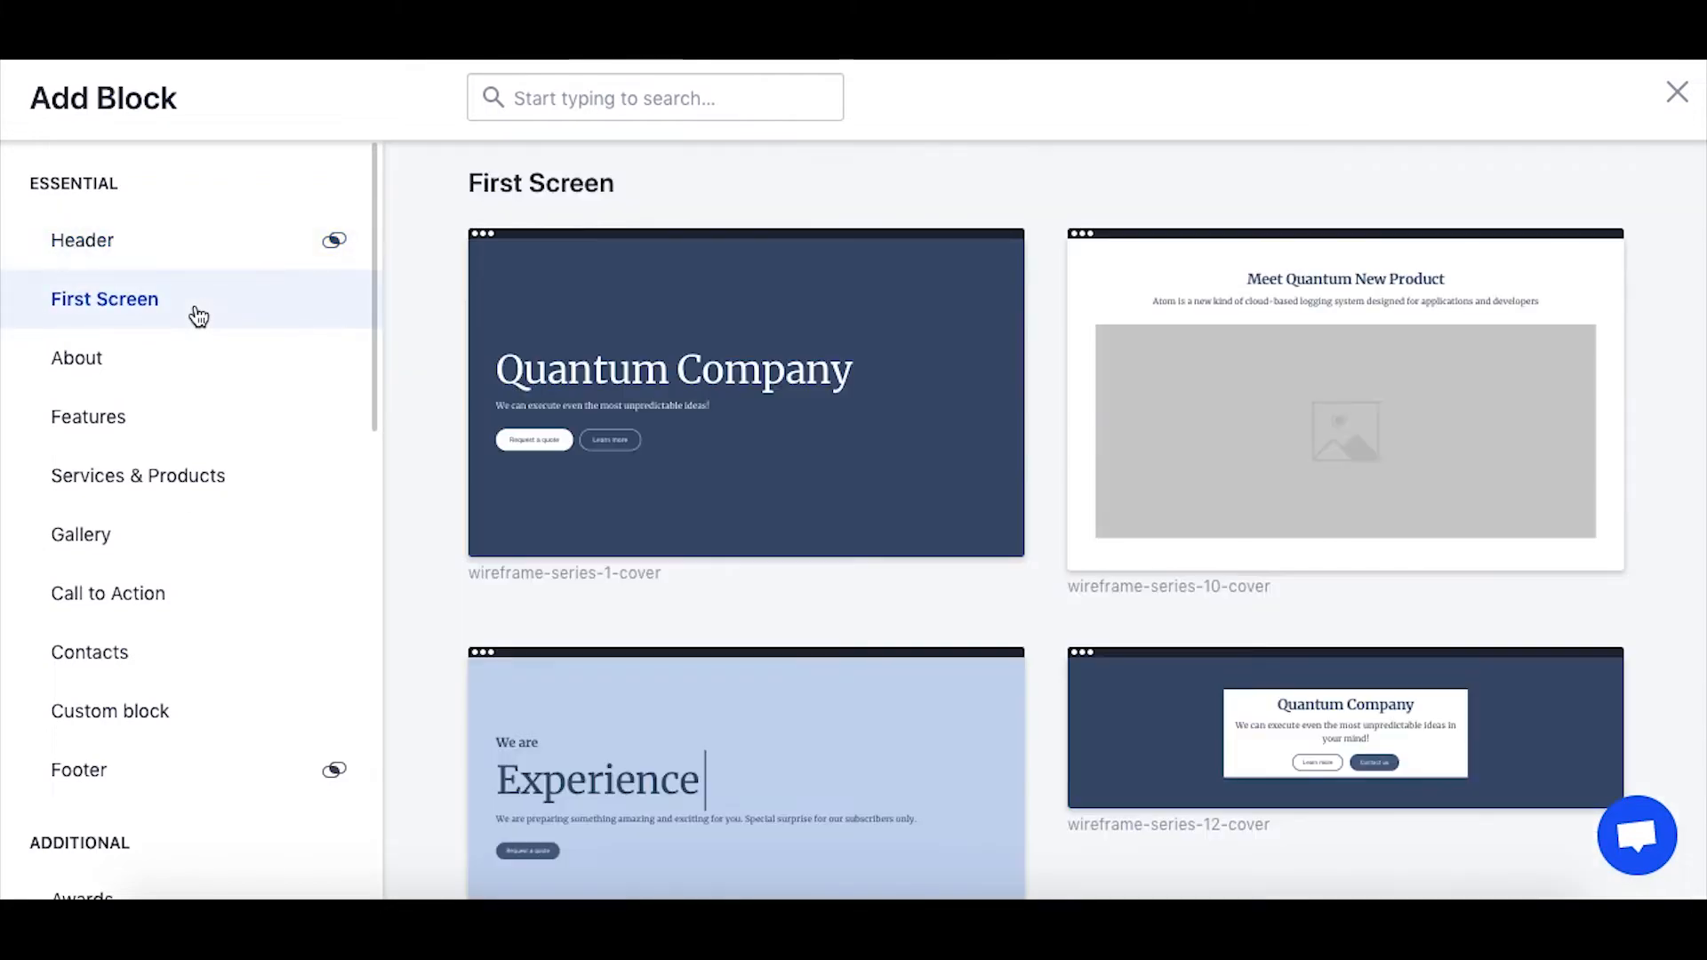
{"action": "scroll", "scroll_direction": "down", "scroll_amount": 3}
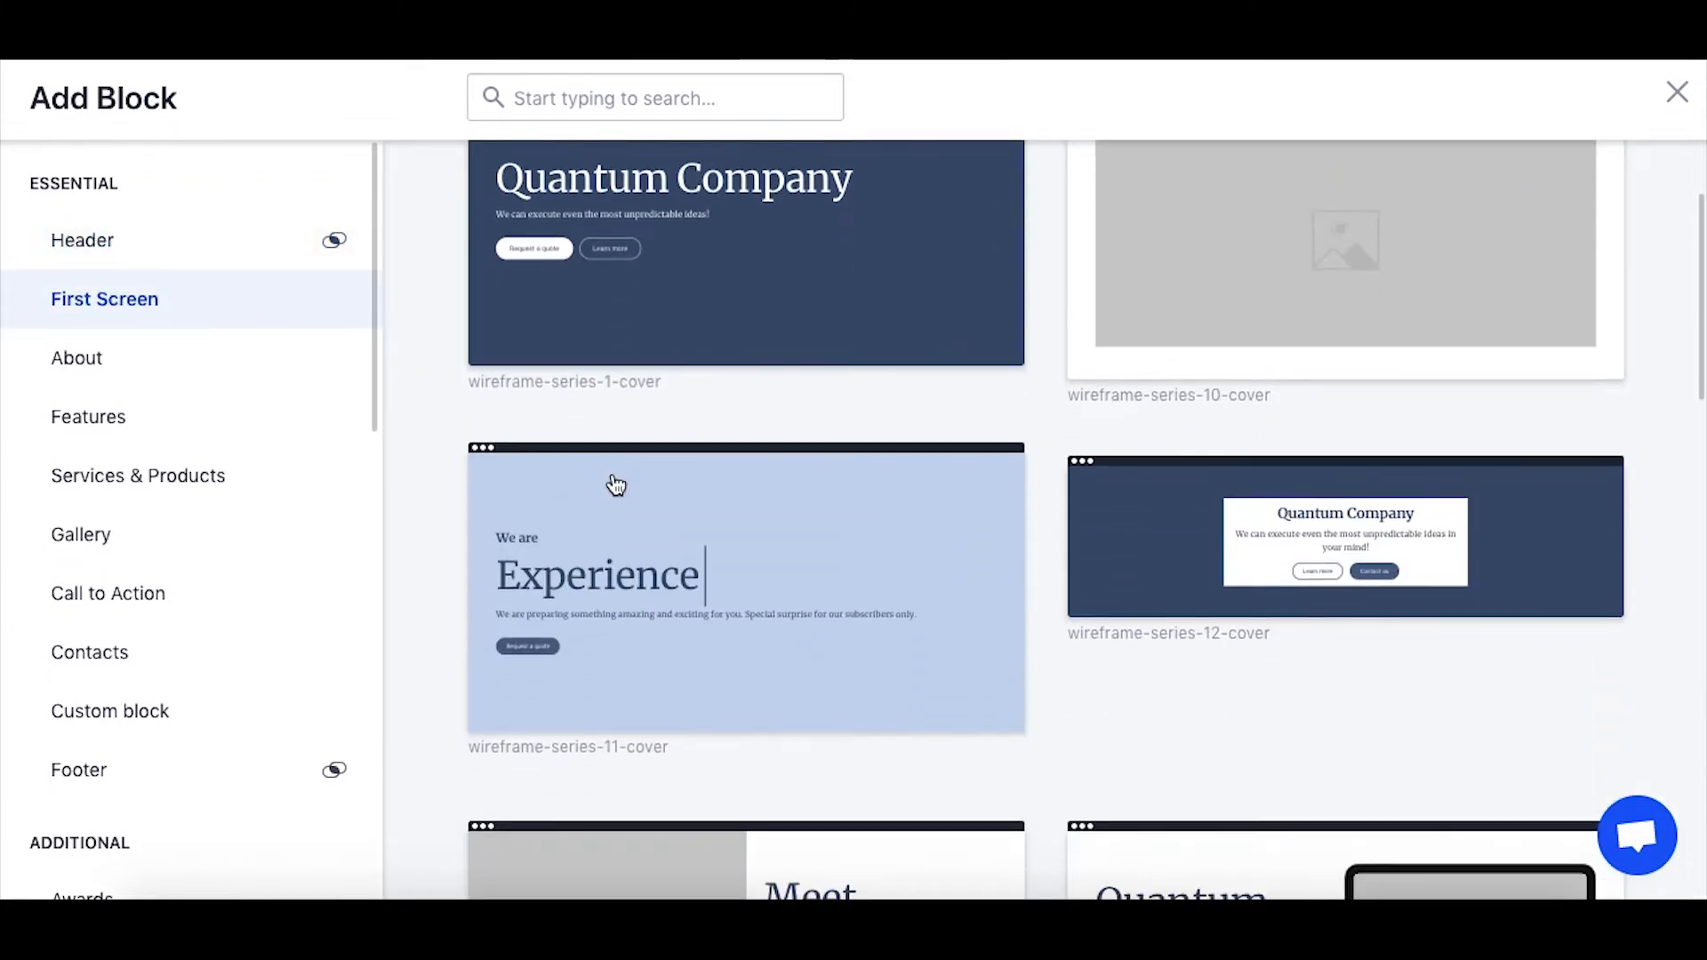
{"action": "left_click", "coordinate": [745, 588]}
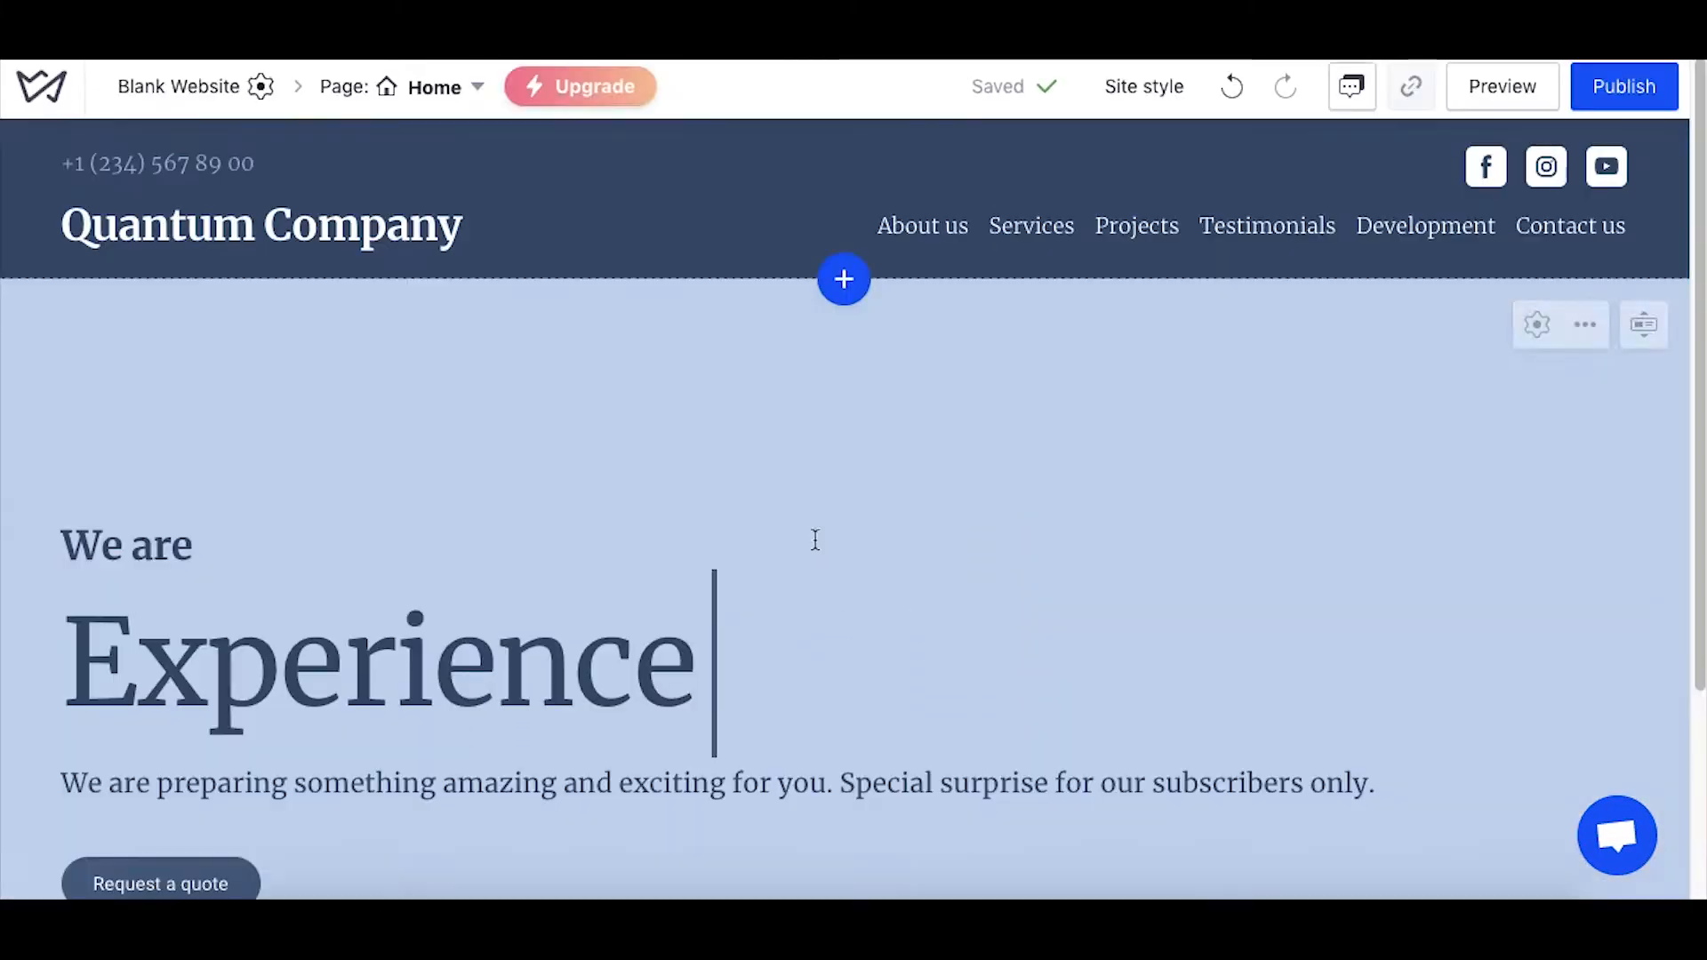
{"action": "scroll", "scroll_direction": "down", "scroll_amount": 3}
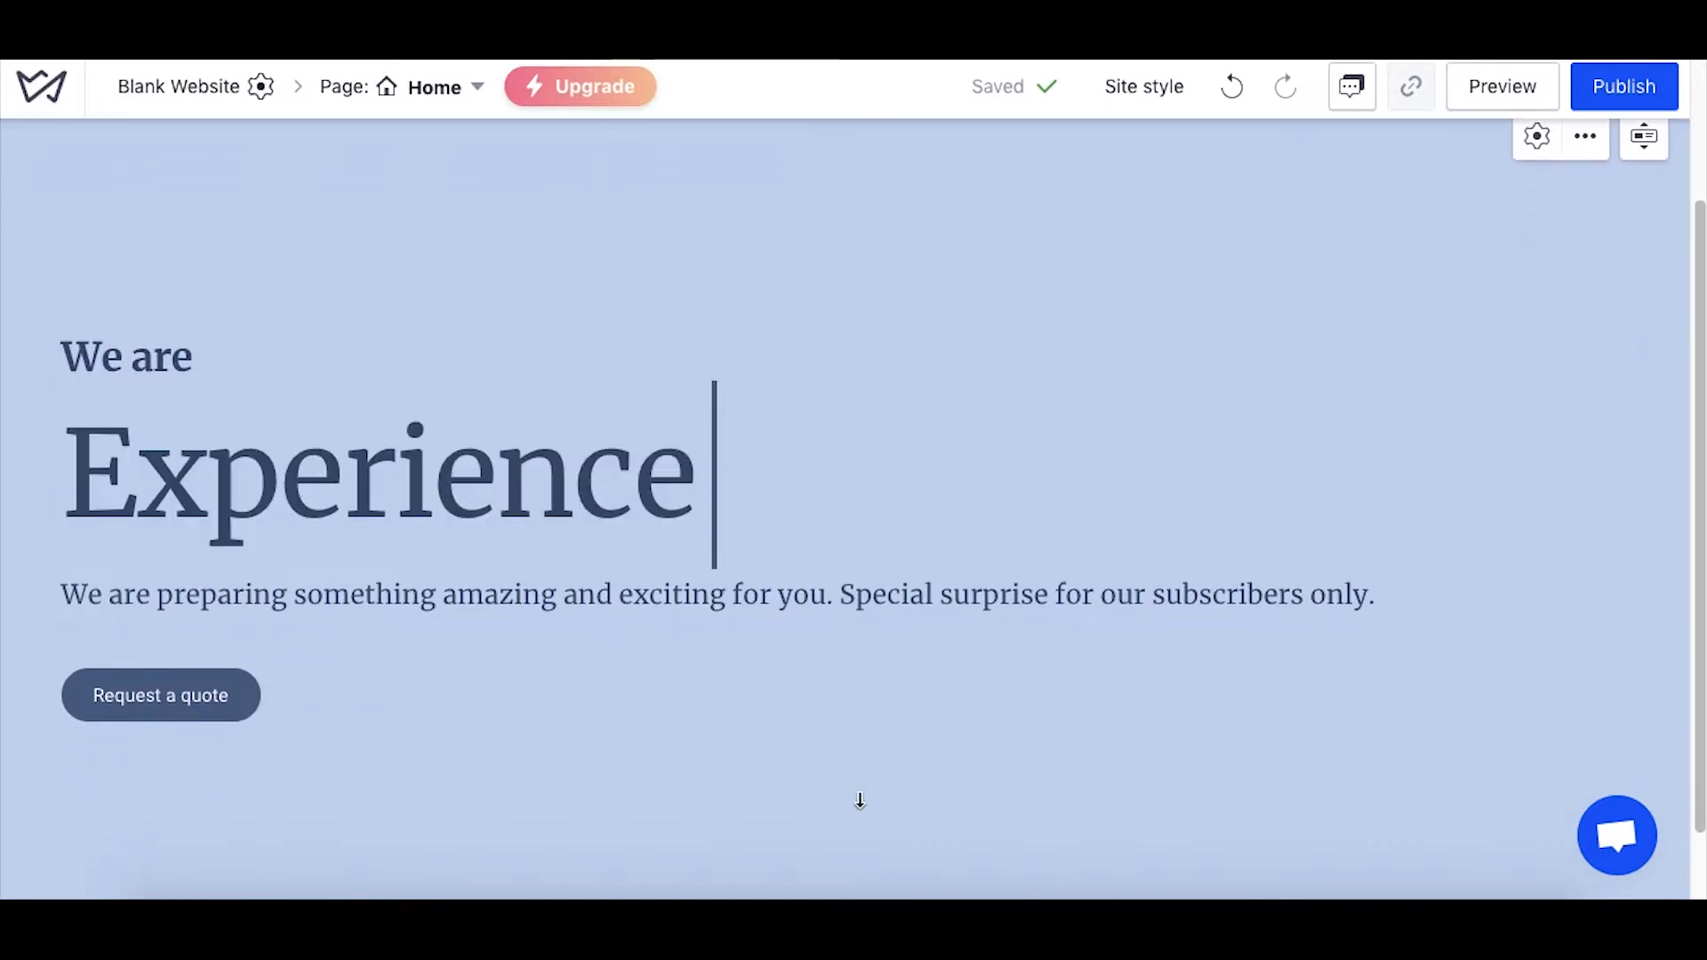
- Change the heading to 'Adventure' and add the wireframe-series-11-about About section below
{"action": "type", "text": "Adventure"}
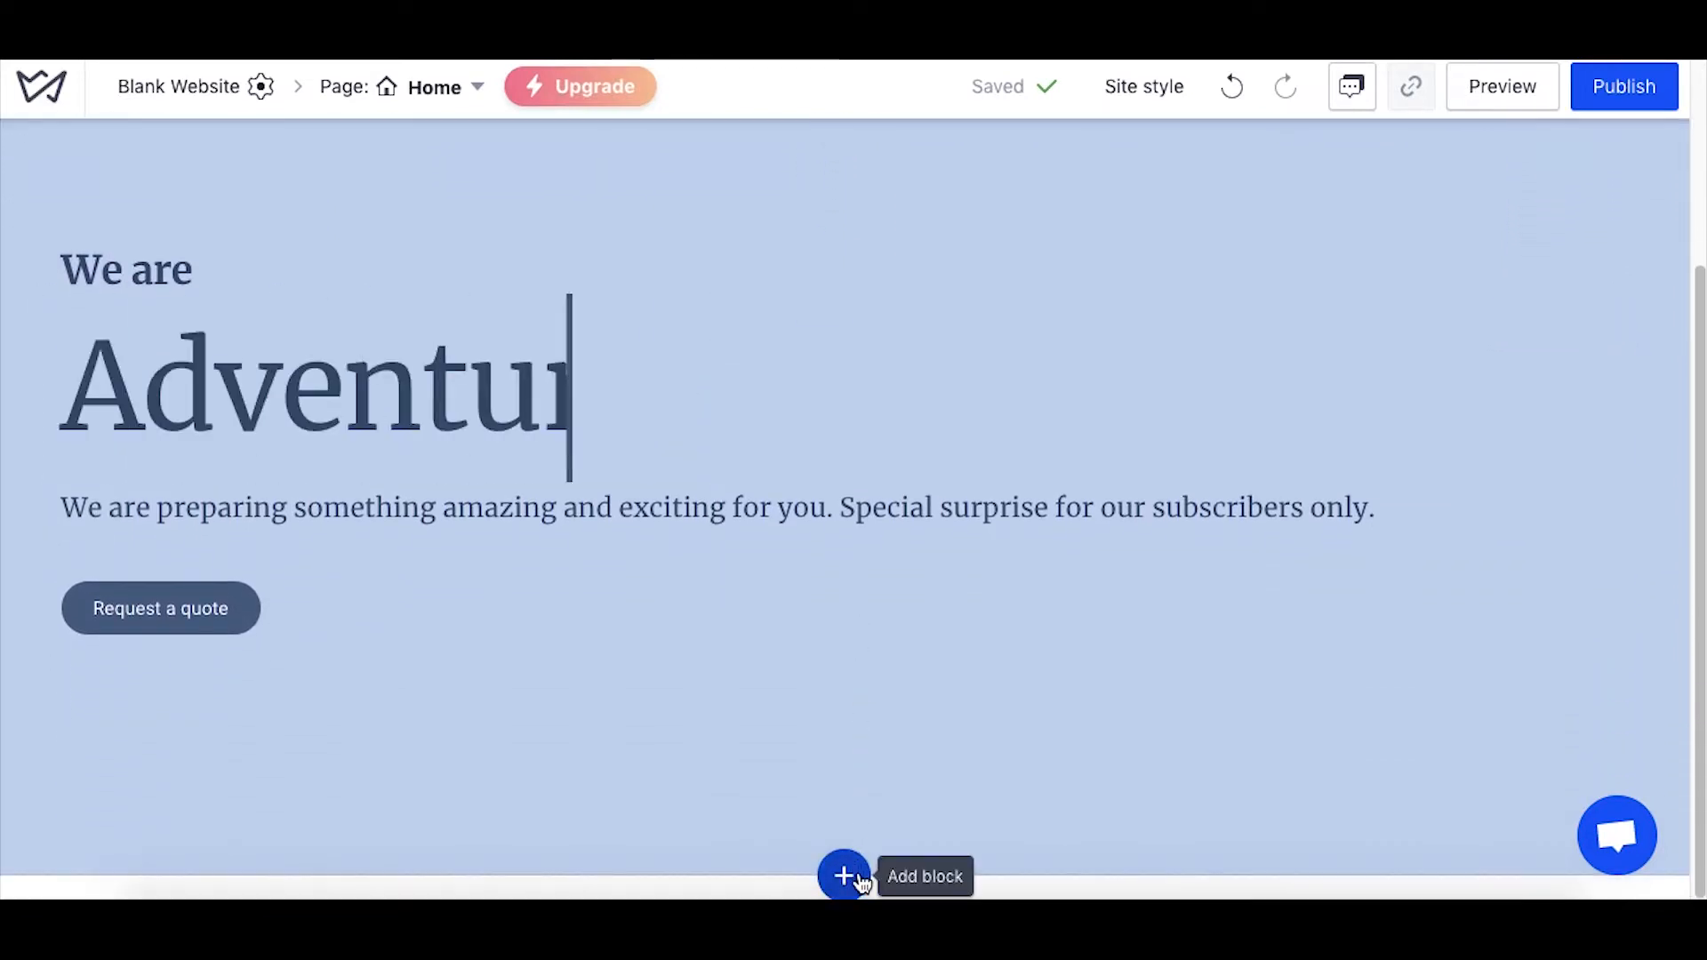
{"action": "left_click", "coordinate": [843, 877]}
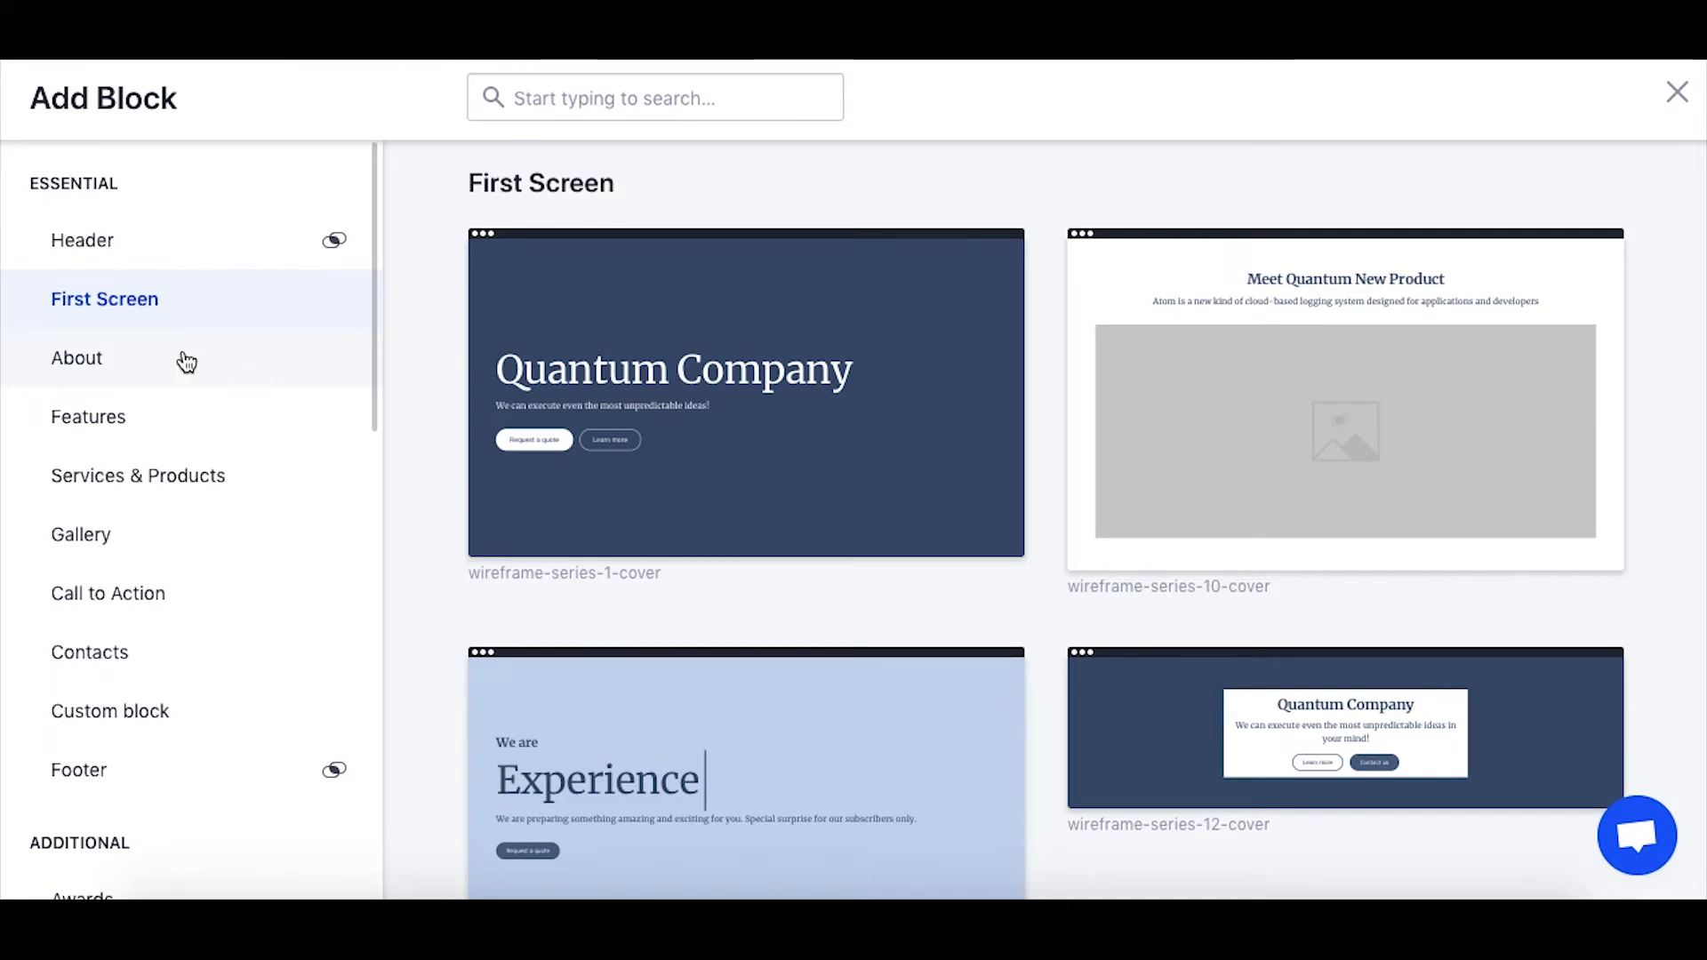
{"action": "mouse_move", "coordinate": [152, 425]}
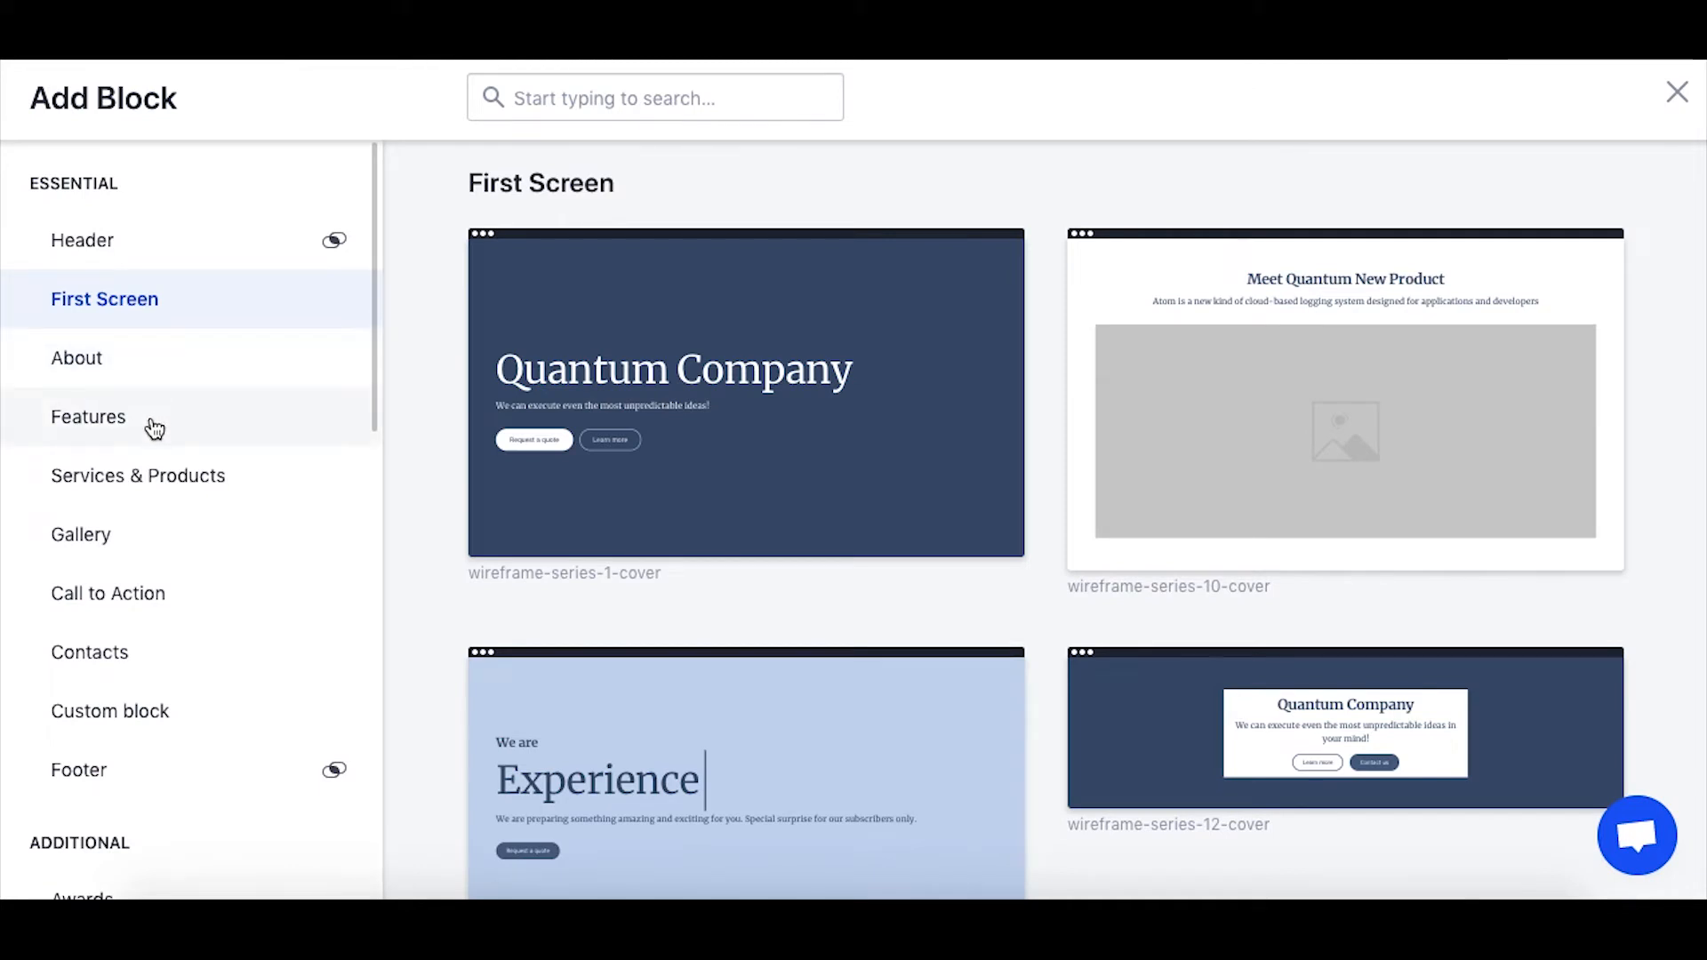
{"action": "left_click", "coordinate": [77, 358]}
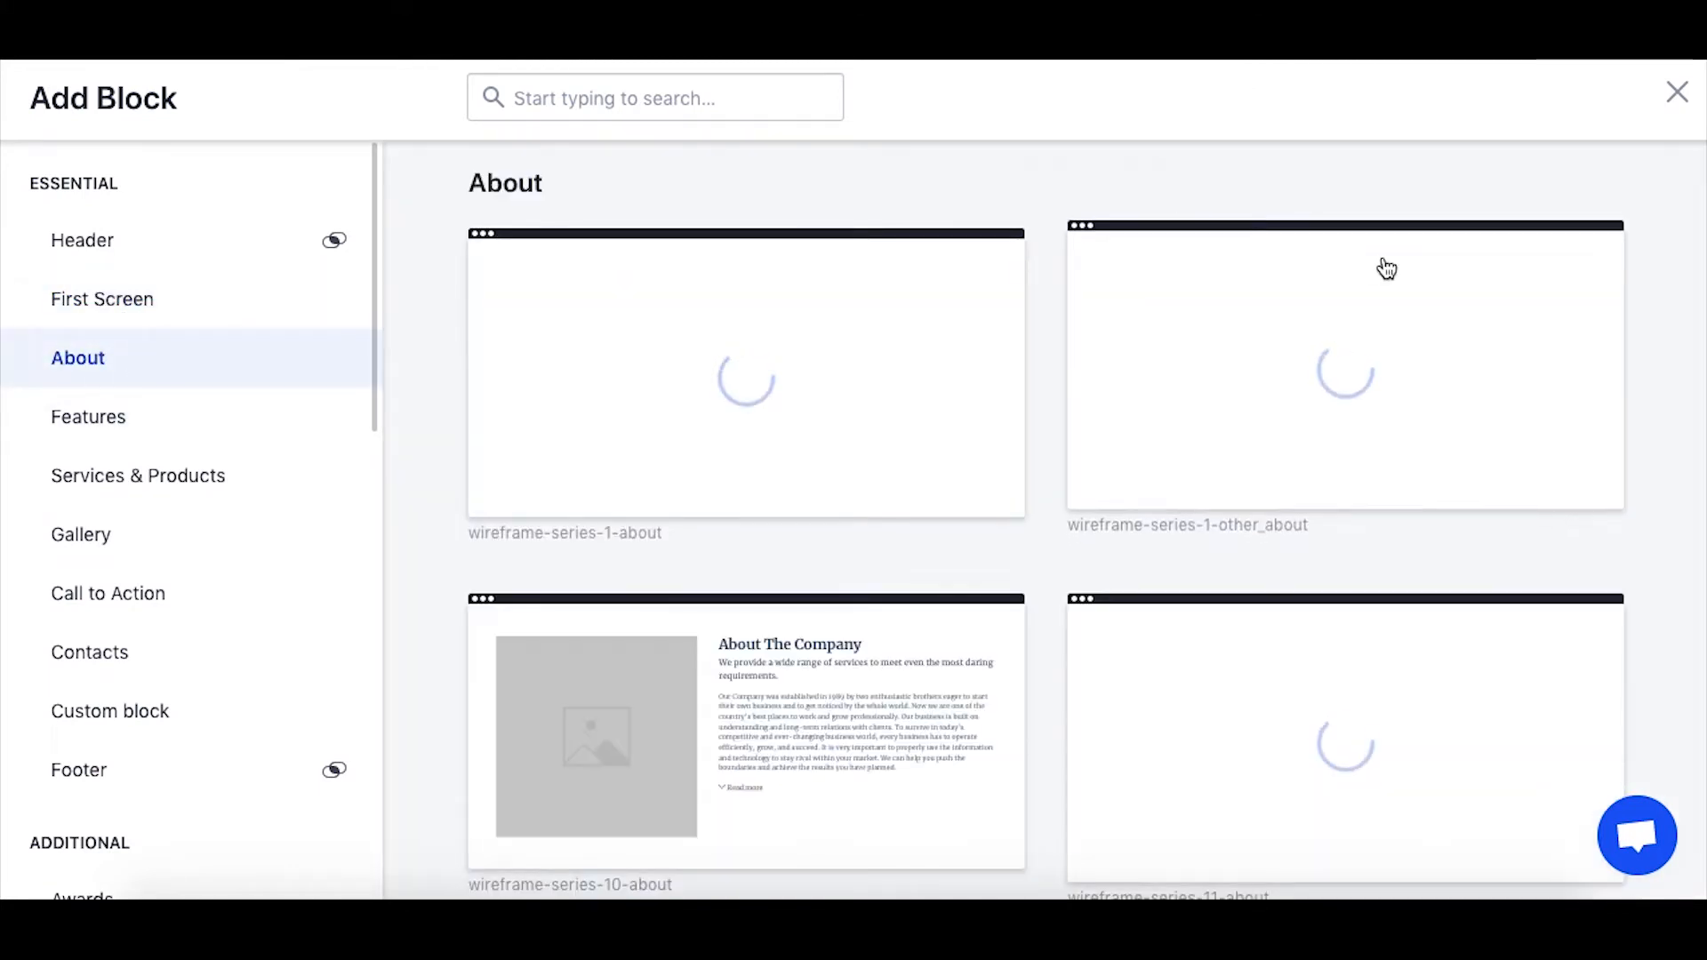
{"action": "scroll", "scroll_direction": "down", "scroll_amount": 3}
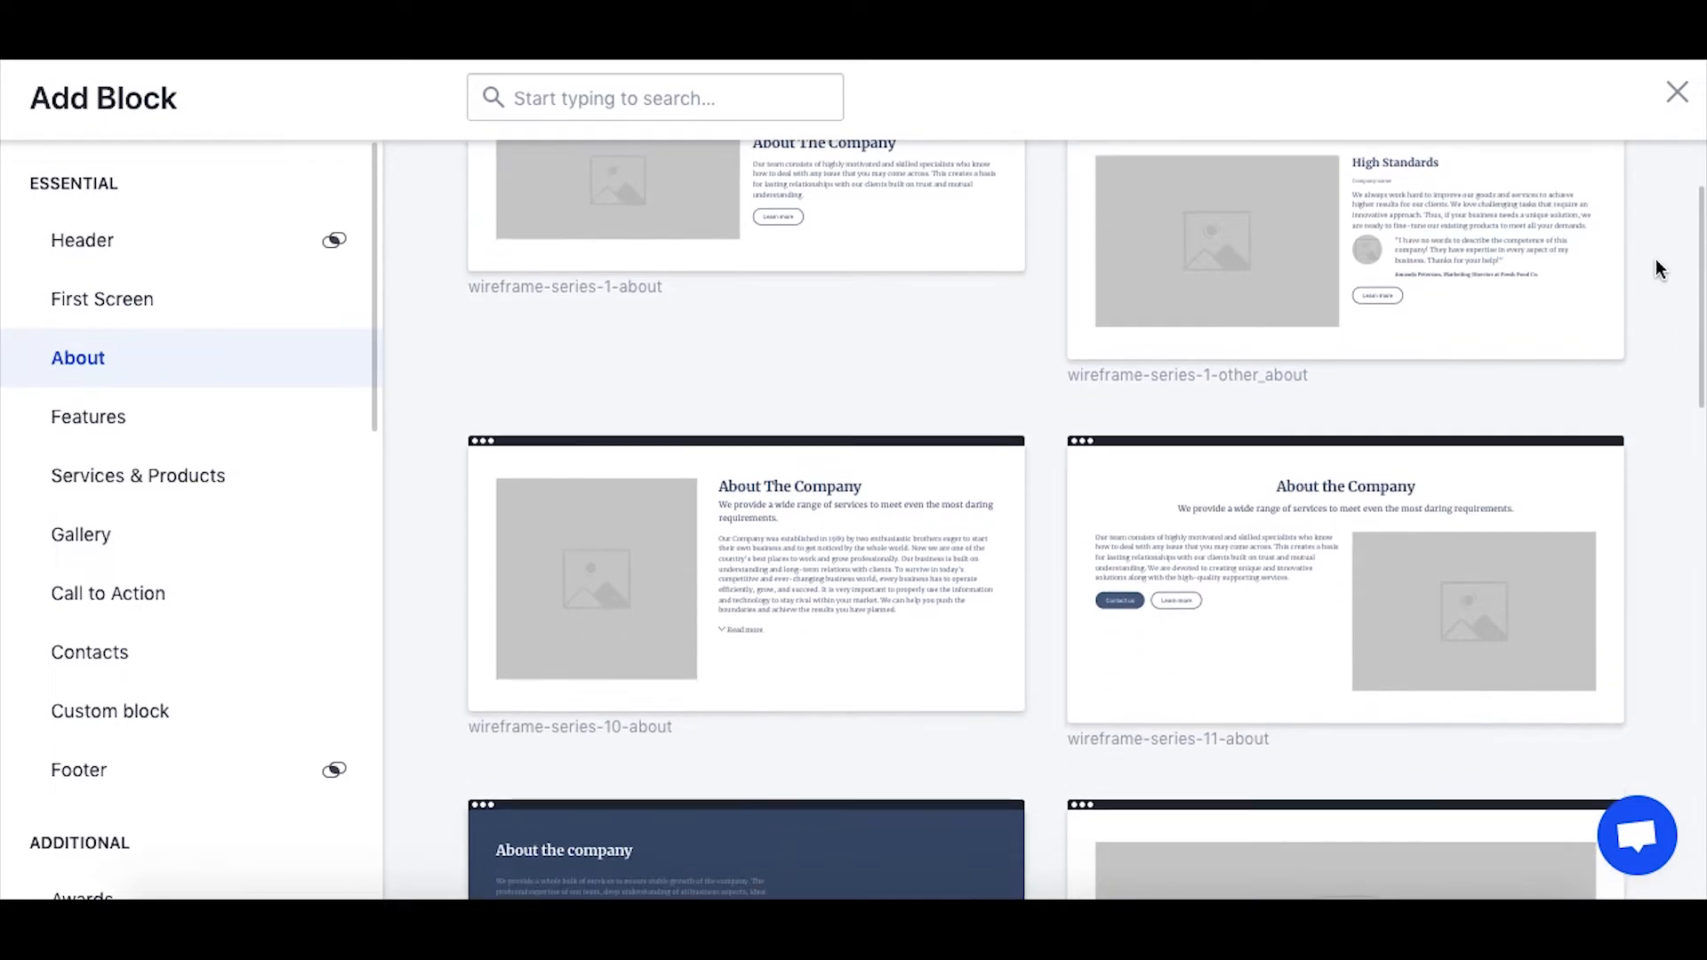
{"action": "scroll", "scroll_direction": "down", "scroll_amount": 3}
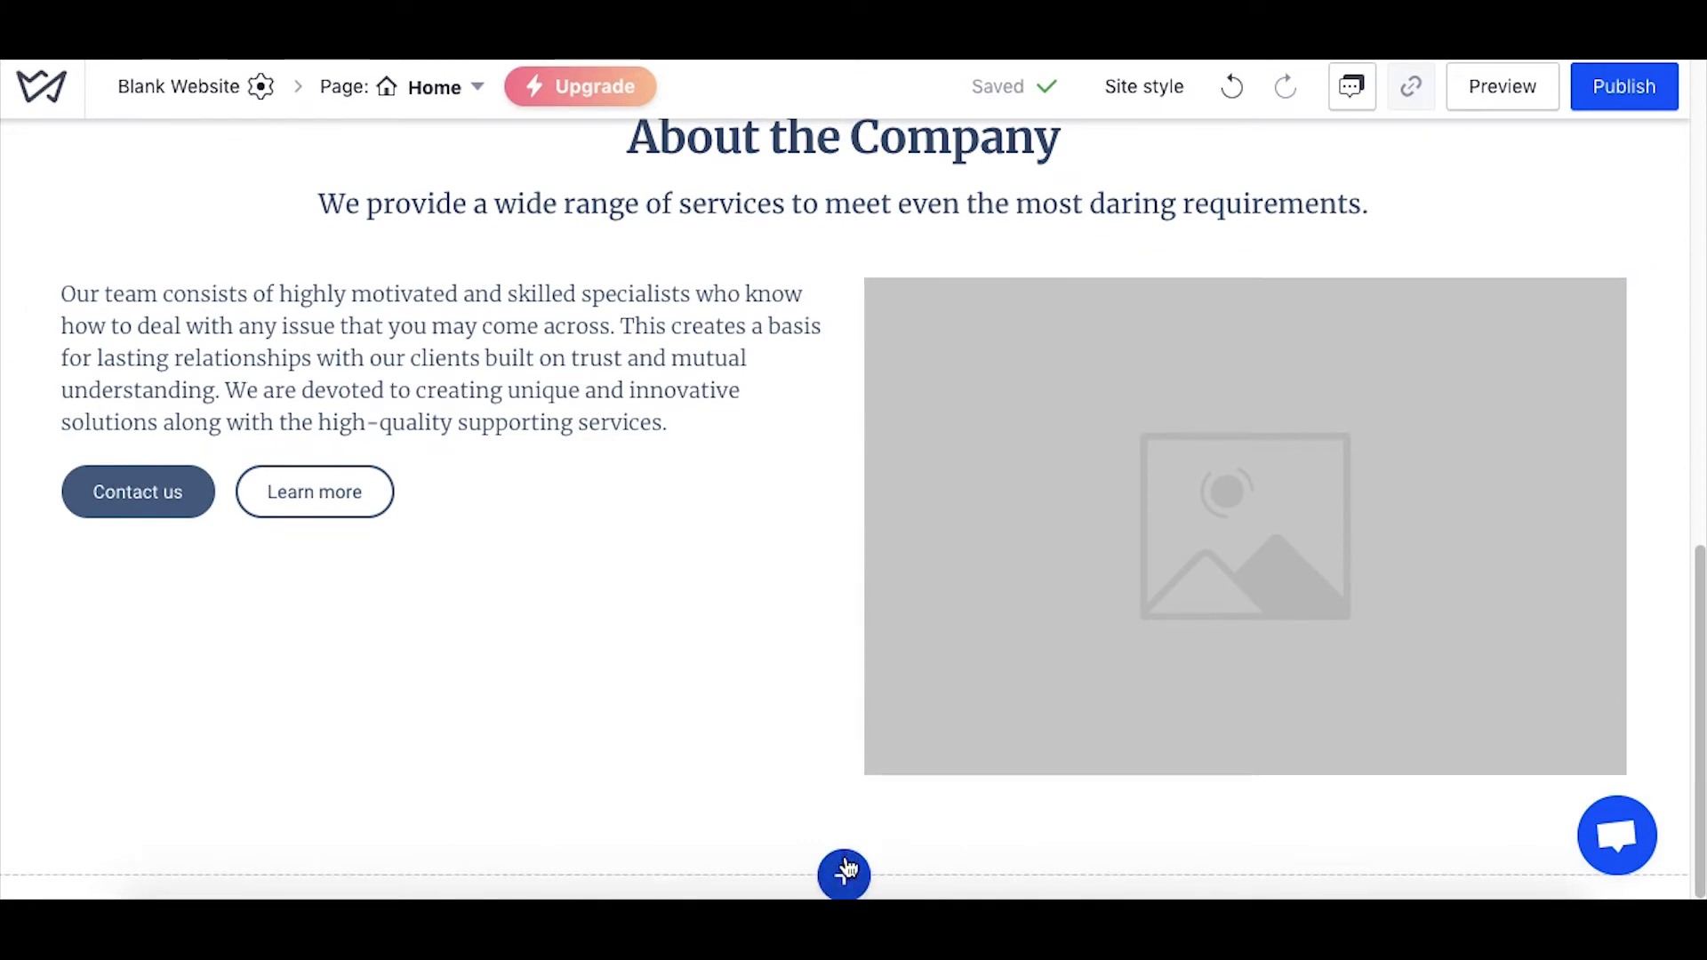
{"action": "left_click", "coordinate": [844, 877]}
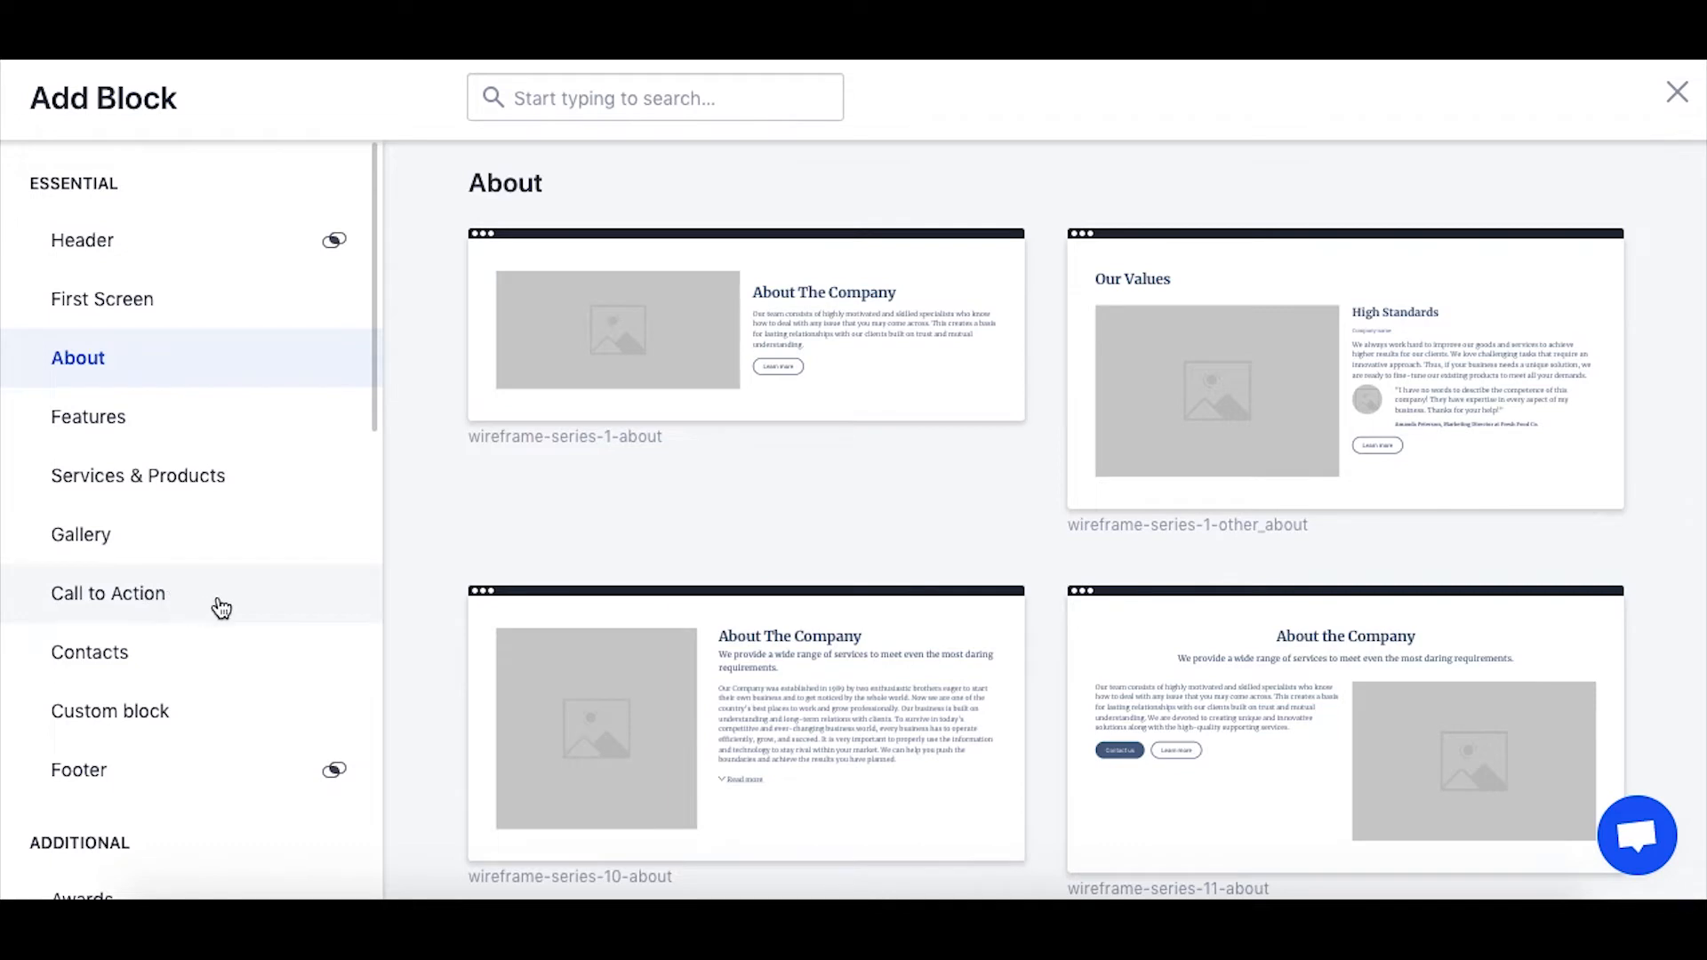
- Add the call-to-action form block with left image and Name, Phone, Email fields
{"action": "left_click", "coordinate": [107, 593]}
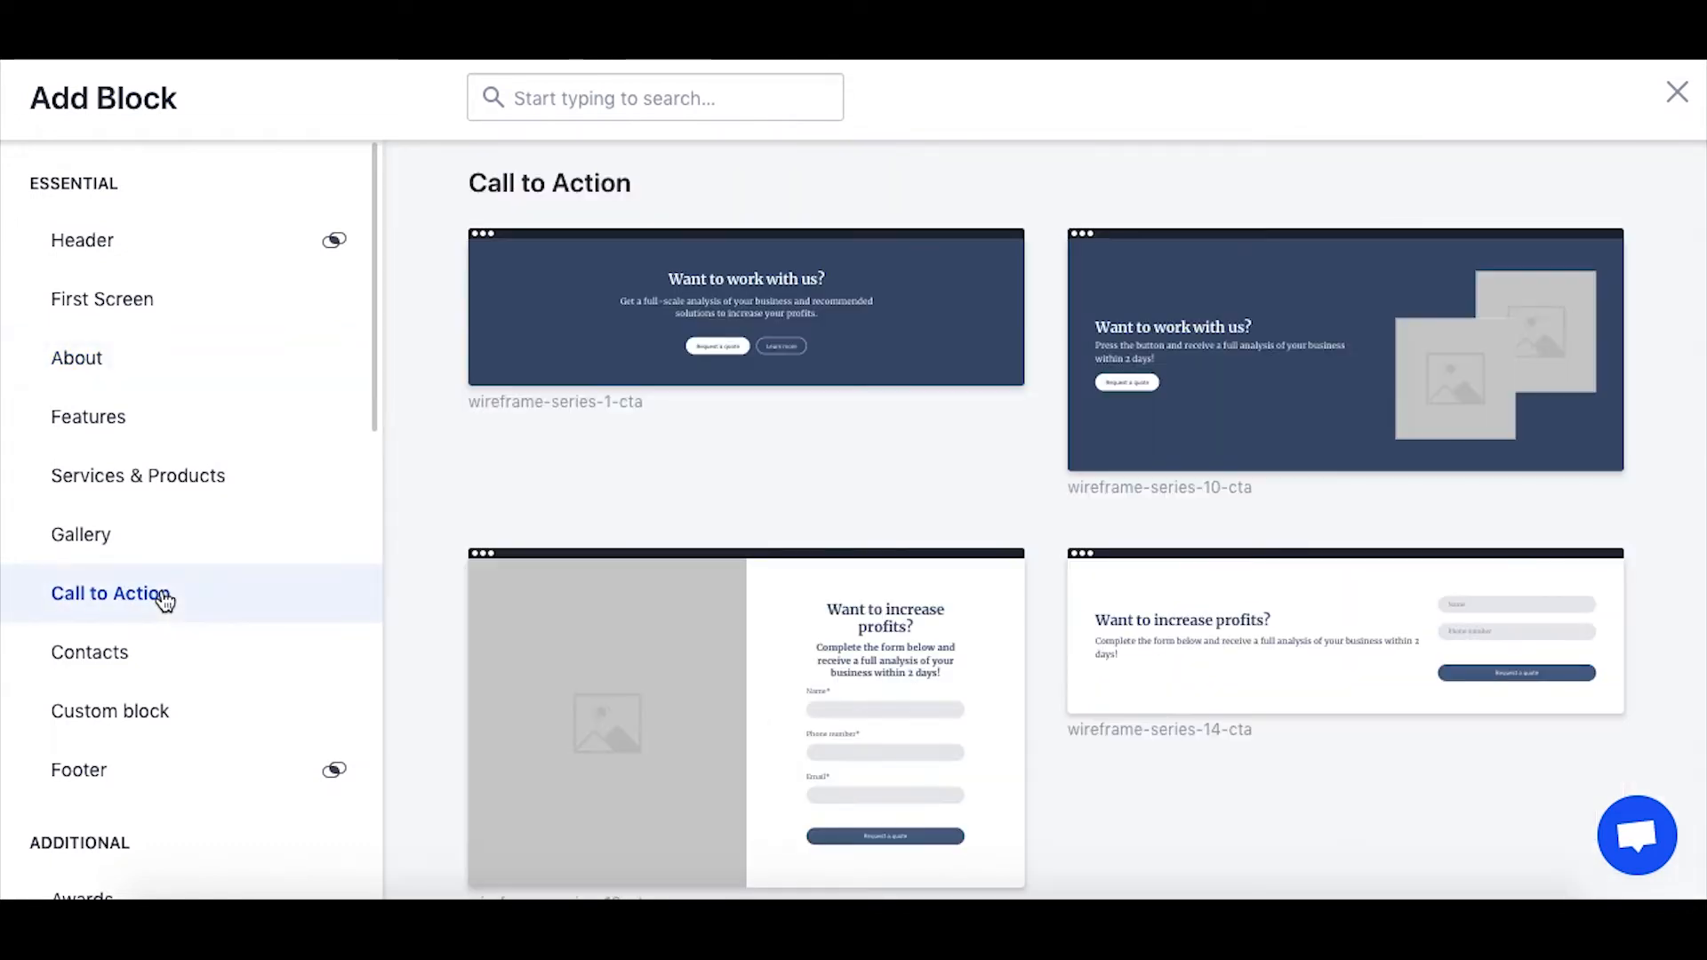
{"action": "mouse_move", "coordinate": [784, 514]}
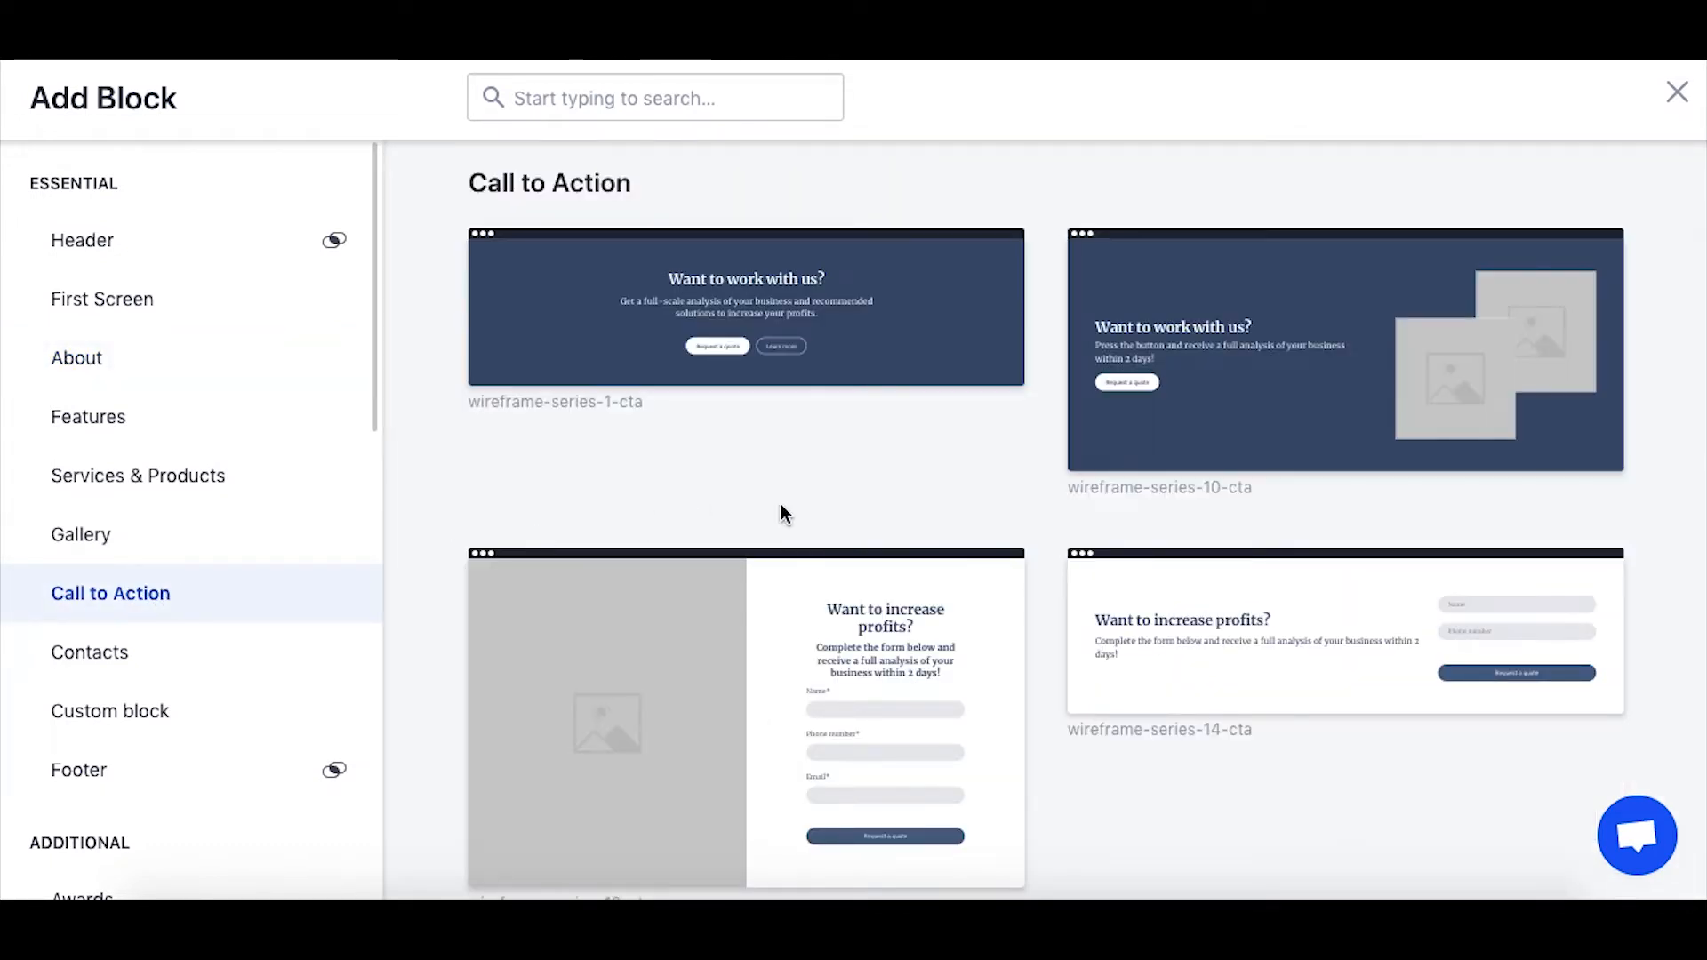
{"action": "scroll", "scroll_direction": "down", "scroll_amount": 3}
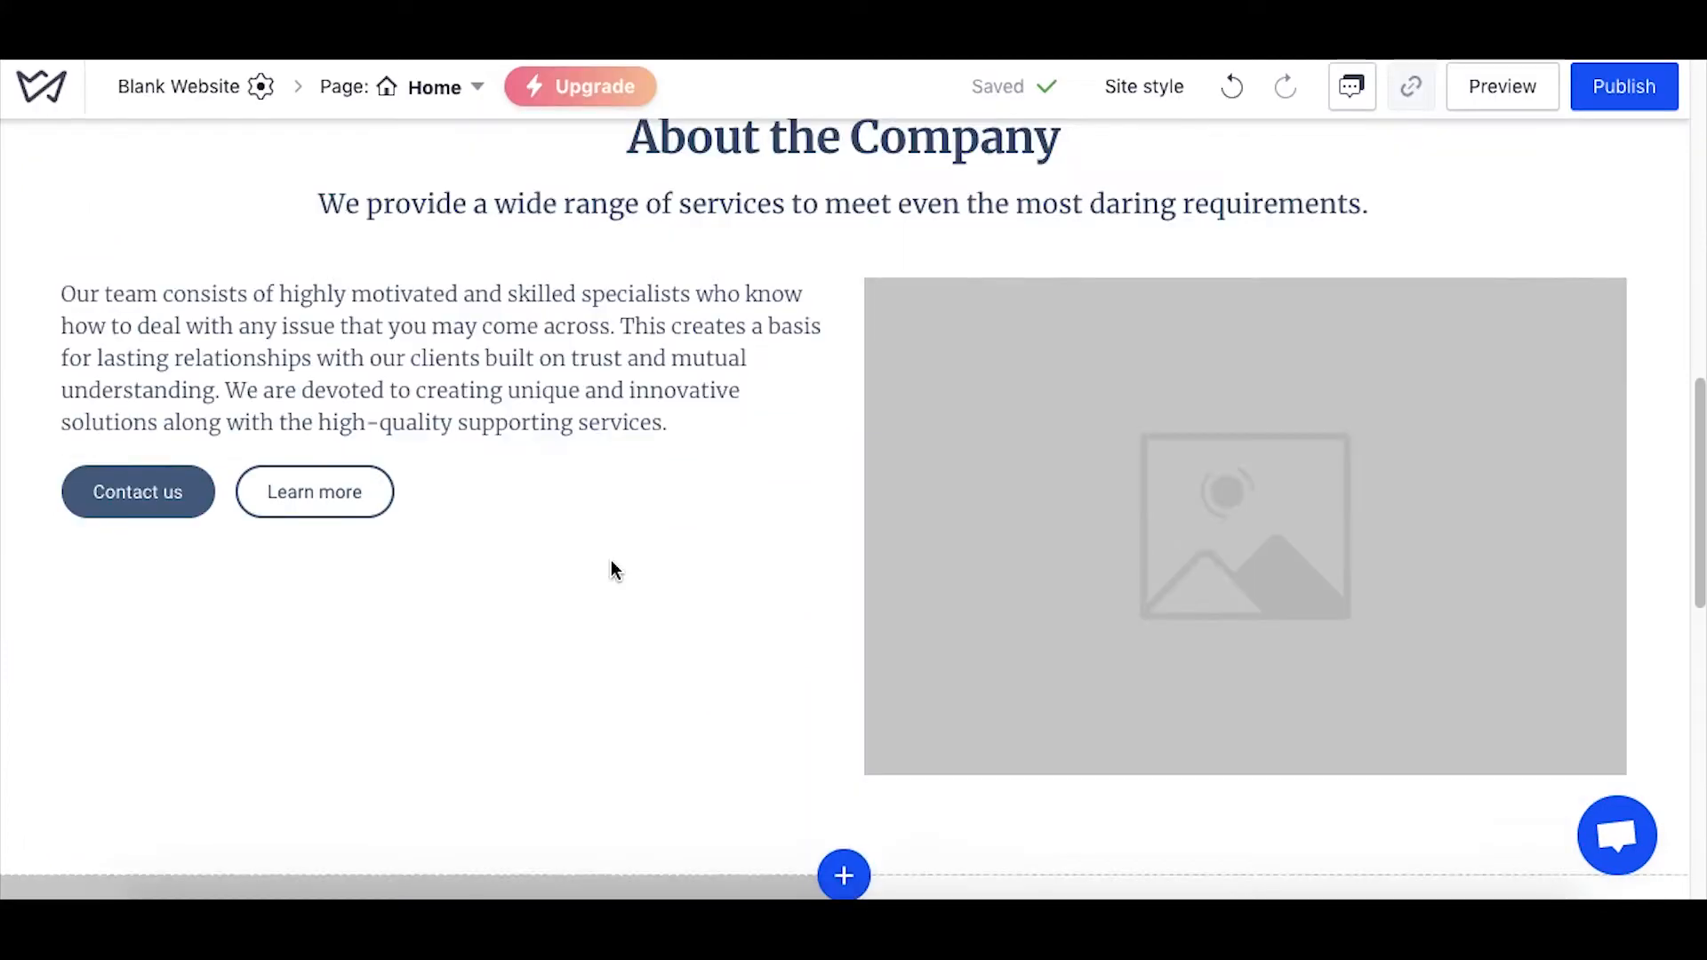
{"action": "scroll", "scroll_direction": "down", "scroll_amount": 3}
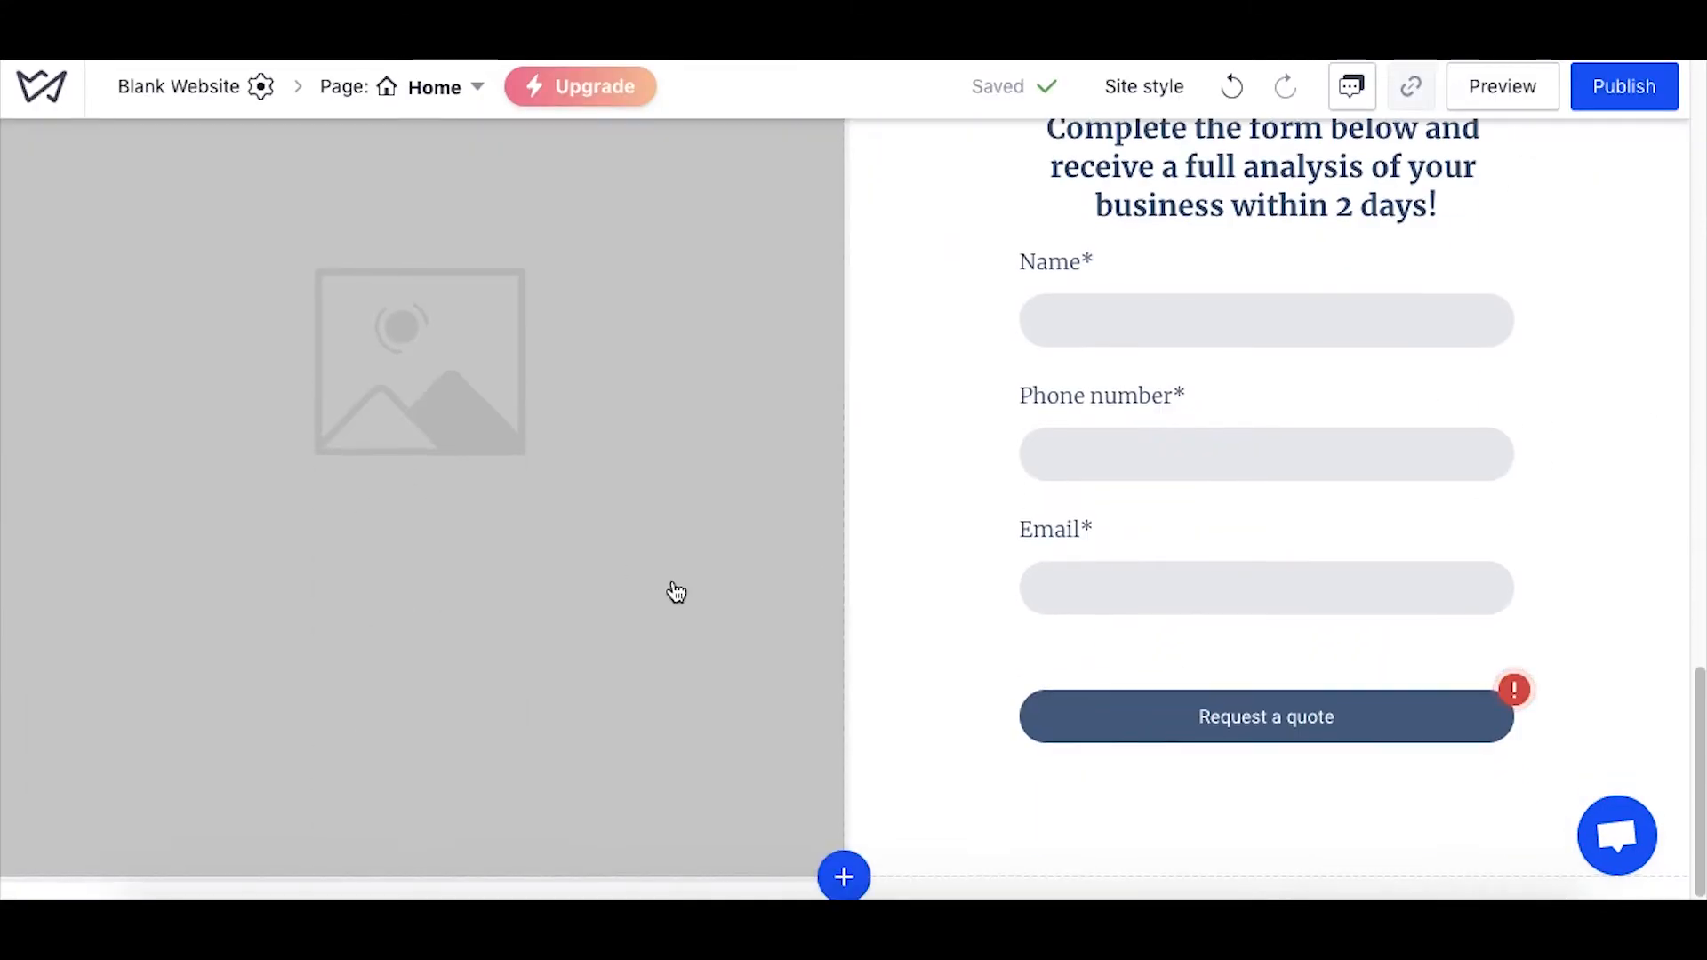
{"action": "left_click", "coordinate": [843, 877]}
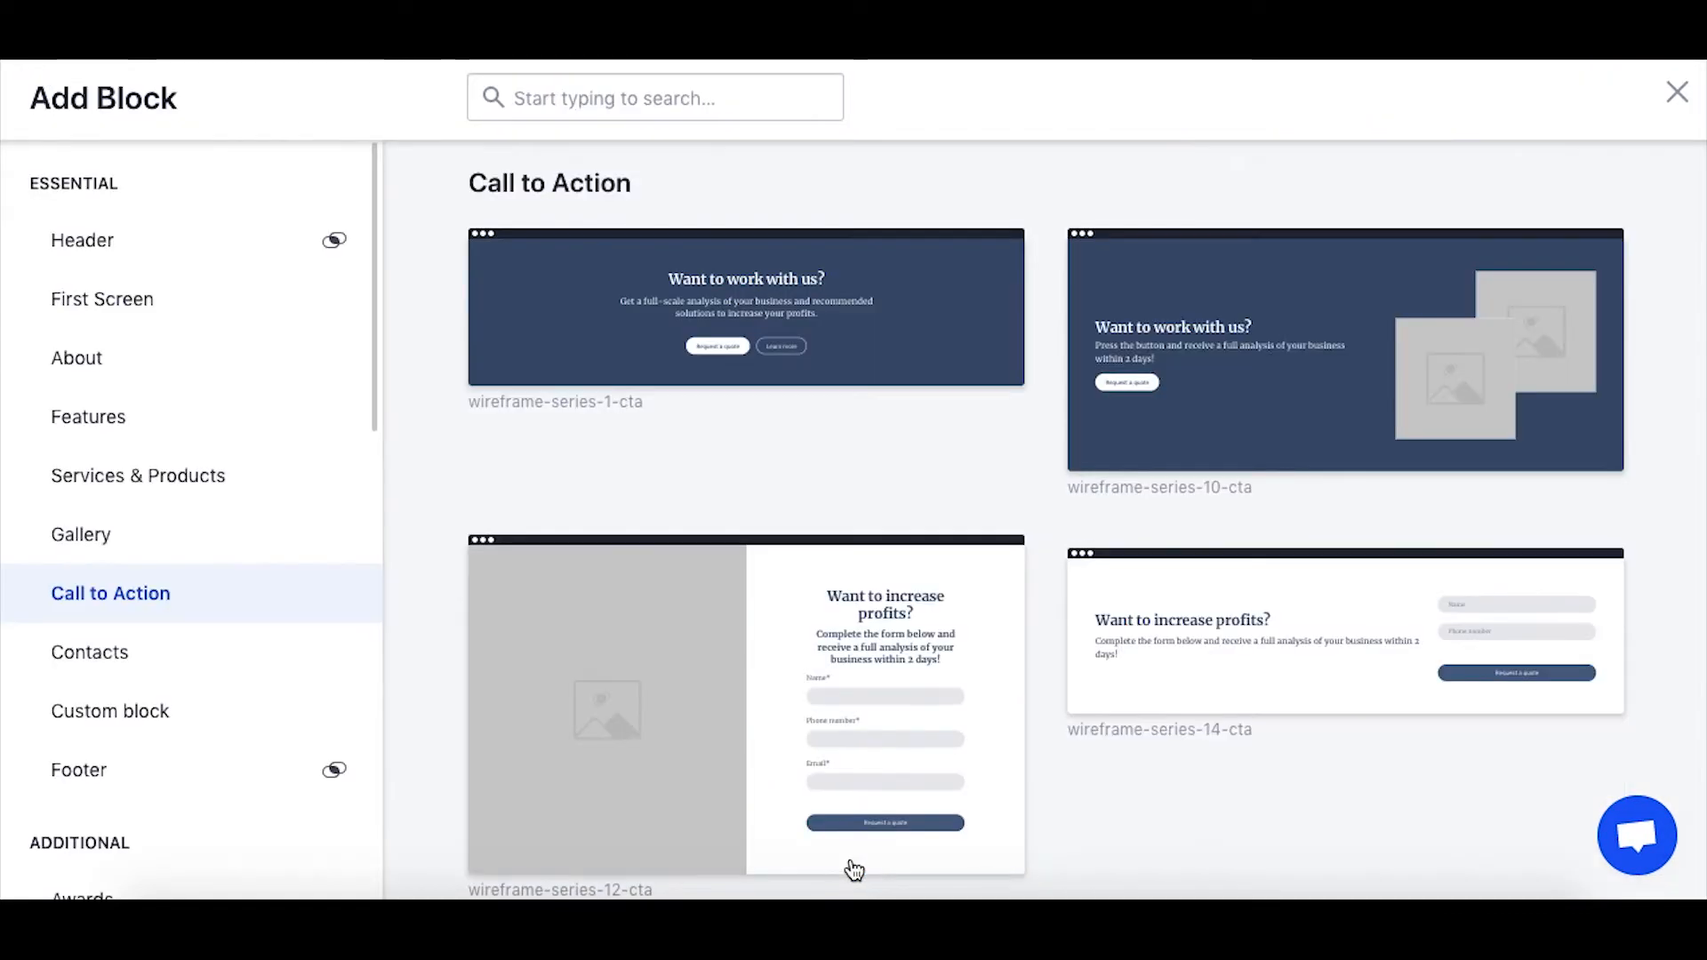
- Add the Quantum Company footer with link columns and Follow Us icons to all pages
{"action": "left_click", "coordinate": [79, 770]}
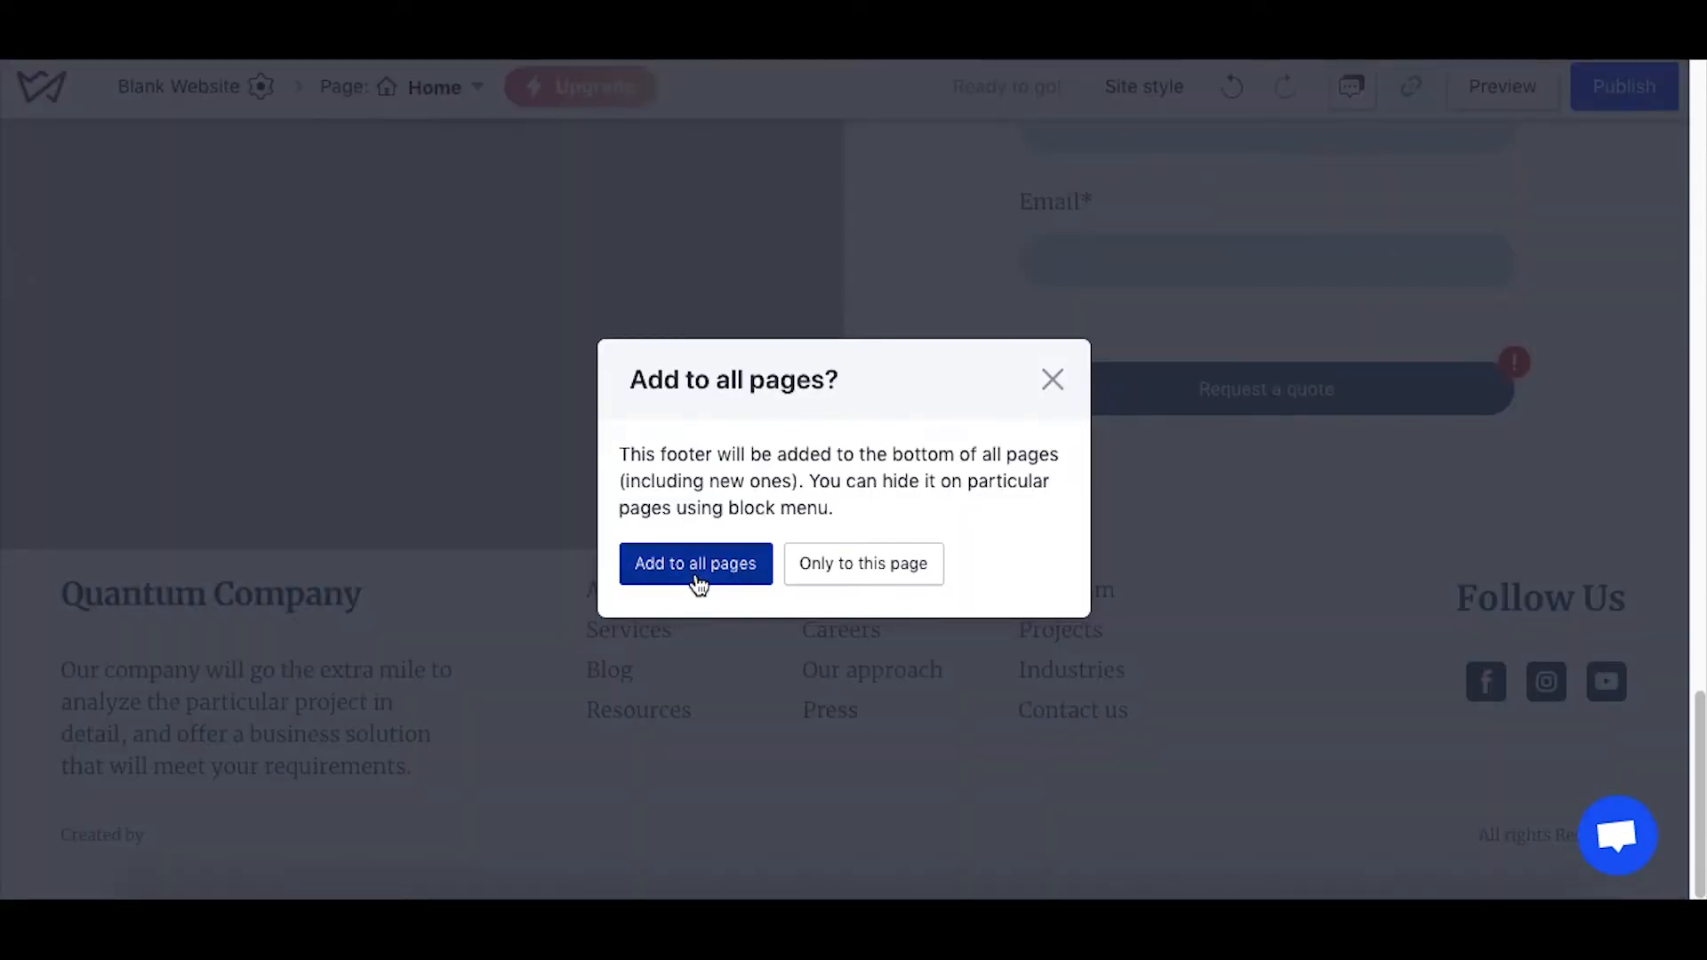
{"action": "left_click", "coordinate": [695, 564]}
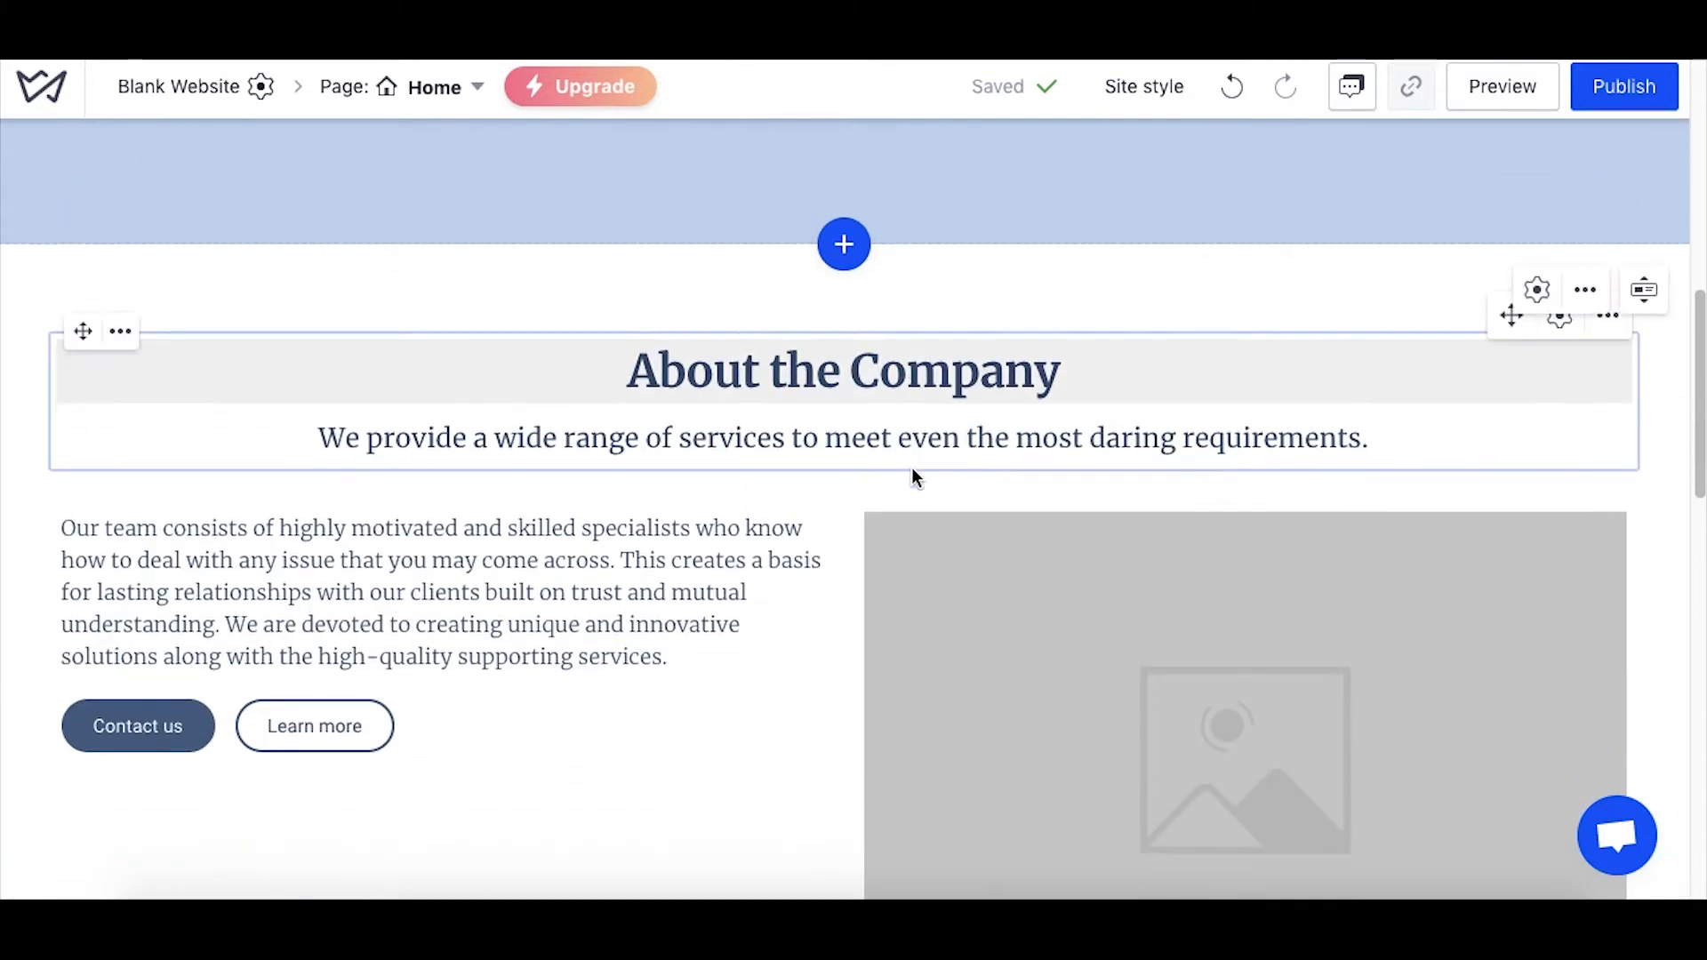
- Search free photos for 'team' and apply the team-at-laptops photo to About
{"action": "scroll", "scroll_direction": "down", "scroll_amount": 3}
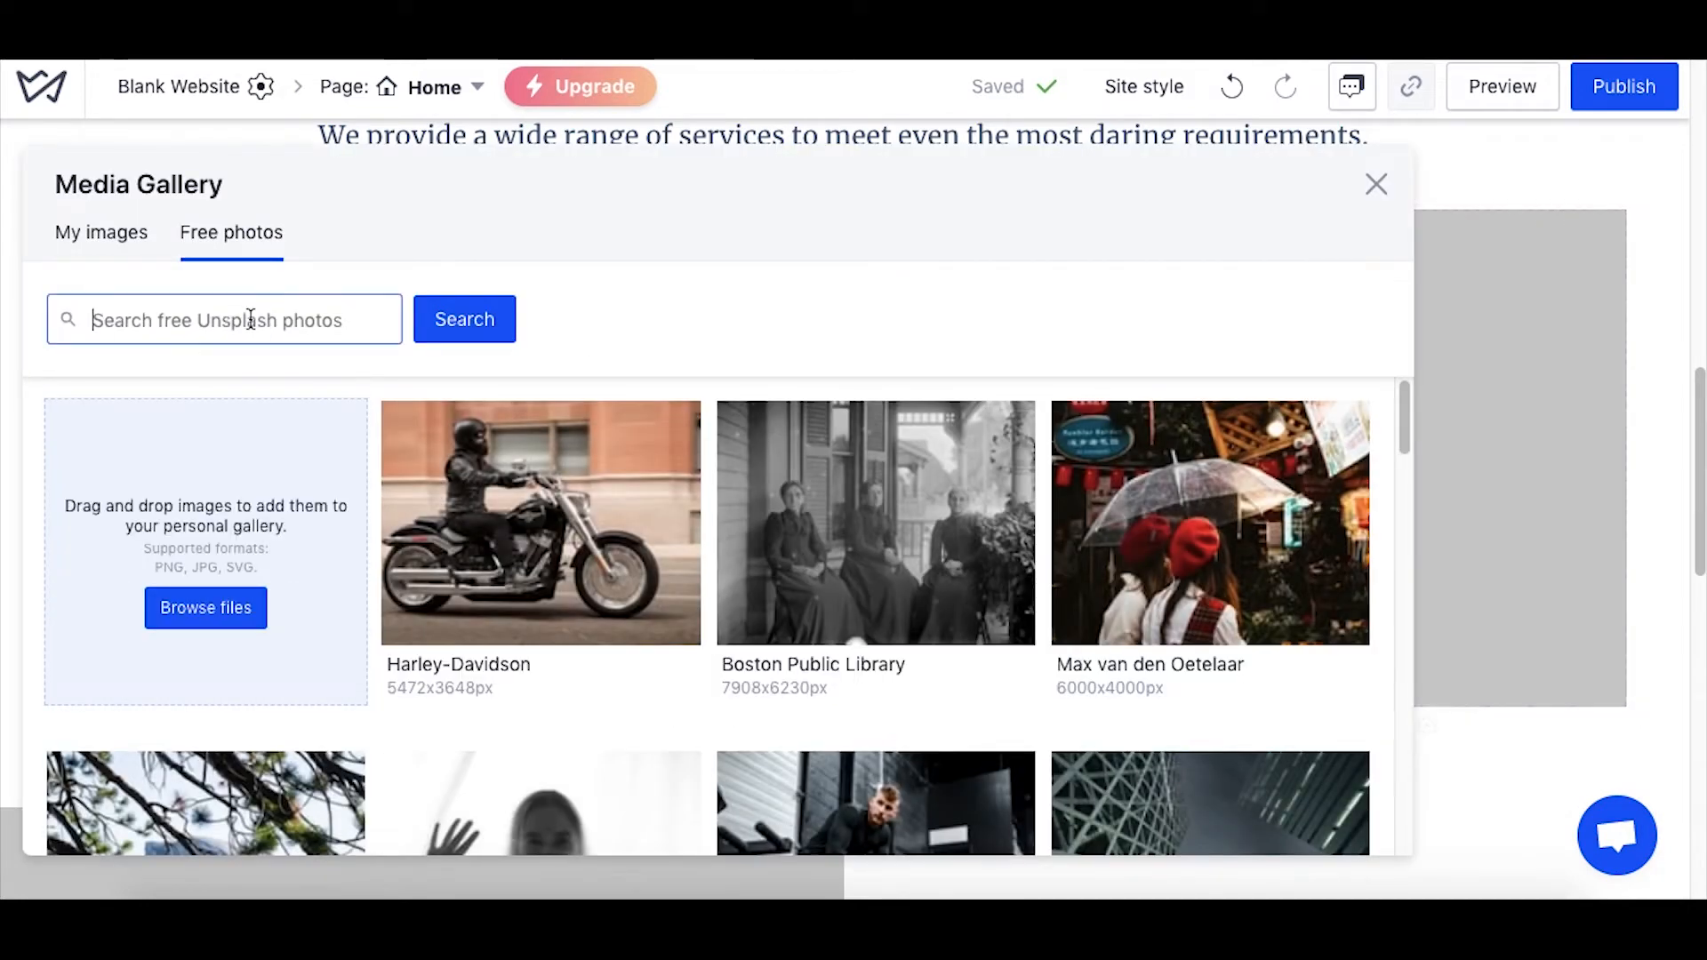
{"action": "type", "text": "team"}
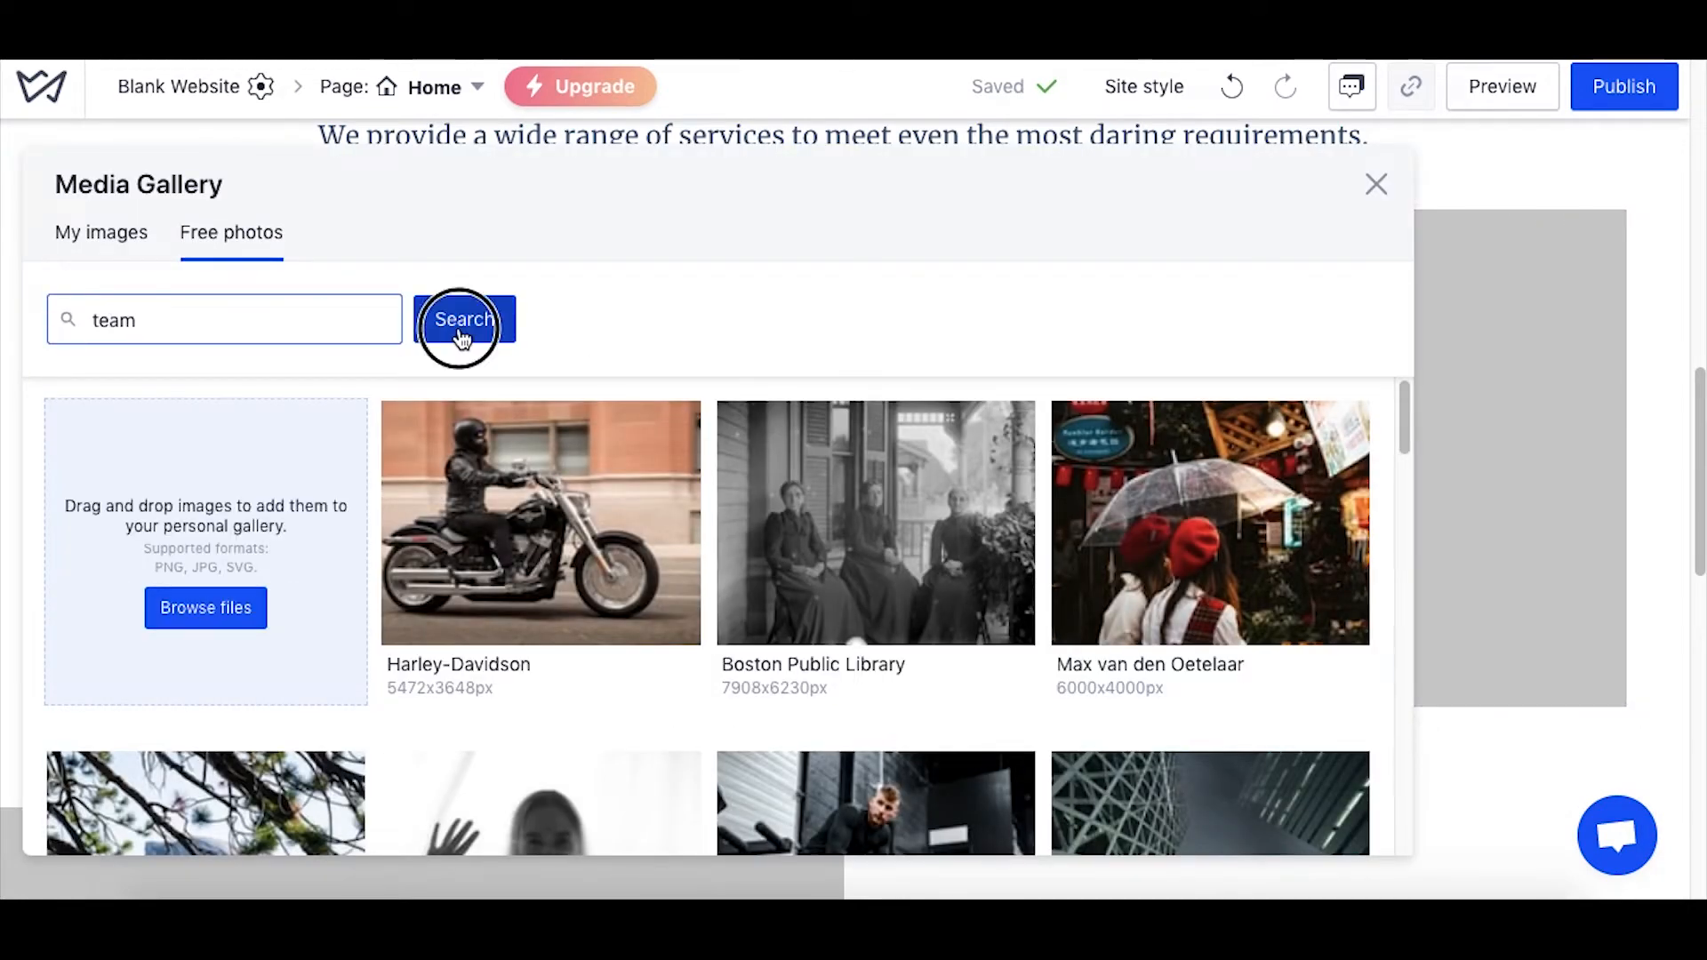
{"action": "left_click", "coordinate": [465, 319]}
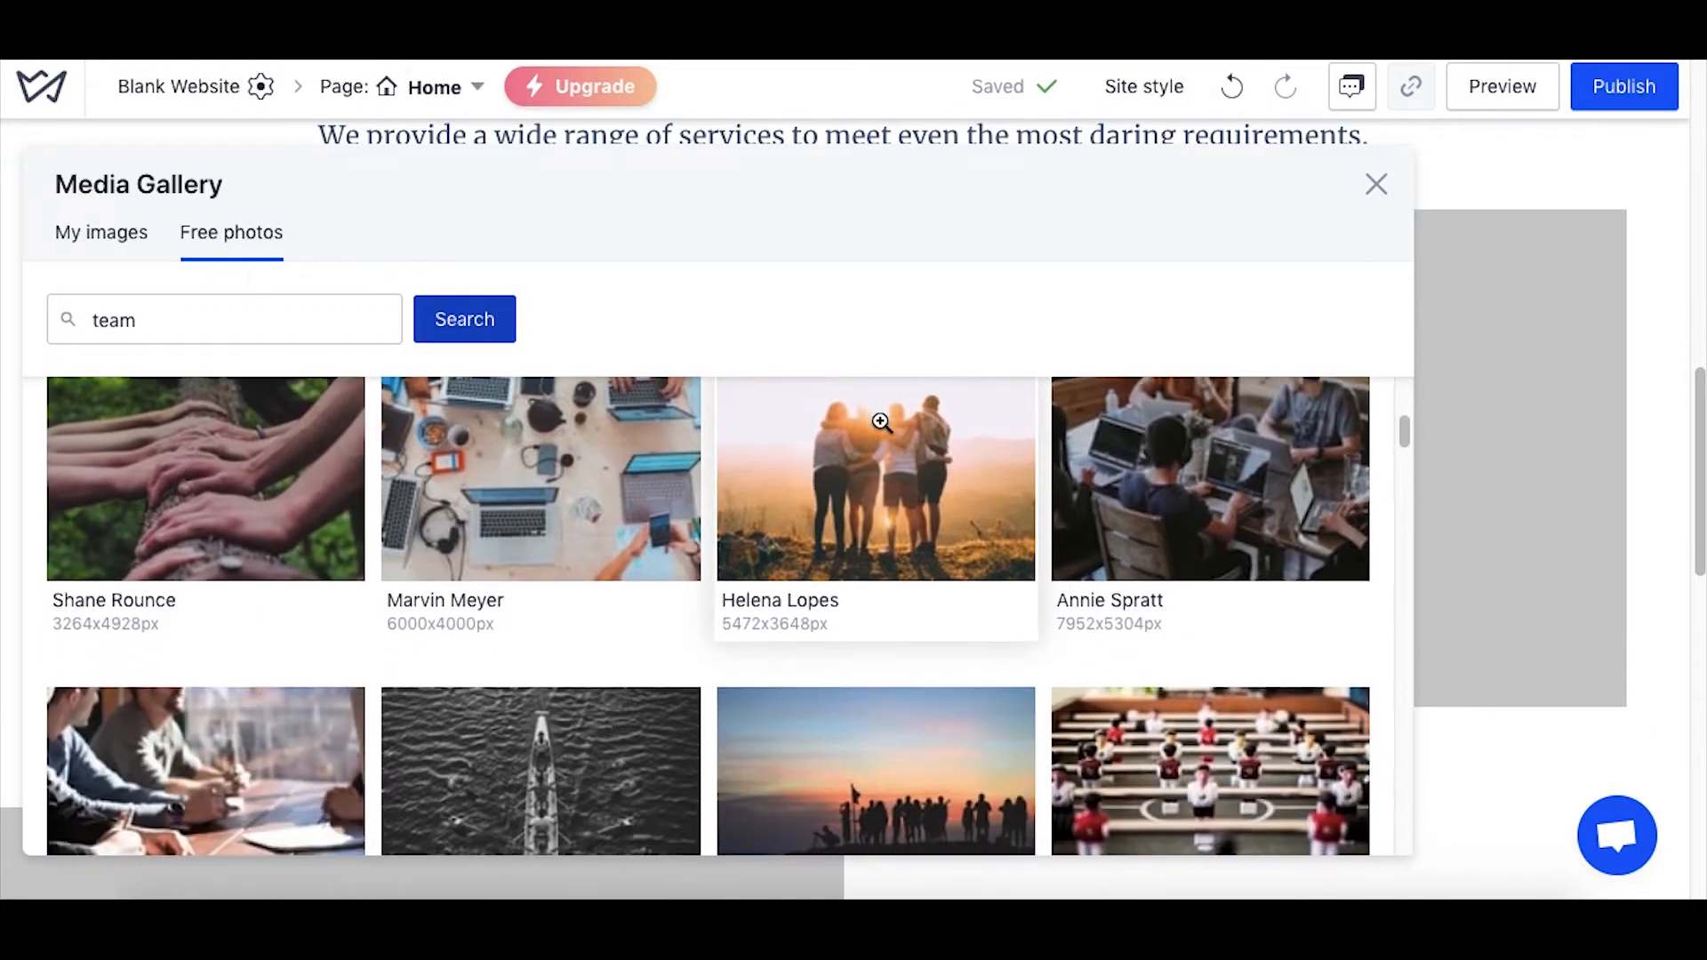
{"action": "scroll", "scroll_direction": "down", "scroll_amount": 3}
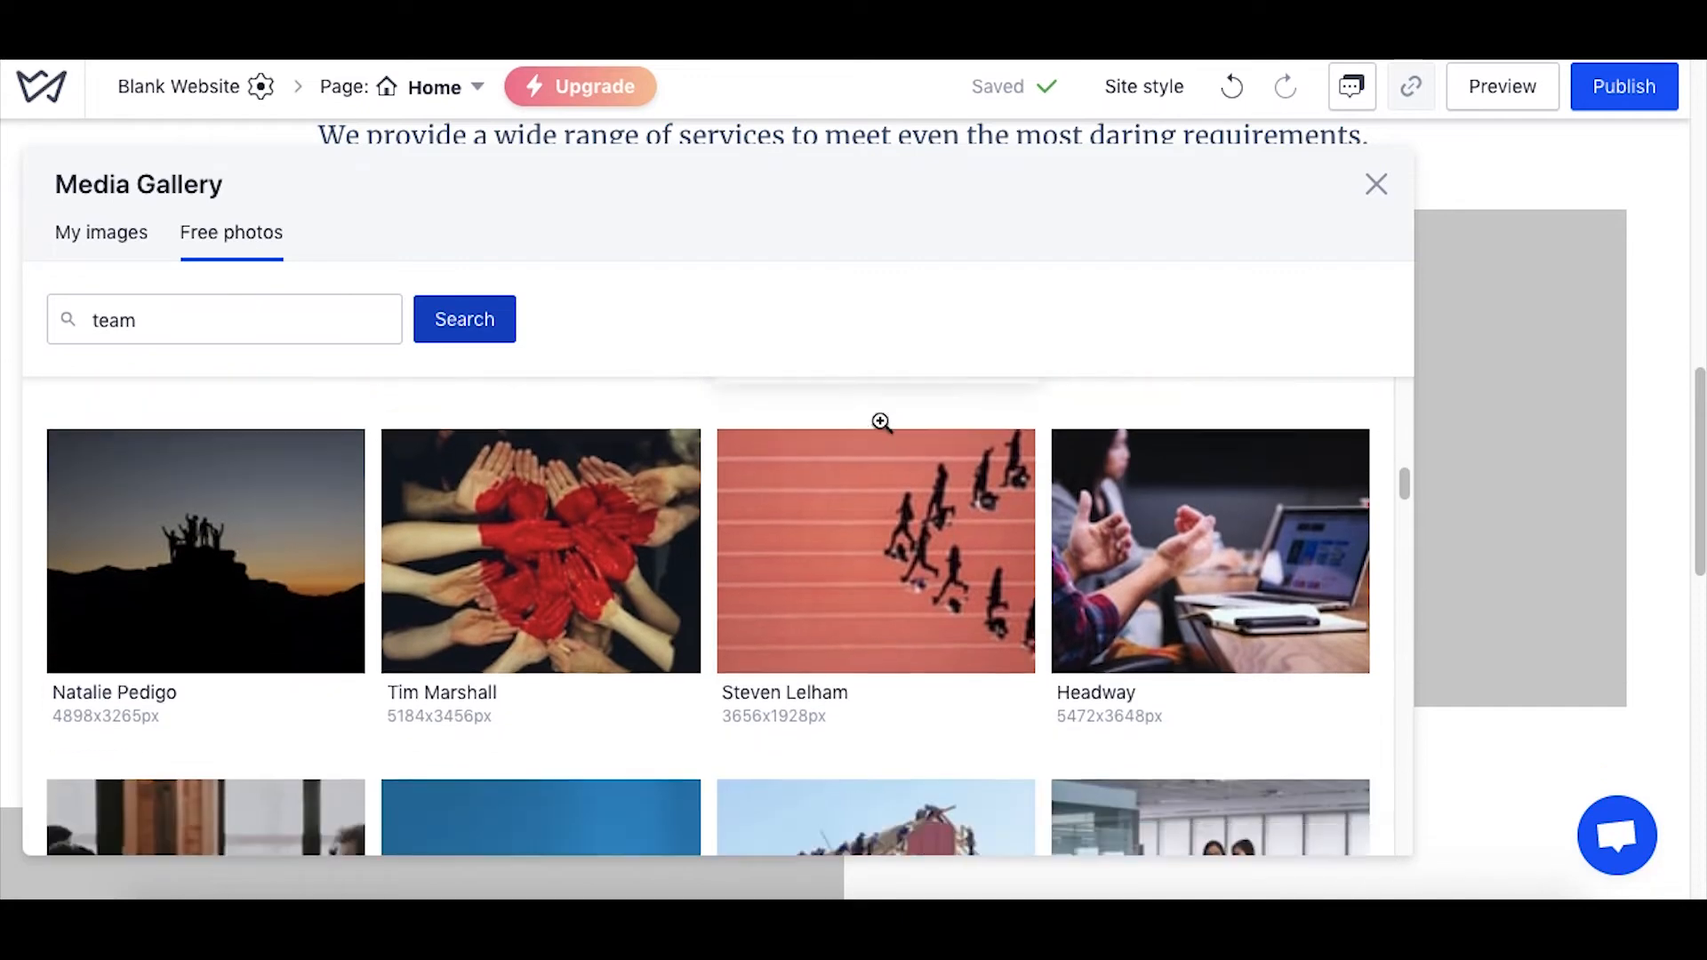
{"action": "scroll", "scroll_direction": "down", "scroll_amount": 3}
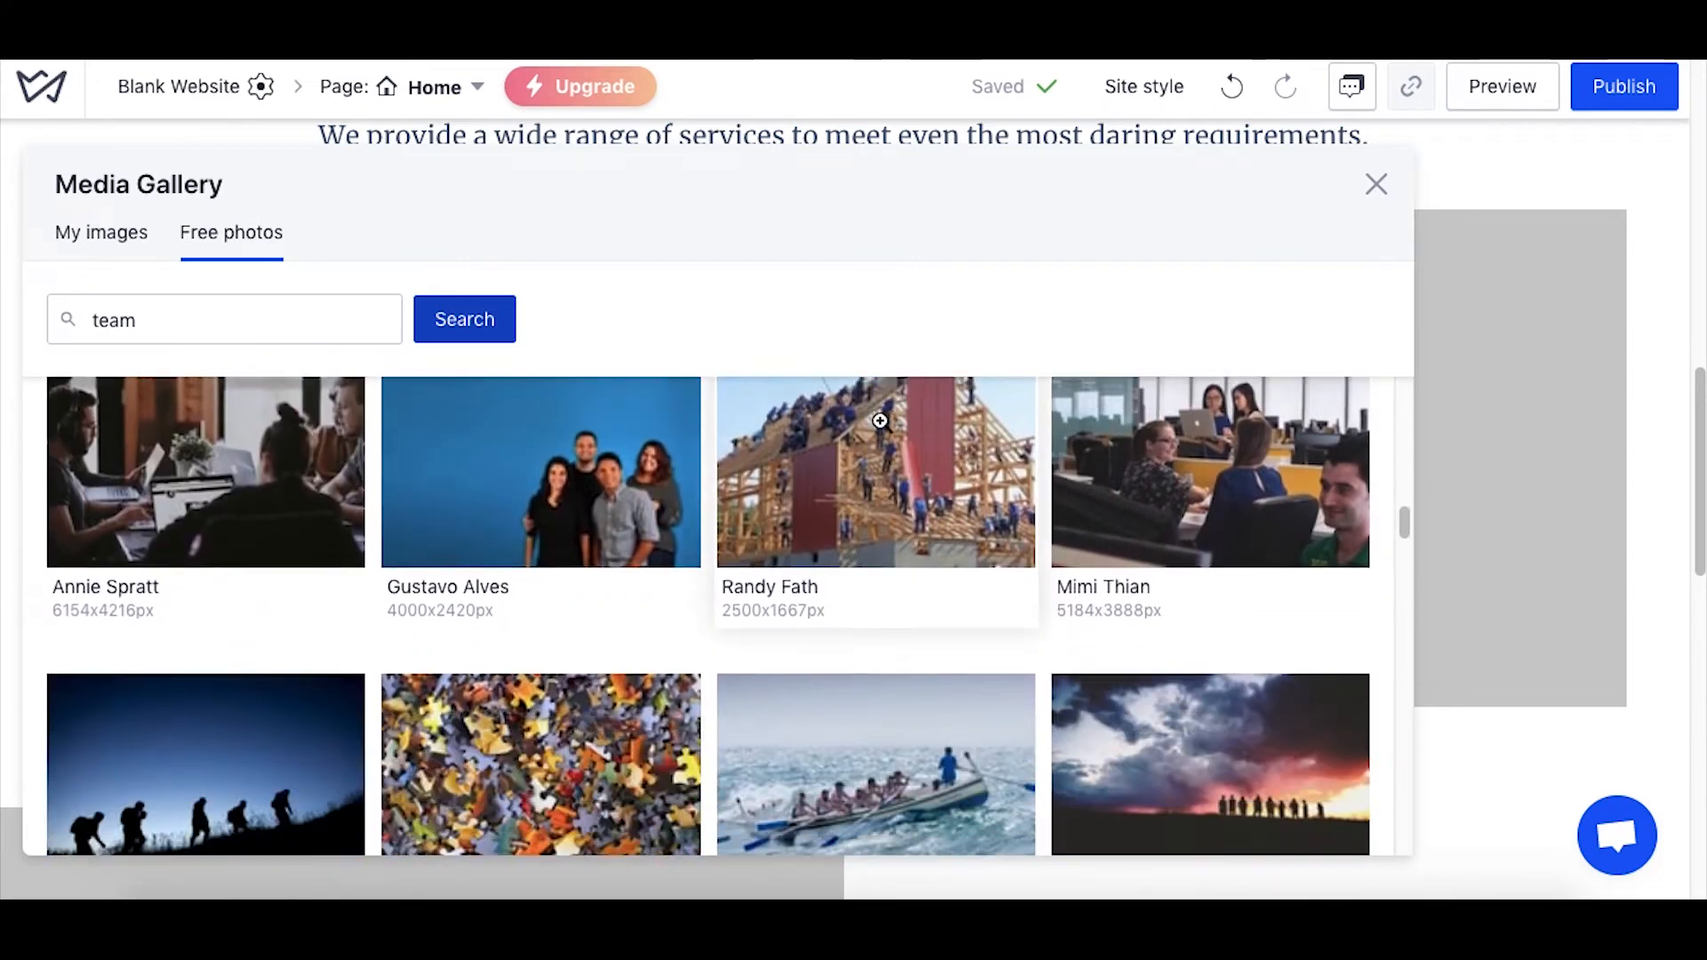
{"action": "left_click", "coordinate": [204, 471]}
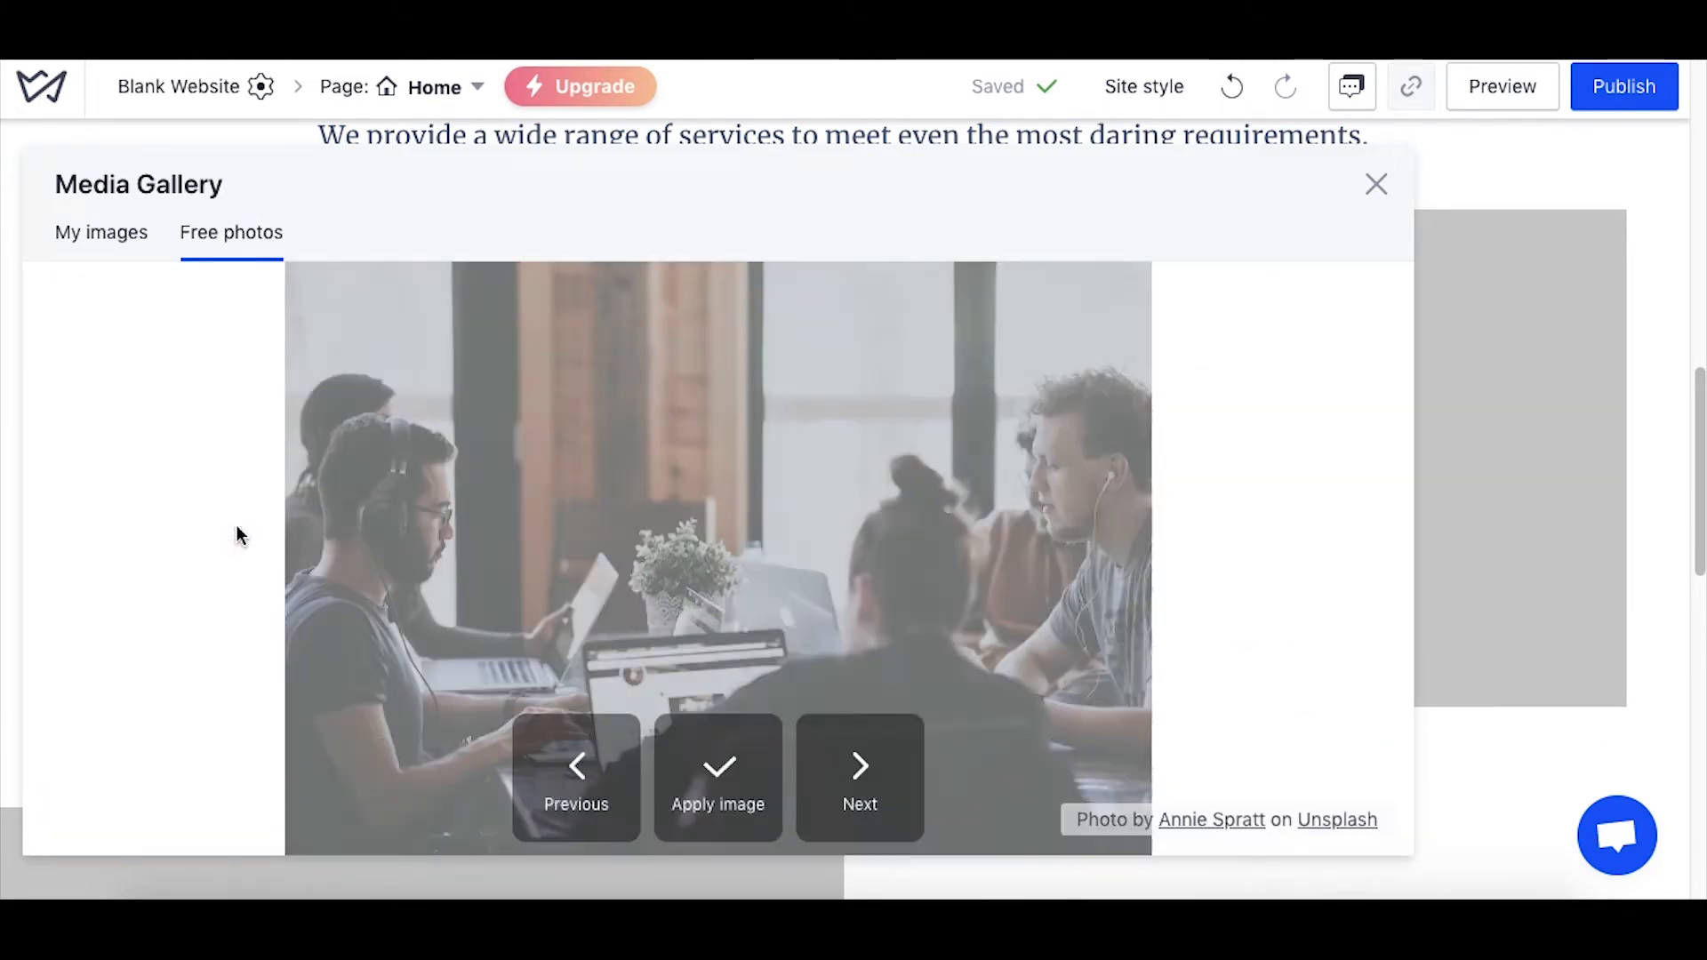
{"action": "left_click", "coordinate": [718, 779]}
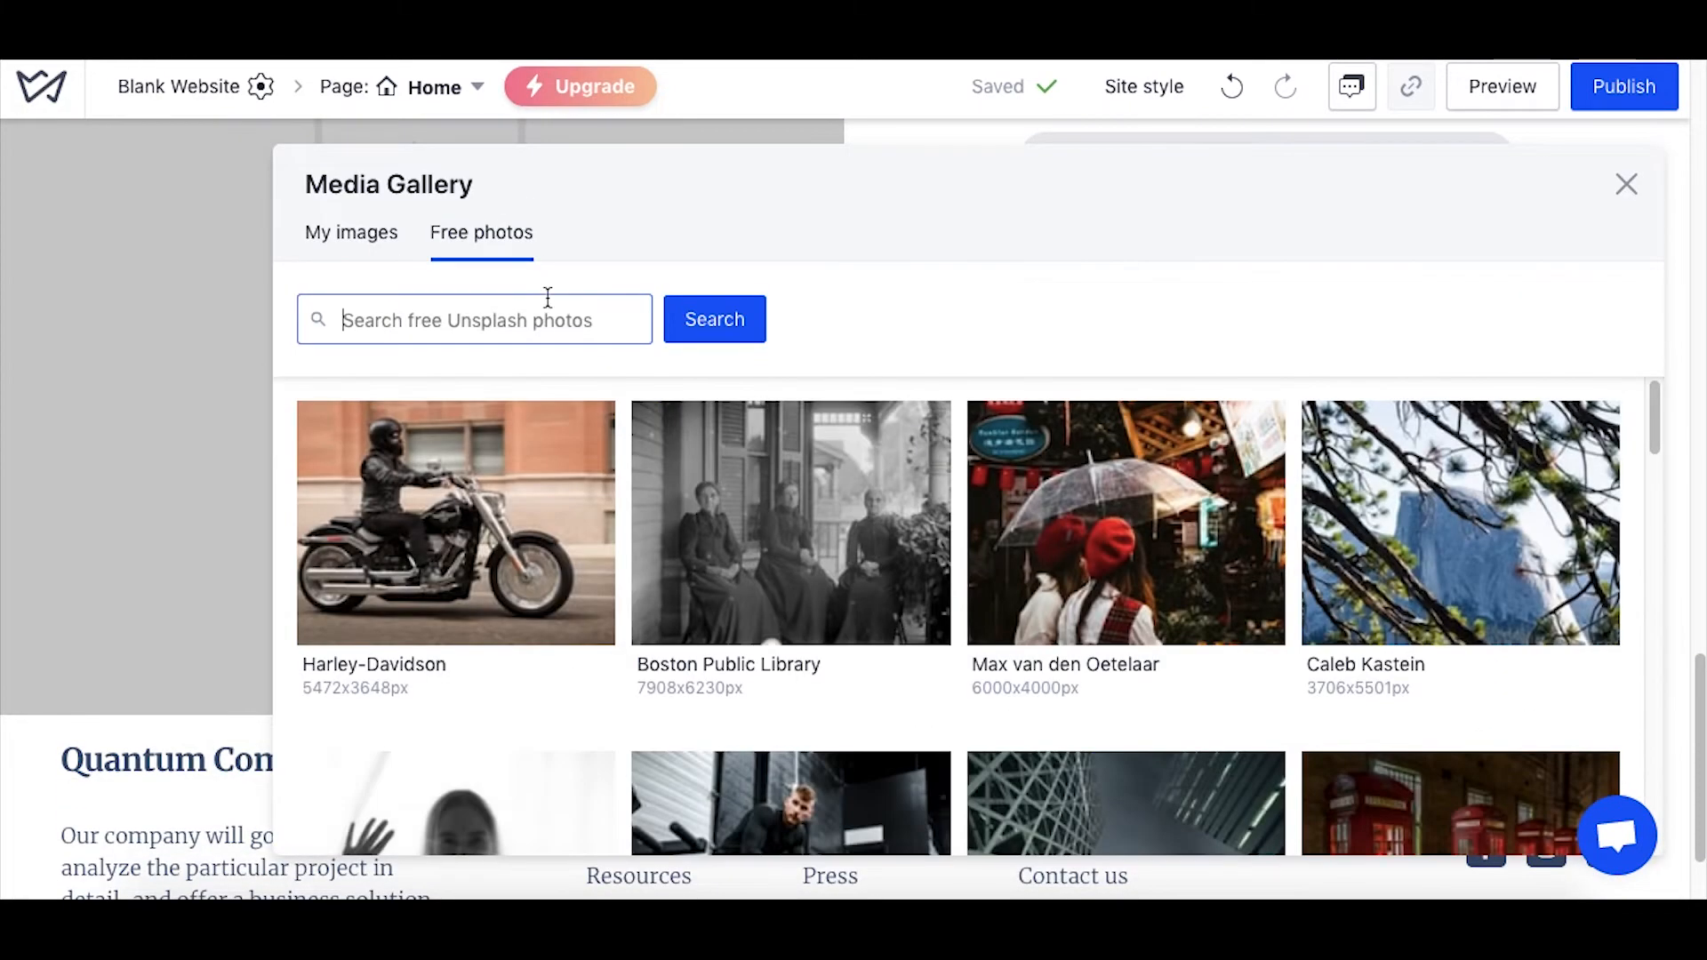
- Search free photos for 'work', apply the woman-with-phone photo, and close the gallery
{"action": "type", "text": "work"}
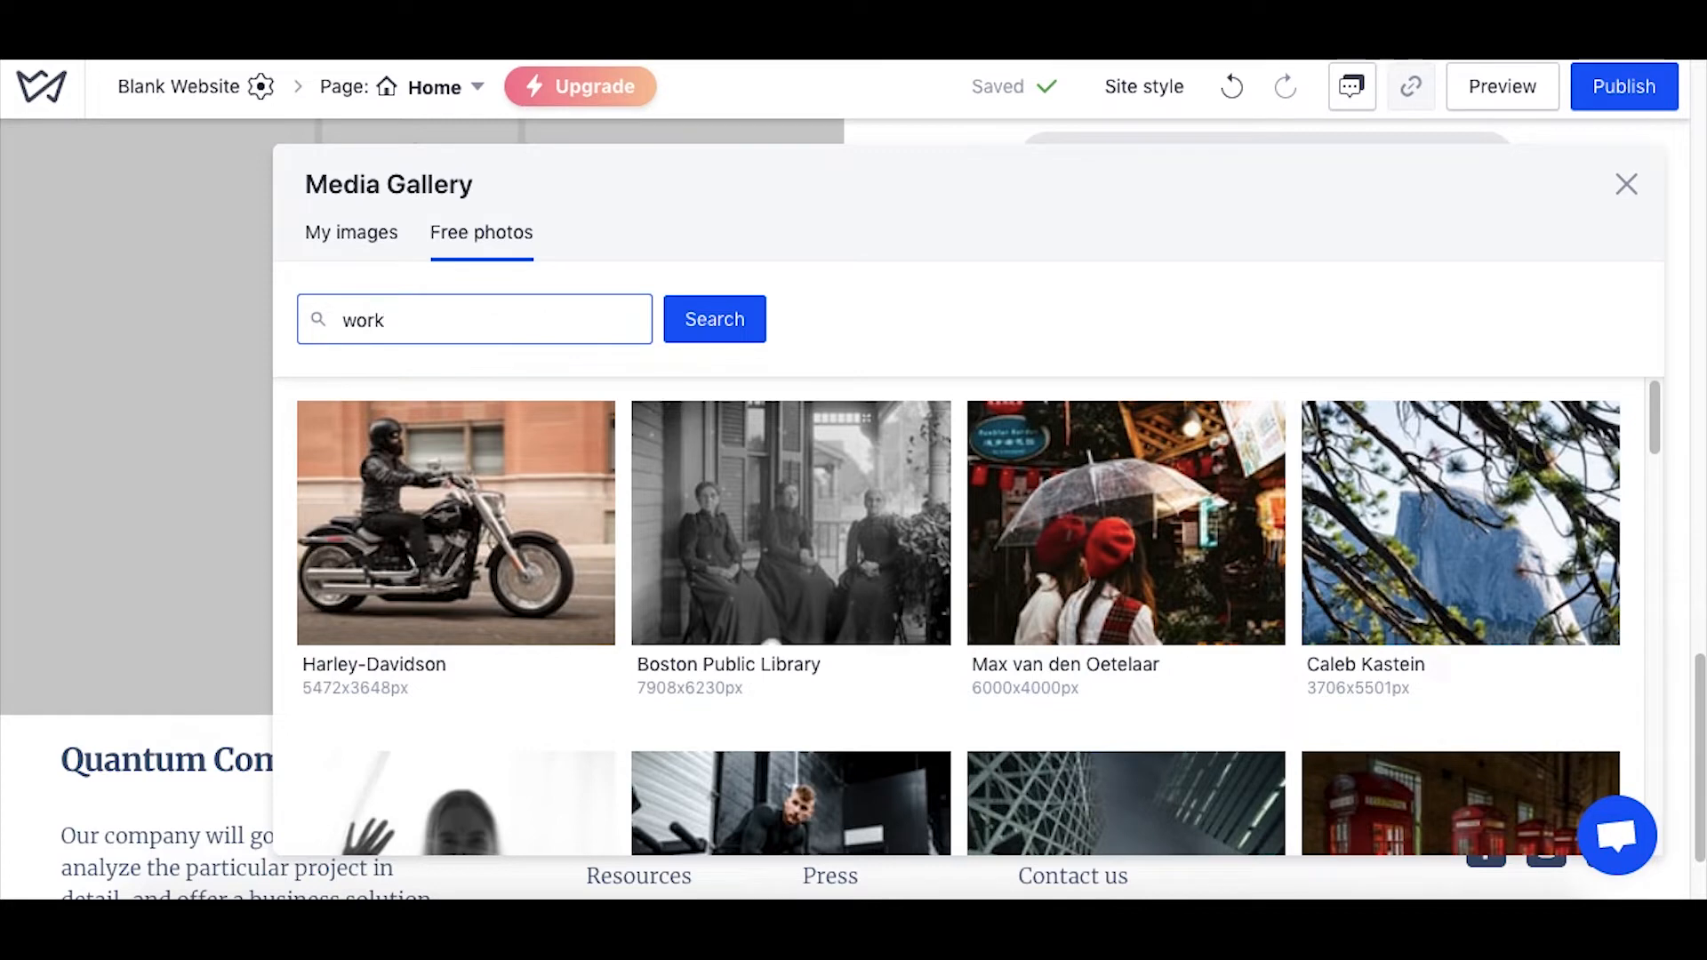
{"action": "left_click", "coordinate": [713, 320]}
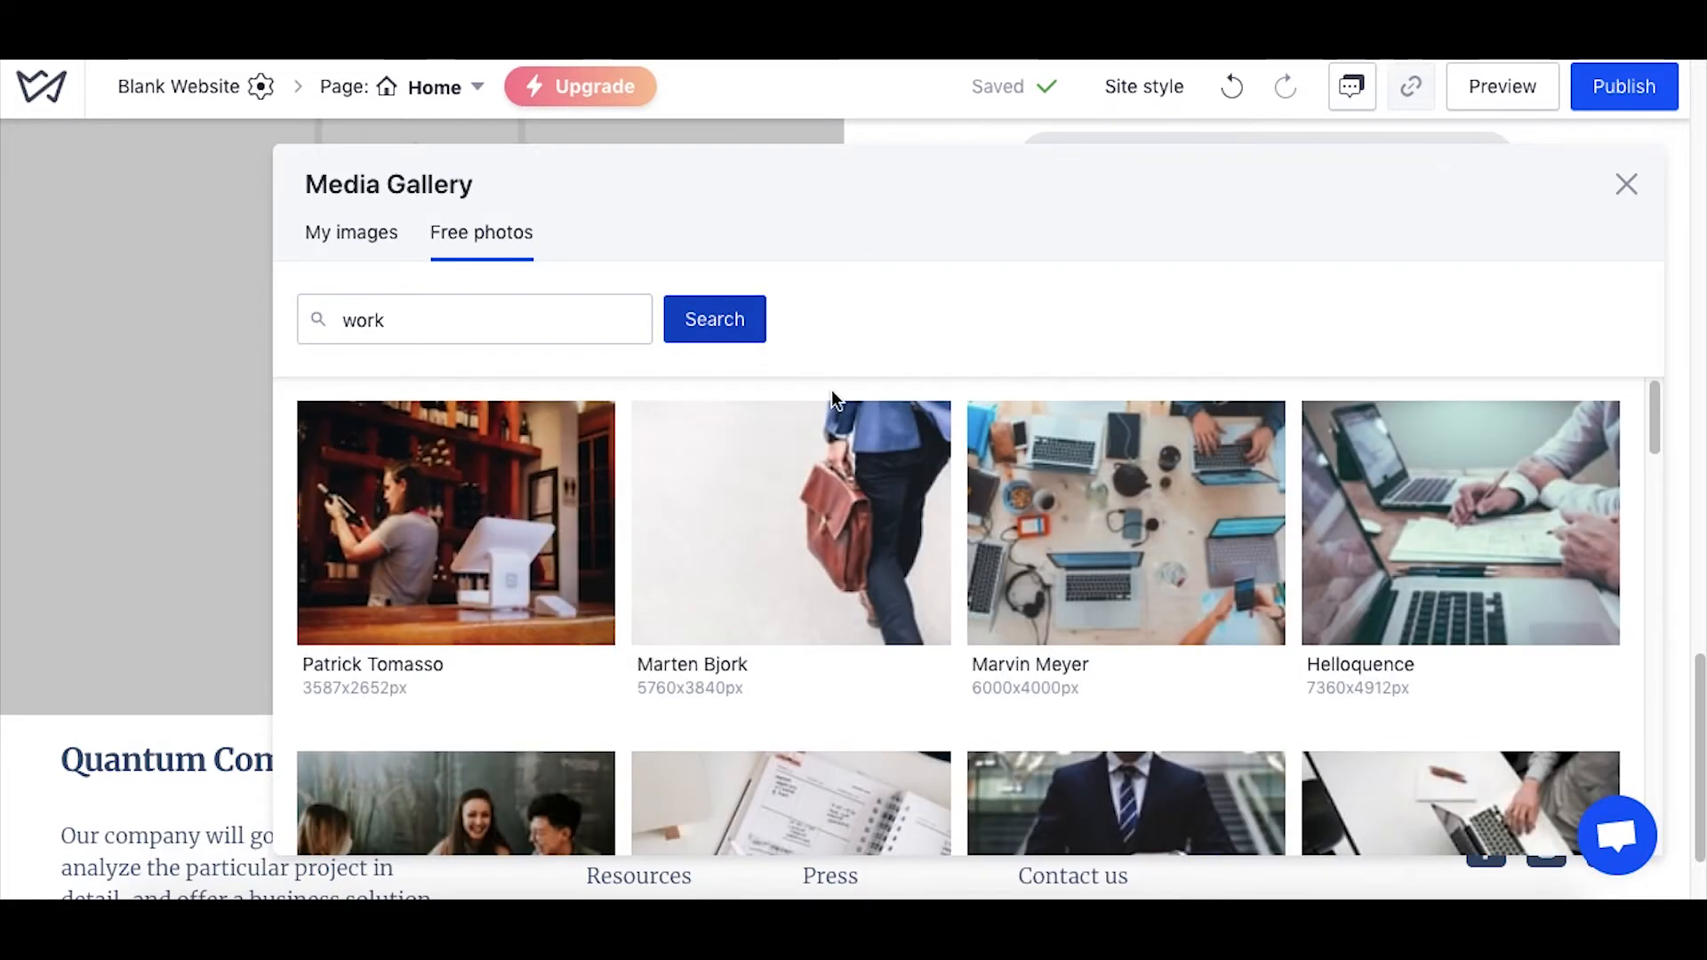
{"action": "scroll", "scroll_direction": "down", "scroll_amount": 3}
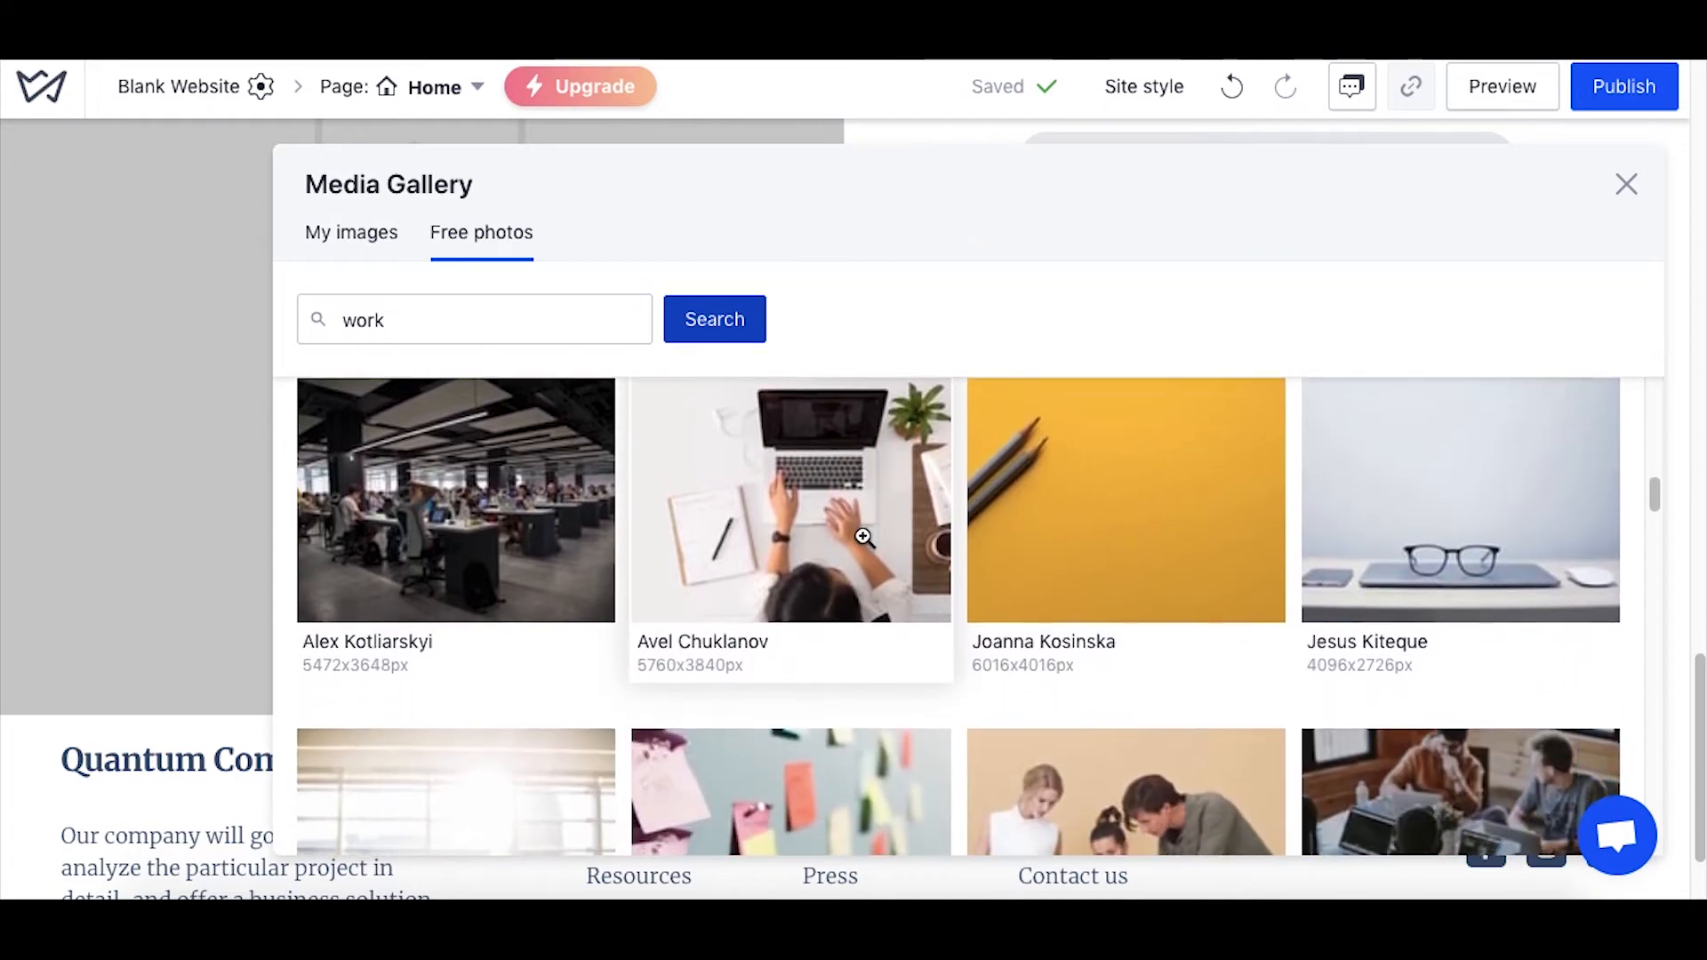
{"action": "scroll", "scroll_direction": "down", "scroll_amount": 3}
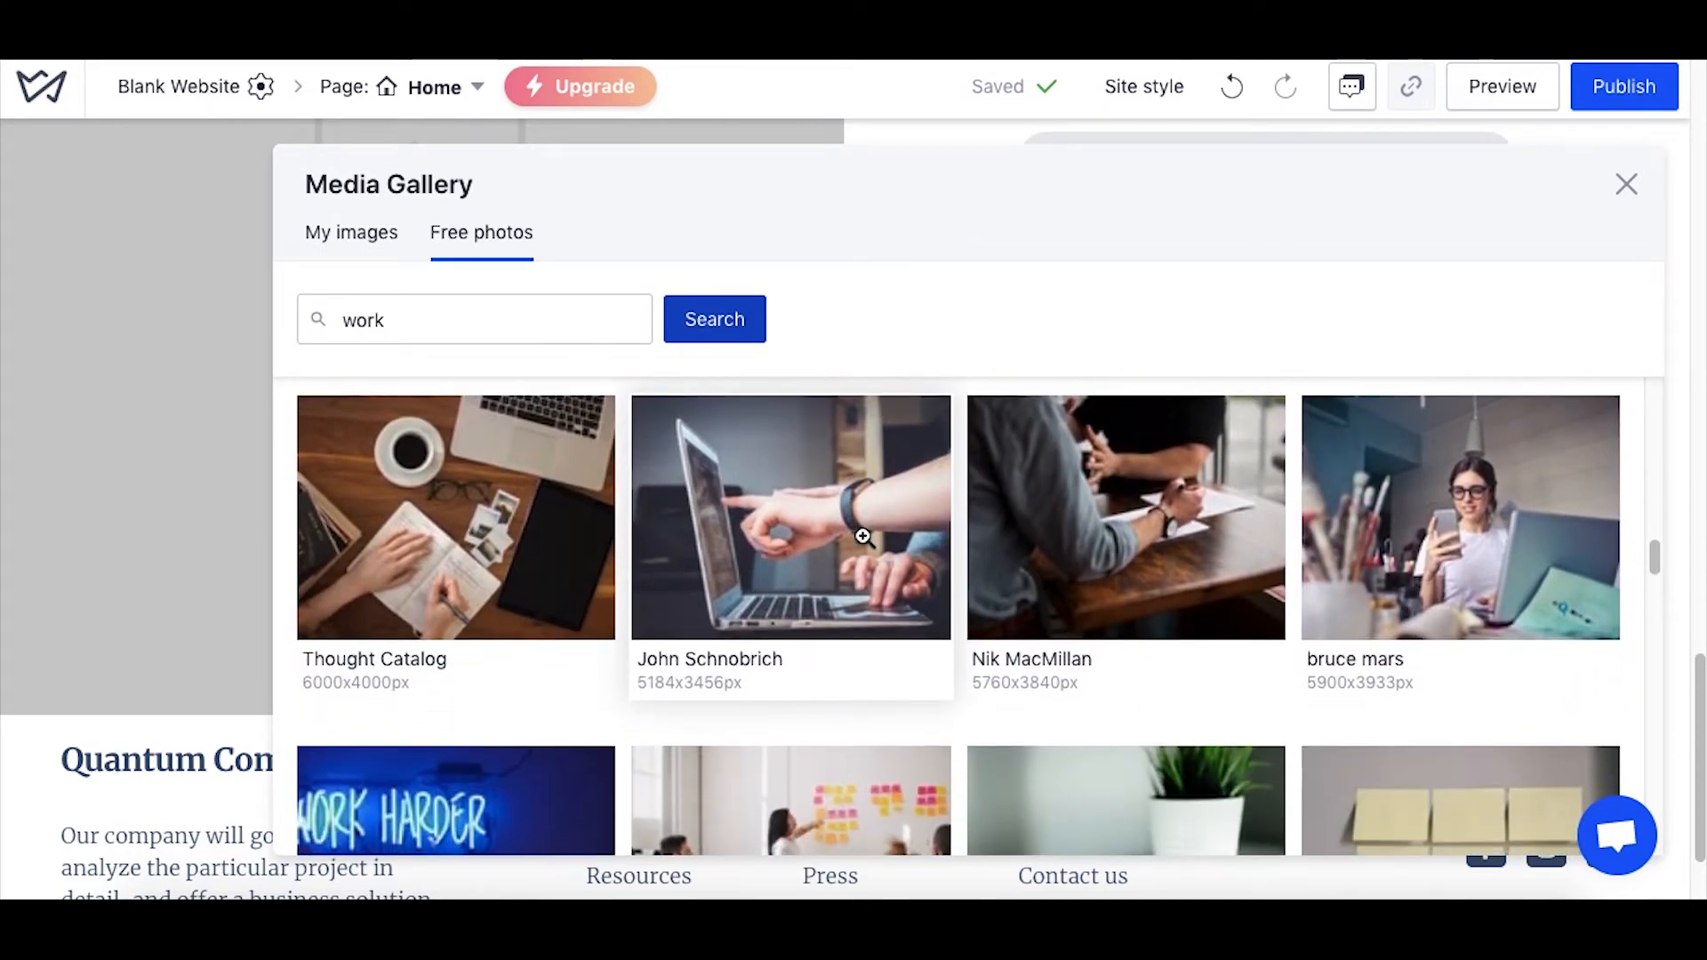
{"action": "scroll", "scroll_direction": "down", "scroll_amount": 3}
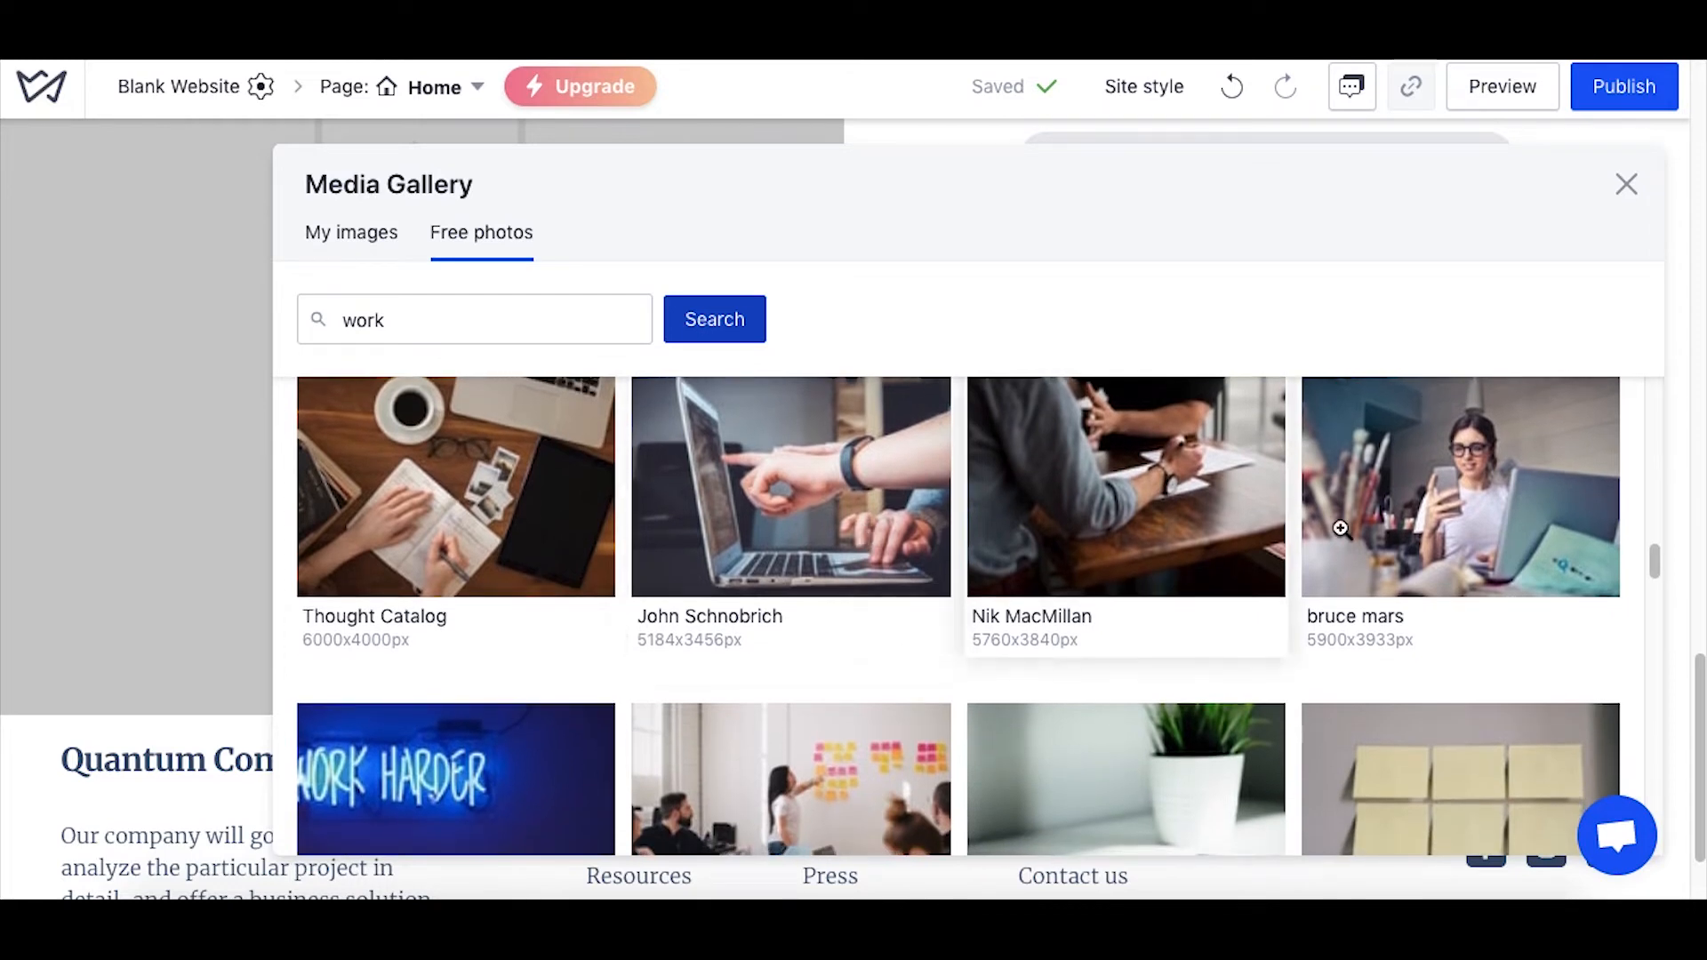
{"action": "left_click", "coordinate": [1459, 485]}
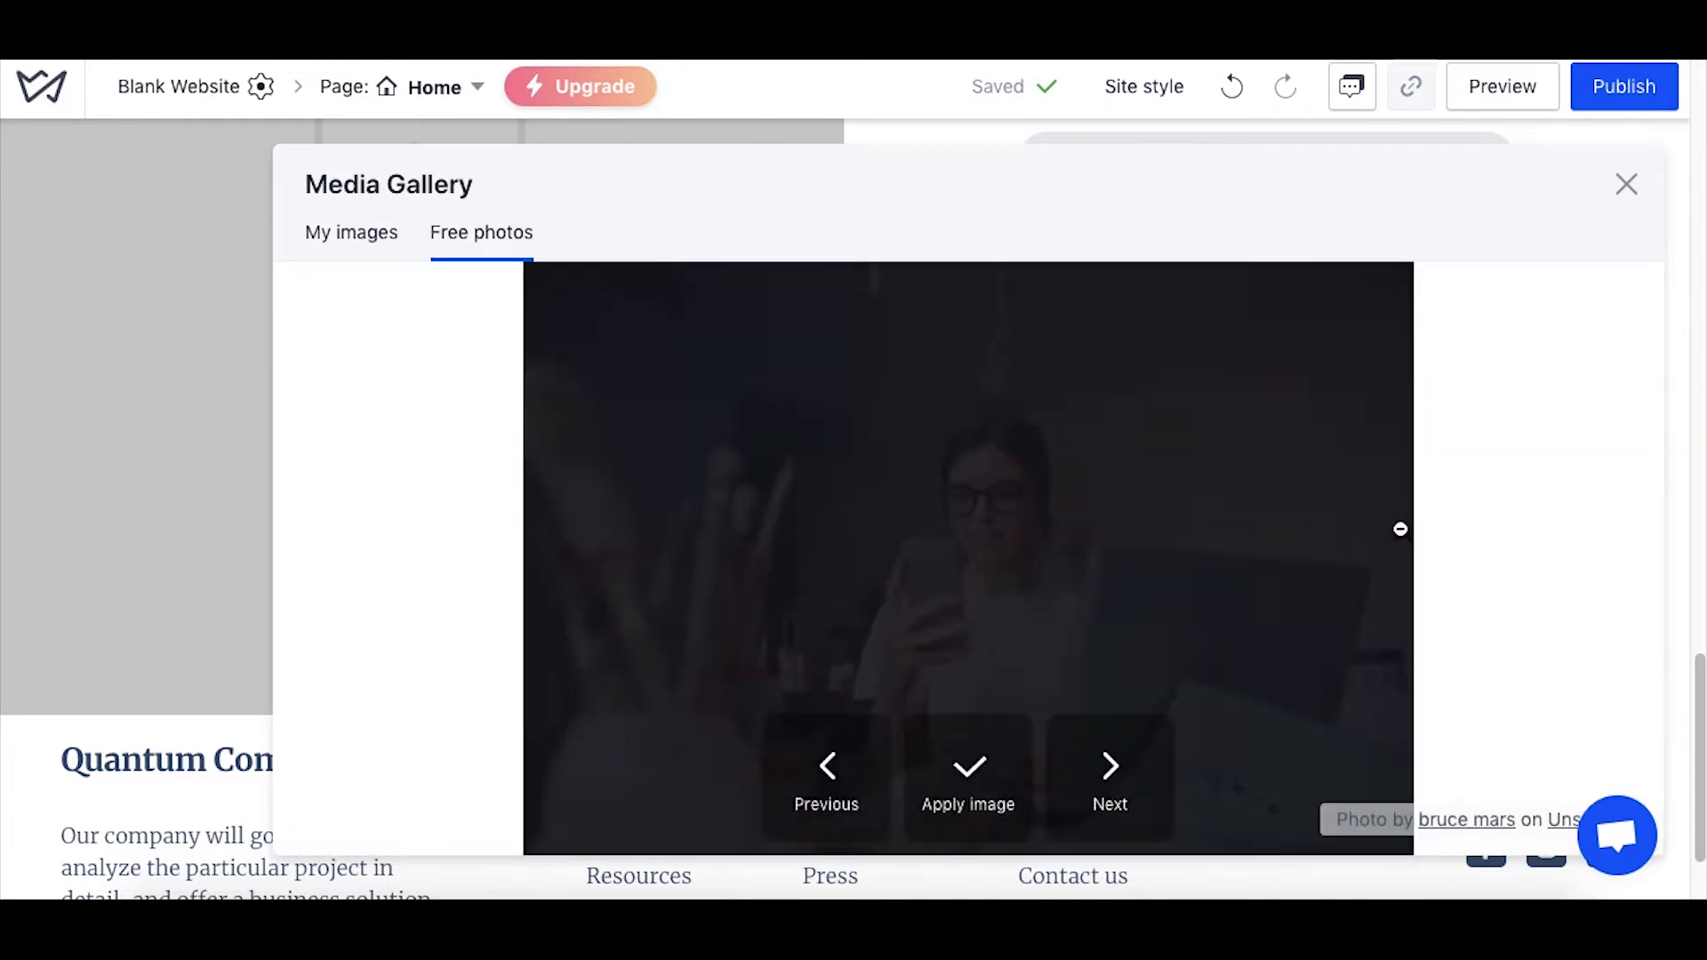
{"action": "left_click", "coordinate": [966, 772]}
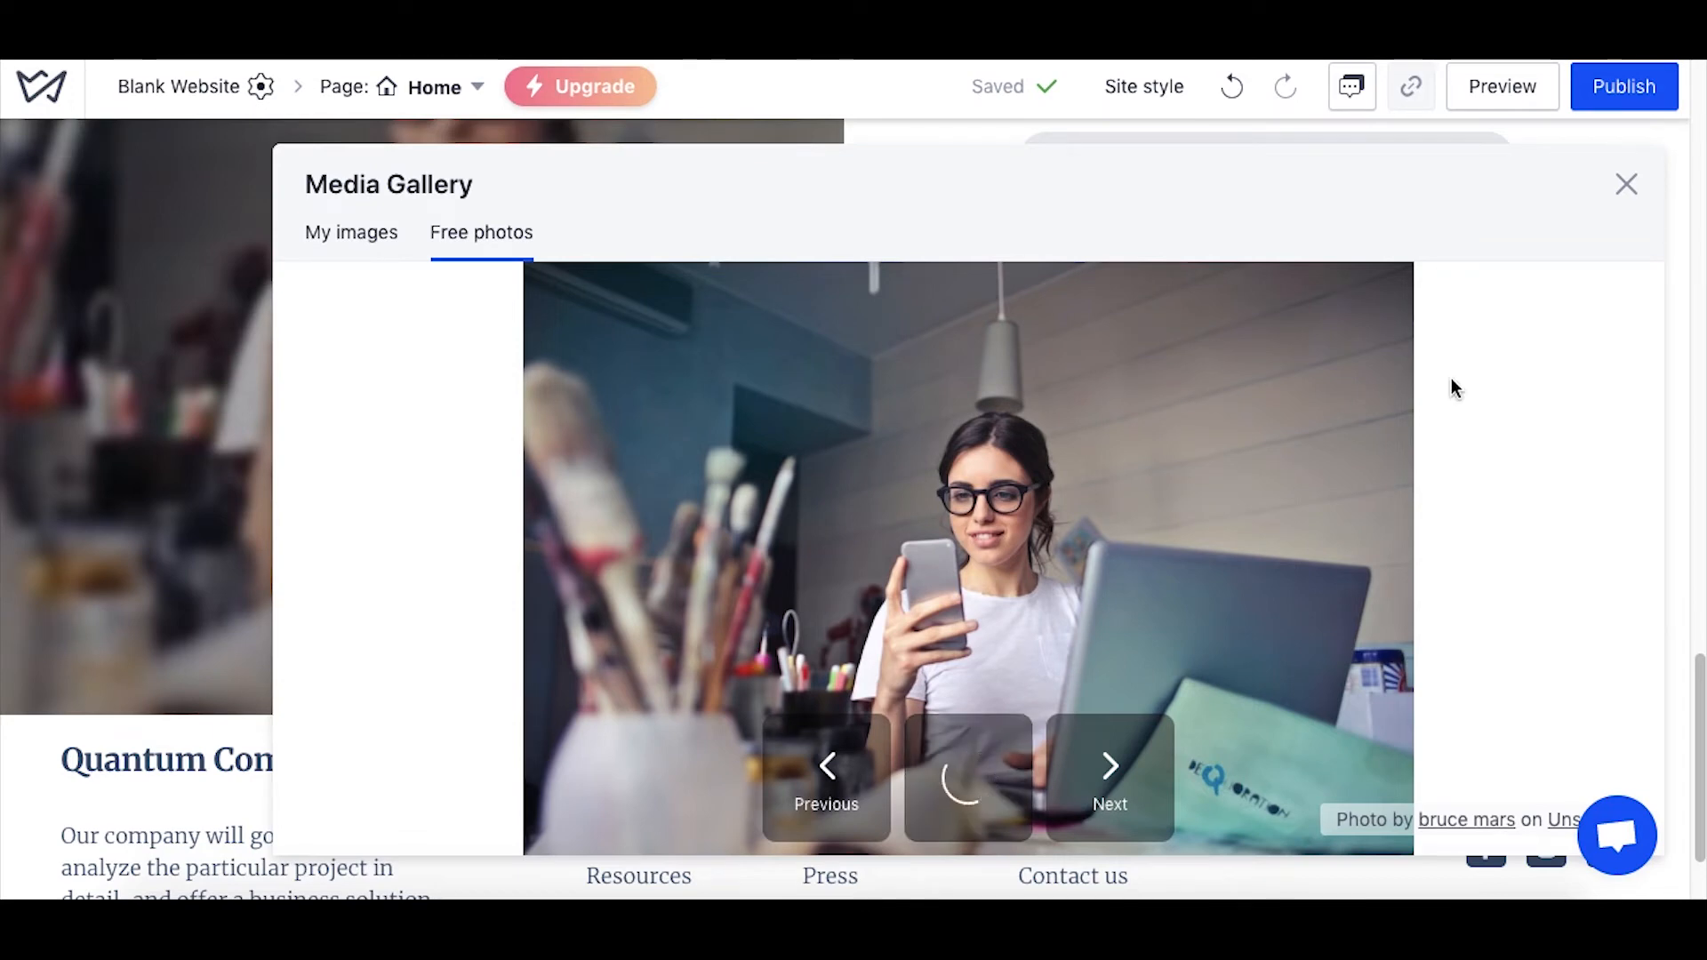
{"action": "left_click", "coordinate": [1626, 184]}
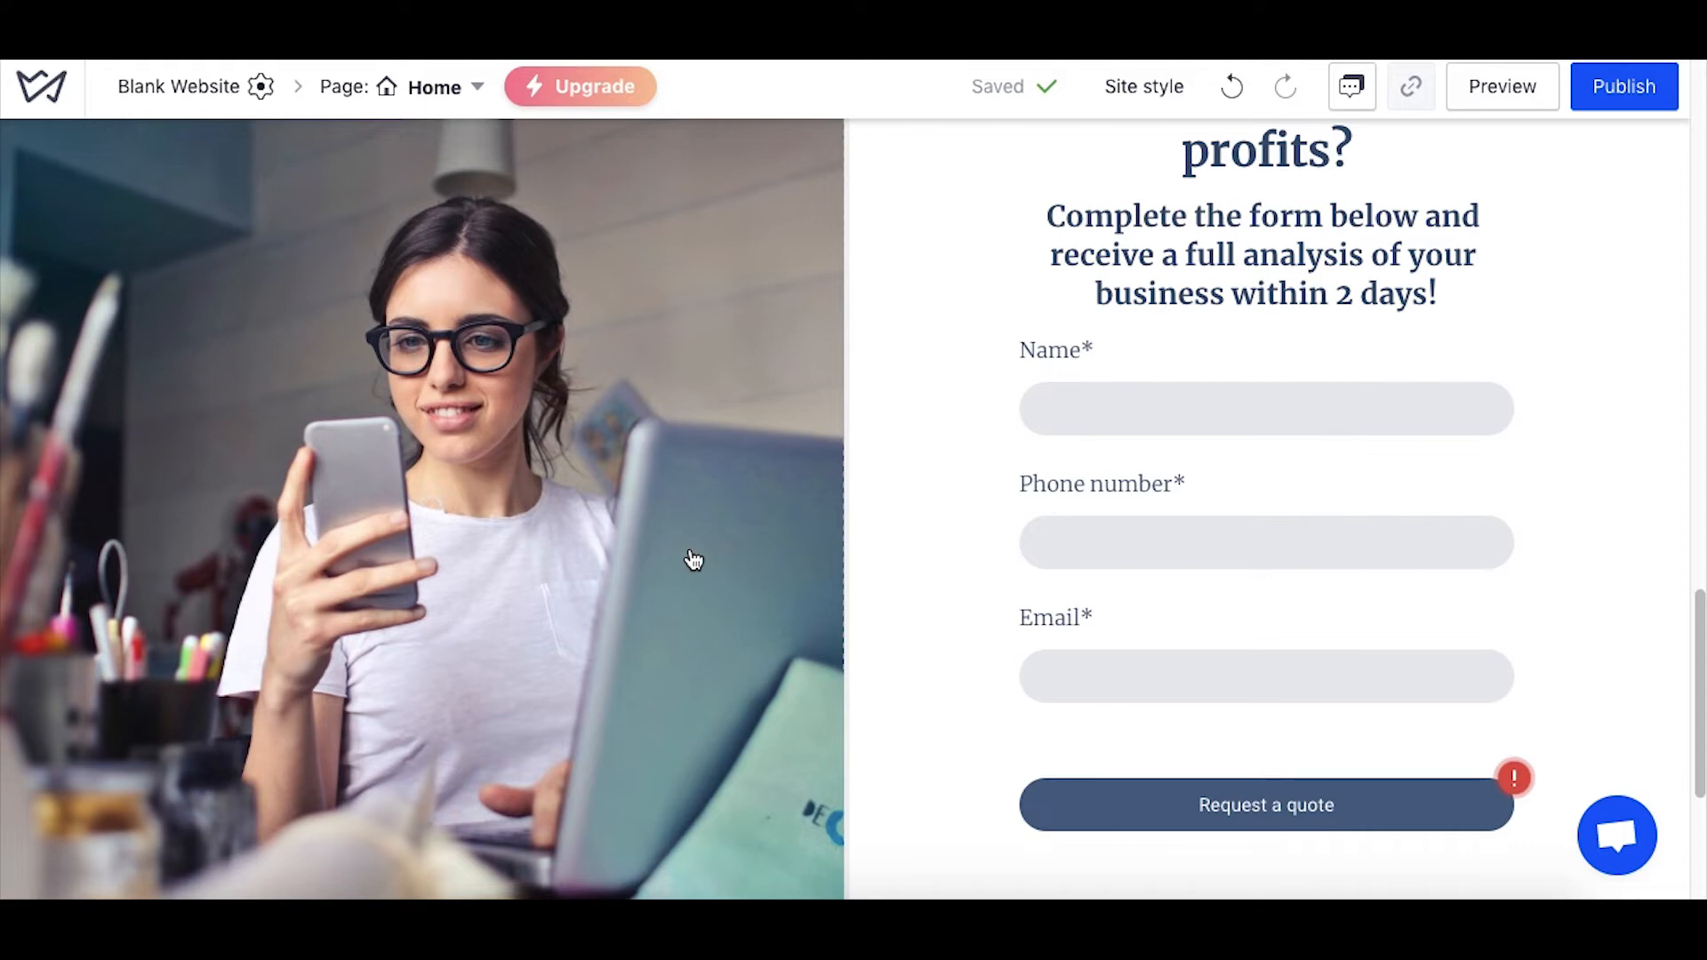
{"action": "mouse_move", "coordinate": [1551, 698]}
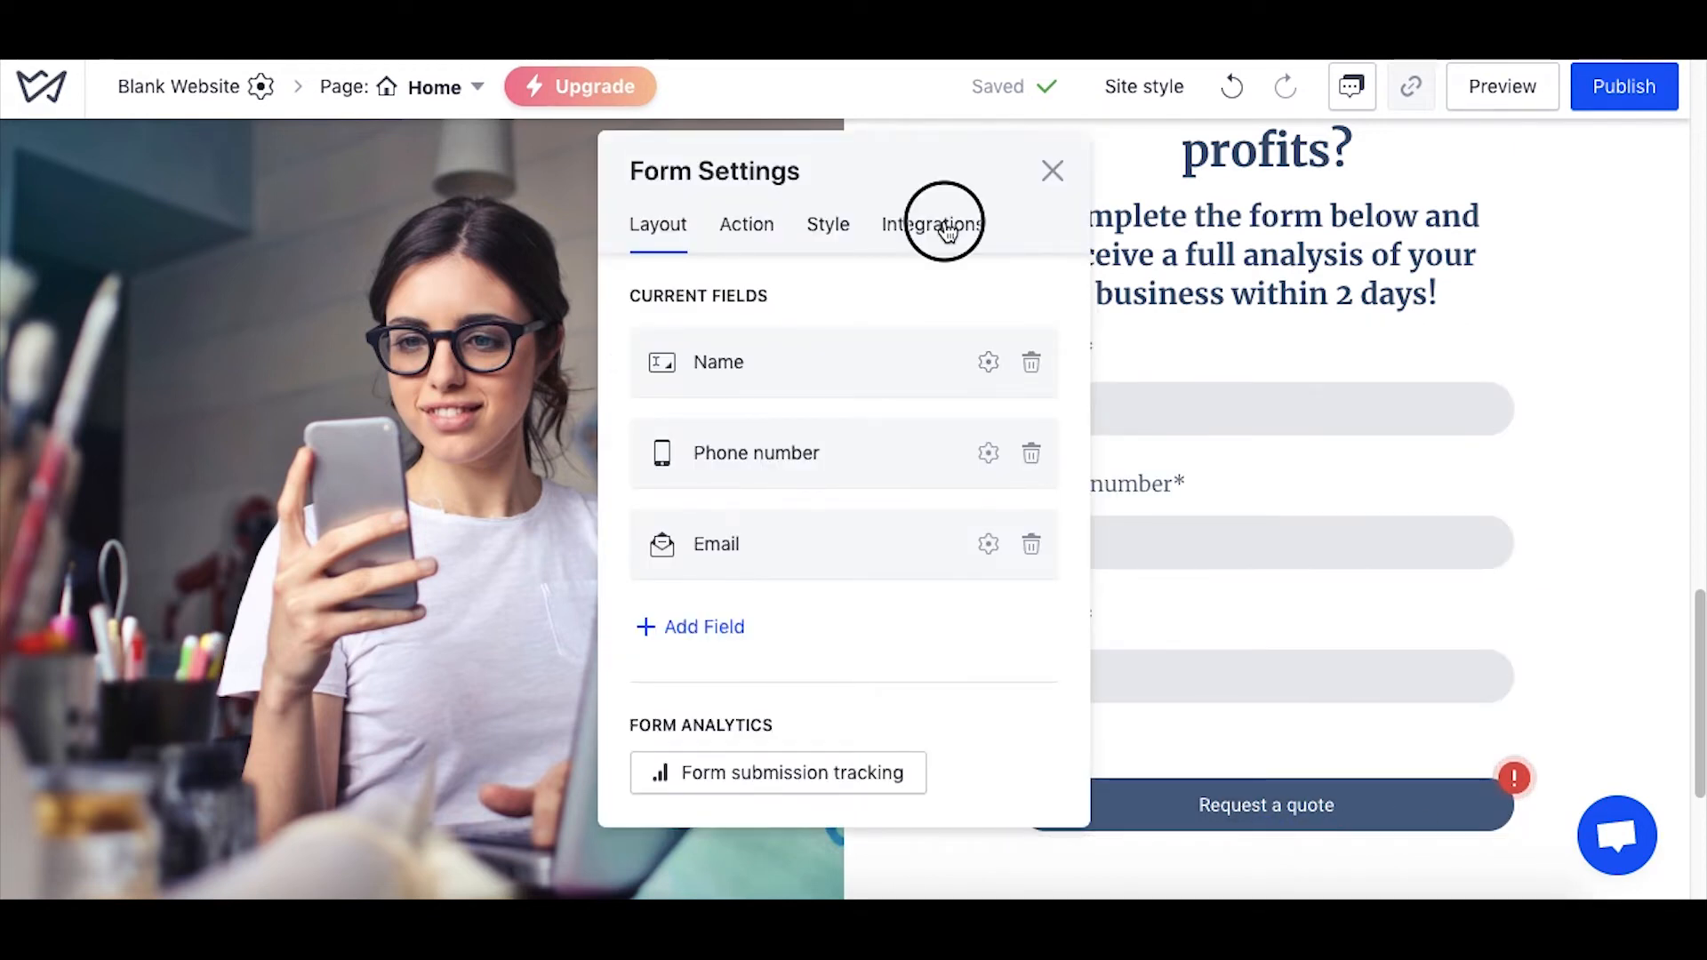
- Switch on Email in the form's Integrations settings and open the form integrations page
{"action": "left_click", "coordinate": [932, 224]}
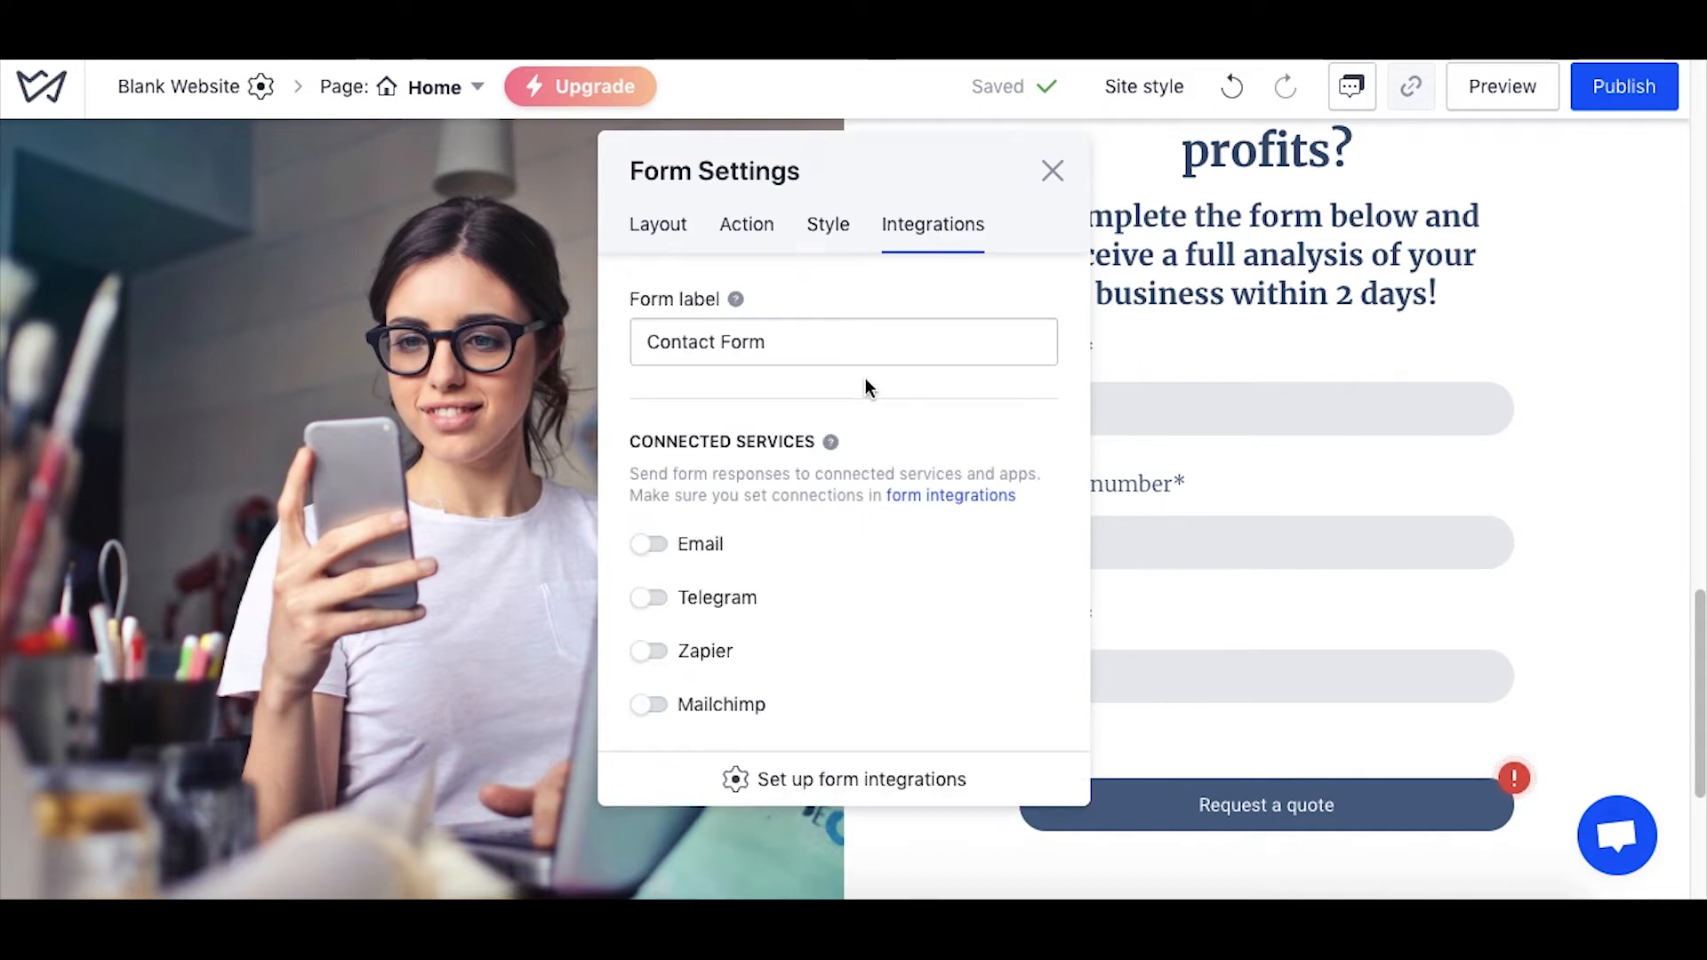
{"action": "left_click", "coordinate": [649, 544]}
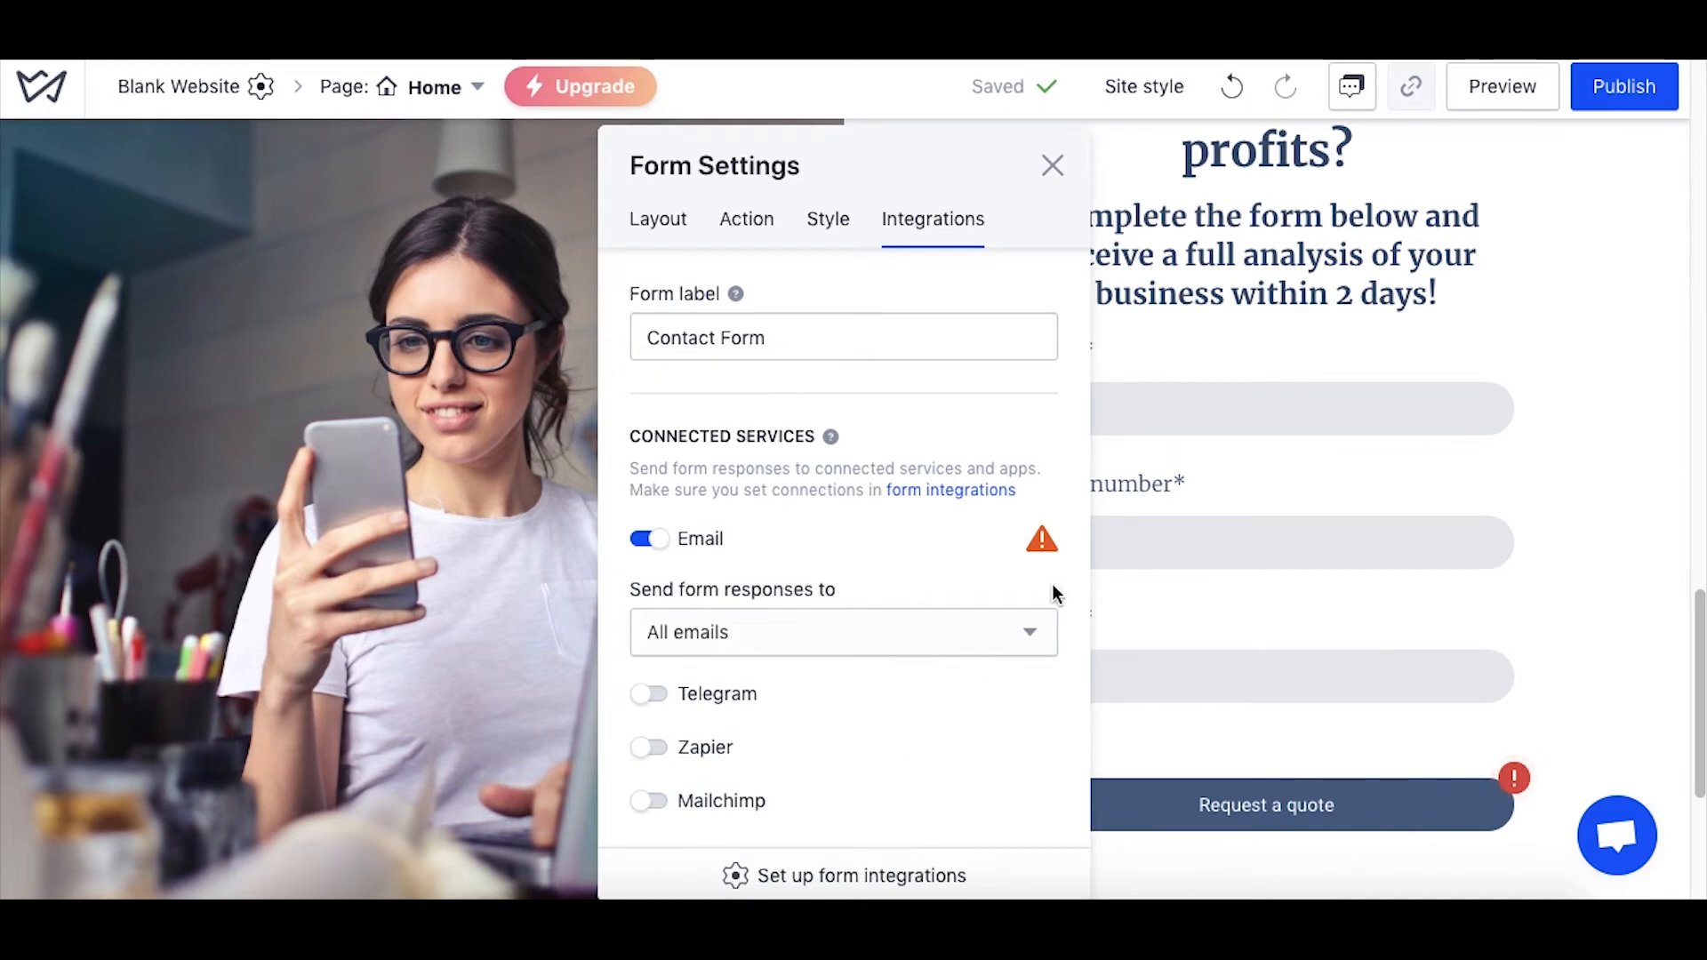
{"action": "left_click", "coordinate": [950, 490]}
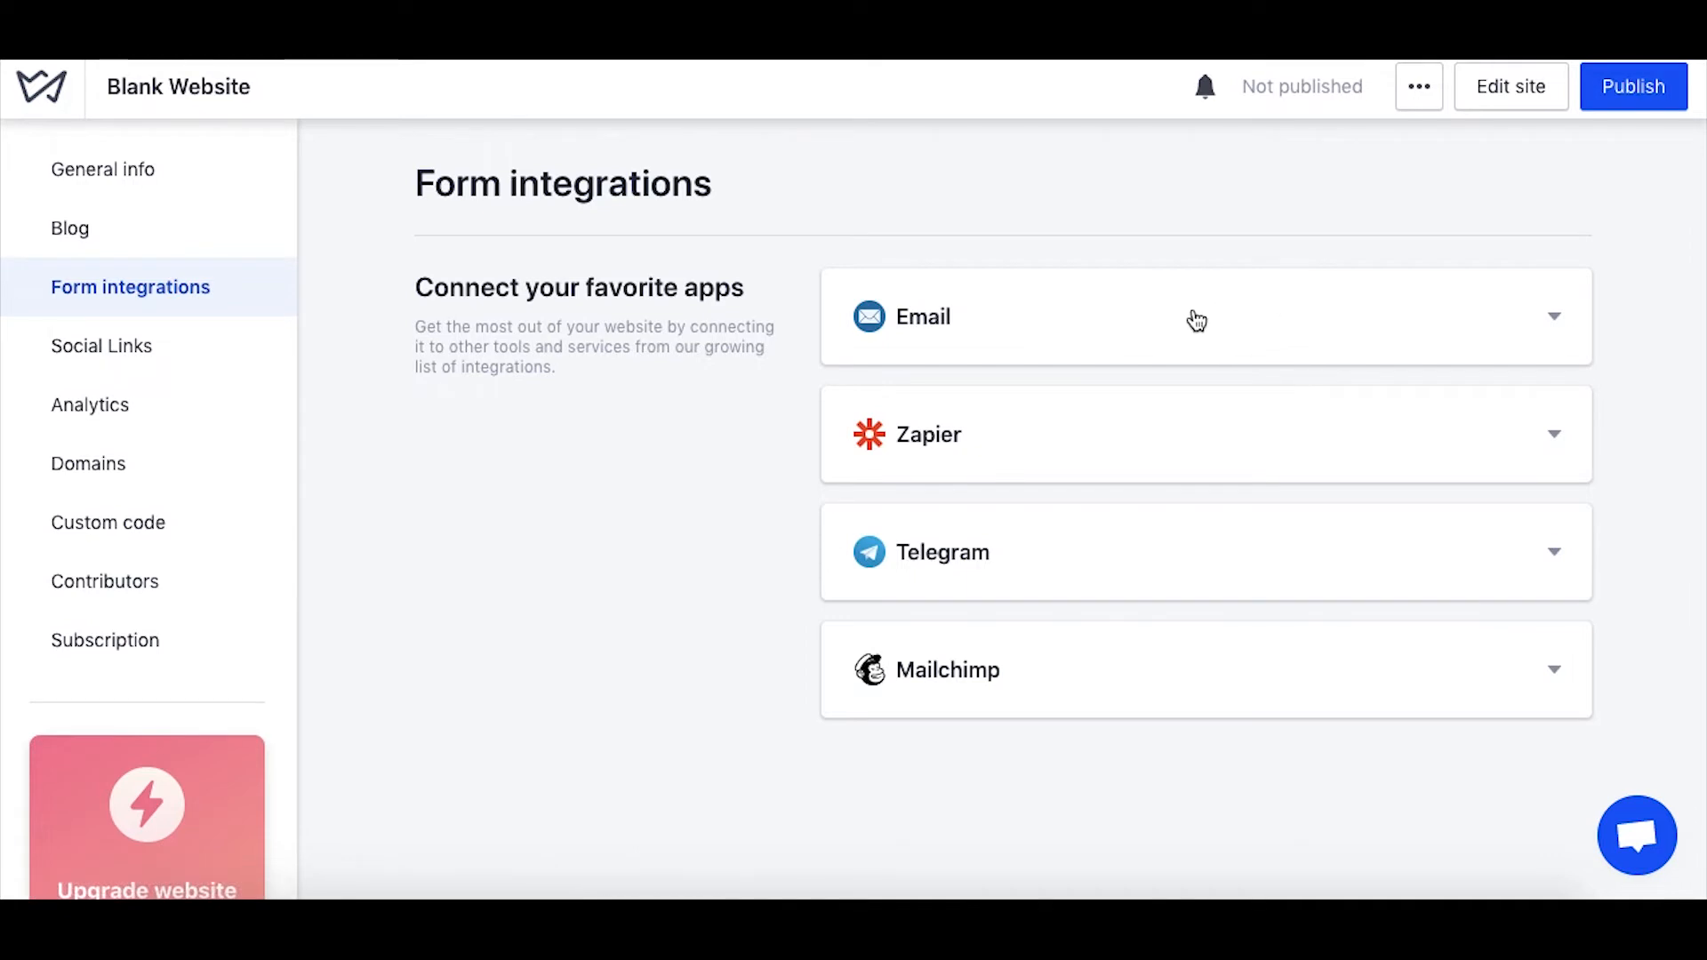
{"action": "left_click", "coordinate": [1197, 316]}
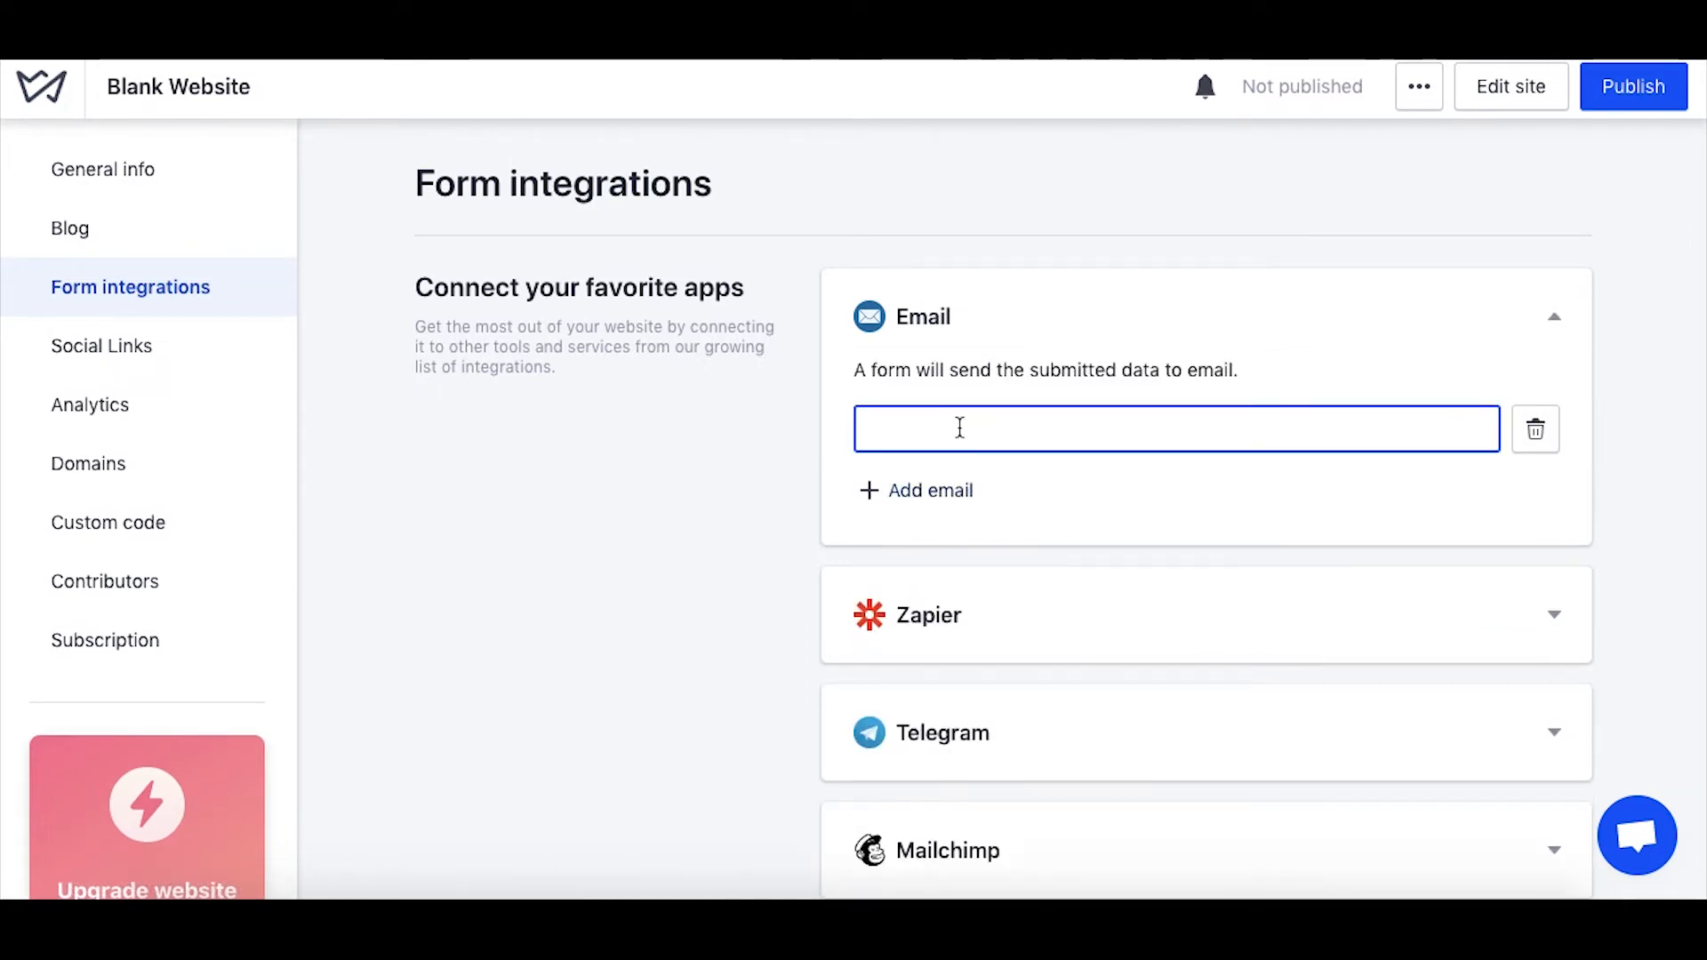
{"action": "type", "text": "test@test.com"}
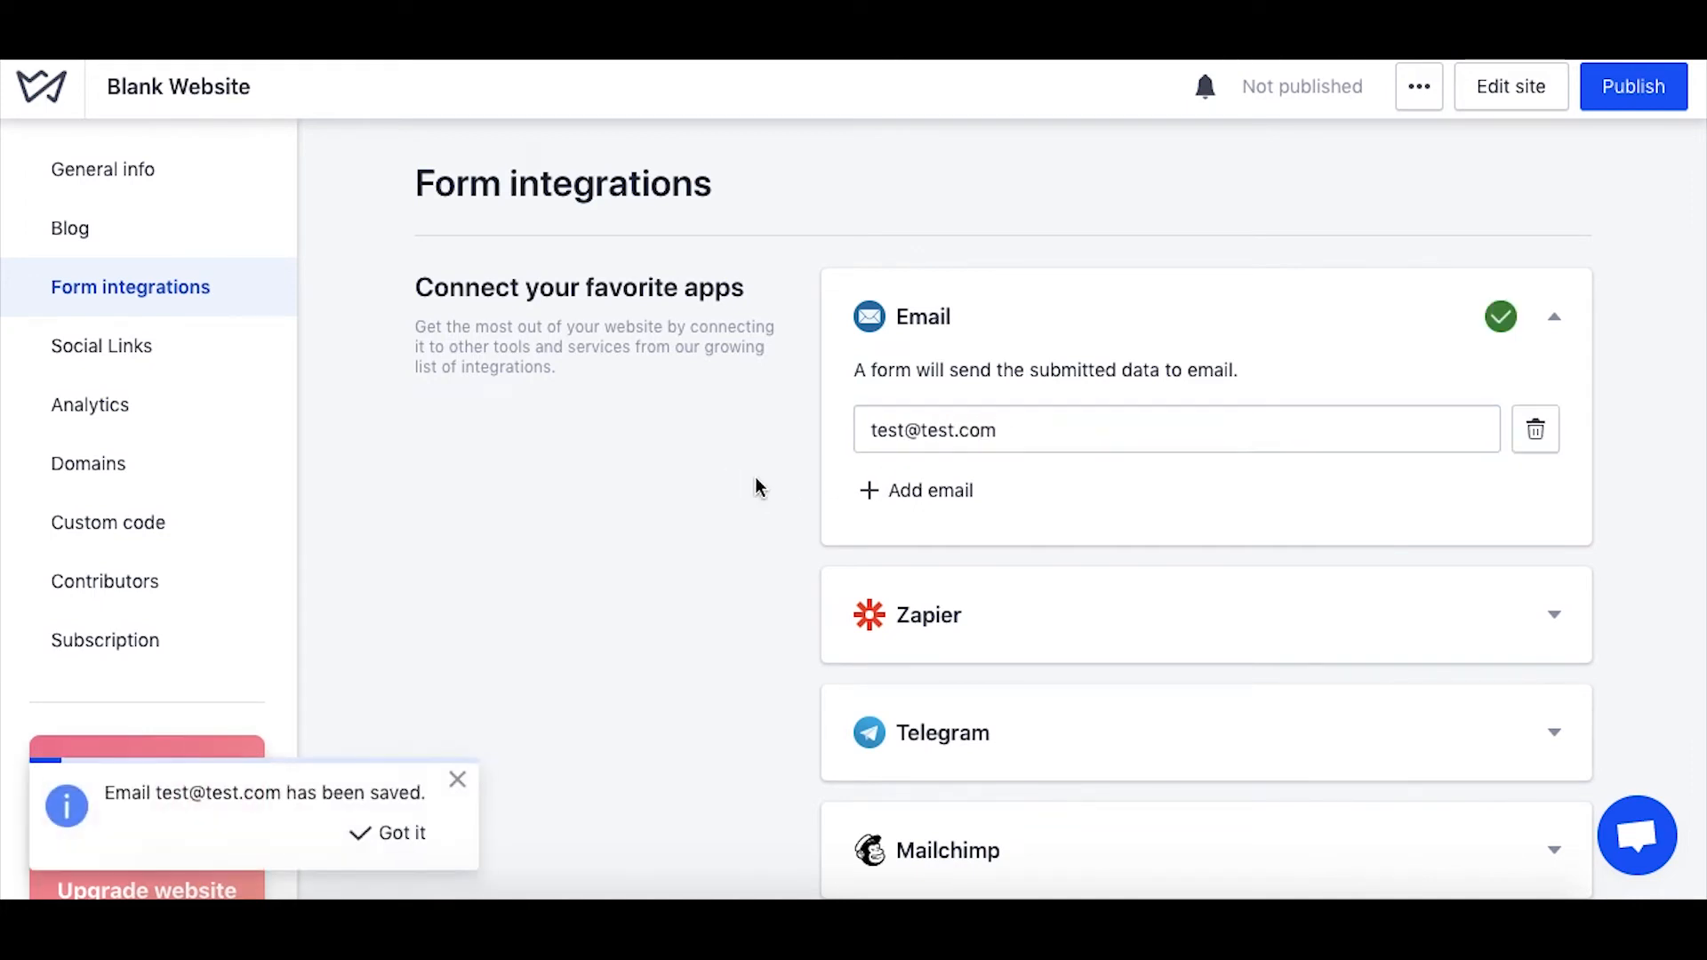
{"action": "left_click", "coordinate": [399, 834]}
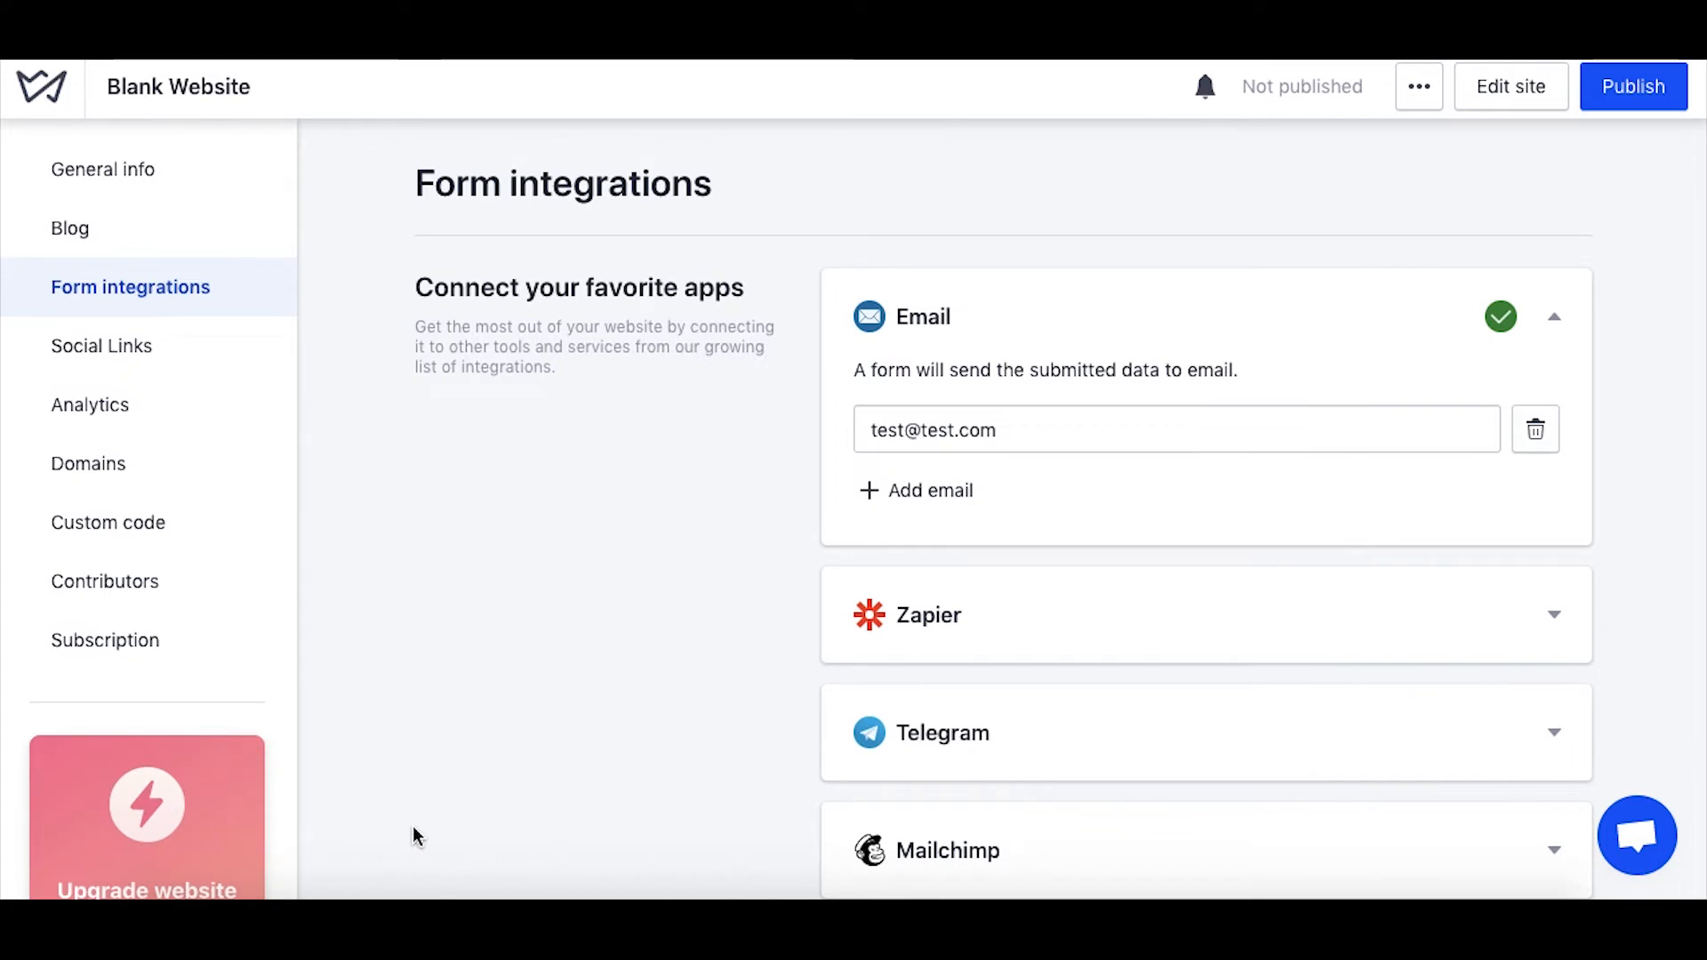
{"action": "mouse_move", "coordinate": [1547, 127]}
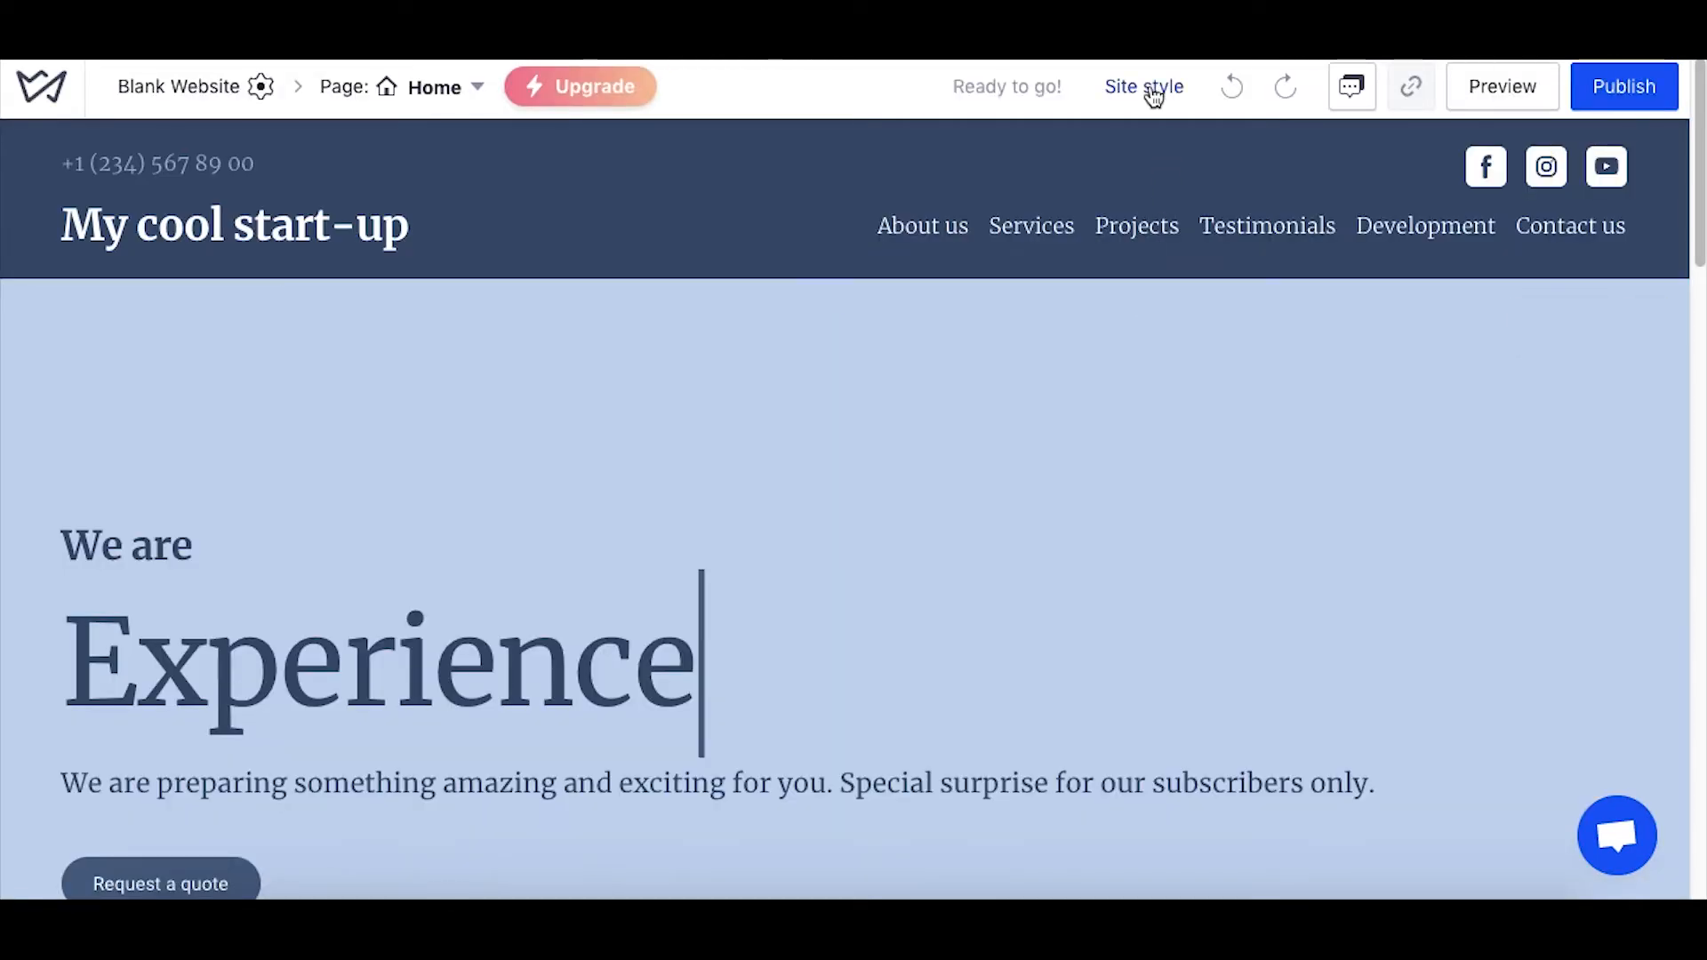
- Apply the black, grey and red Goldblum palette from Site style's Palettes library
{"action": "left_click", "coordinate": [1143, 86]}
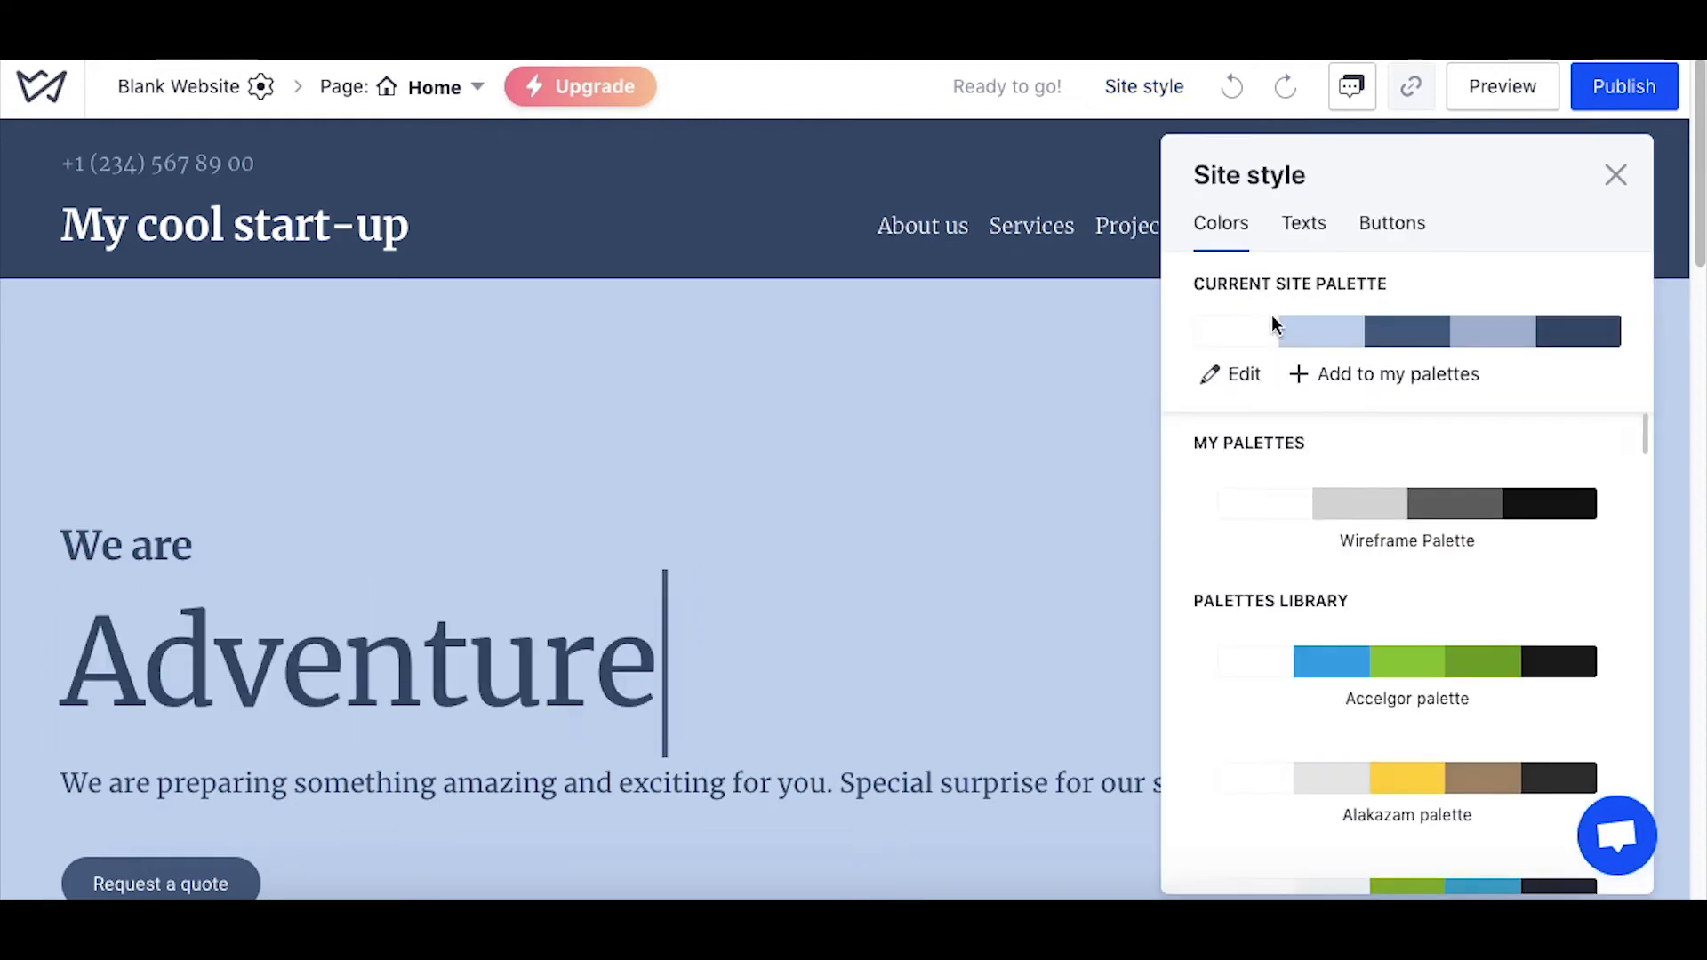
{"action": "scroll", "scroll_direction": "down", "scroll_amount": 3}
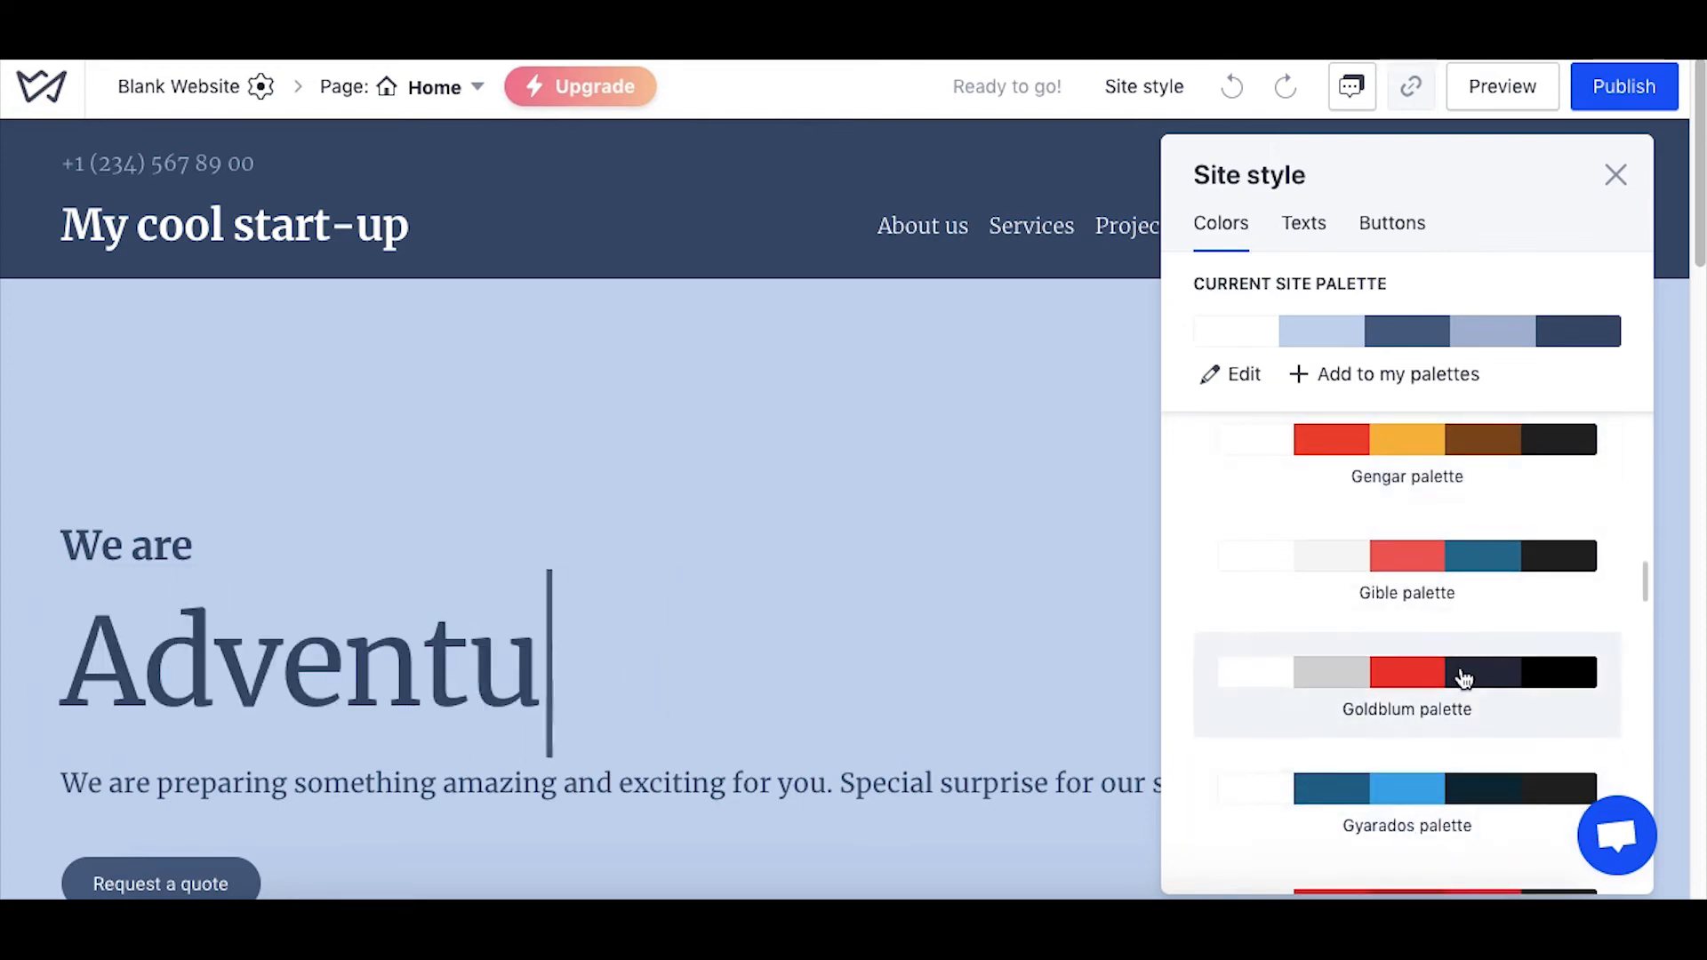
{"action": "left_click", "coordinate": [1406, 683]}
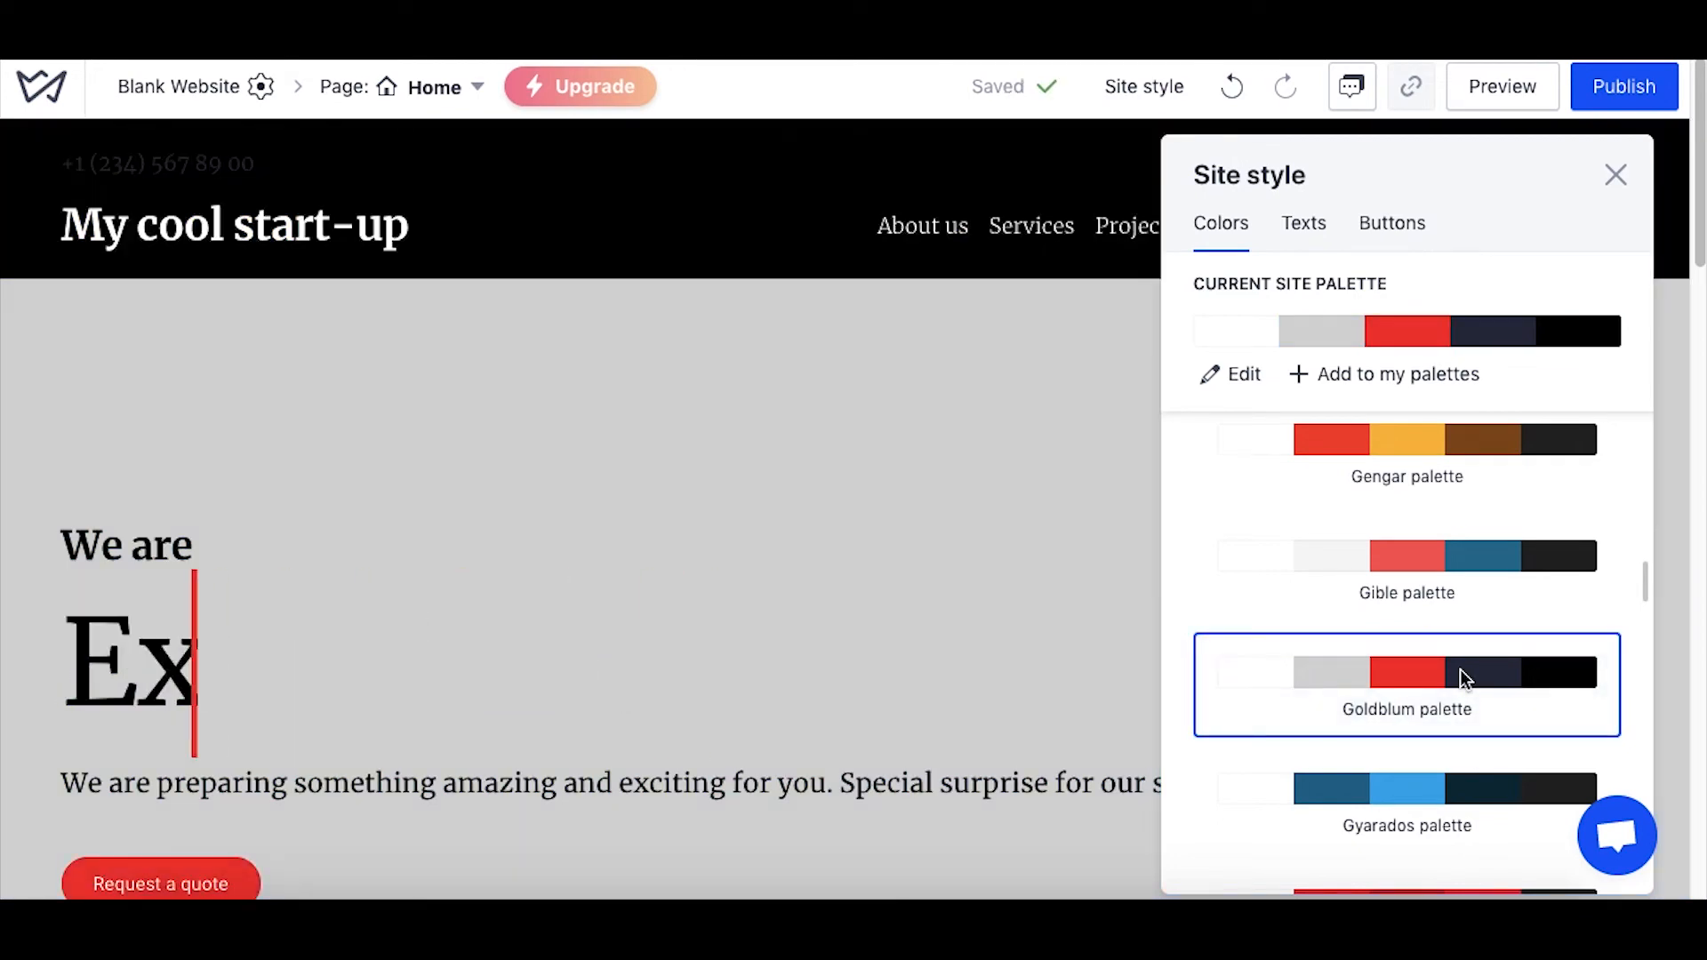
{"action": "type", "text": "Coming soon"}
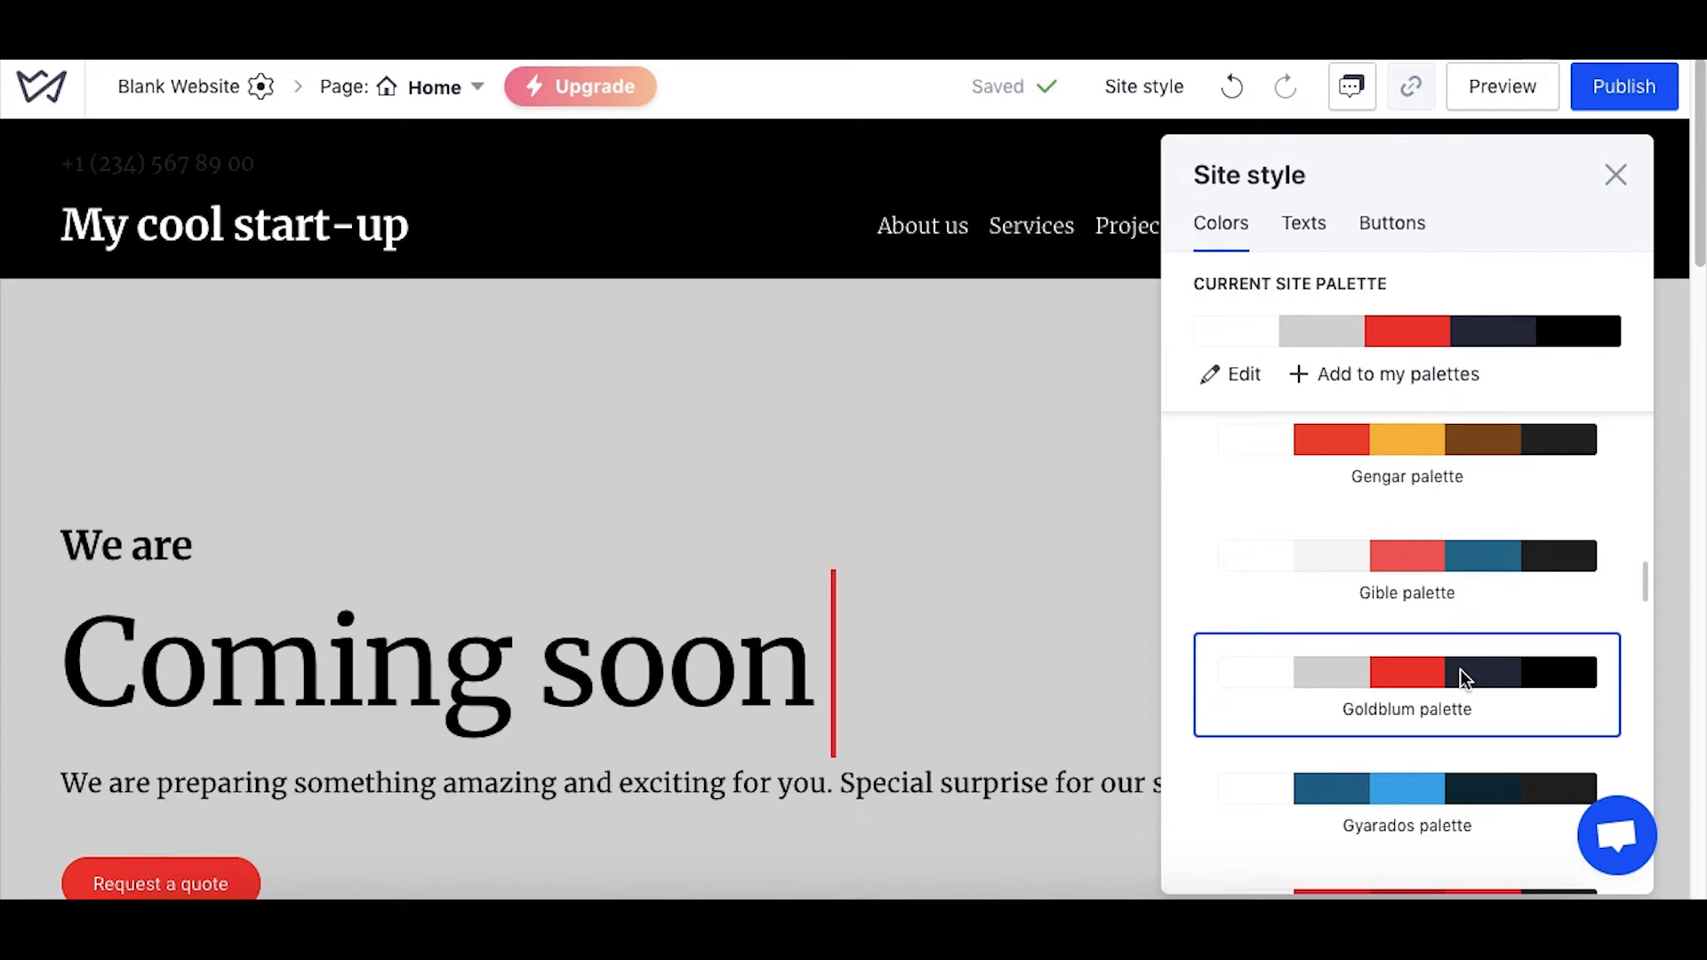
{"action": "mouse_move", "coordinate": [1305, 225]}
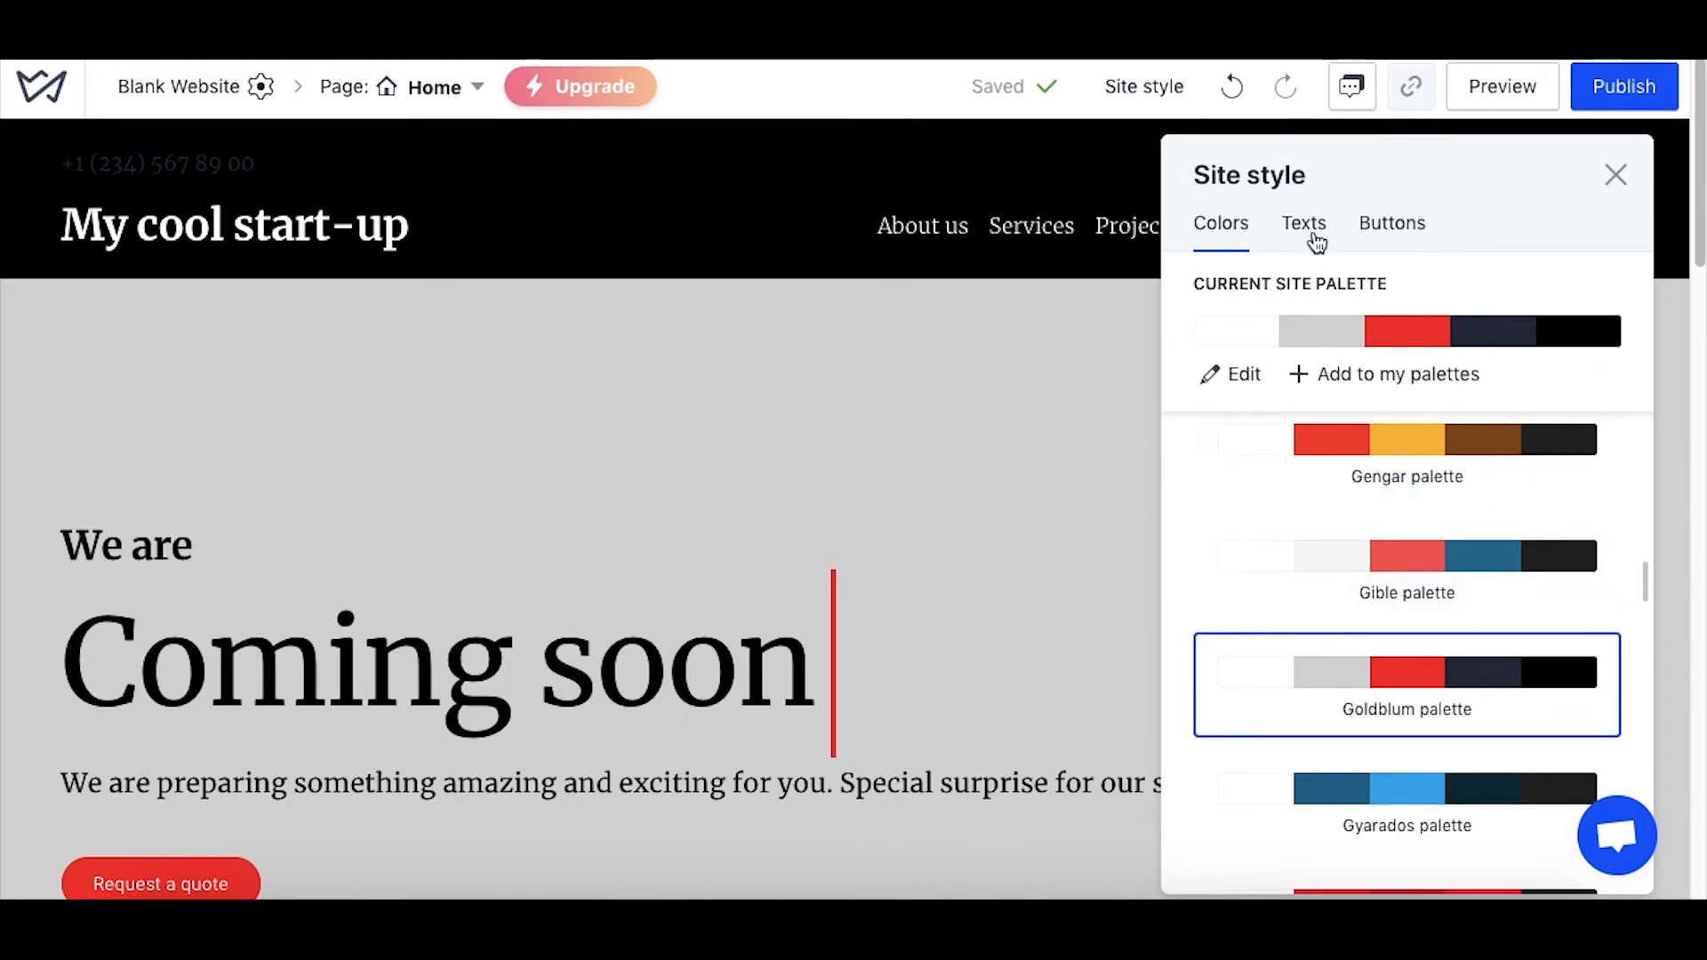
- Apply the Furret - Montserrat font set with Montserrat headings and Open Sans paragraphs
{"action": "left_click", "coordinate": [1304, 223]}
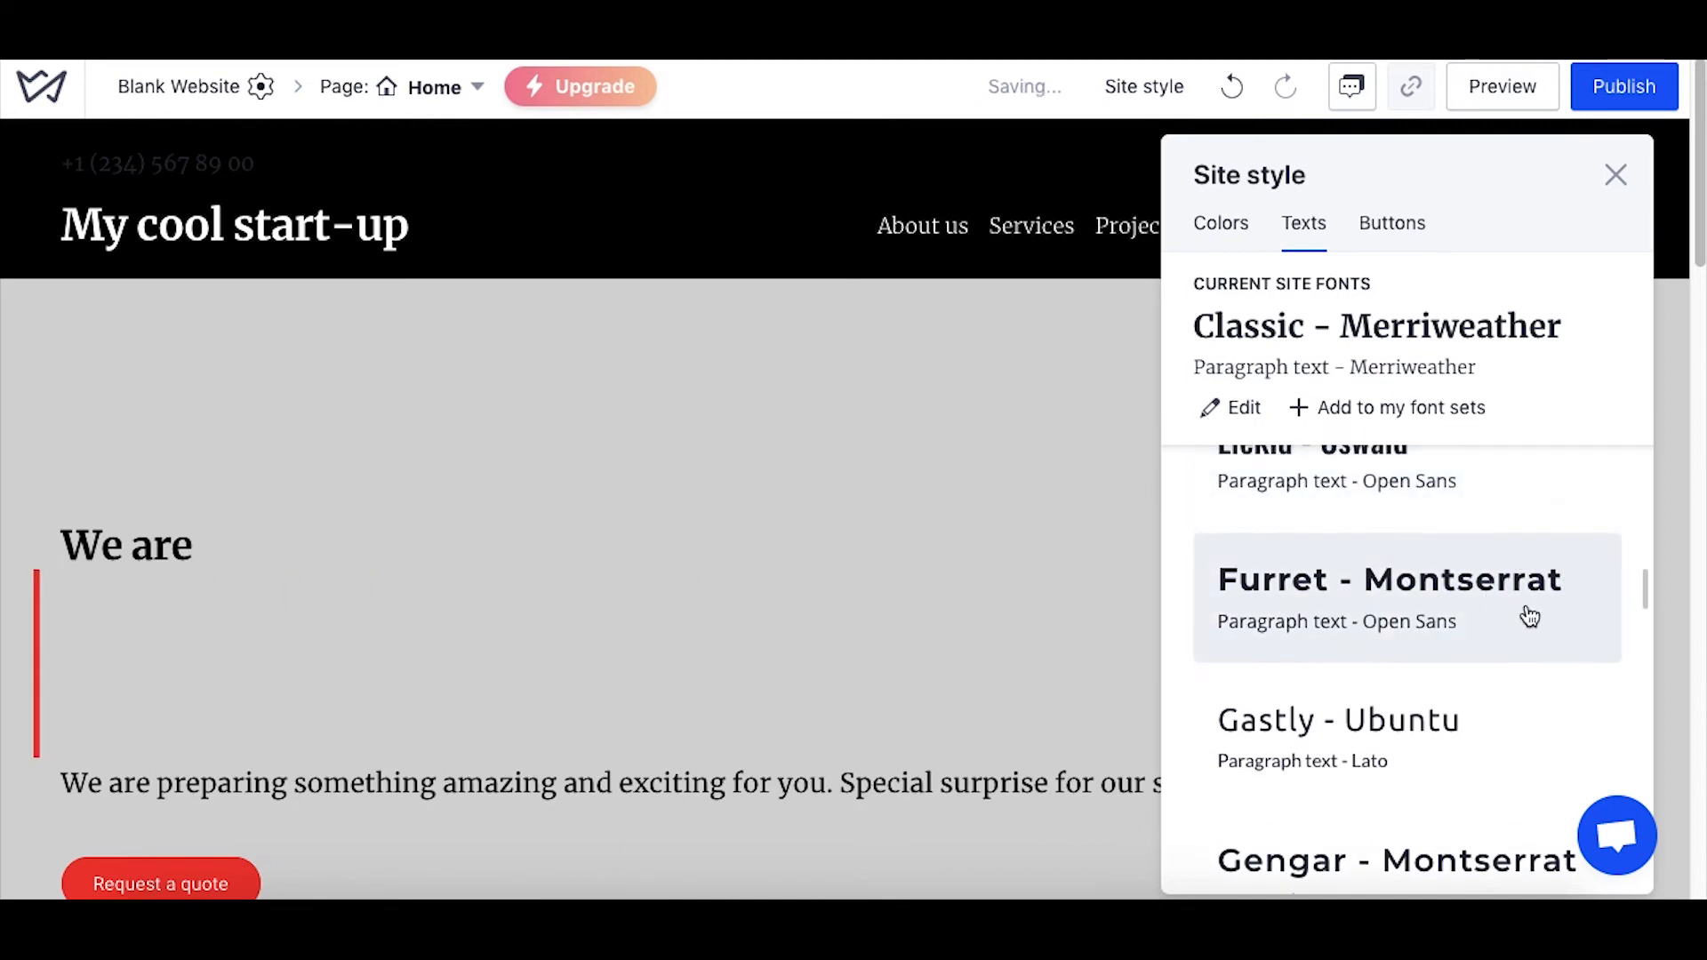
{"action": "left_click", "coordinate": [1388, 578]}
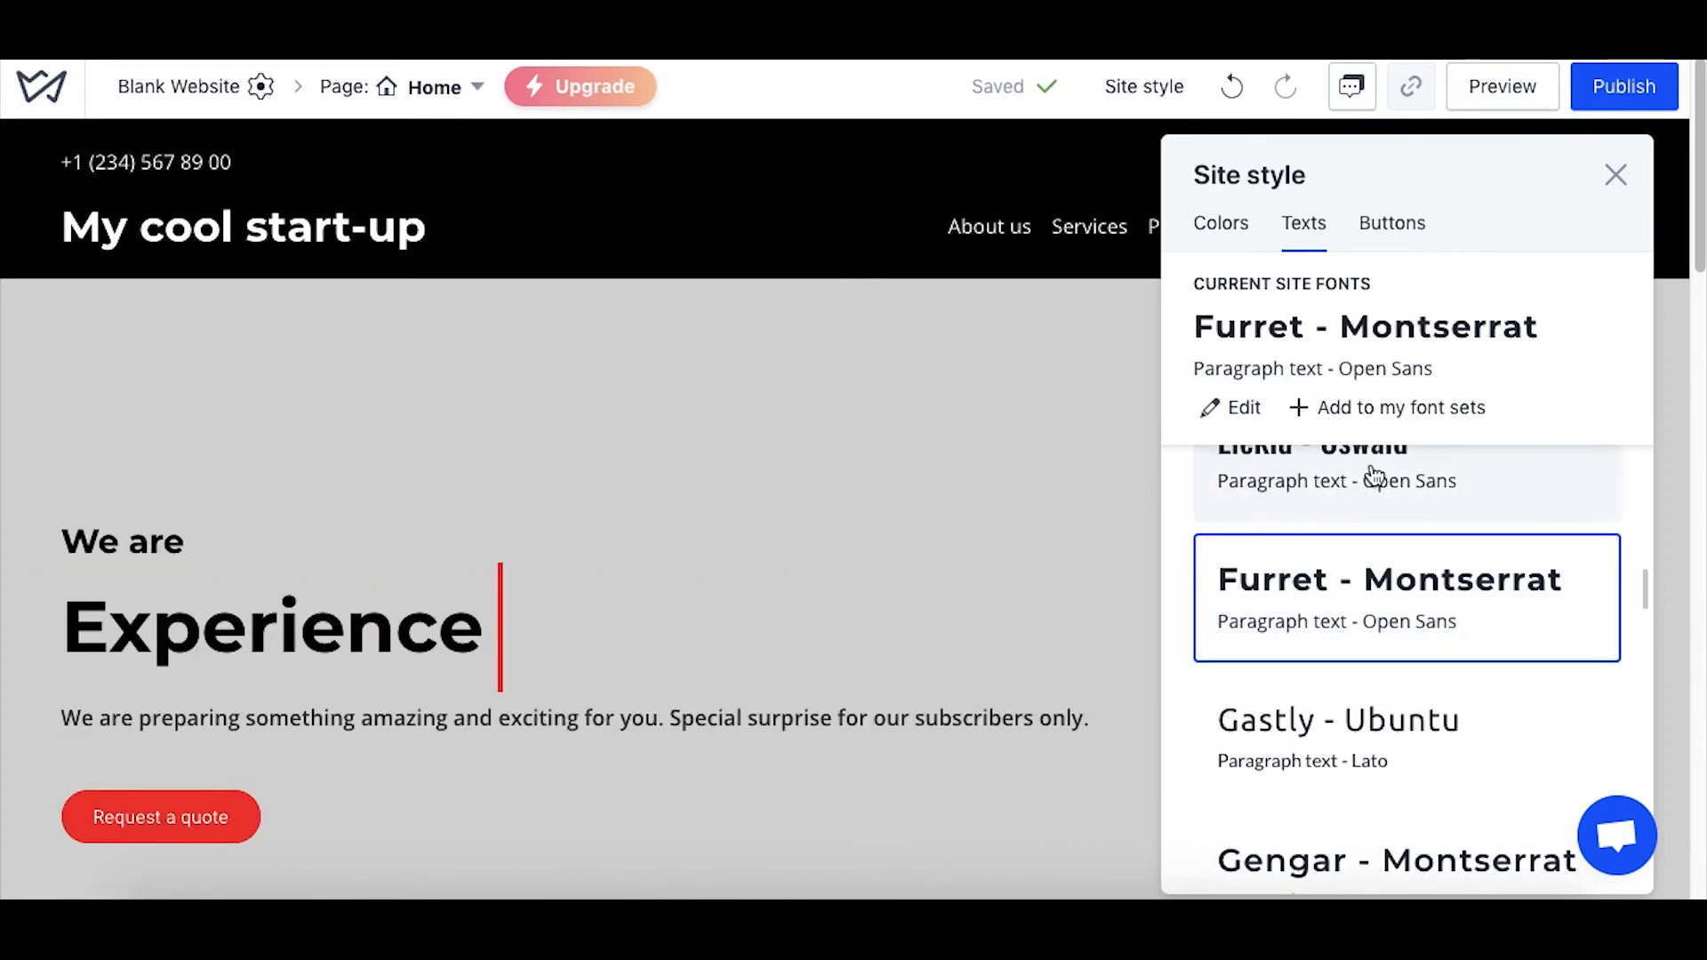
{"action": "left_click", "coordinate": [1391, 223]}
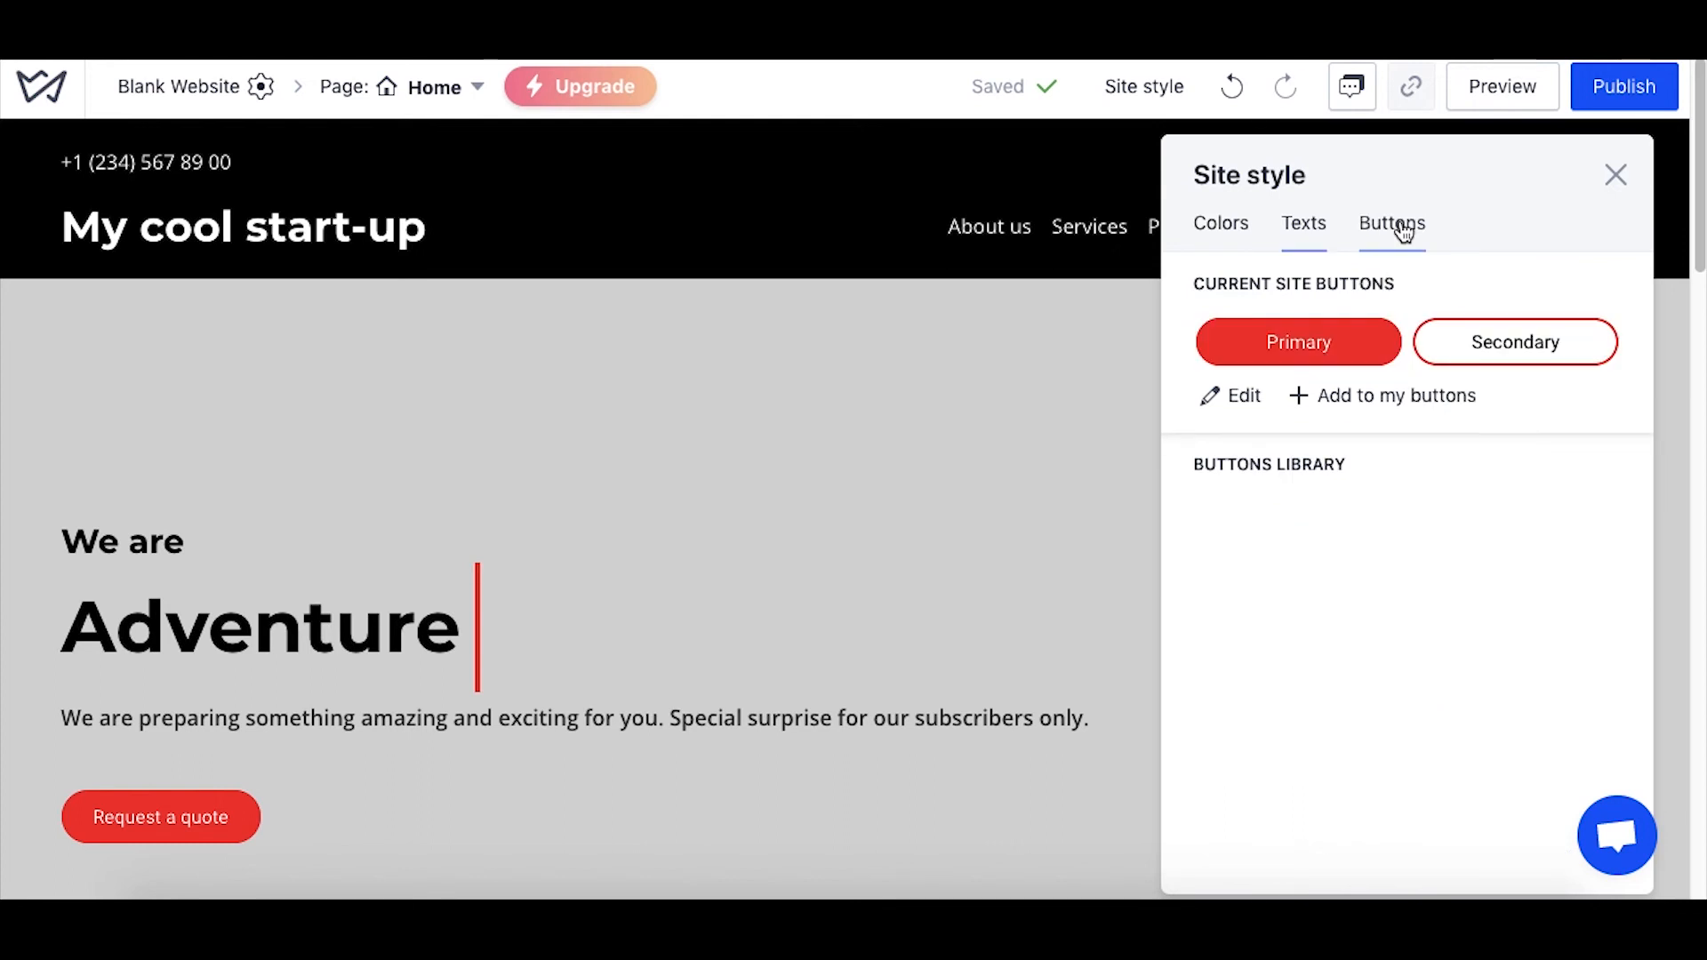
- Apply the Articuno white button style, then preview the page
{"action": "left_click", "coordinate": [1391, 223]}
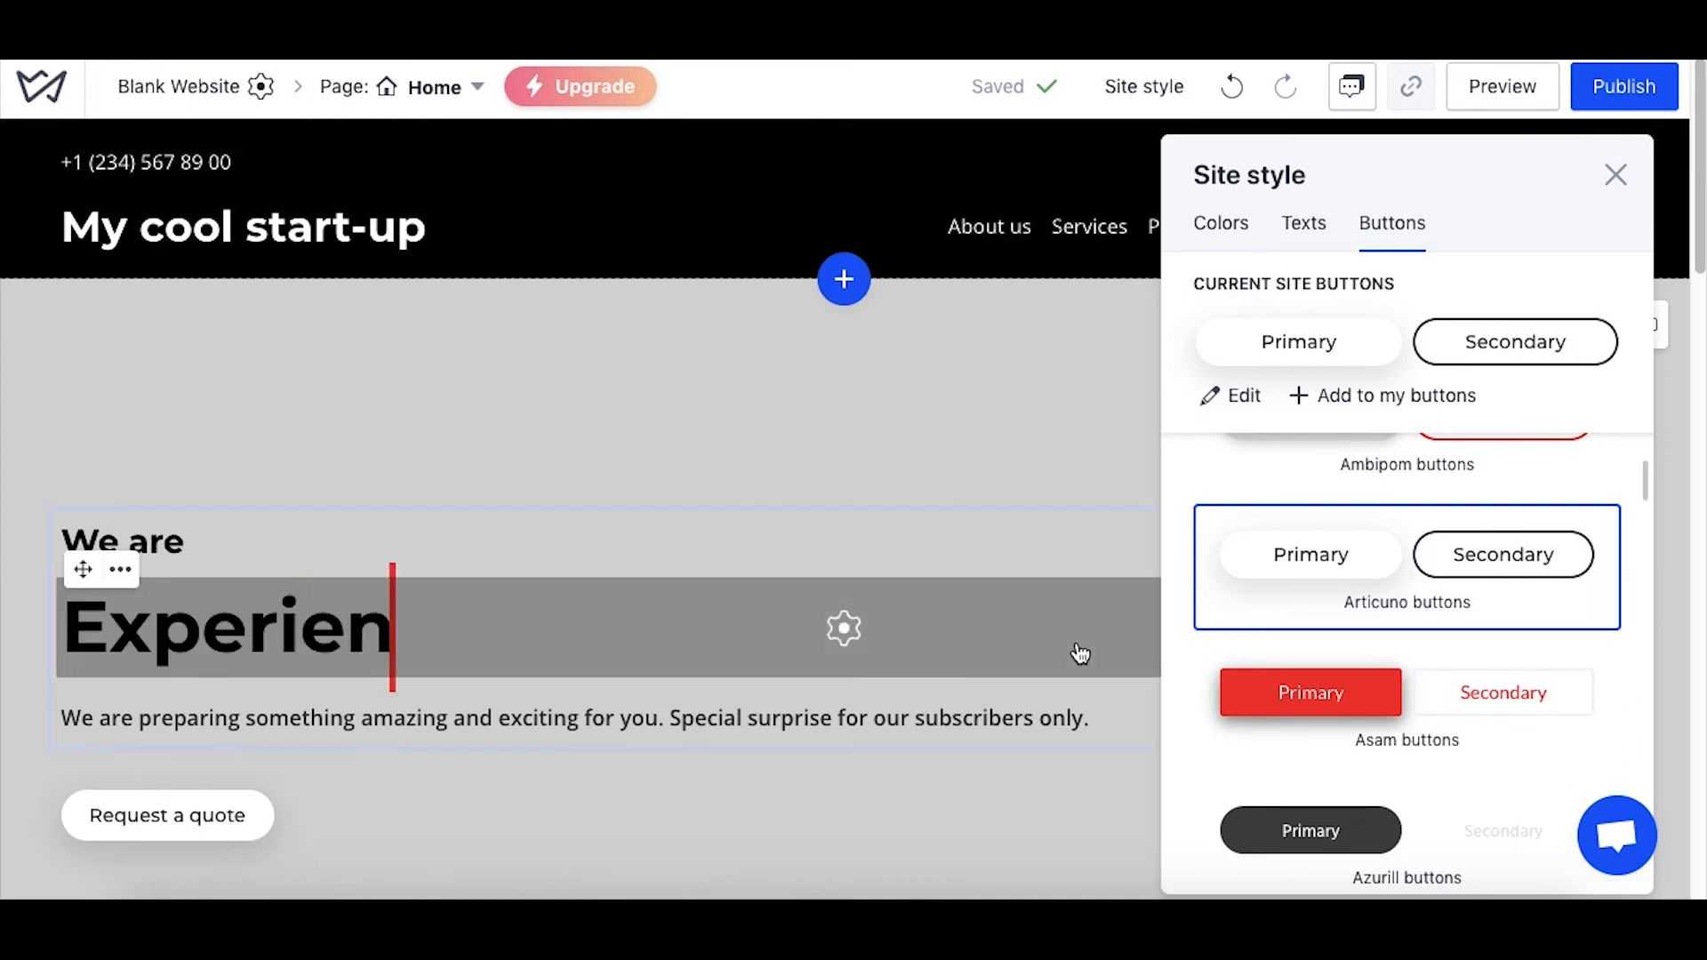
{"action": "type", "text": "ce"}
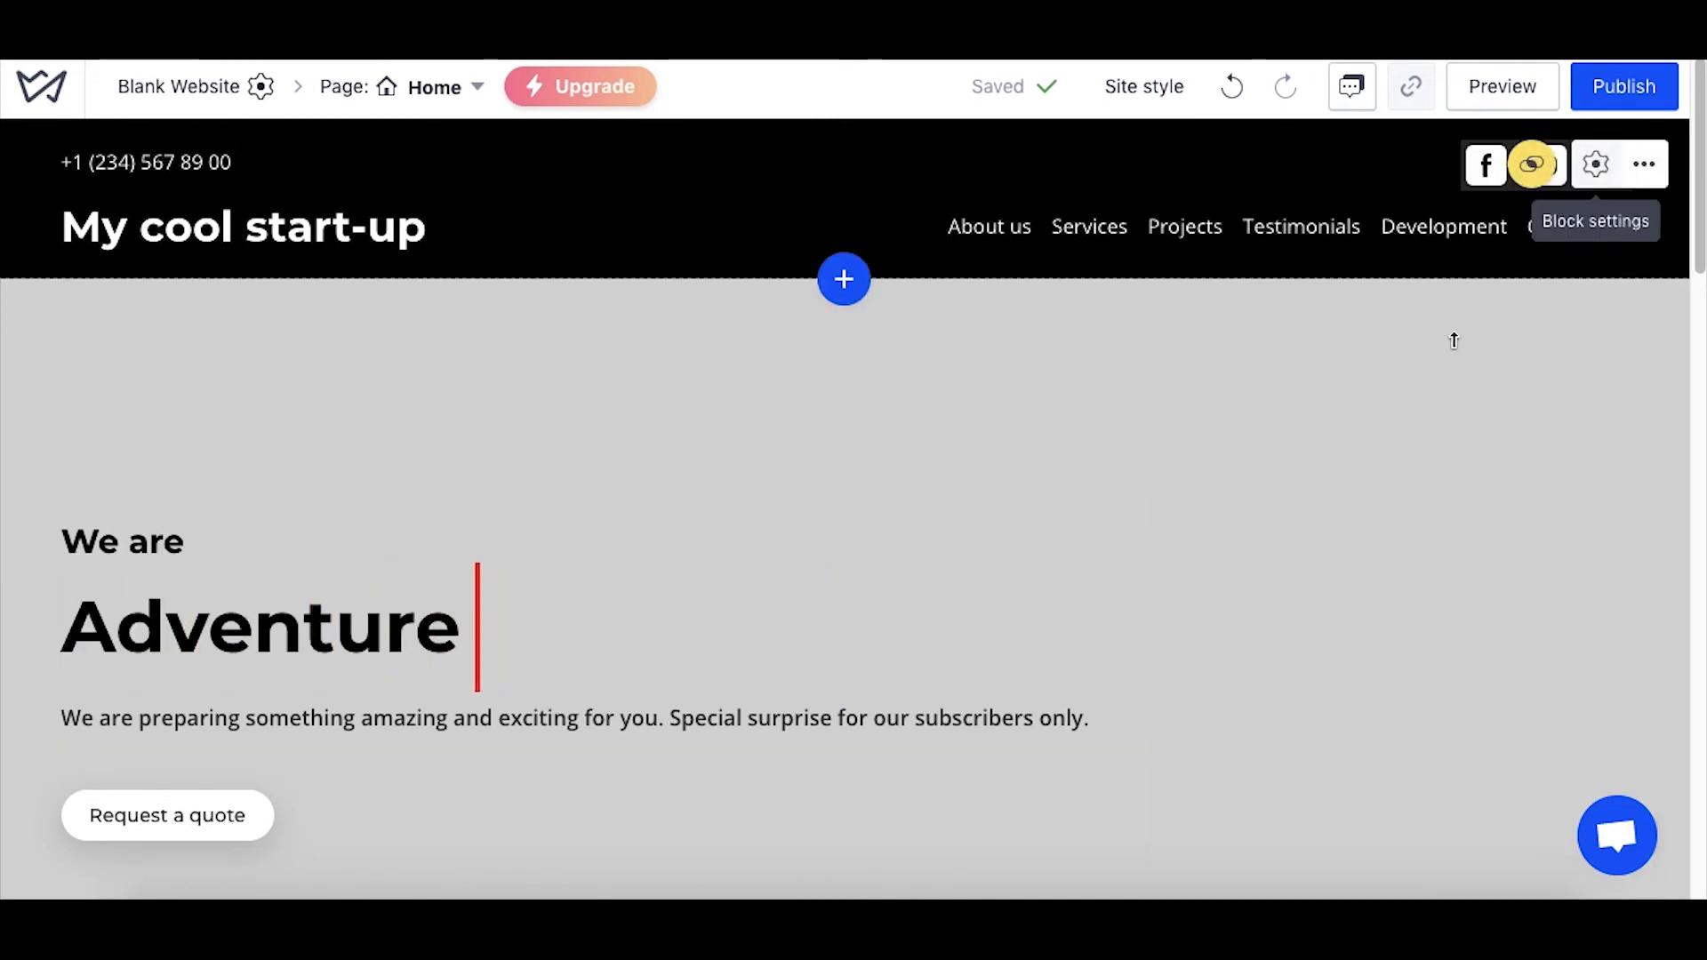
{"action": "left_click", "coordinate": [1502, 87]}
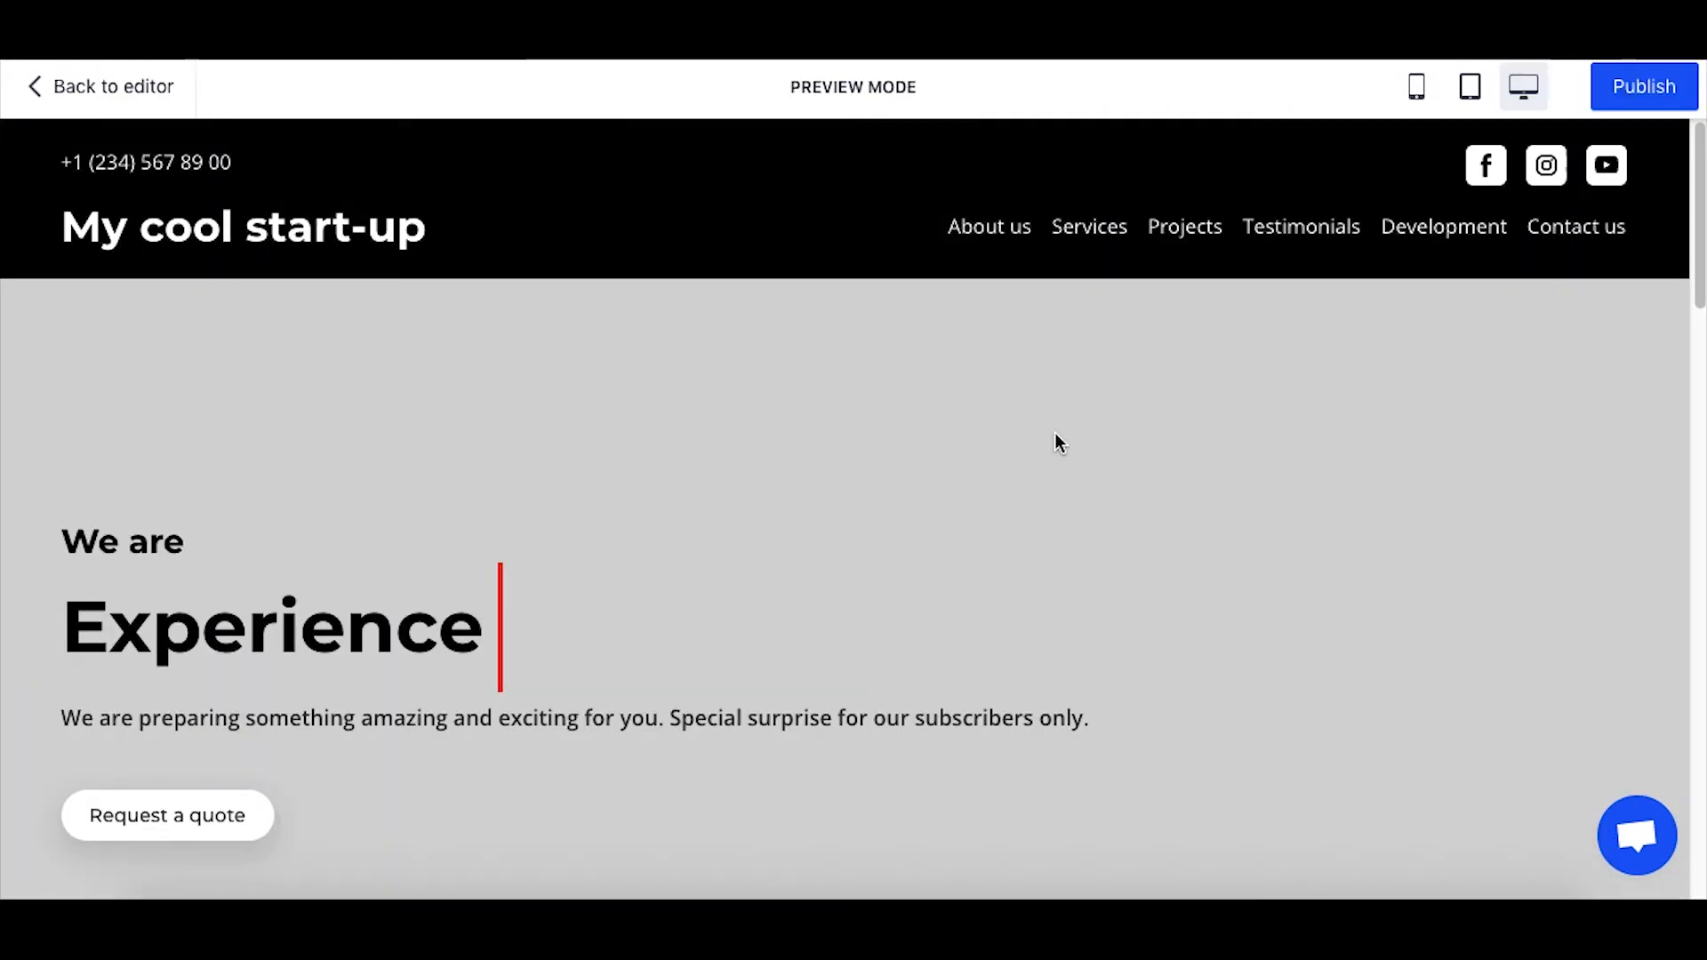
- Check the page in desktop, tablet and phone previews, then return to the editor
{"action": "scroll", "scroll_direction": "down", "scroll_amount": 3}
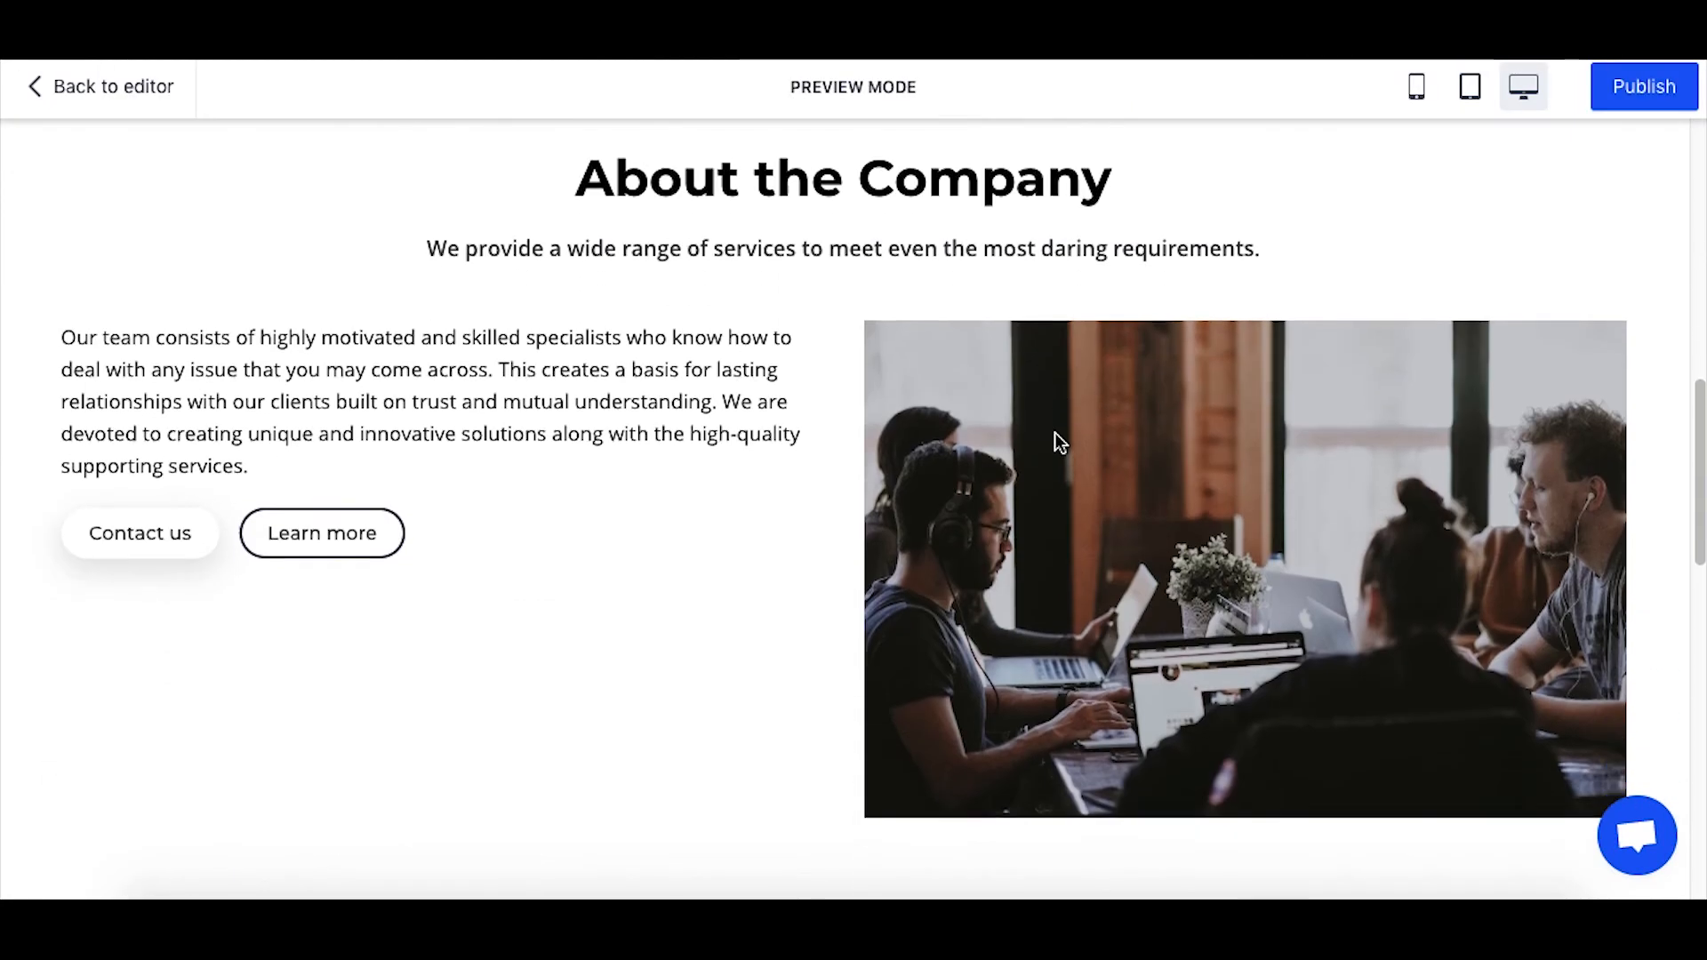
{"action": "scroll", "scroll_direction": "down", "scroll_amount": 3}
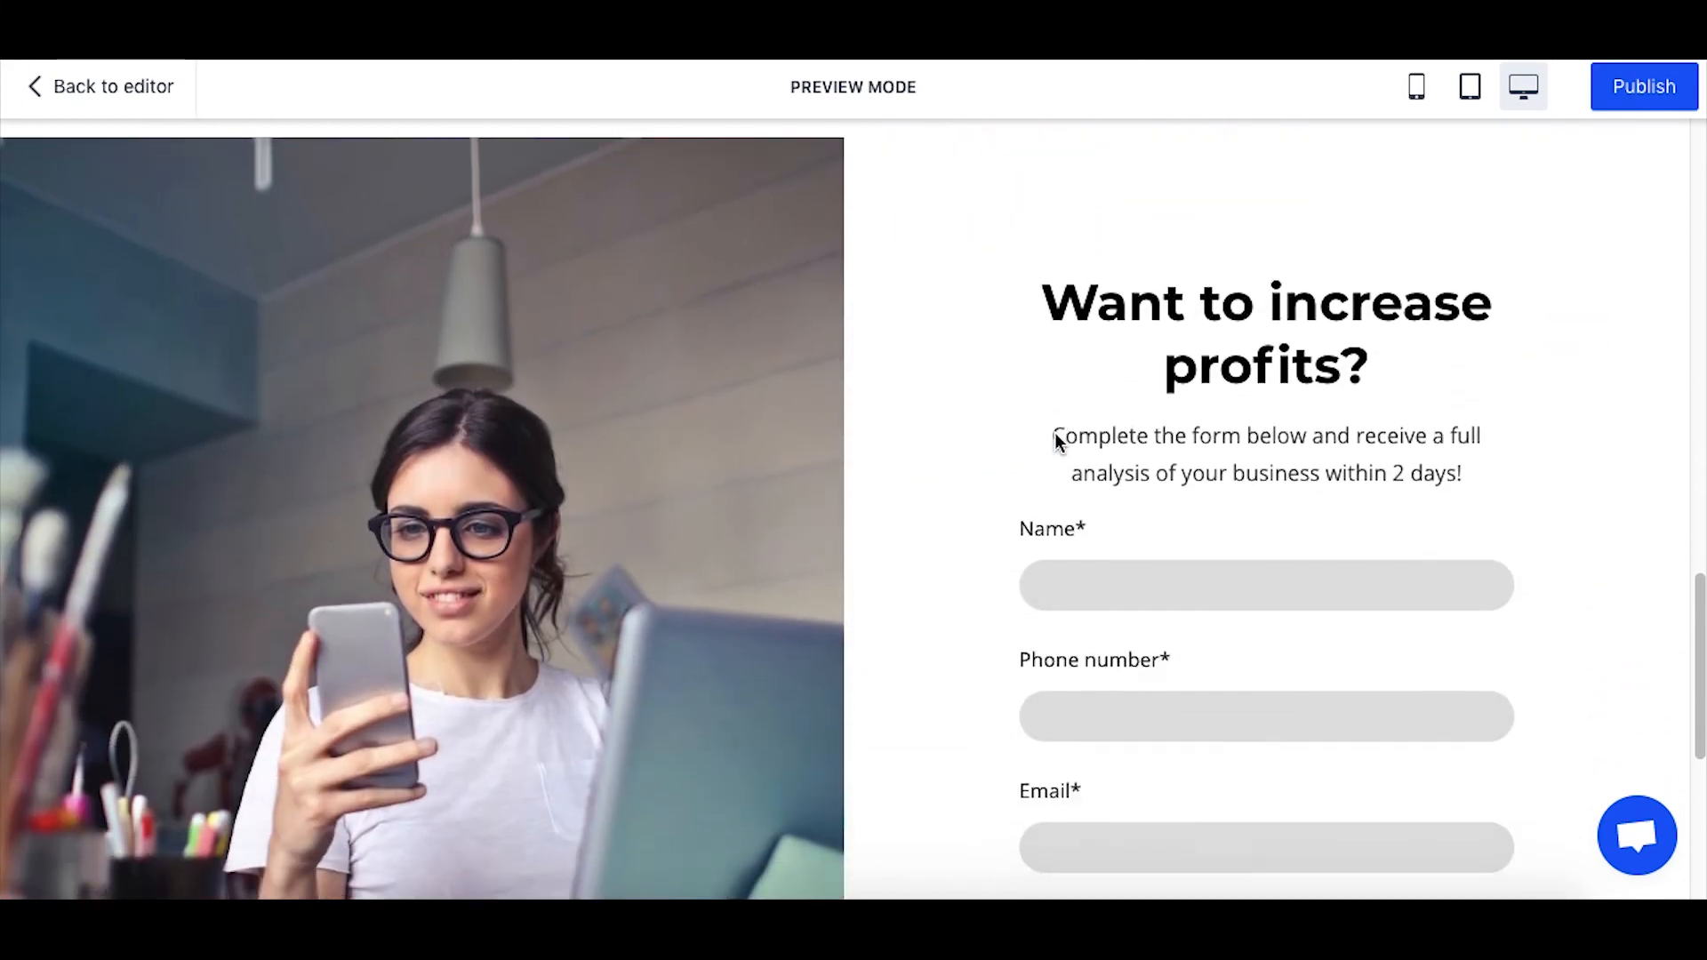
{"action": "scroll", "scroll_direction": "up", "scroll_amount": 3}
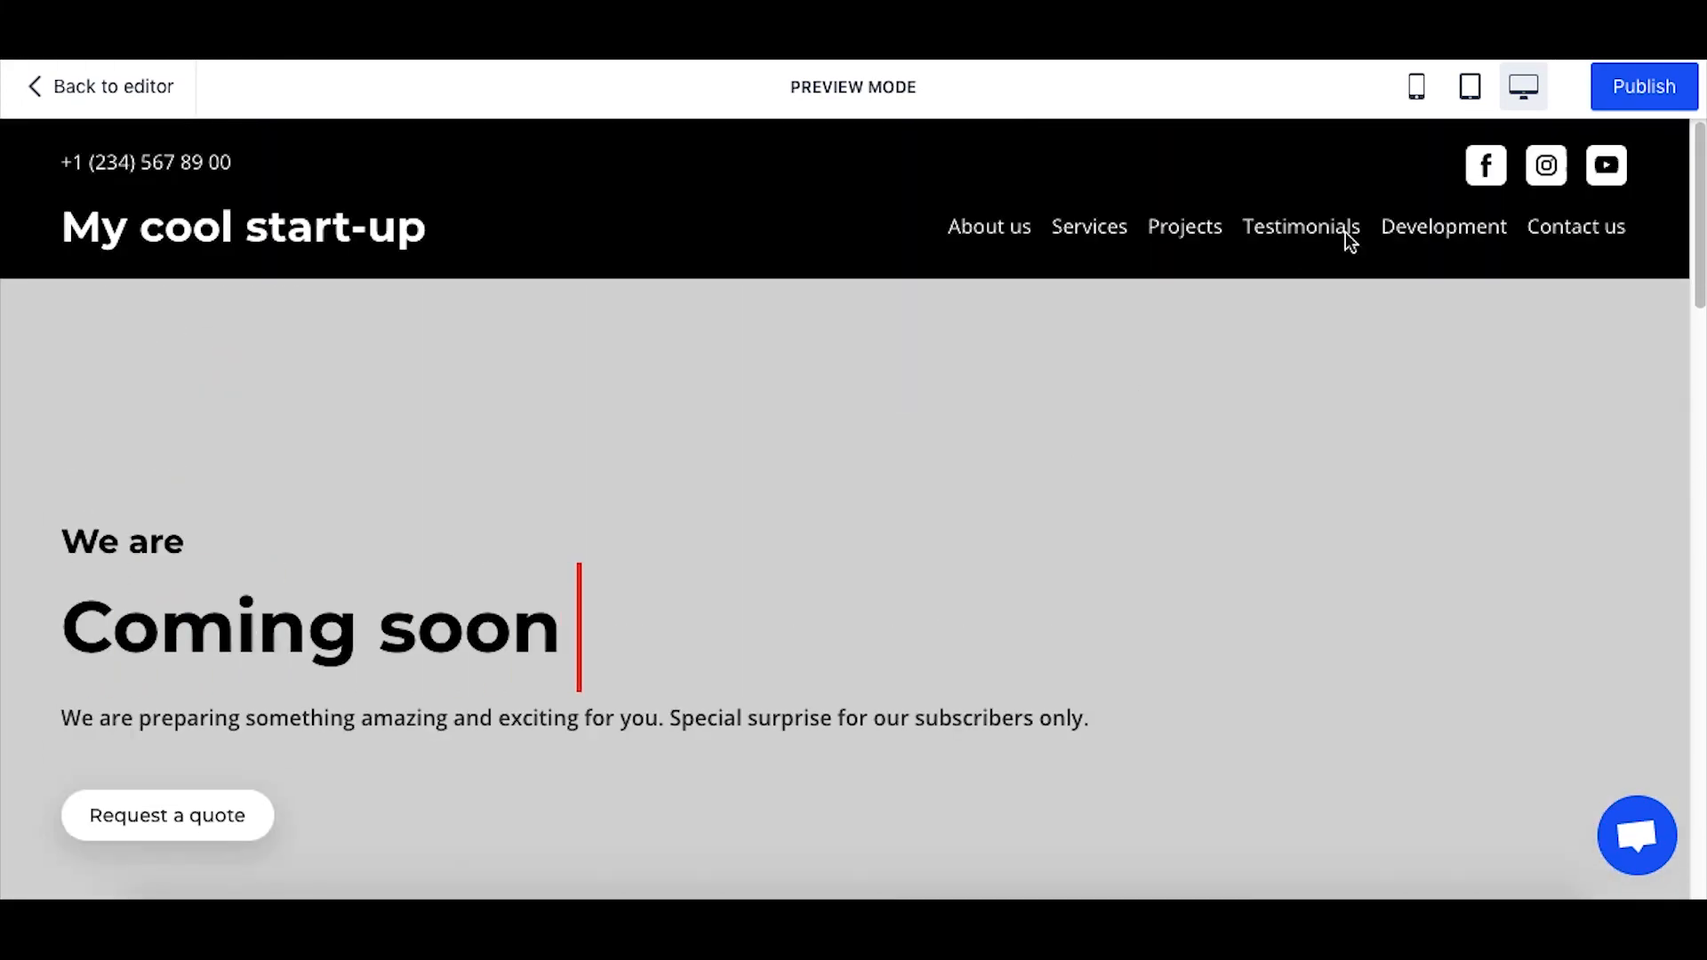
{"action": "left_click", "coordinate": [1469, 87]}
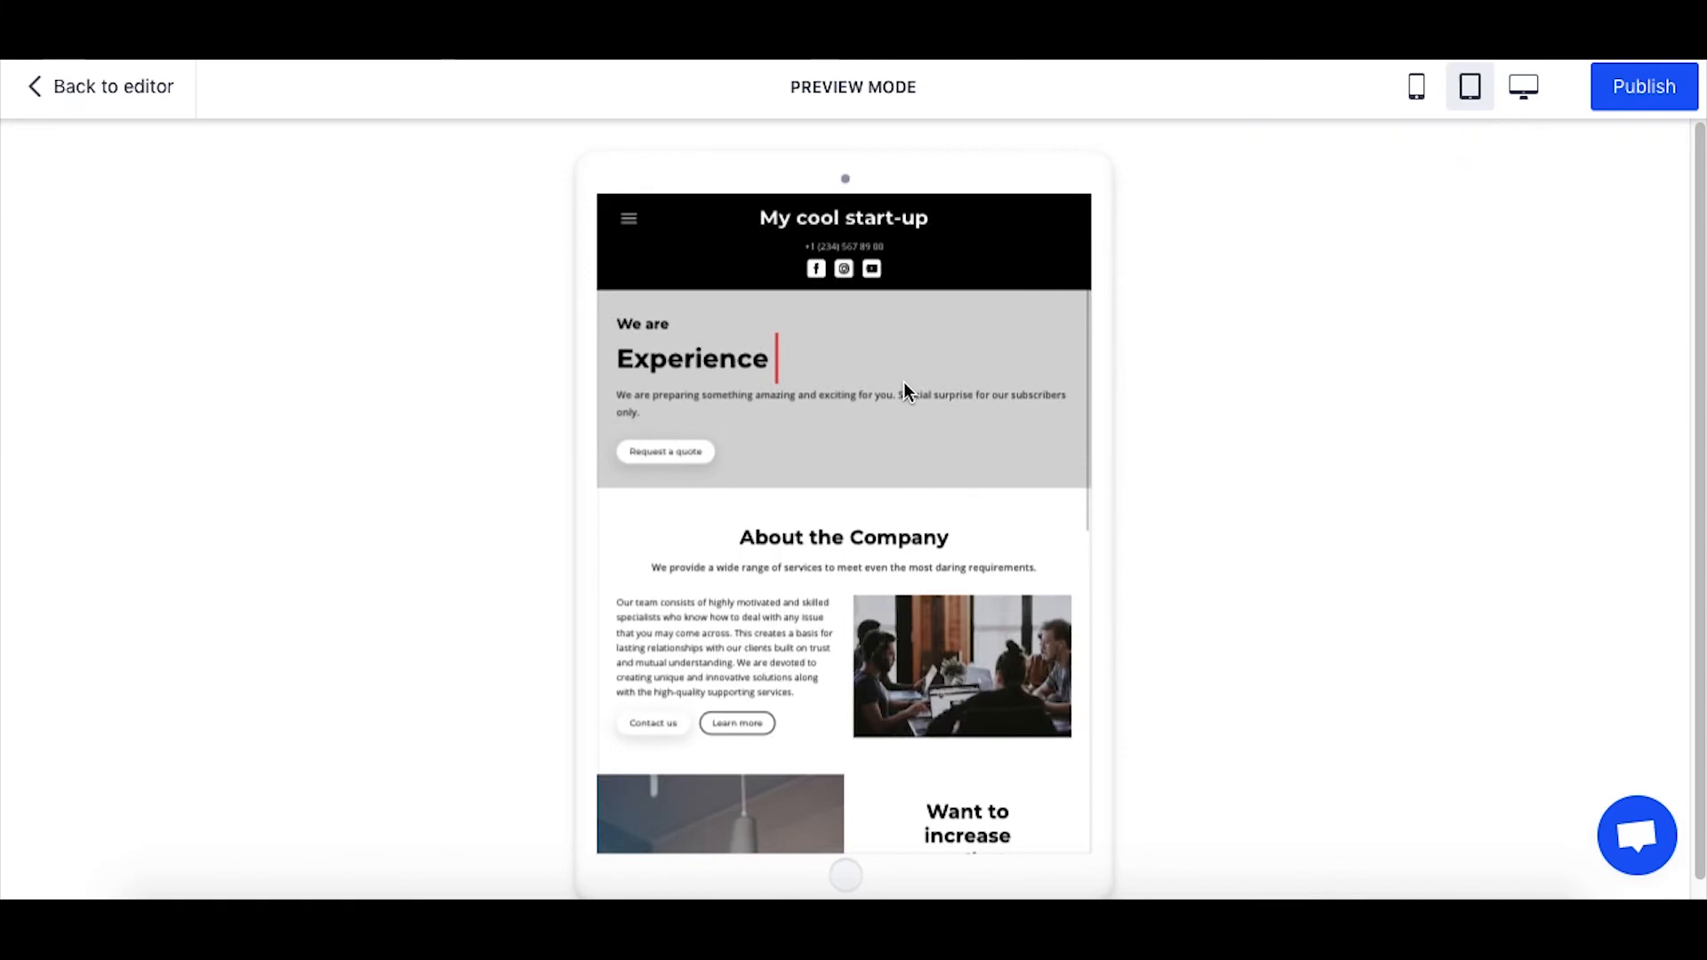
{"action": "scroll", "scroll_direction": "down", "scroll_amount": 3}
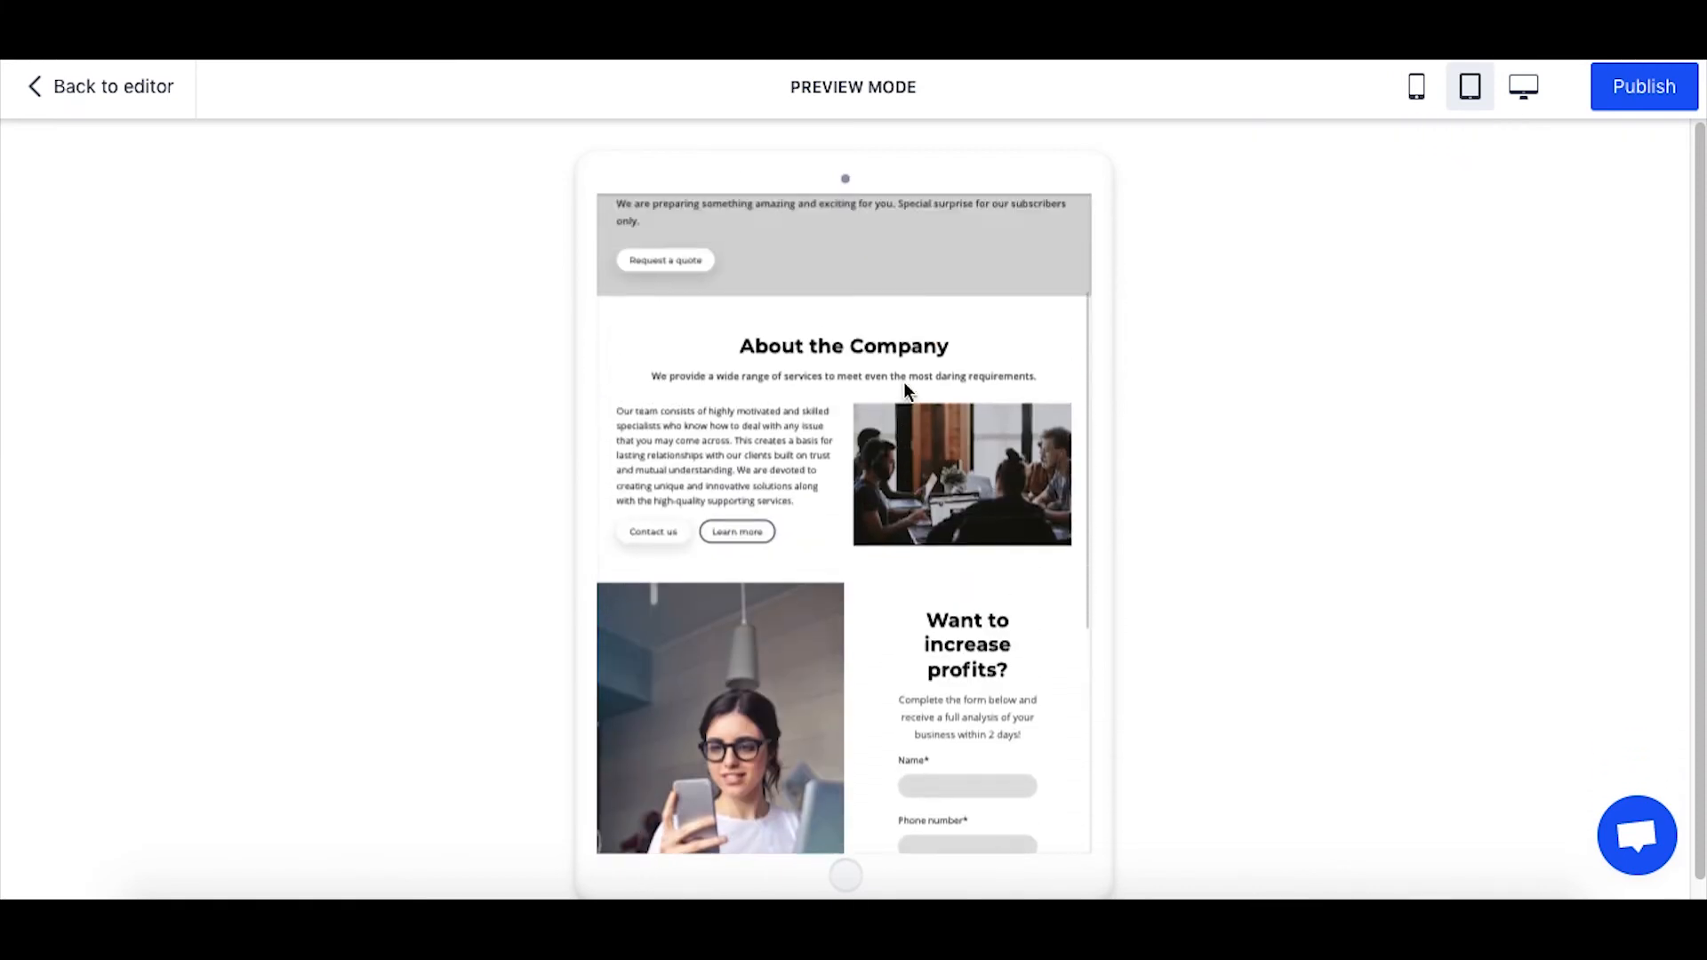
{"action": "left_click", "coordinate": [1417, 87]}
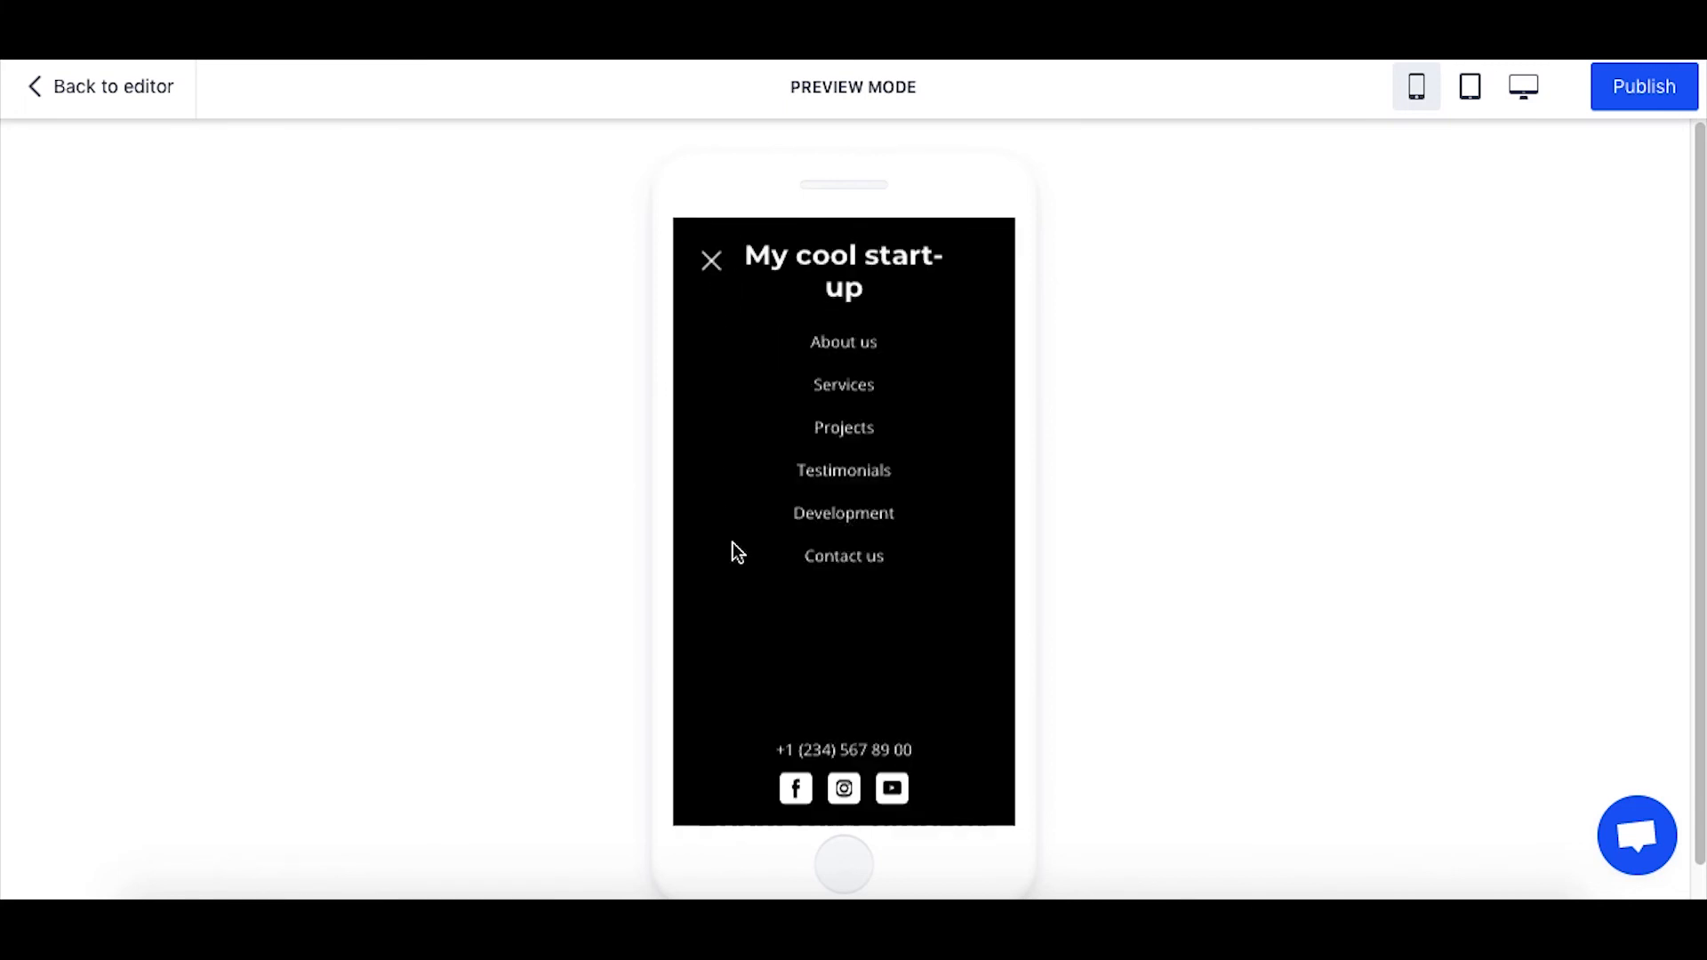
{"action": "left_click", "coordinate": [712, 262]}
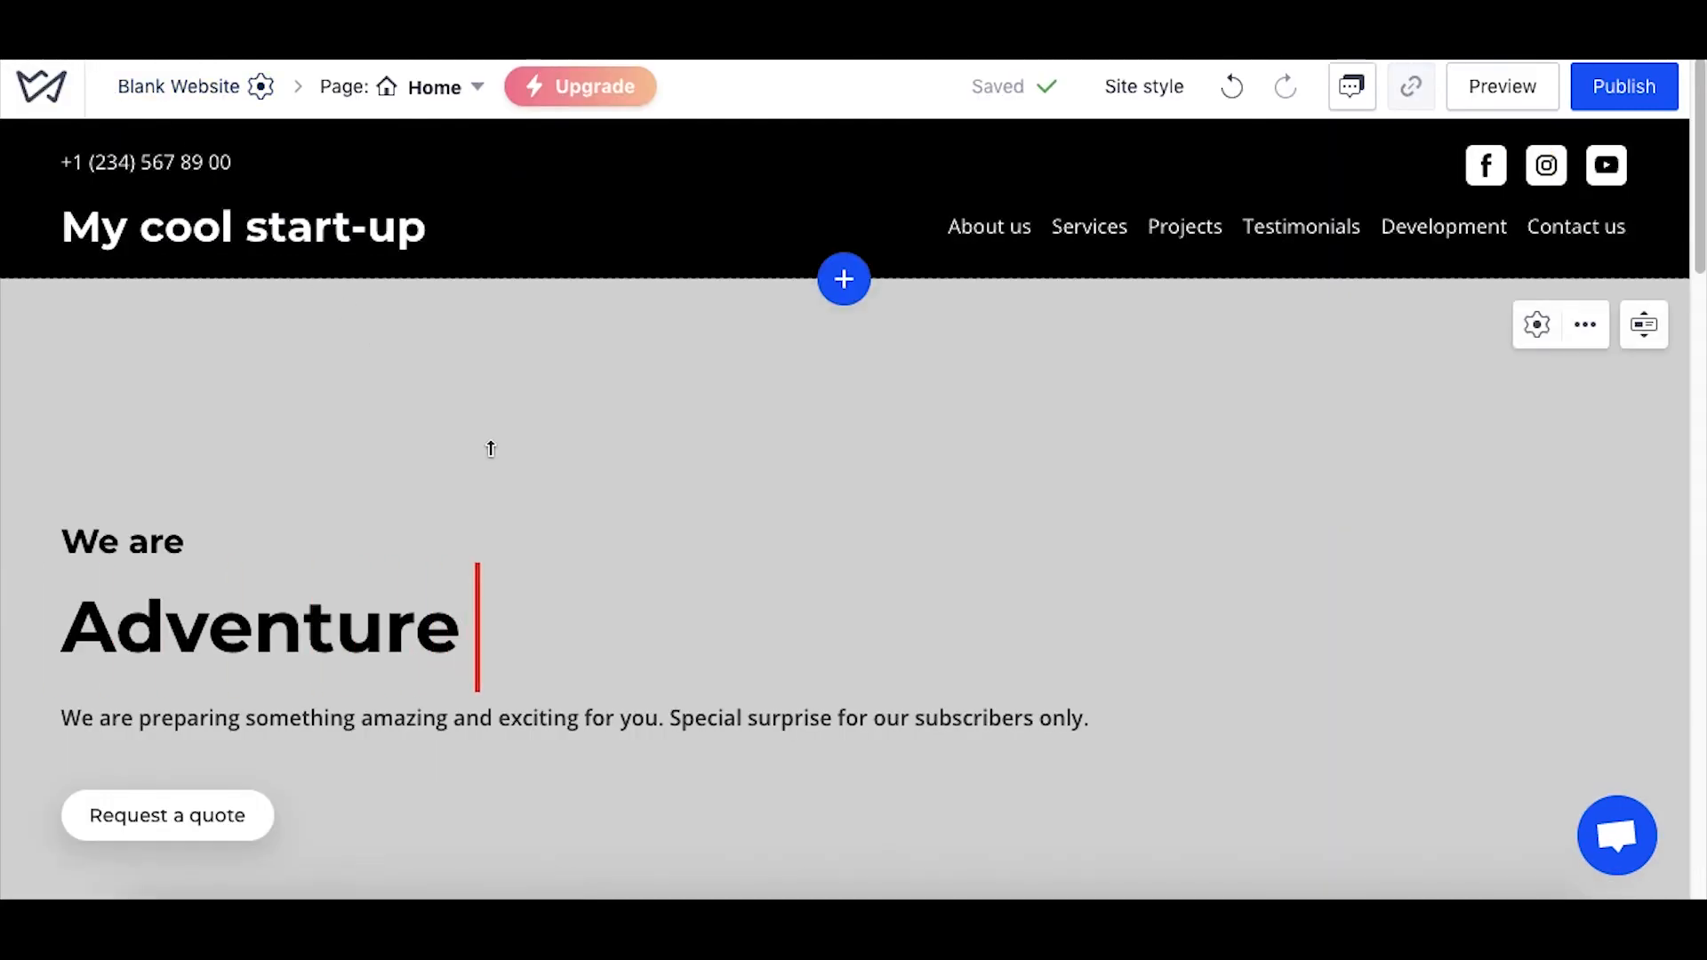
{"action": "scroll", "scroll_direction": "down", "scroll_amount": 3}
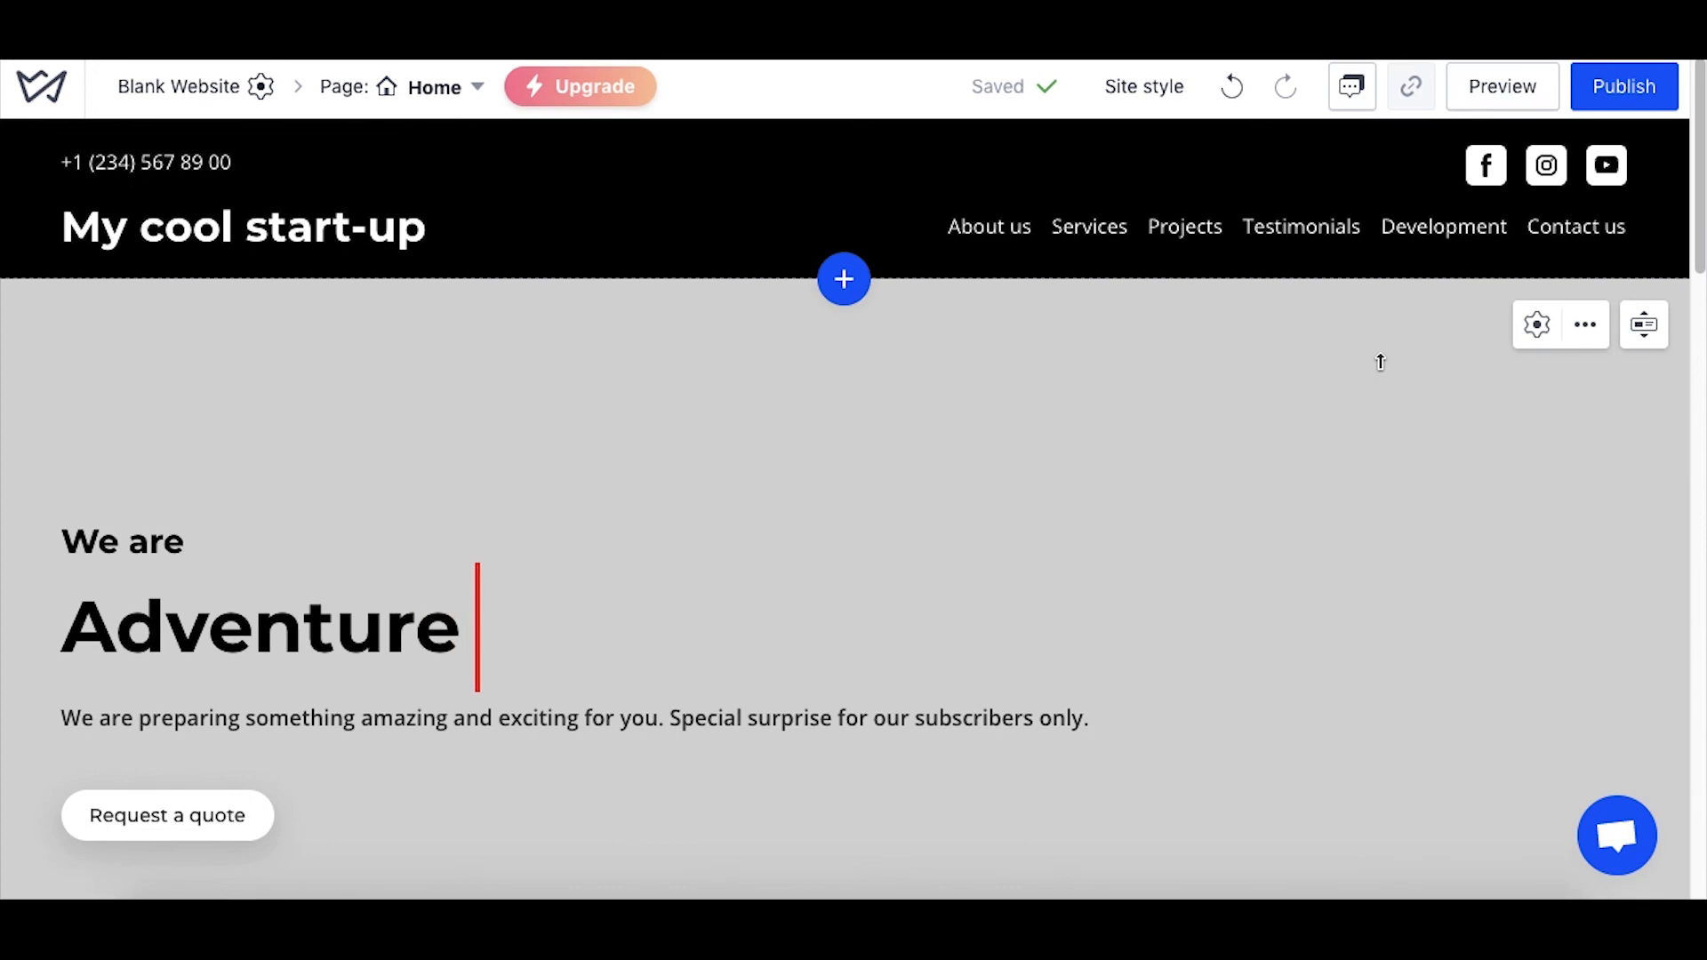
{"action": "scroll", "scroll_direction": "down", "scroll_amount": 3}
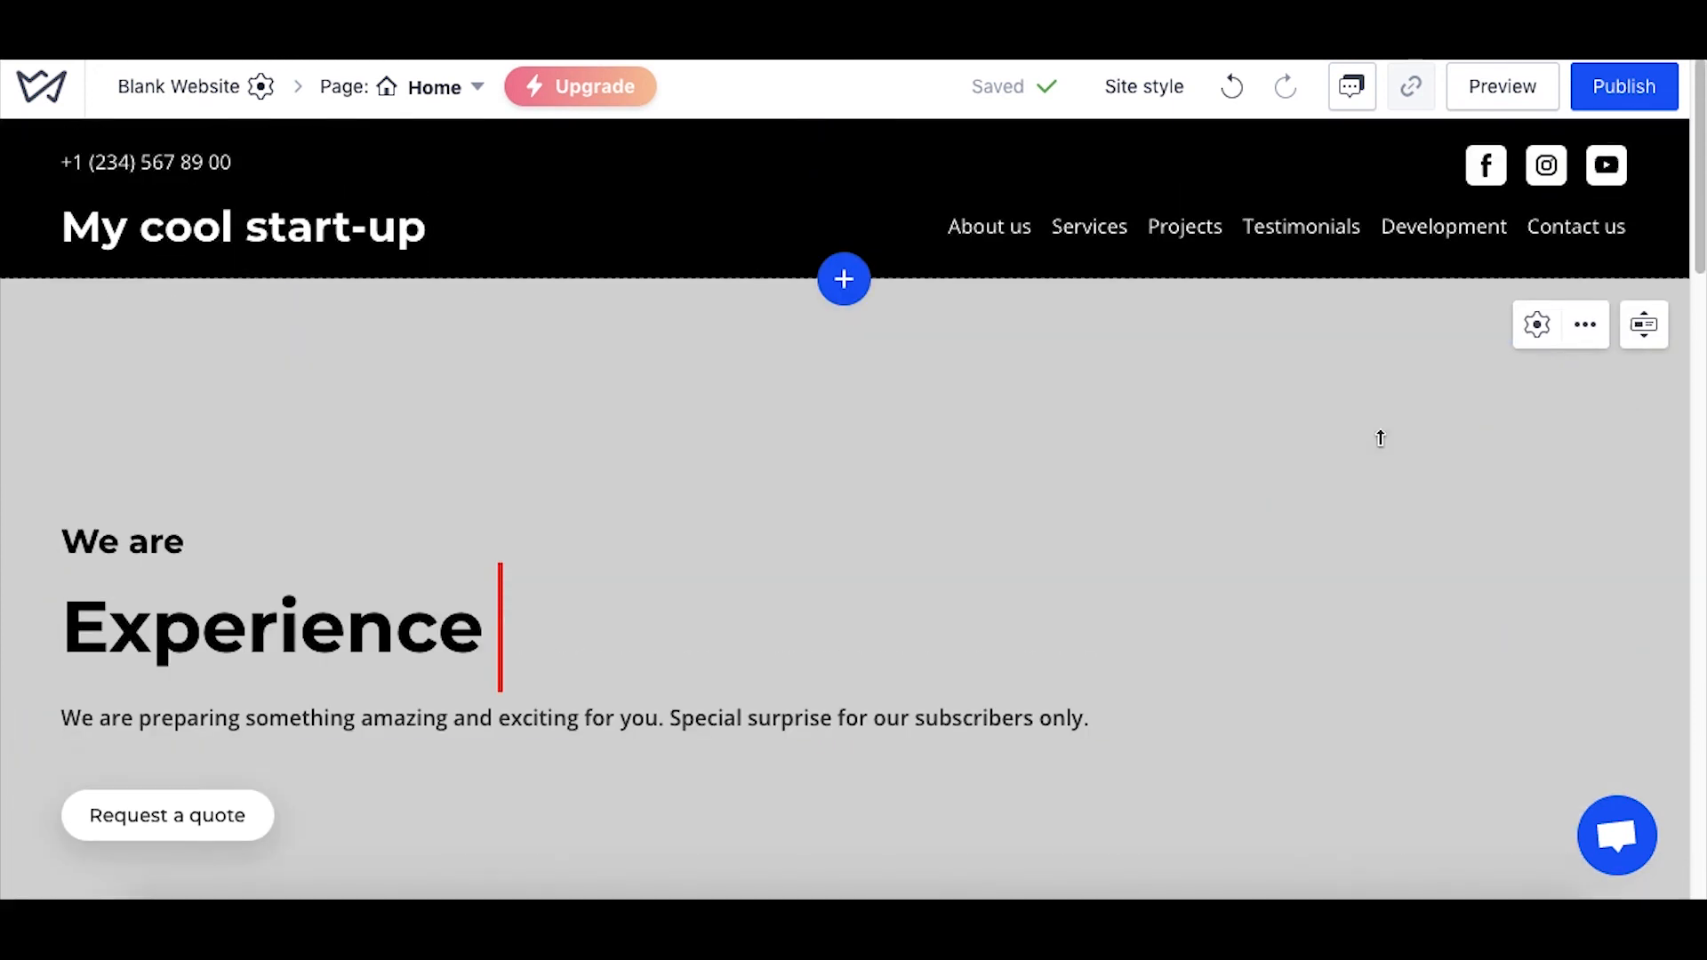
{"action": "type", "text": "Adventure"}
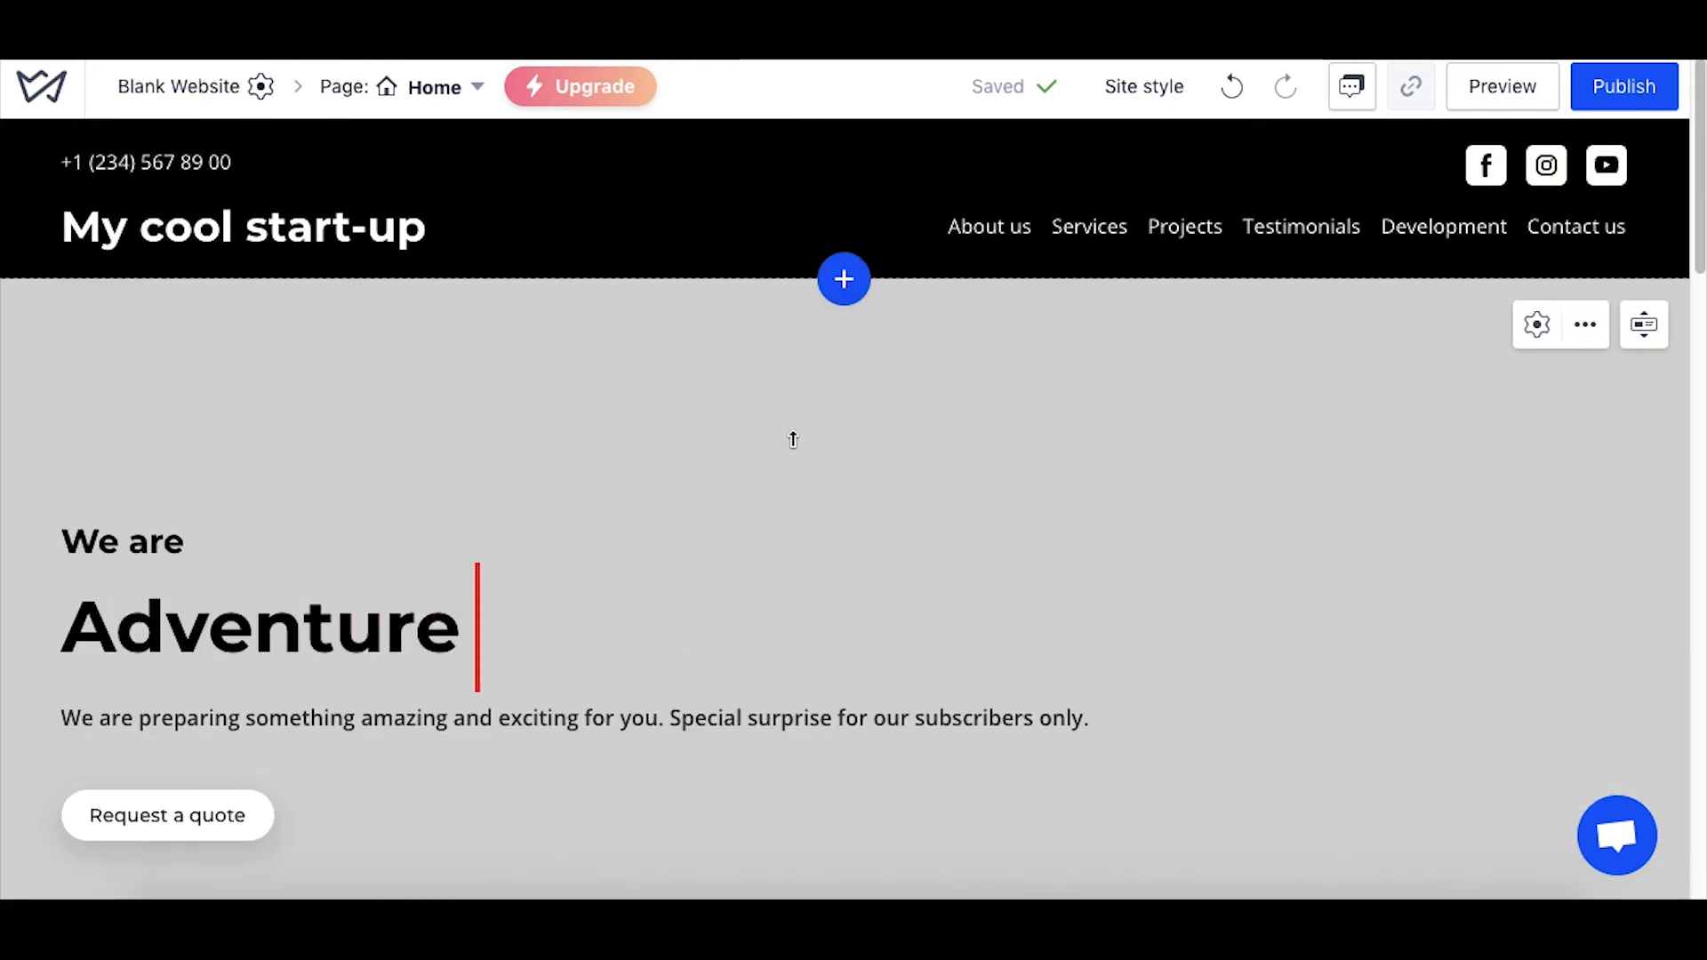
{"action": "type", "text": "Coming soon"}
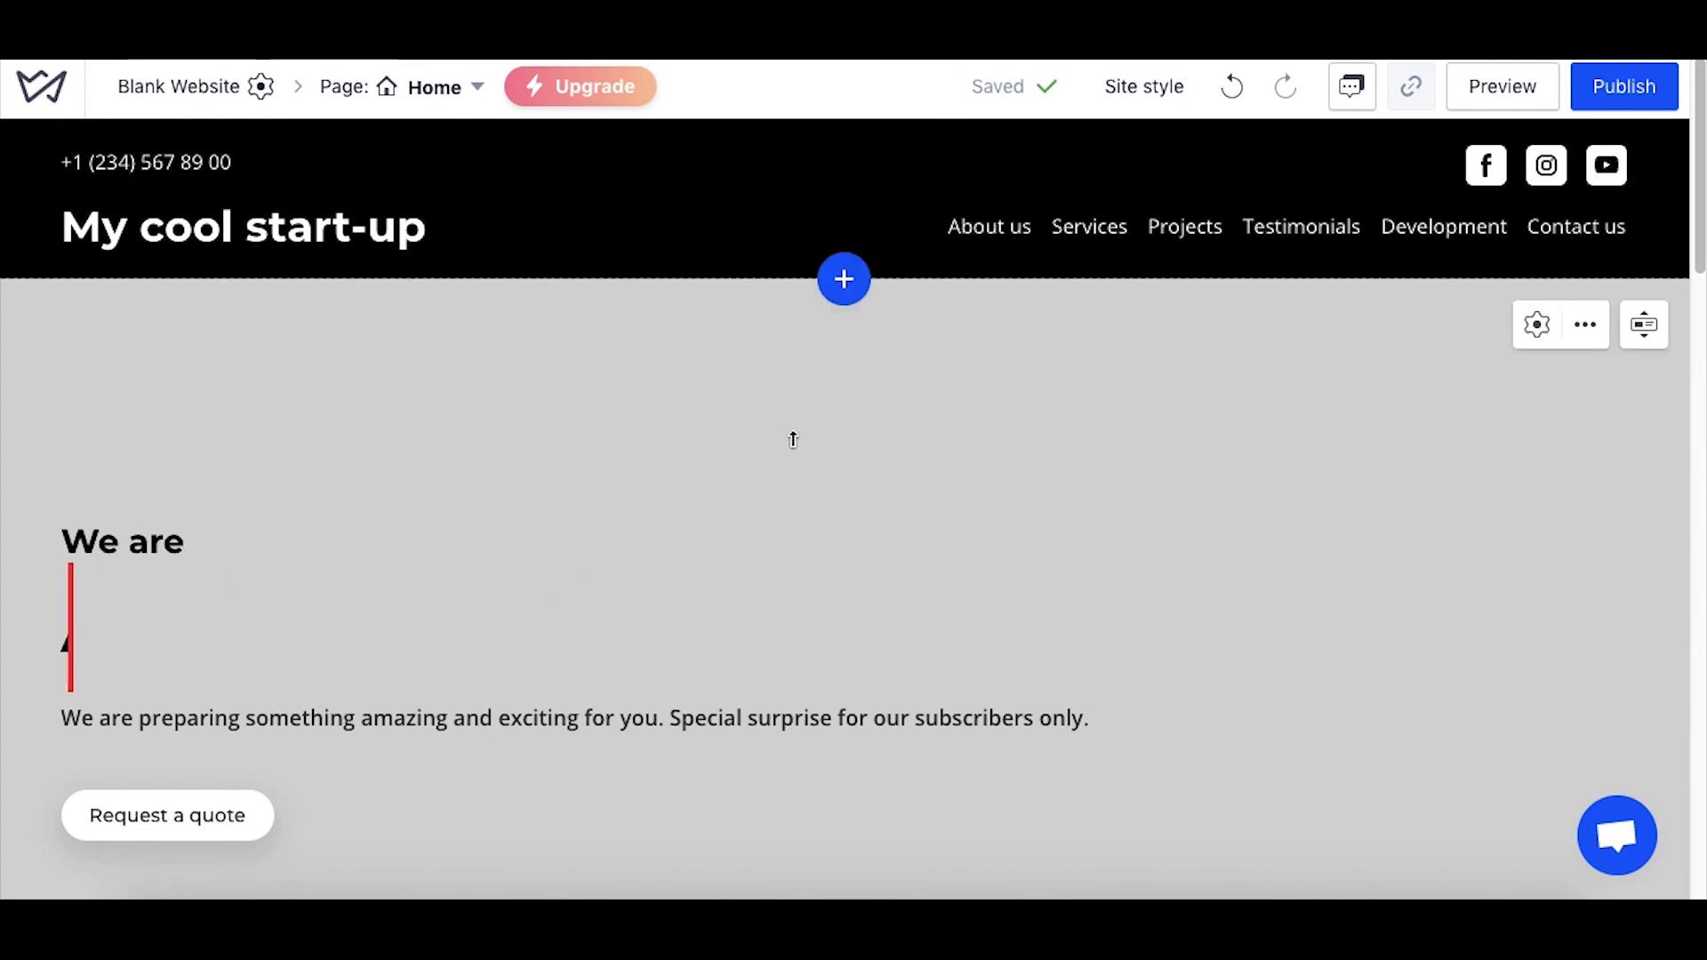
{"action": "type", "text": "Adventure"}
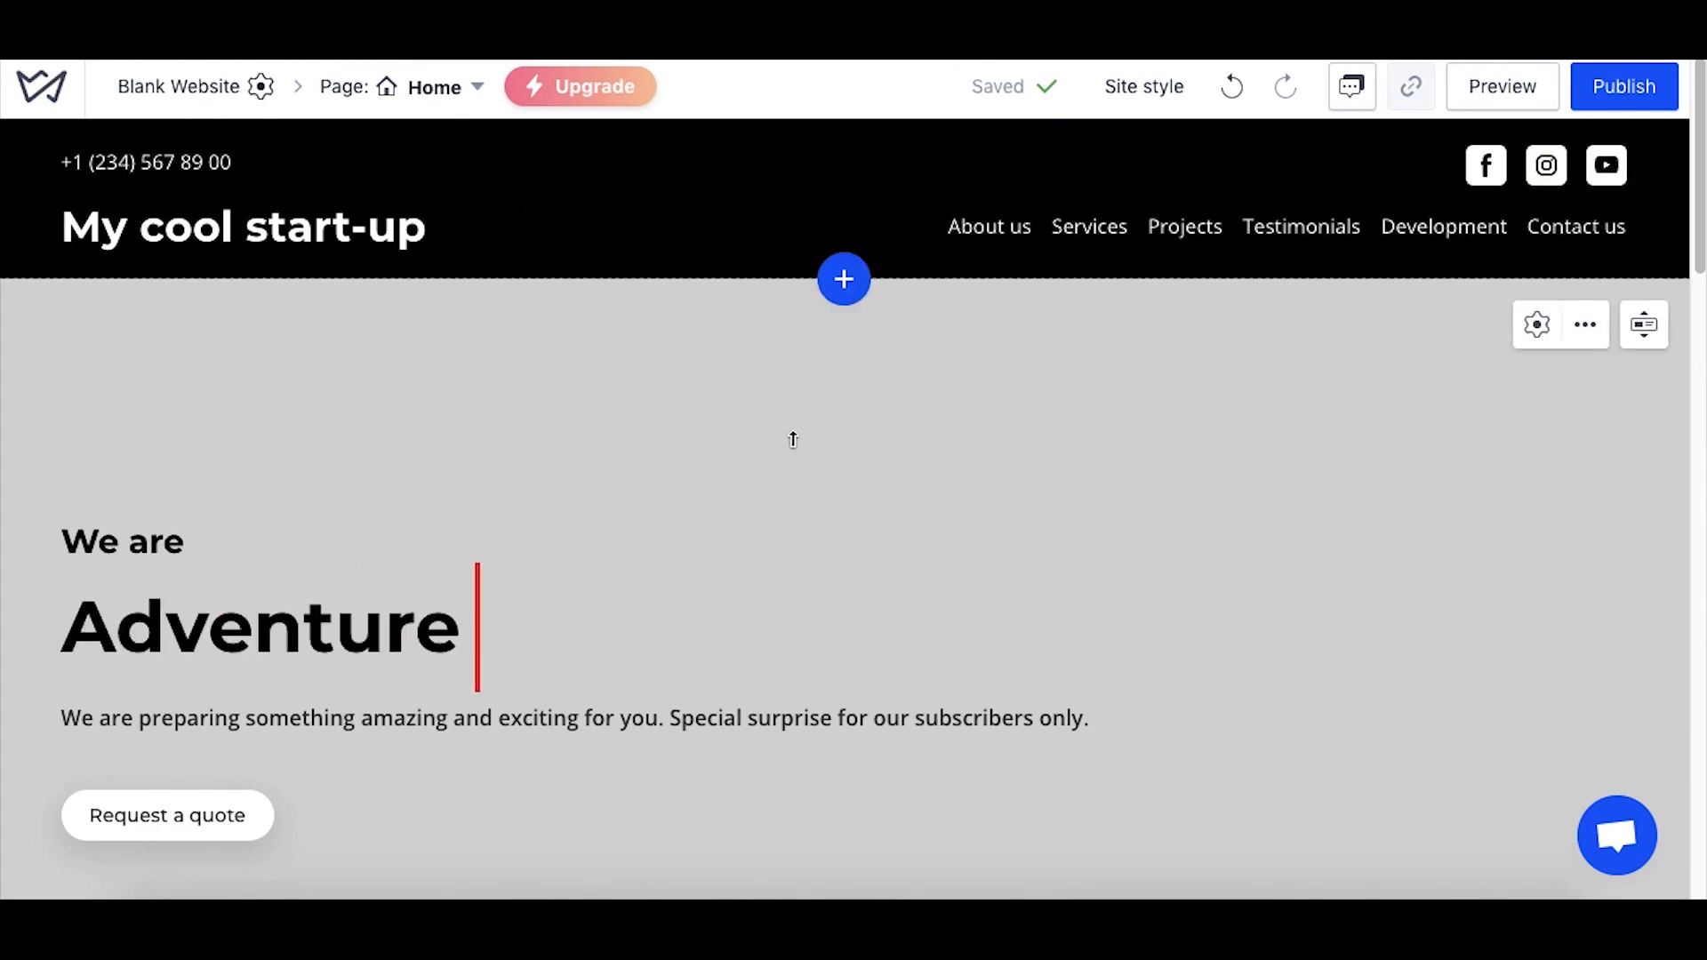
{"action": "type", "text": "Coming soon"}
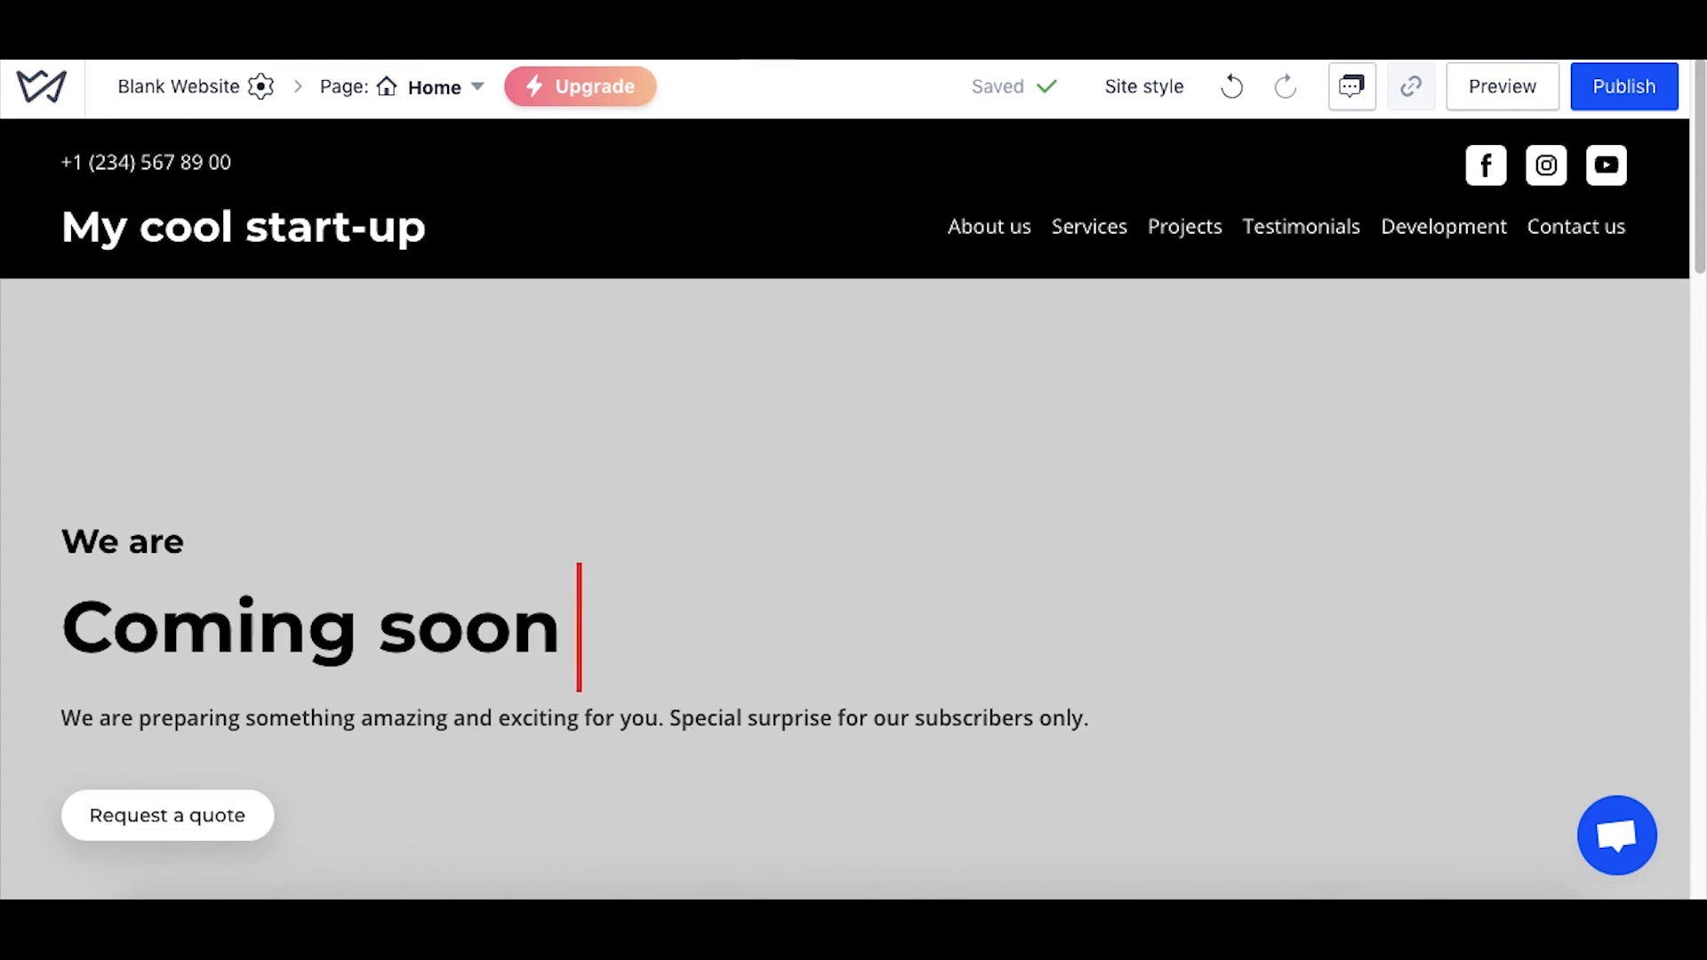
{"action": "type", "text": "Adventure"}
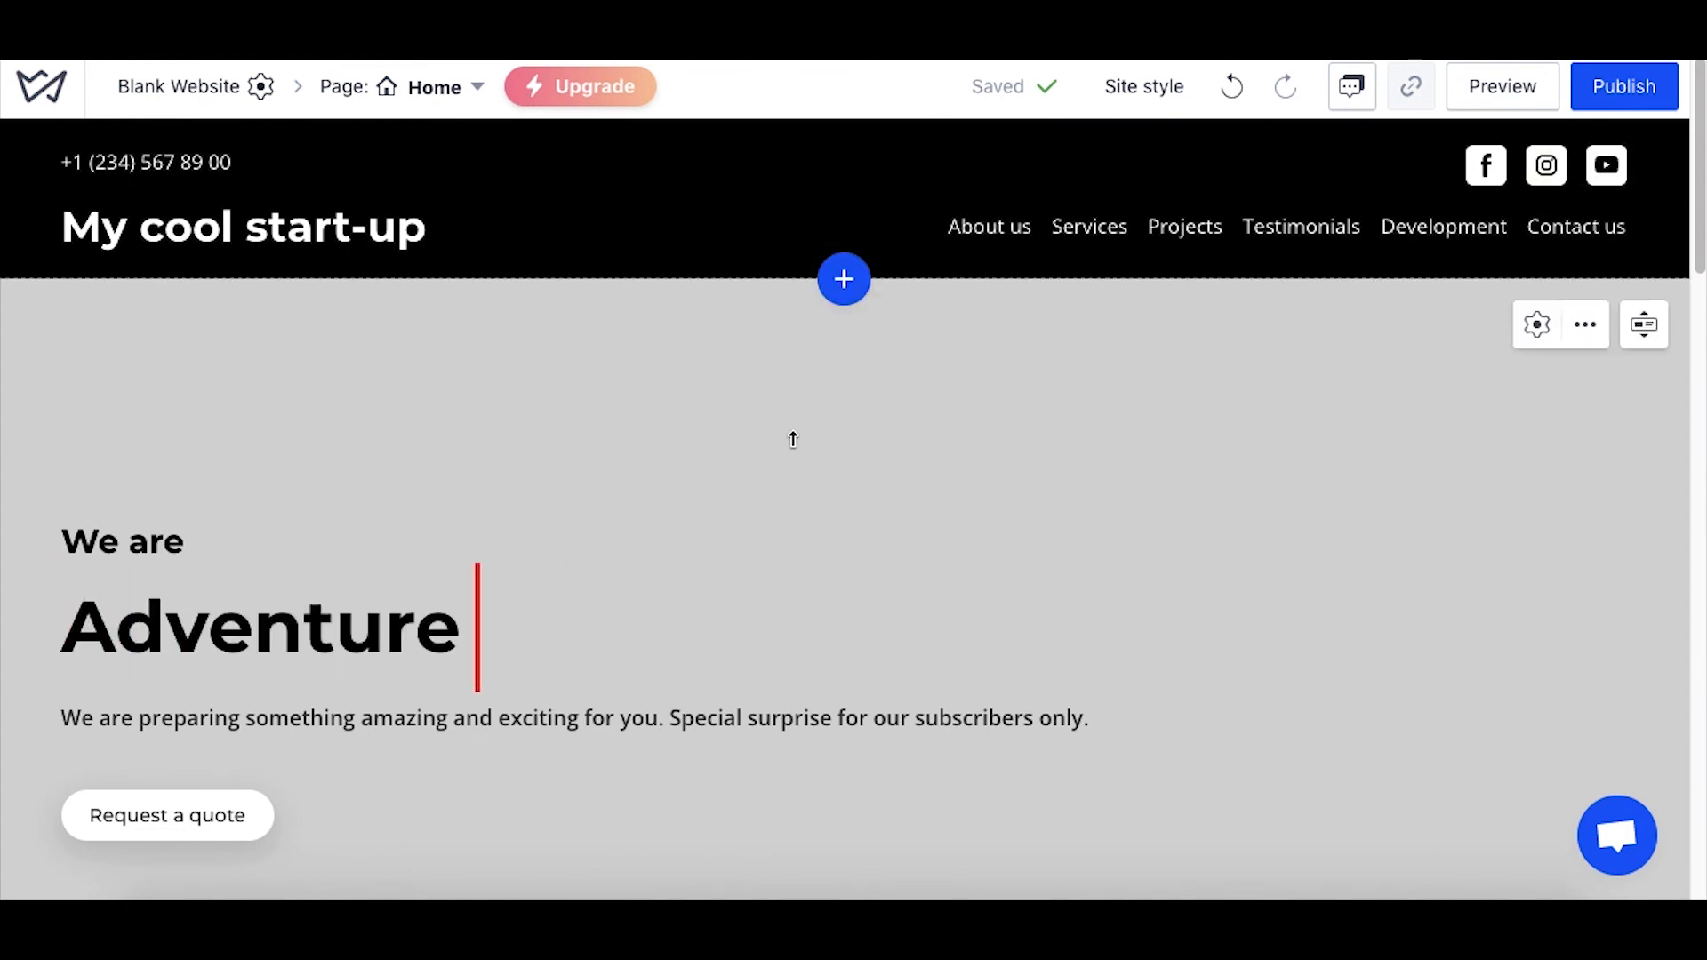
{"action": "type", "text": "Coming soon"}
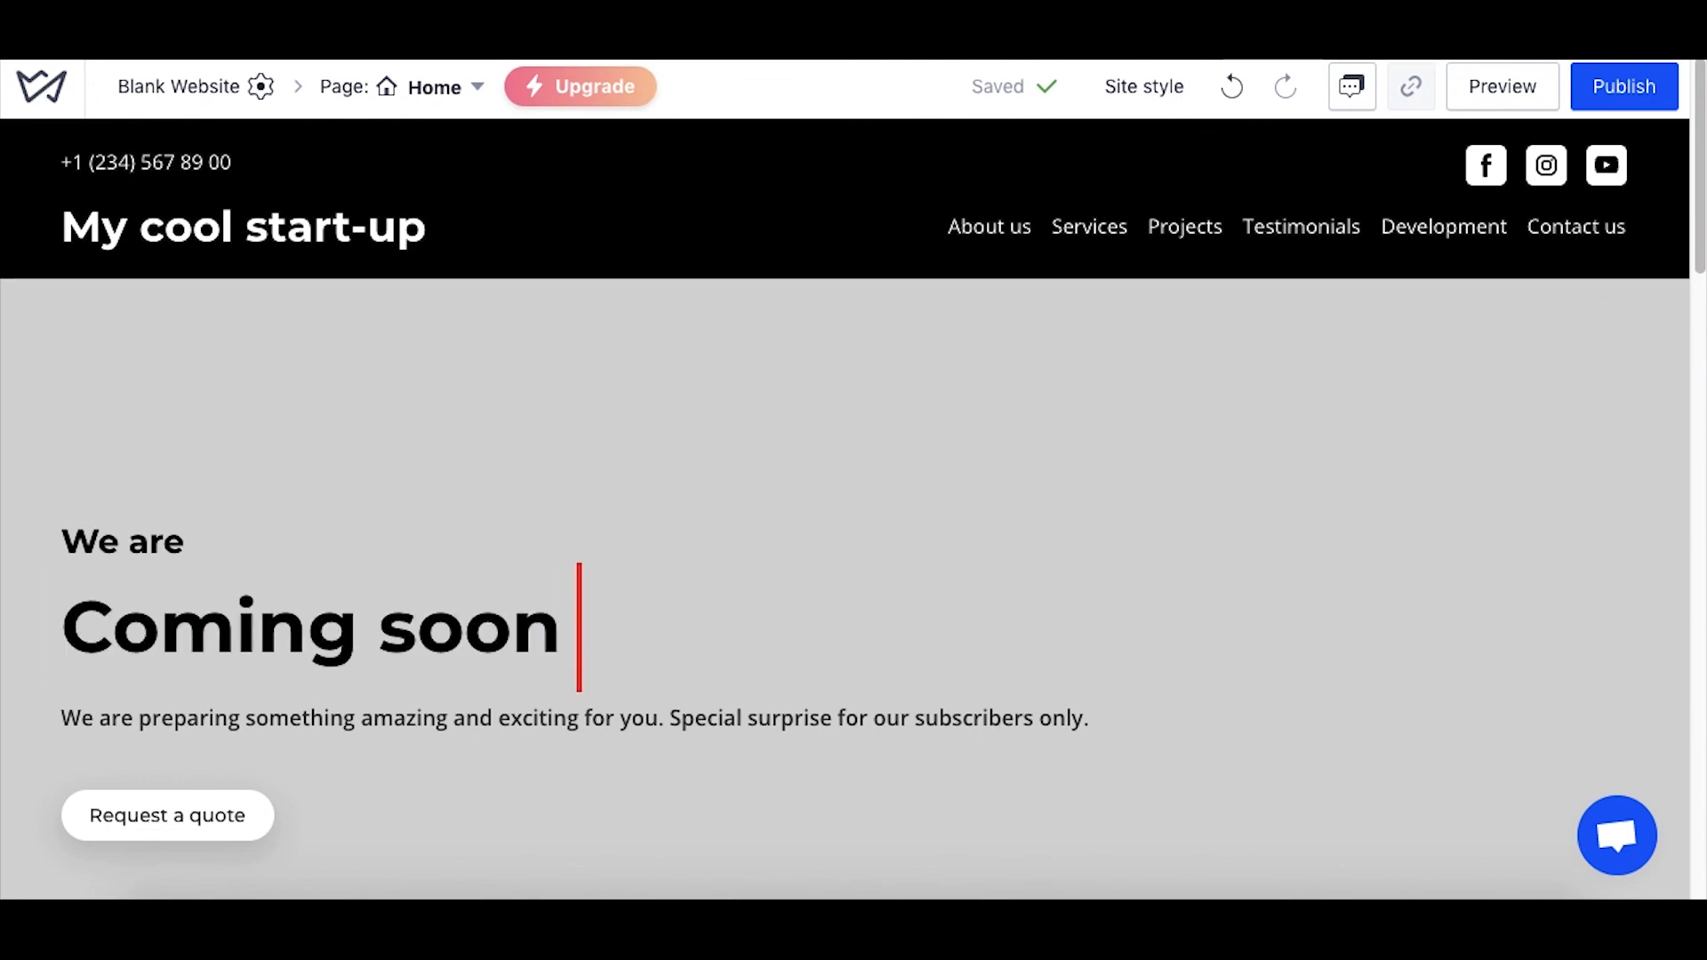